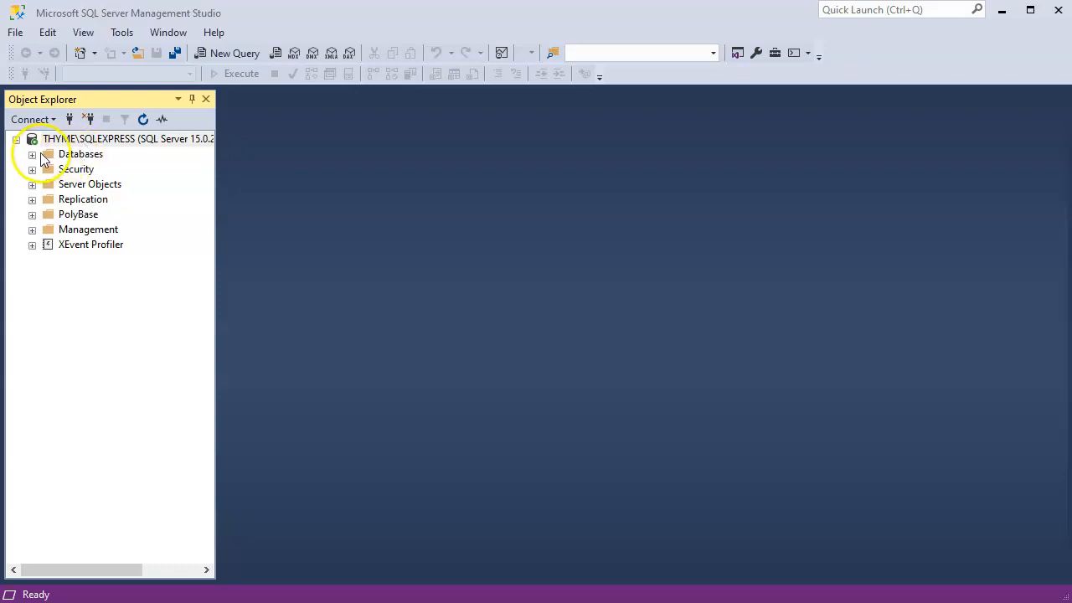
Create a database named People from the Databases node and expand it to show its folders.
right_click(80, 154)
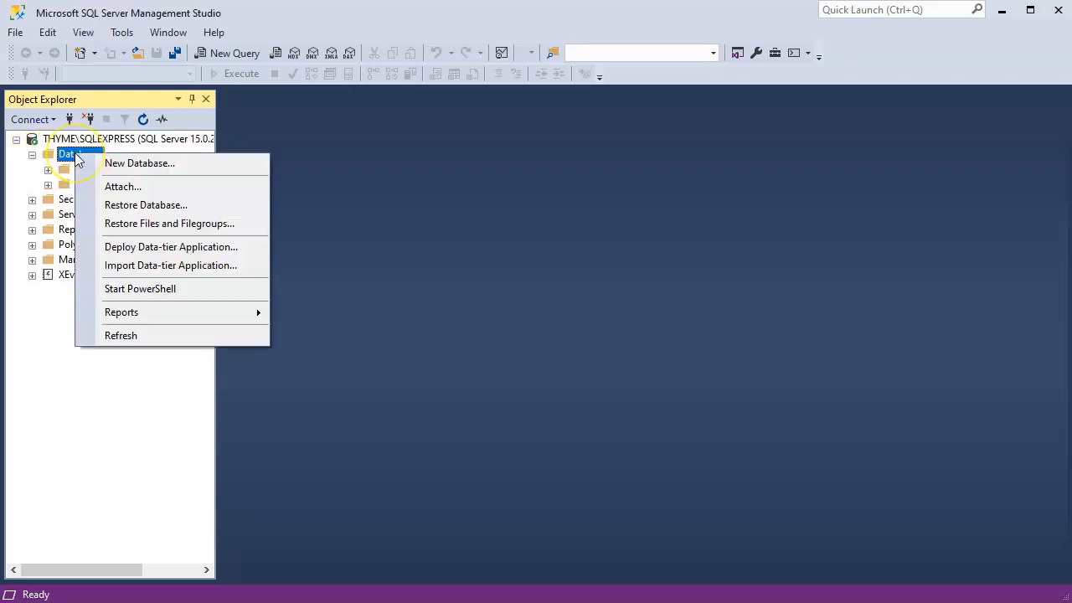
mouse_move(139, 163)
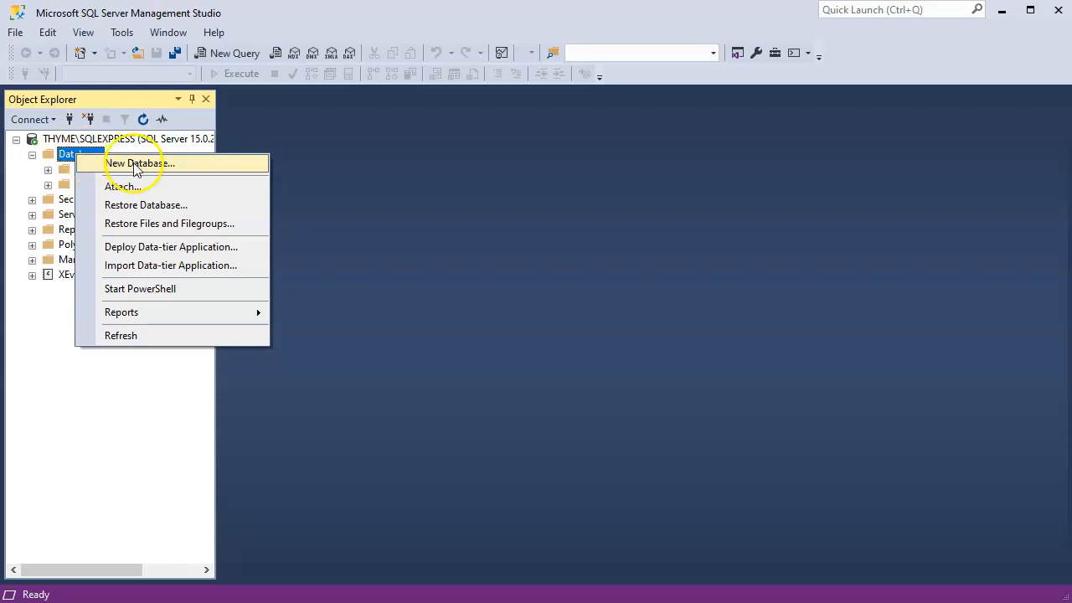
left_click(139, 165)
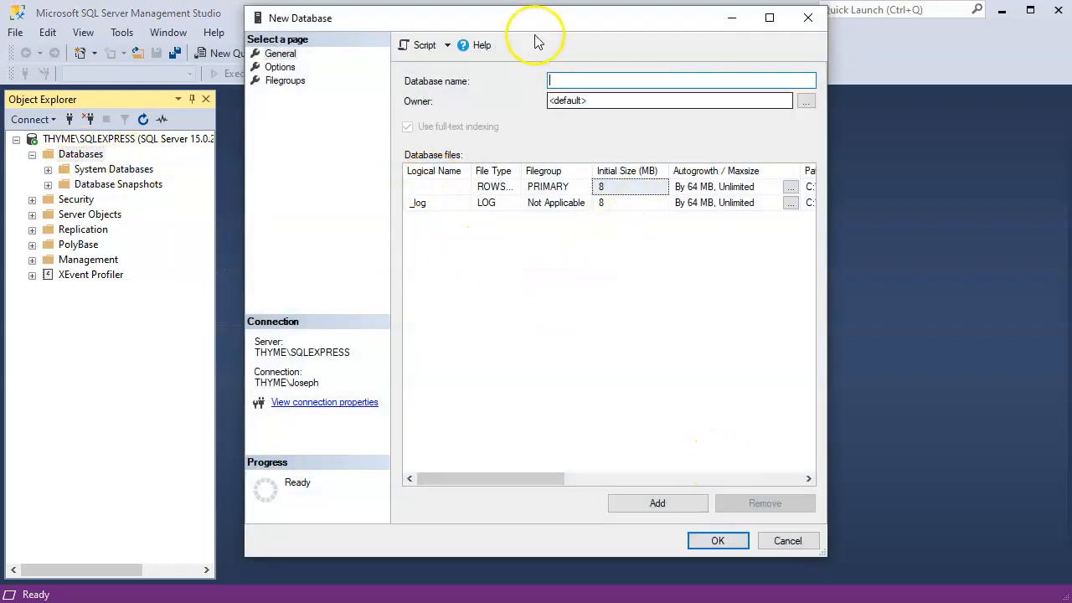
type("P")
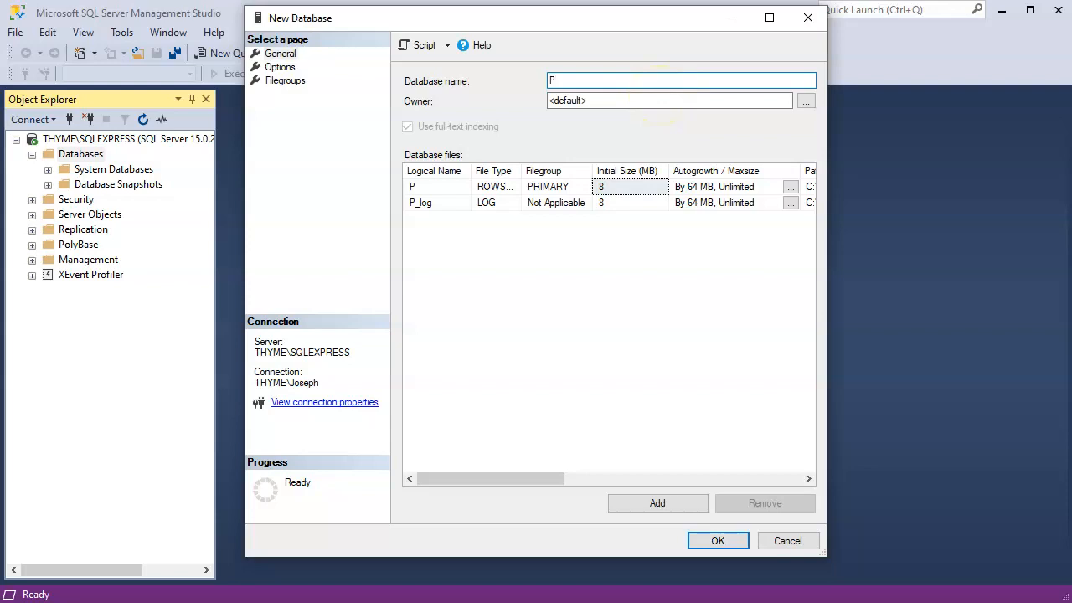
type("eople")
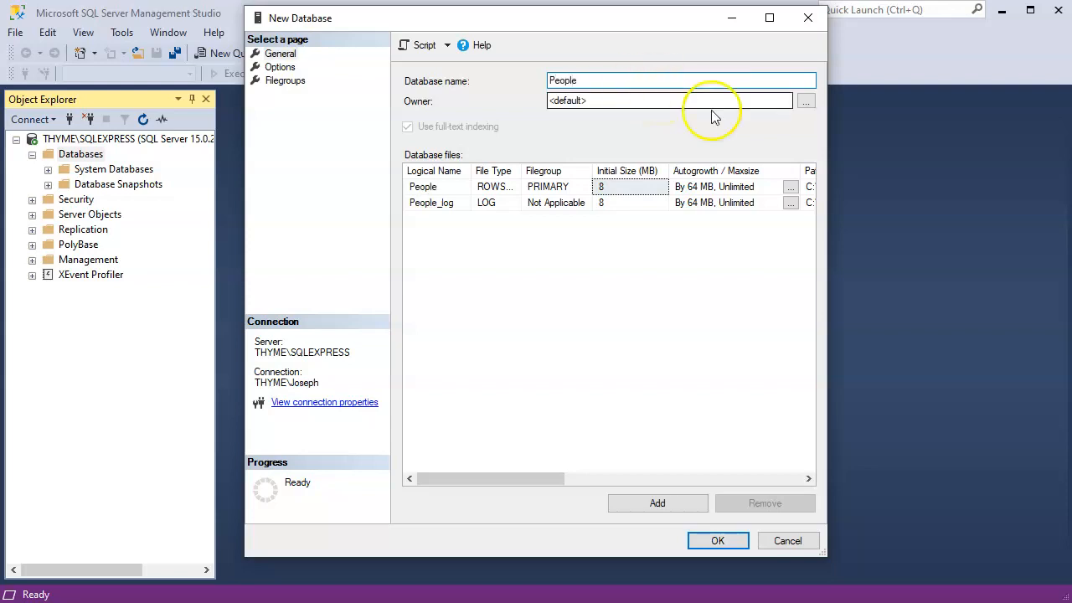
left_click(717, 539)
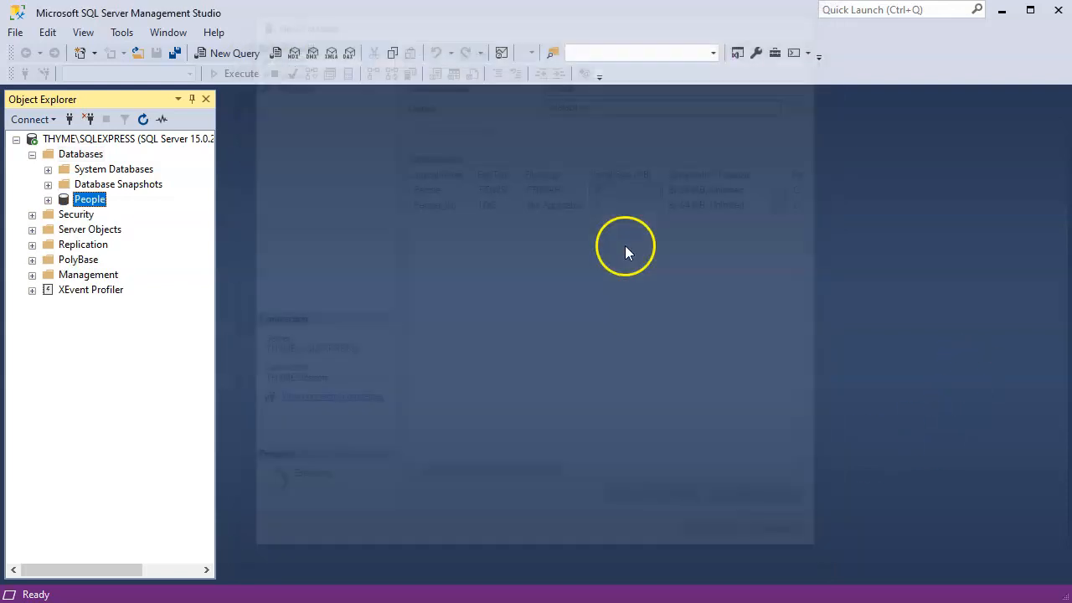
left_click(47, 197)
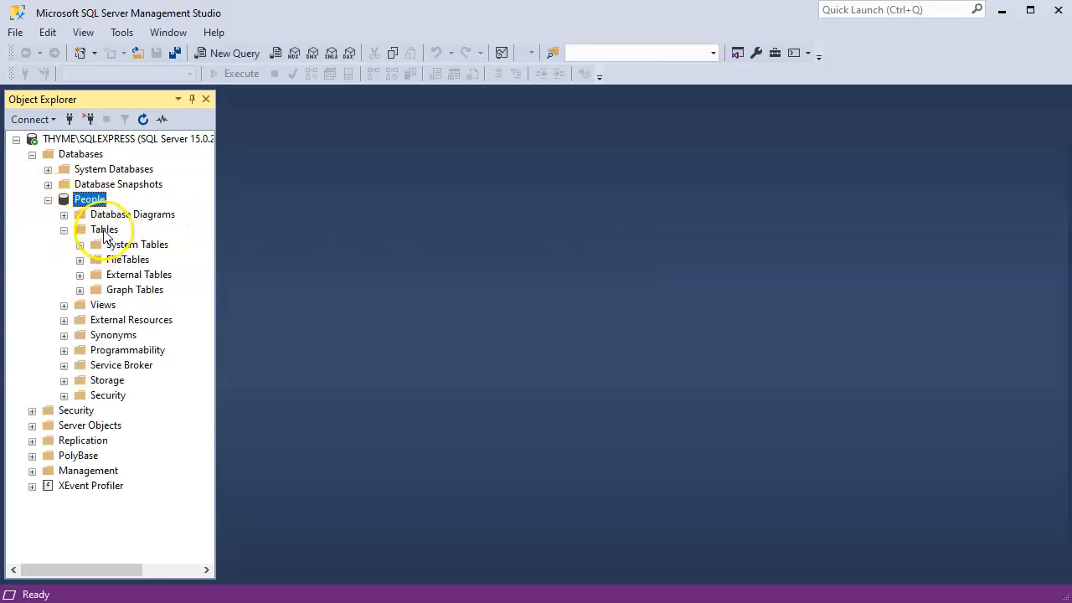
Start a new table under People with columns PersonID (int) and DisplayName (nvarchar).
right_click(104, 228)
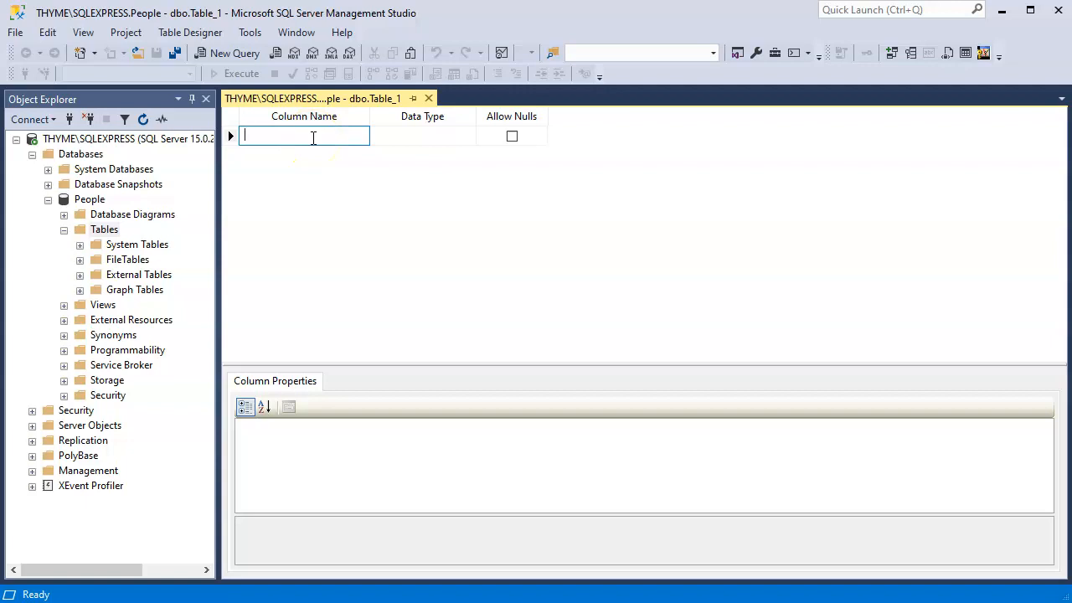
type("Per")
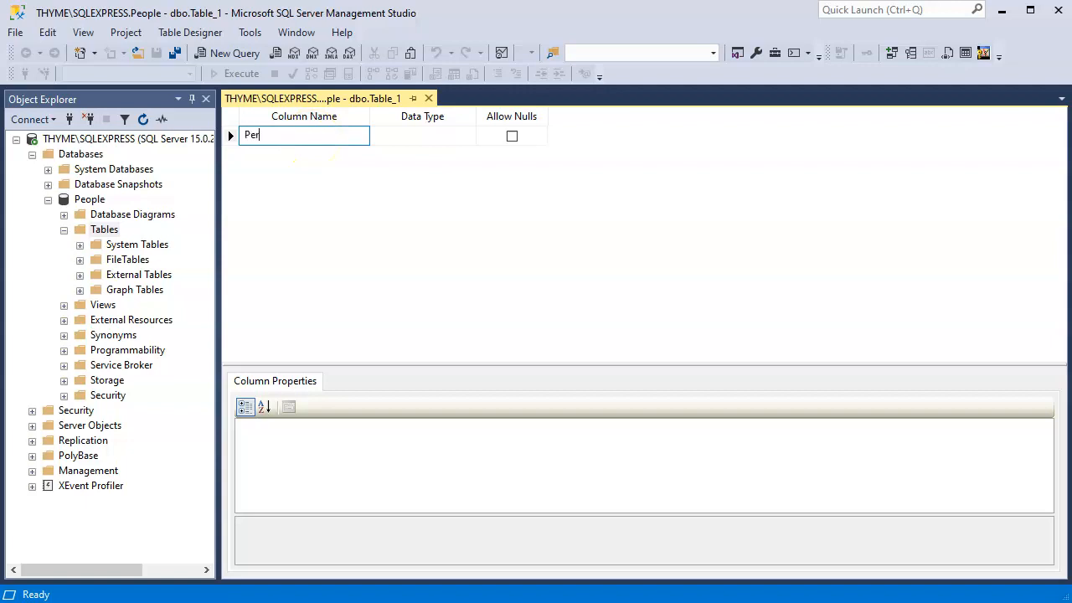
type("sonID")
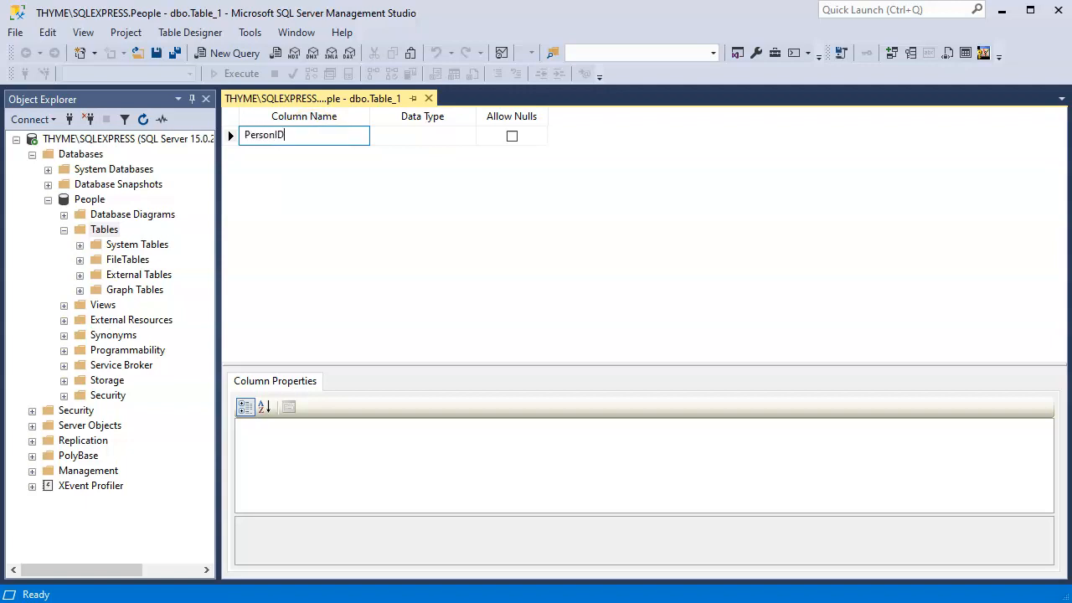
left_click(419, 134)
type("D")
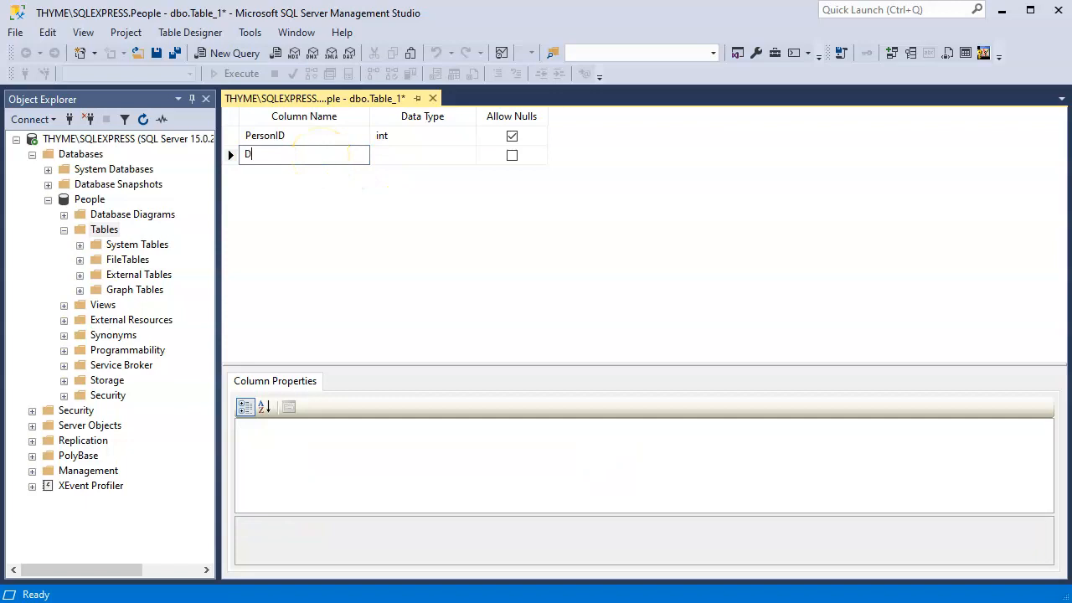
type("isplayName")
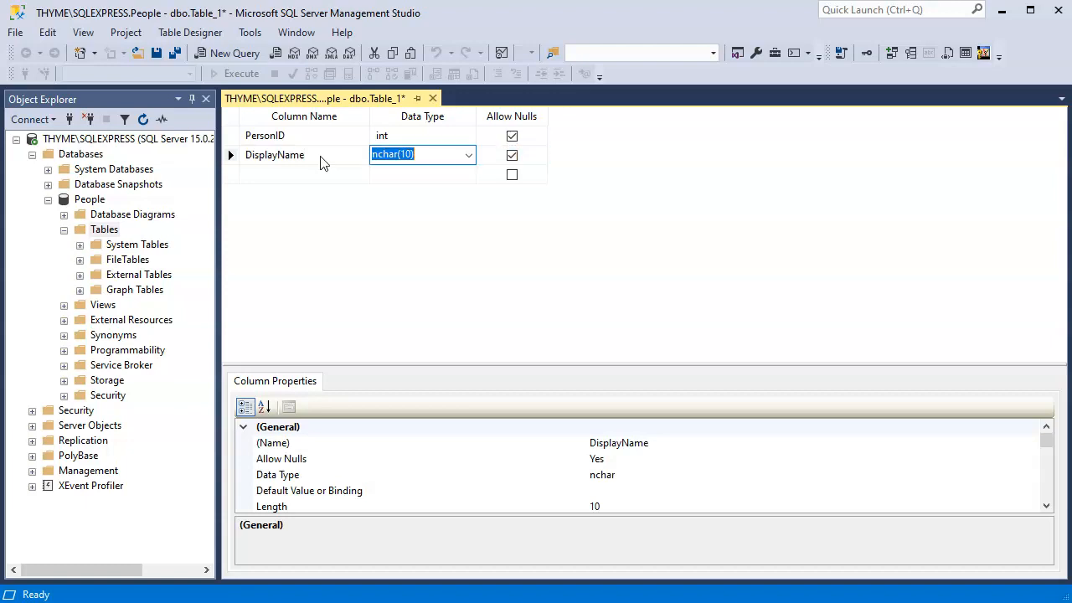
type("nvarchar(50)")
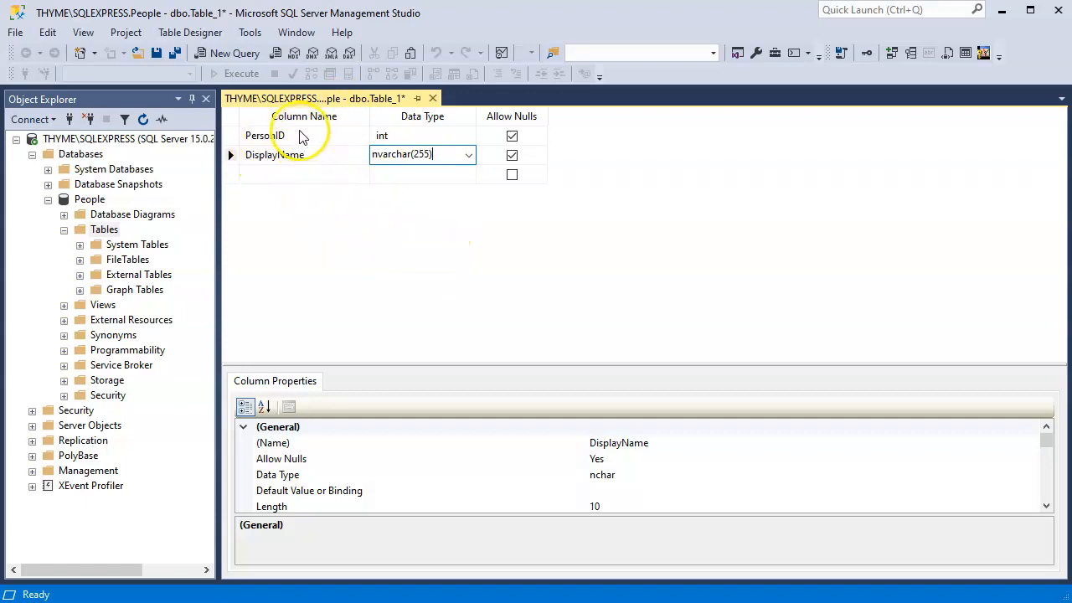
mouse_move(335, 200)
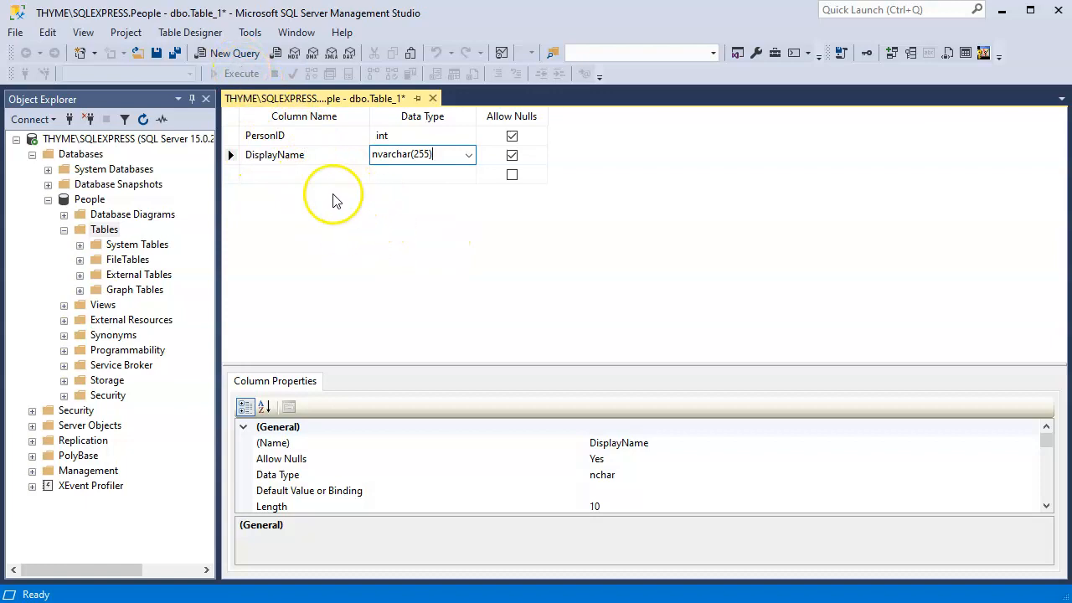
Save the table design under the name PeopleInfo.
left_click(156, 52)
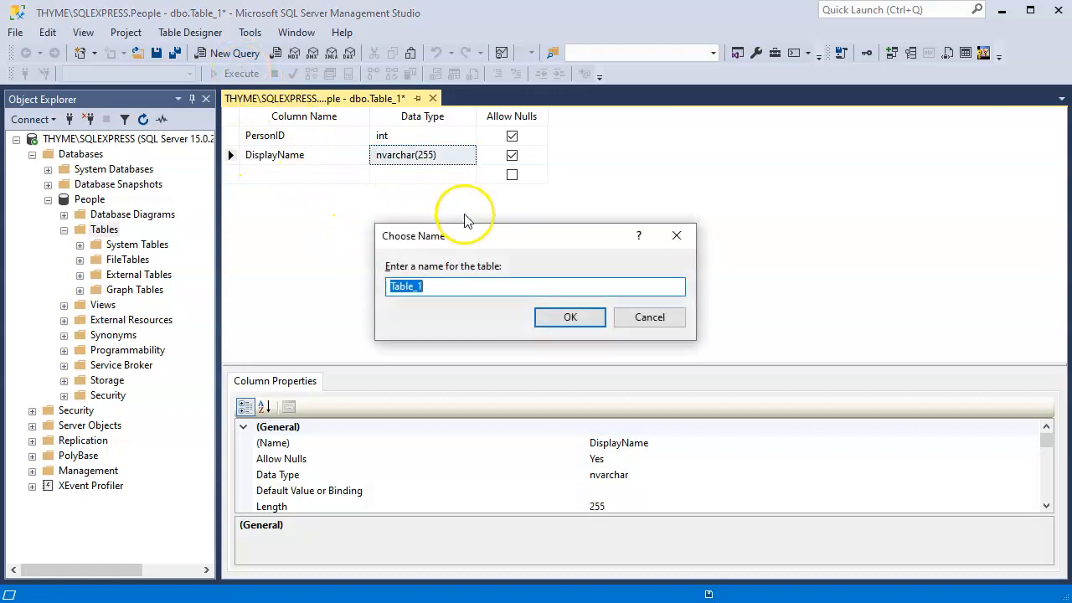
mouse_move(478, 301)
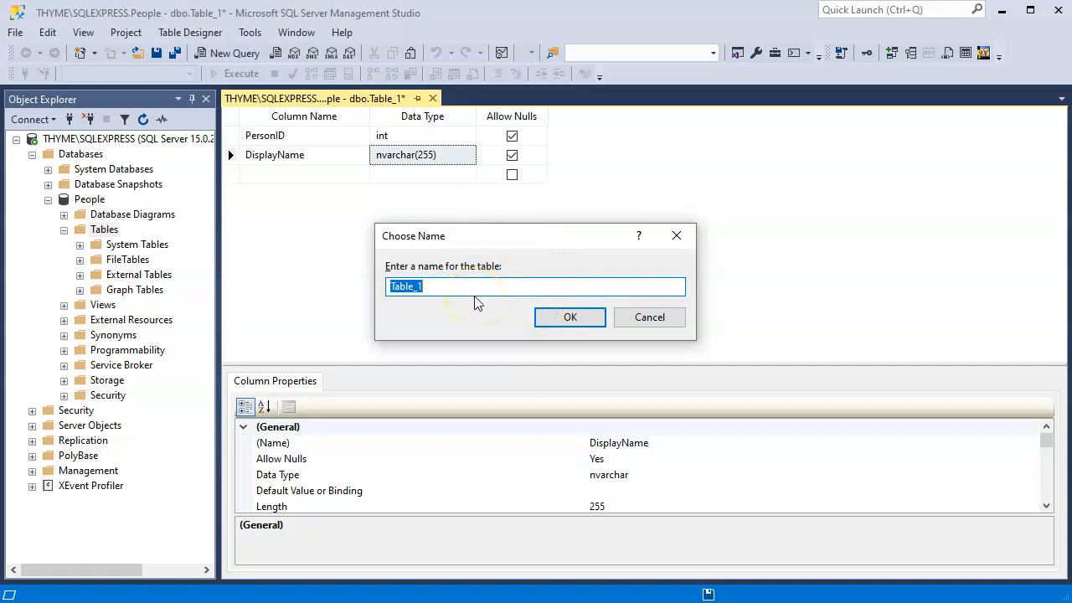
type("People")
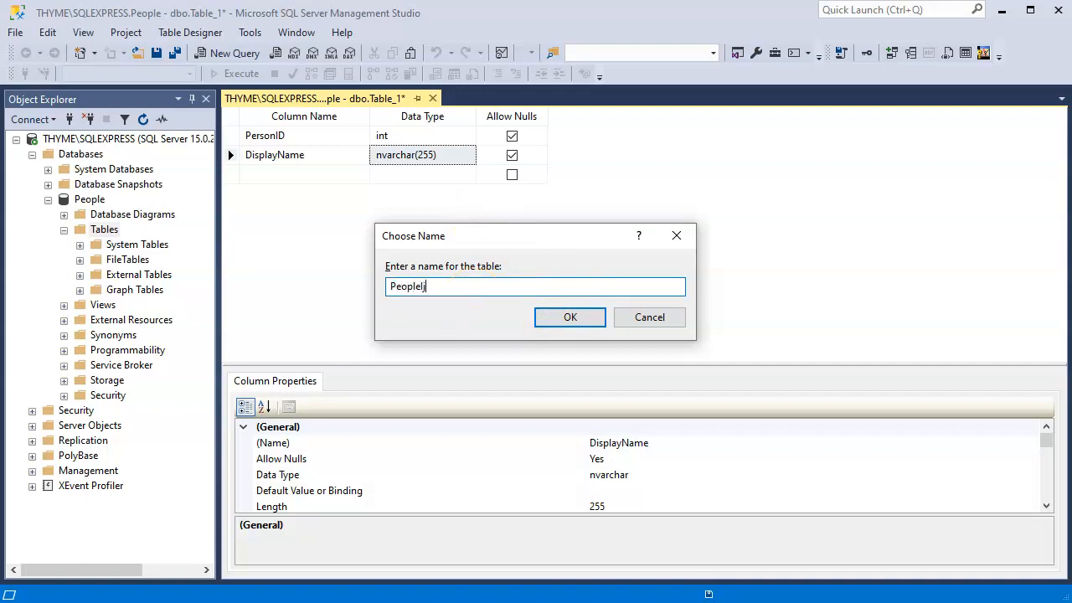
type("Info")
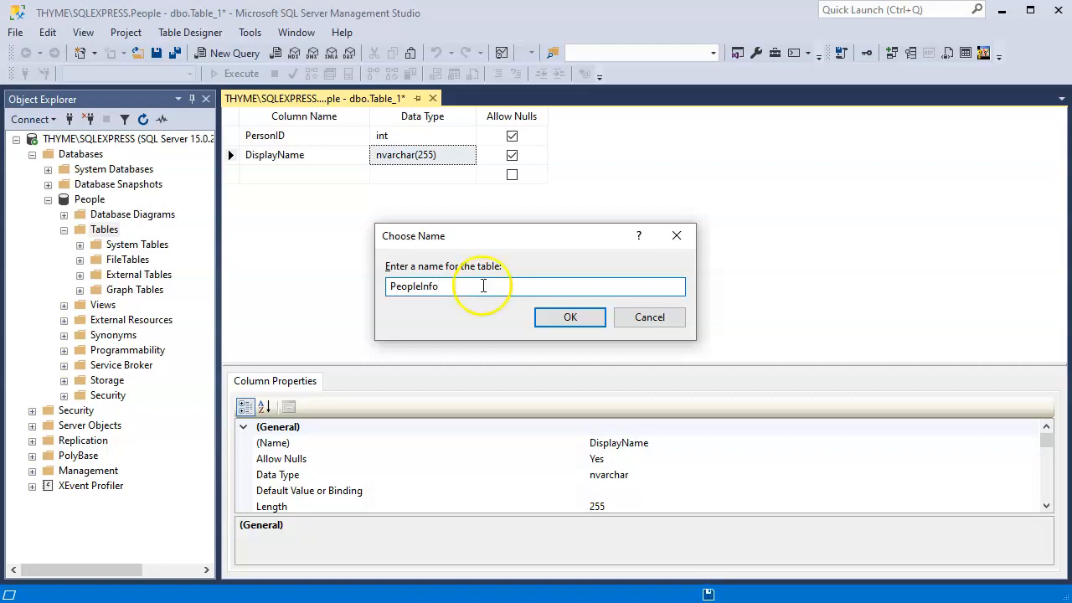
left_click(569, 316)
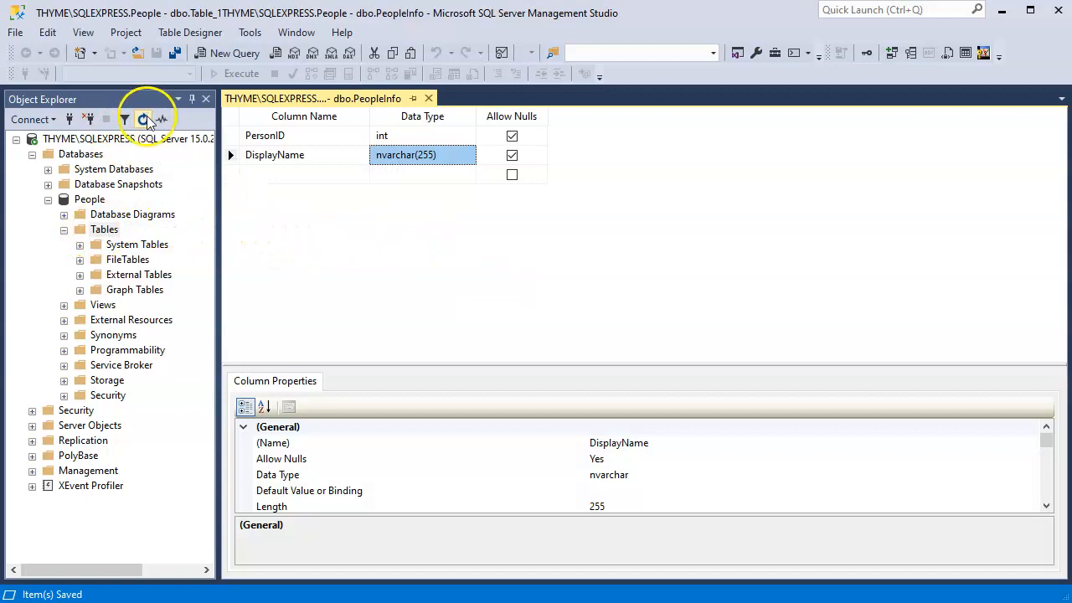
Refresh Object Explorer and expand dbo.PeopleInfo to show its Columns and Keys folders.
left_click(144, 118)
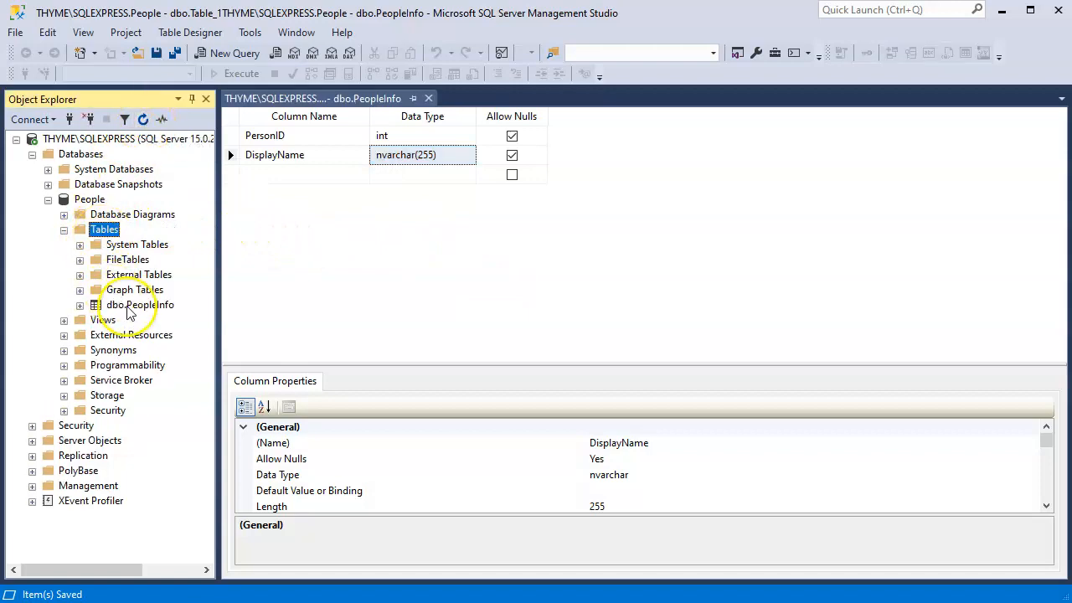
right_click(139, 305)
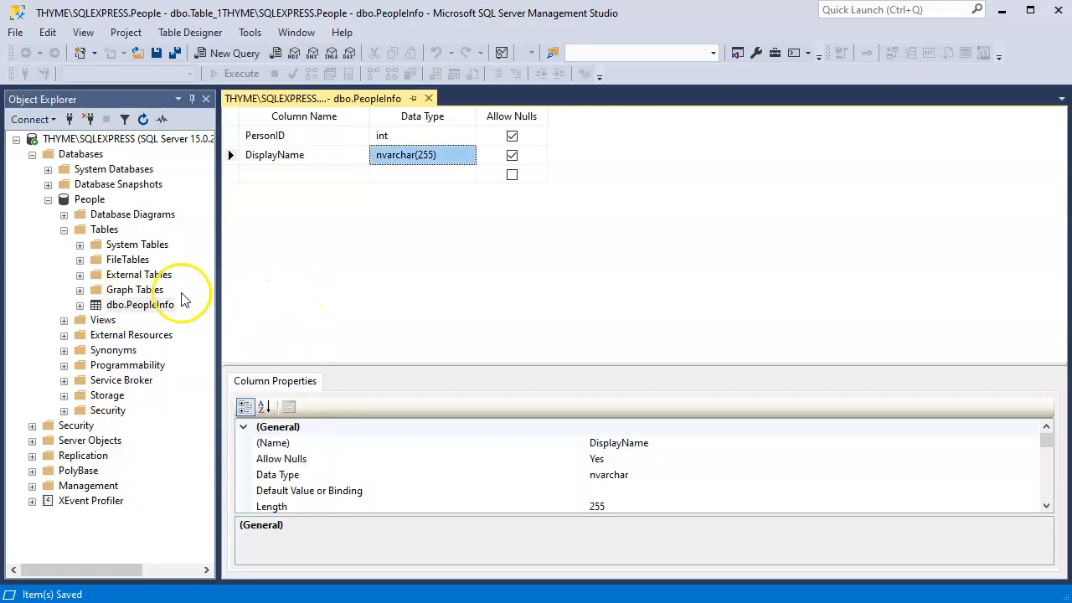
left_click(81, 305)
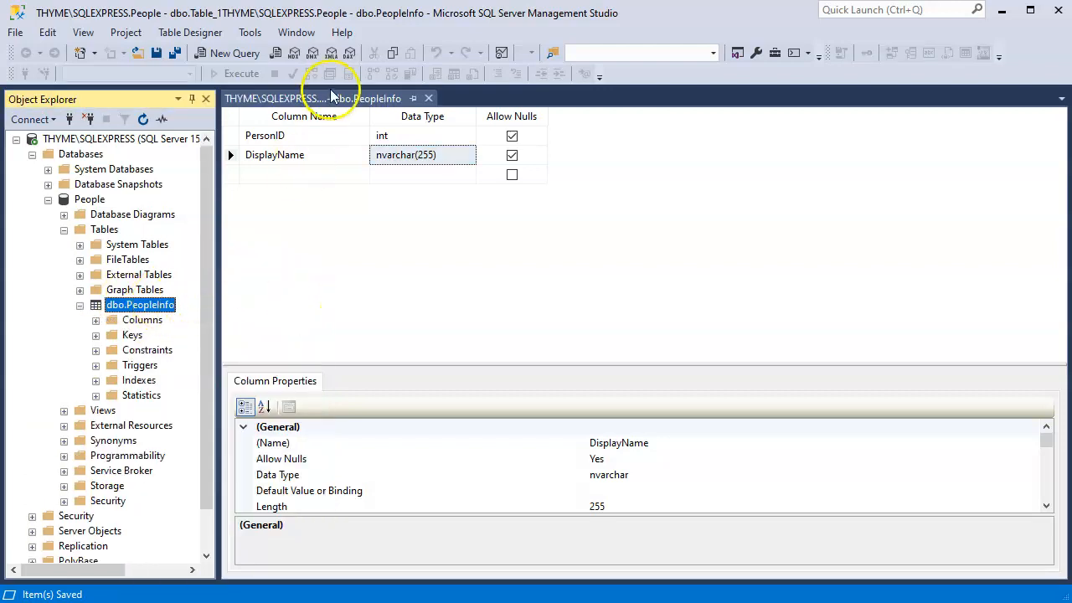
mouse_move(368, 226)
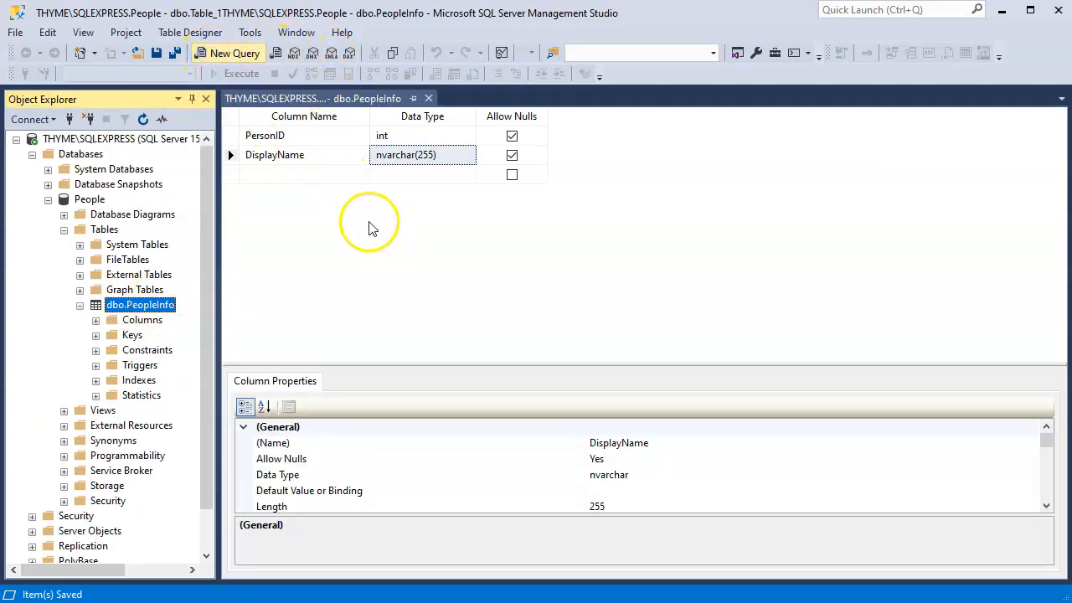
In a new query, write insert into PeopleInfo values (1, 'Alice').
left_click(234, 52)
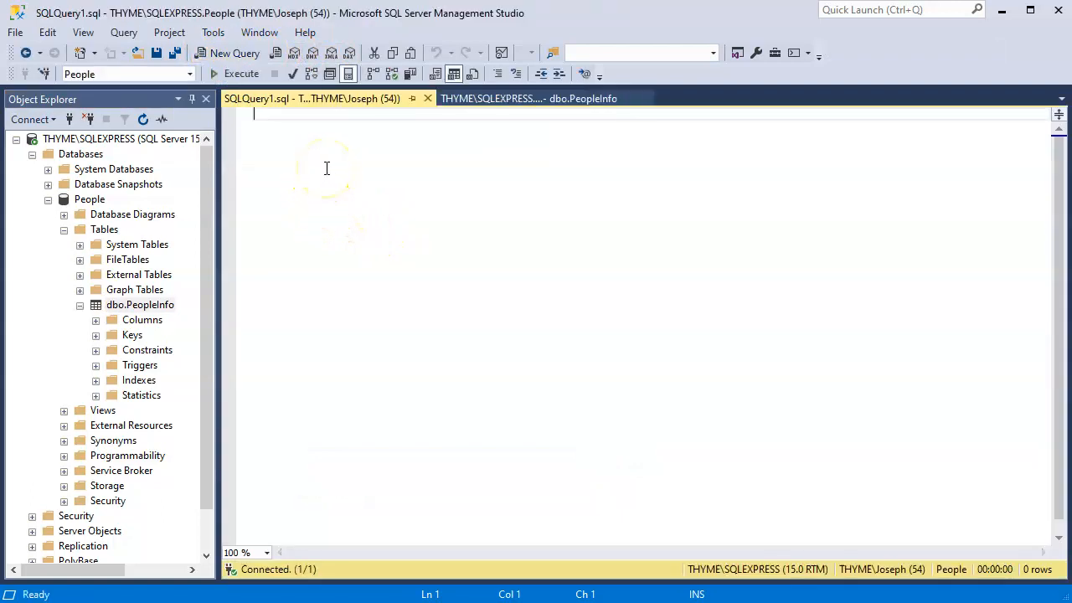
type("insert")
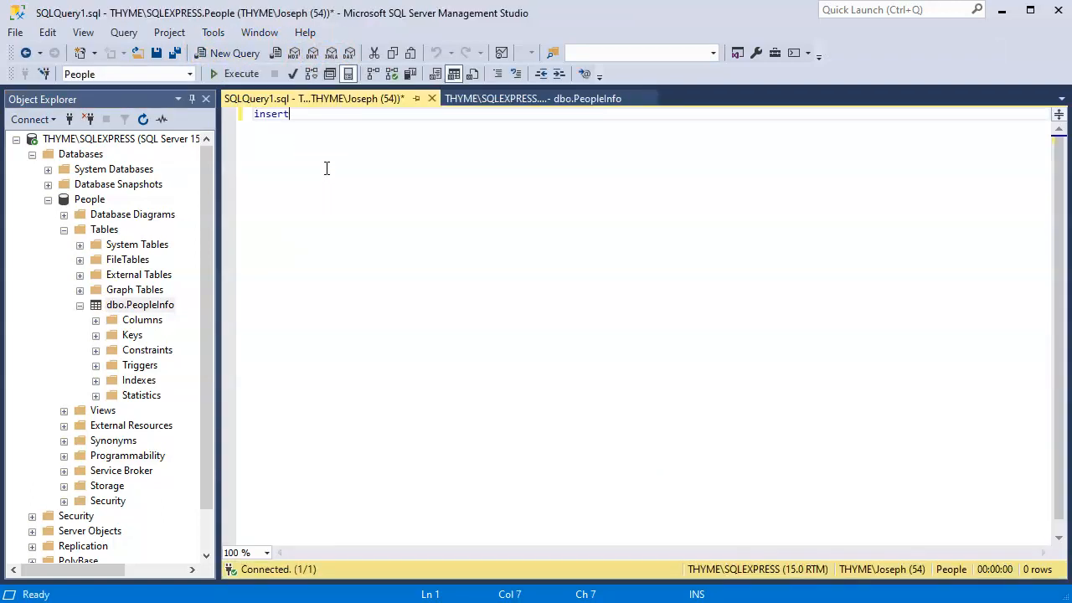
type("into")
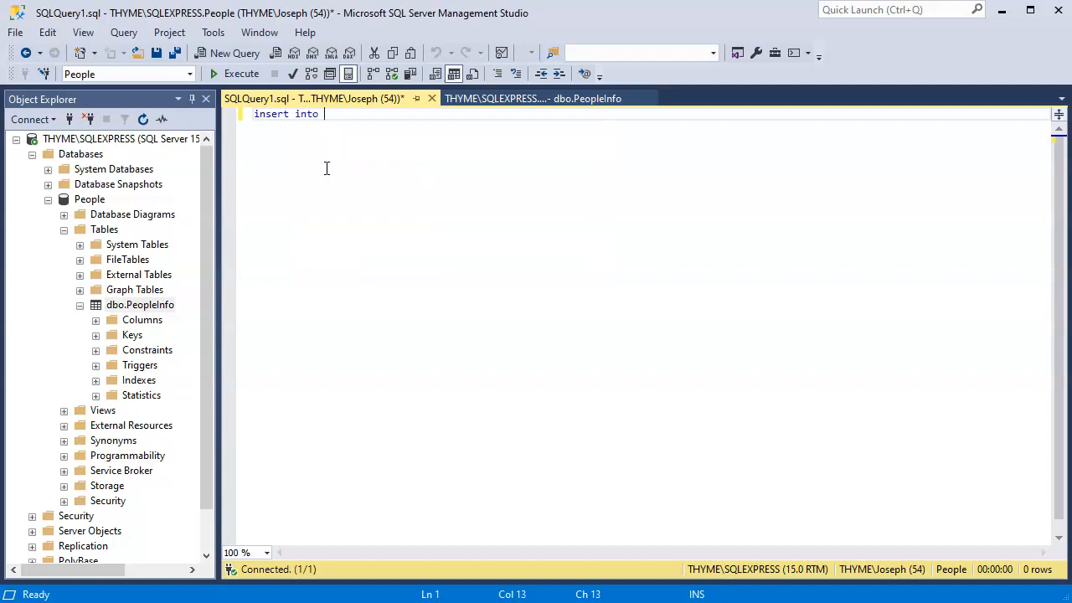
type("PeopleInfo")
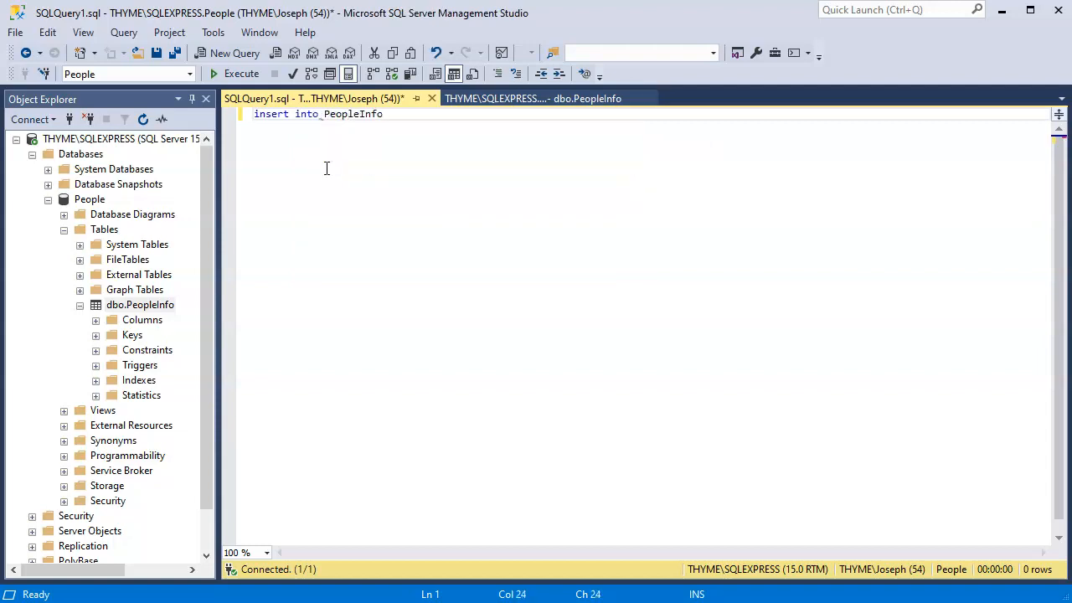
type("values")
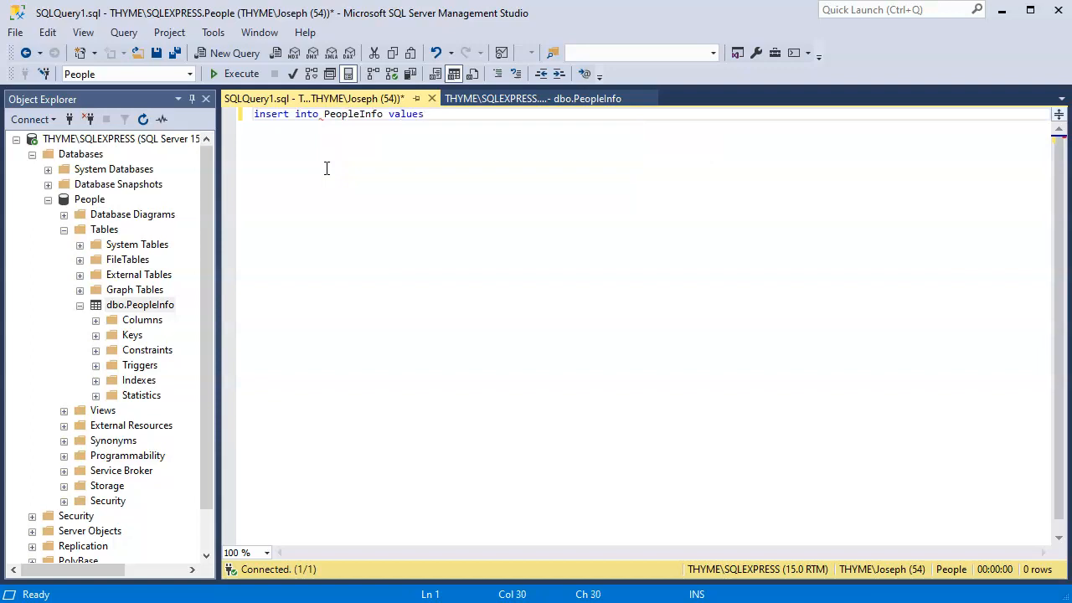
type("(1")
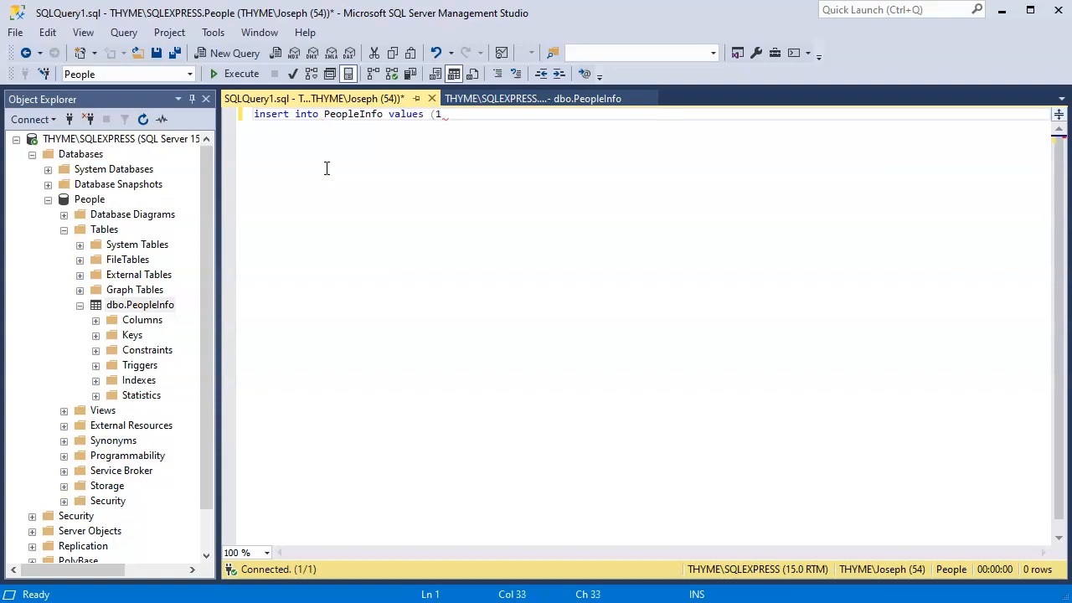
type(", '")
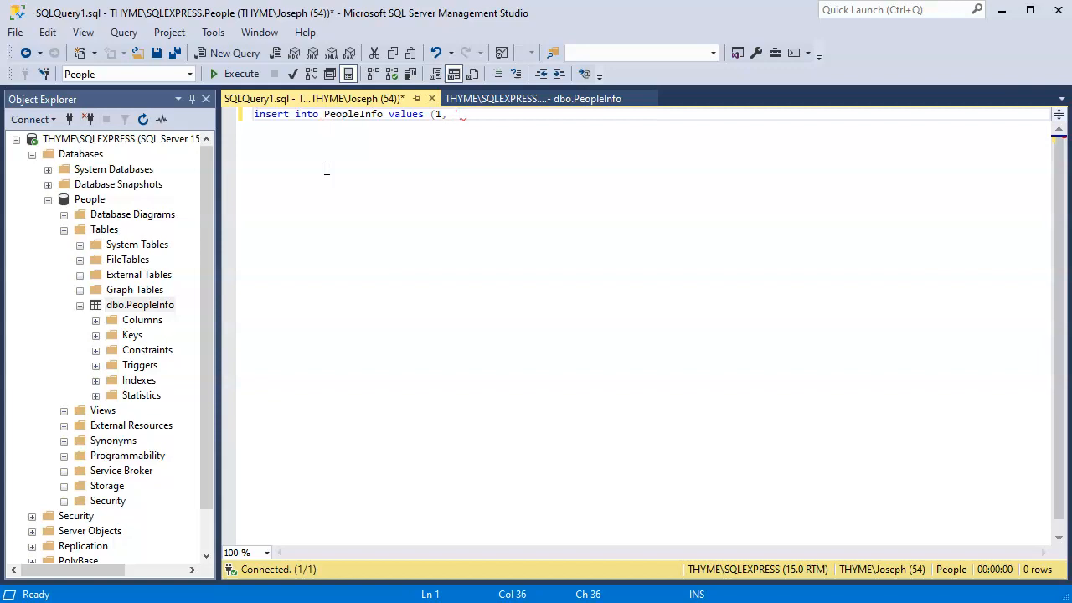
type("Alice');")
type("insert into")
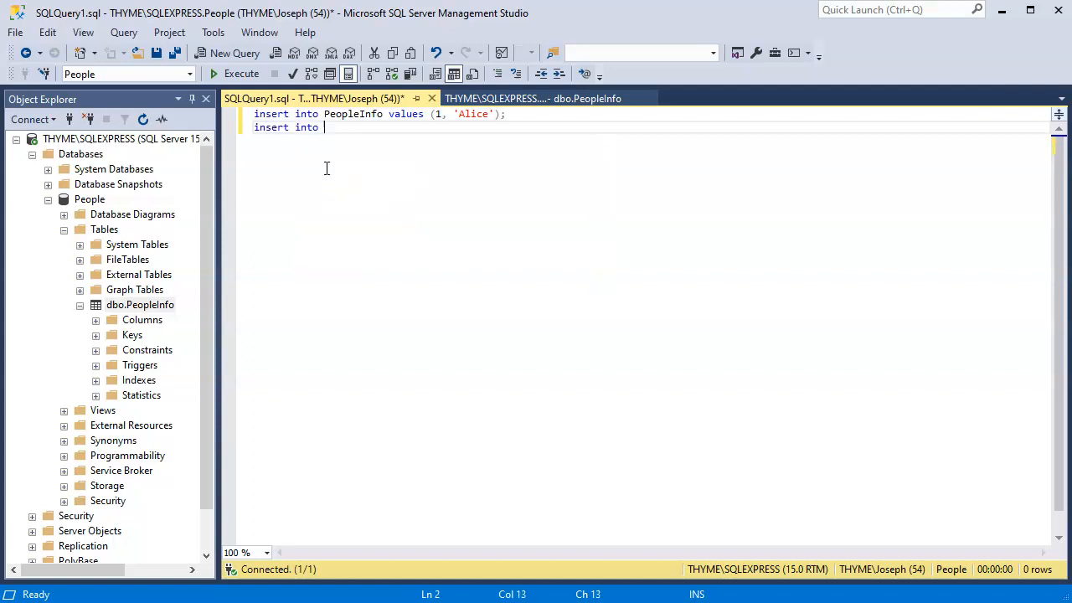
Write insert into PeopleInfo values (2, 'Bob'); and execute both statements.
type("PeopleInfo values (")
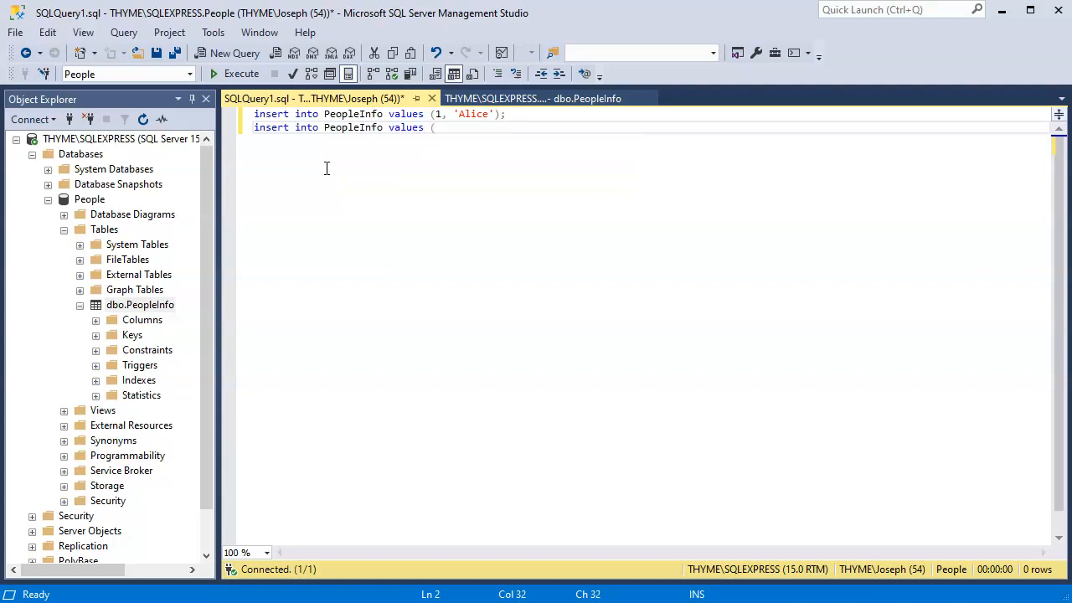
type("2, '")
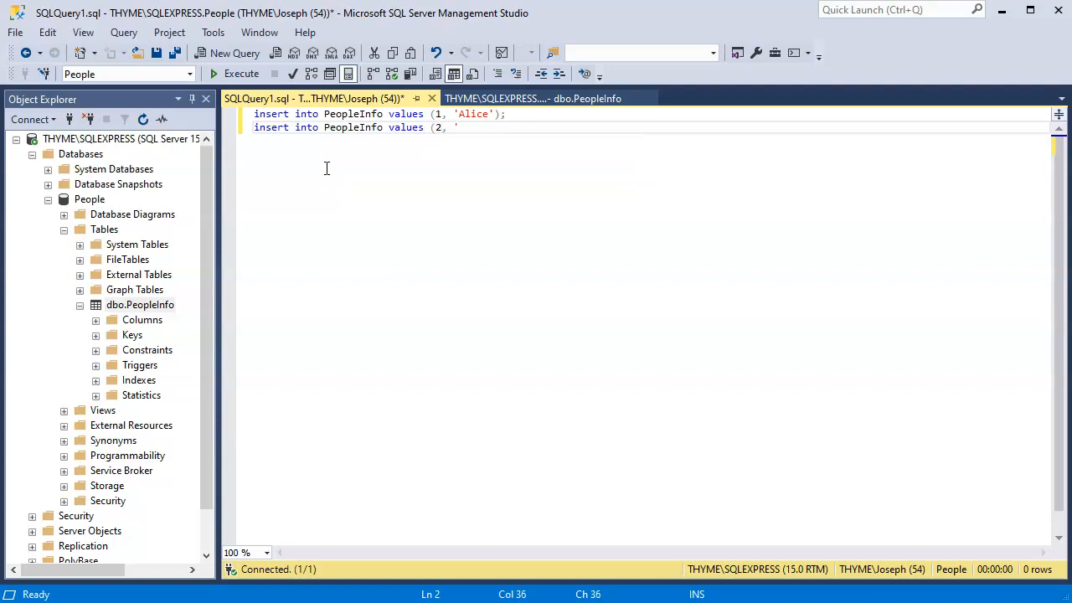
type("Bob');")
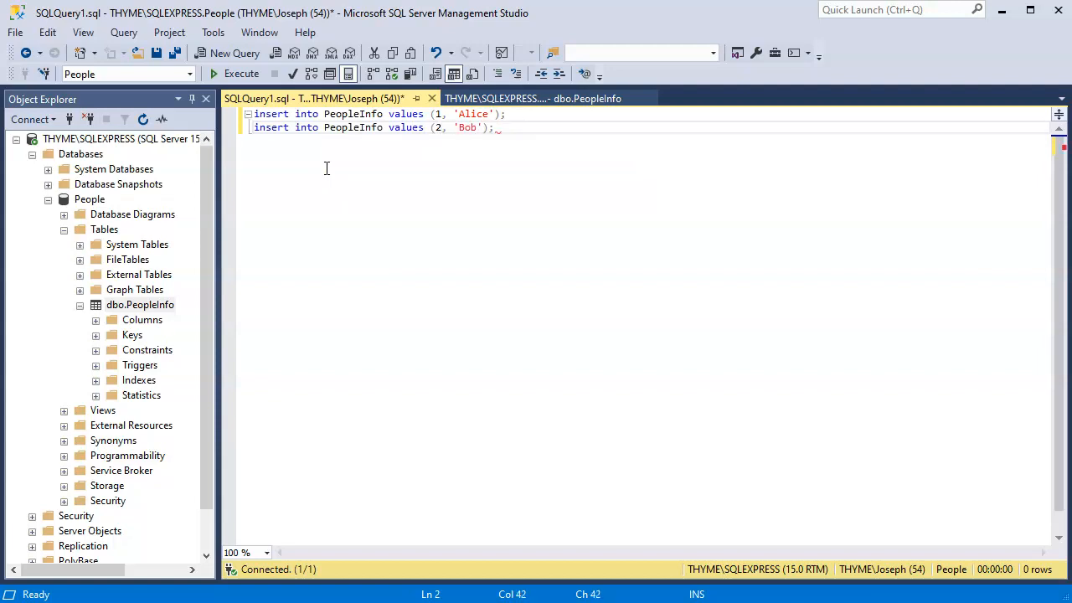
mouse_move(425, 166)
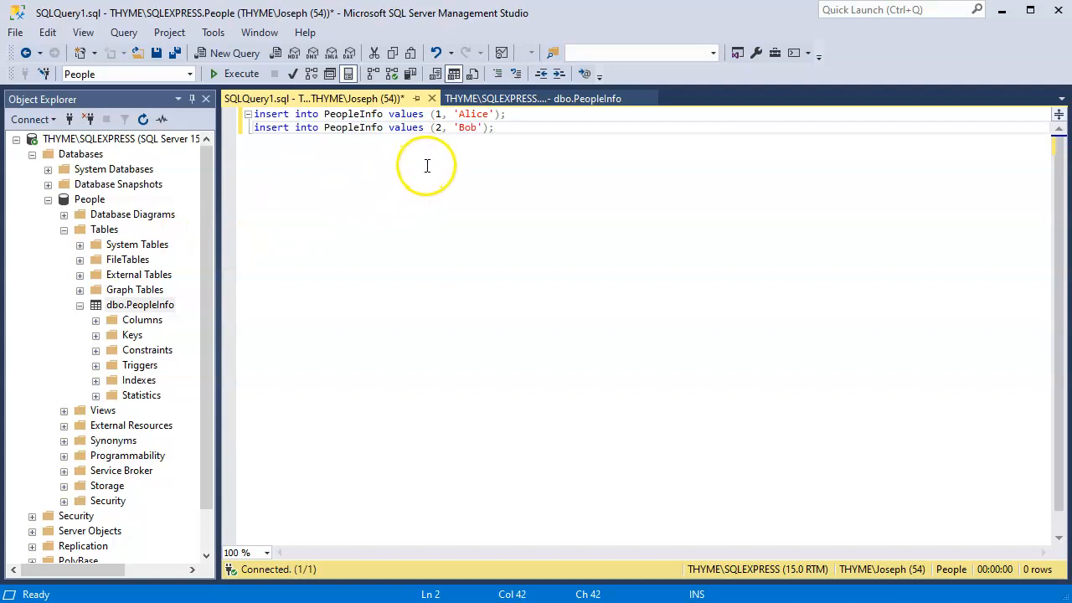
left_click(234, 73)
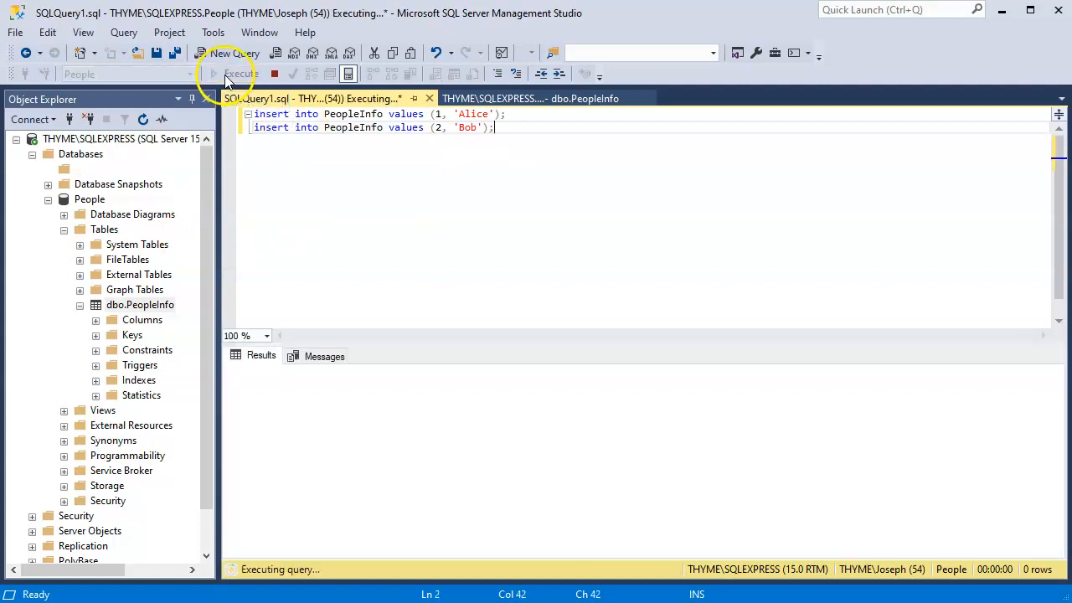
left_click(241, 73)
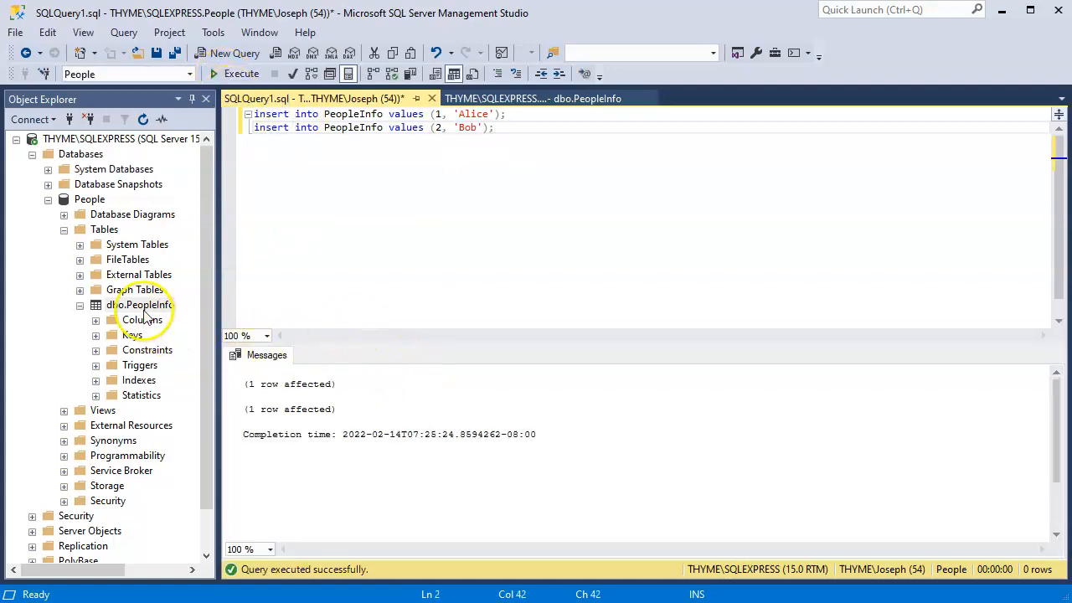
Run Select Top 1000 Rows on dbo.PeopleInfo, returning Alice (1) and Bob (2).
right_click(141, 305)
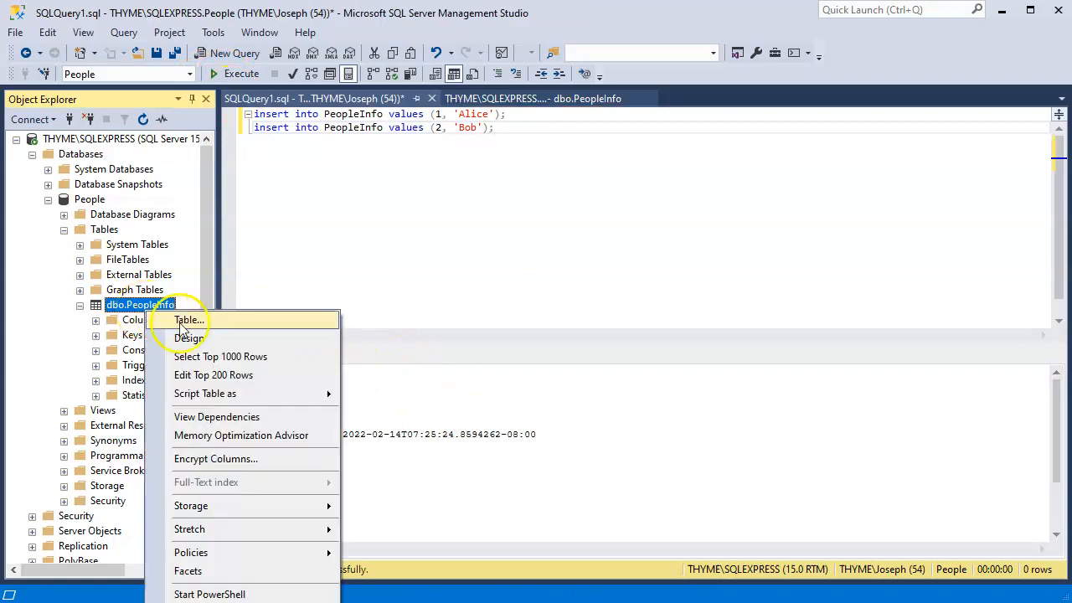
left_click(221, 355)
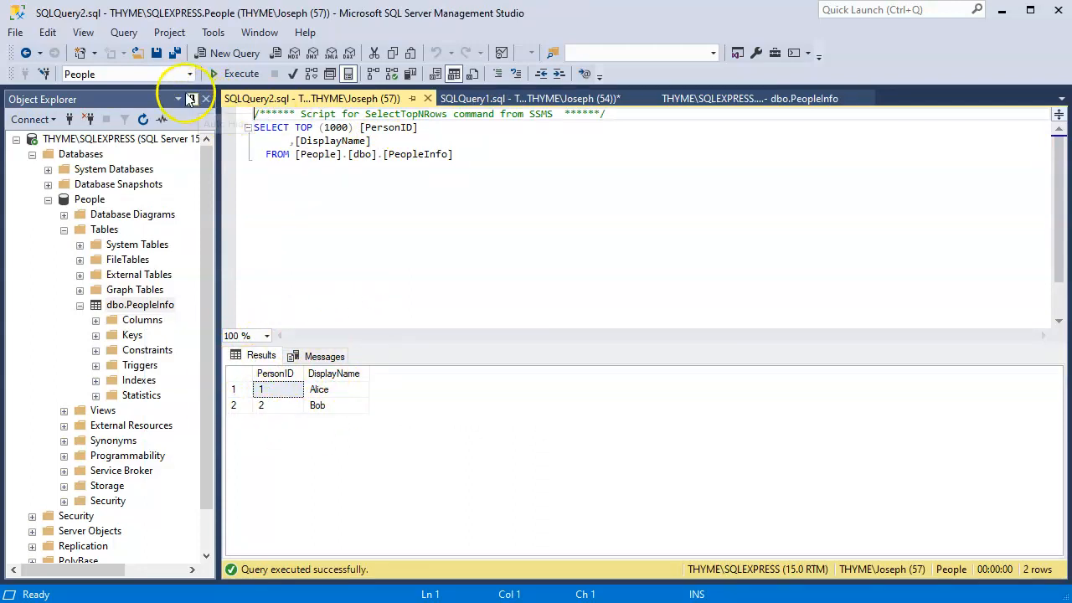
mouse_move(1058, 13)
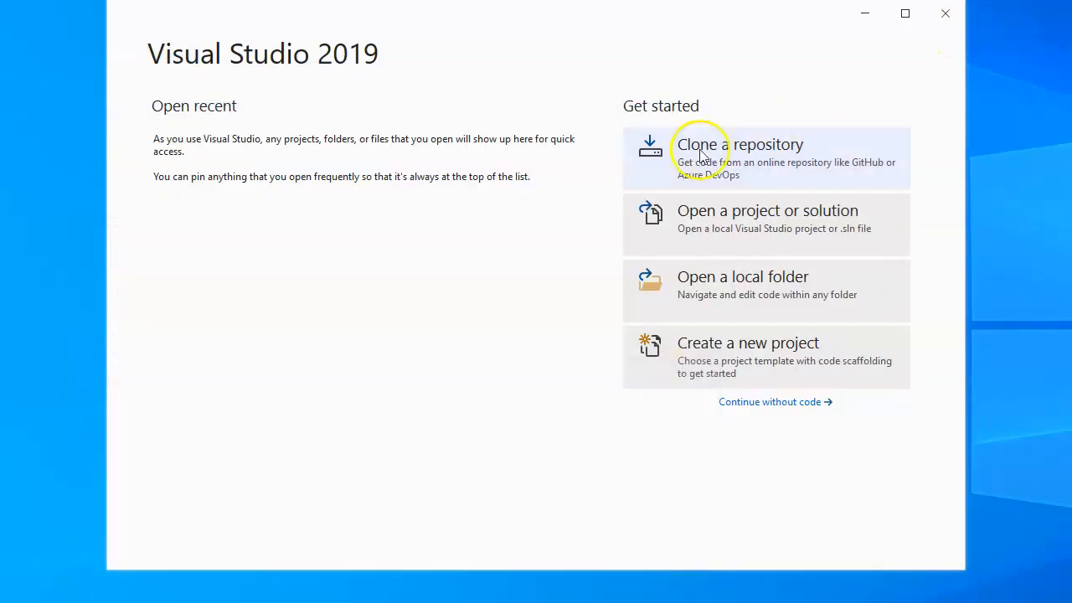
mouse_move(750, 350)
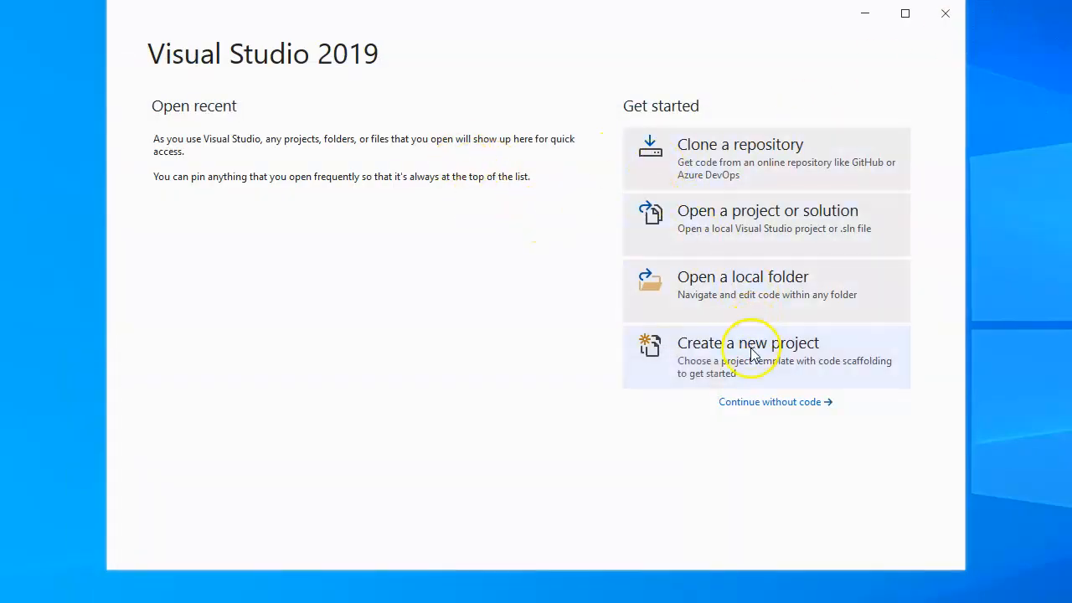
Create a Windows Forms App (.NET Framework) project named PeopleList.
left_click(746, 352)
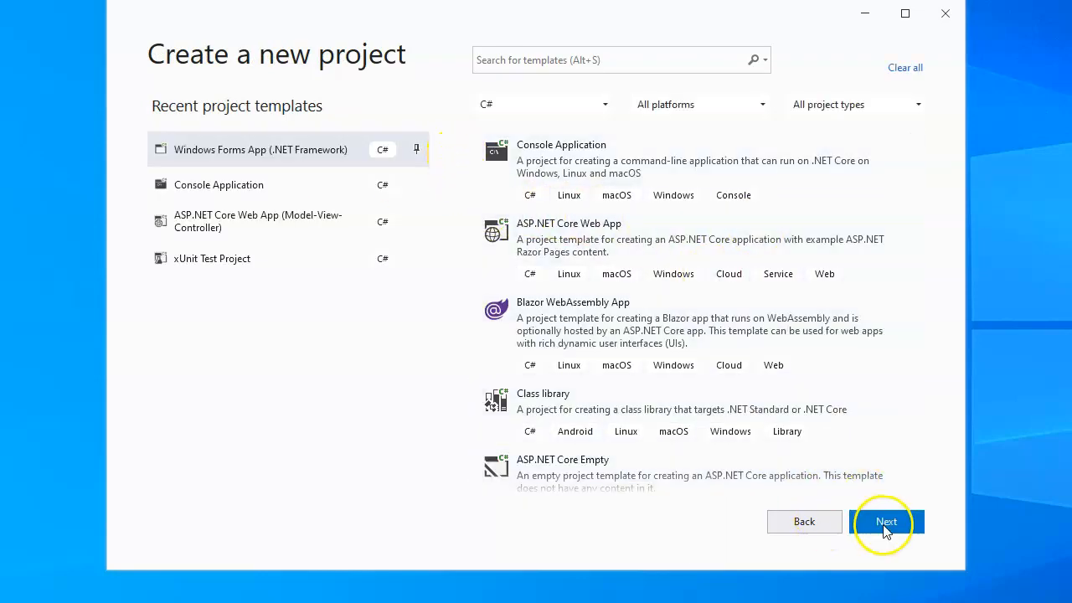
left_click(885, 521)
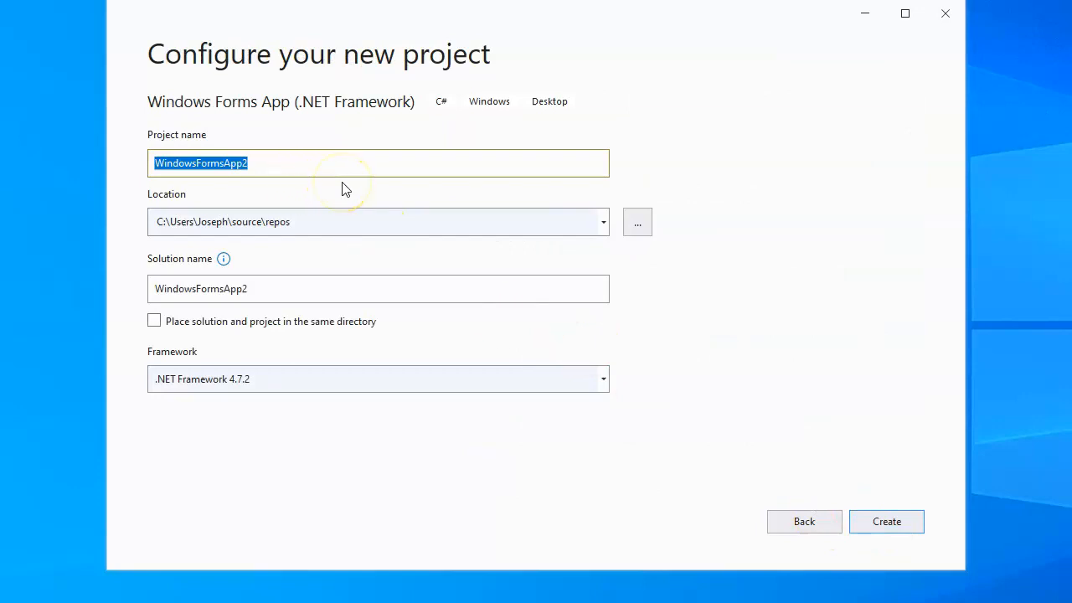
type("PeopleList")
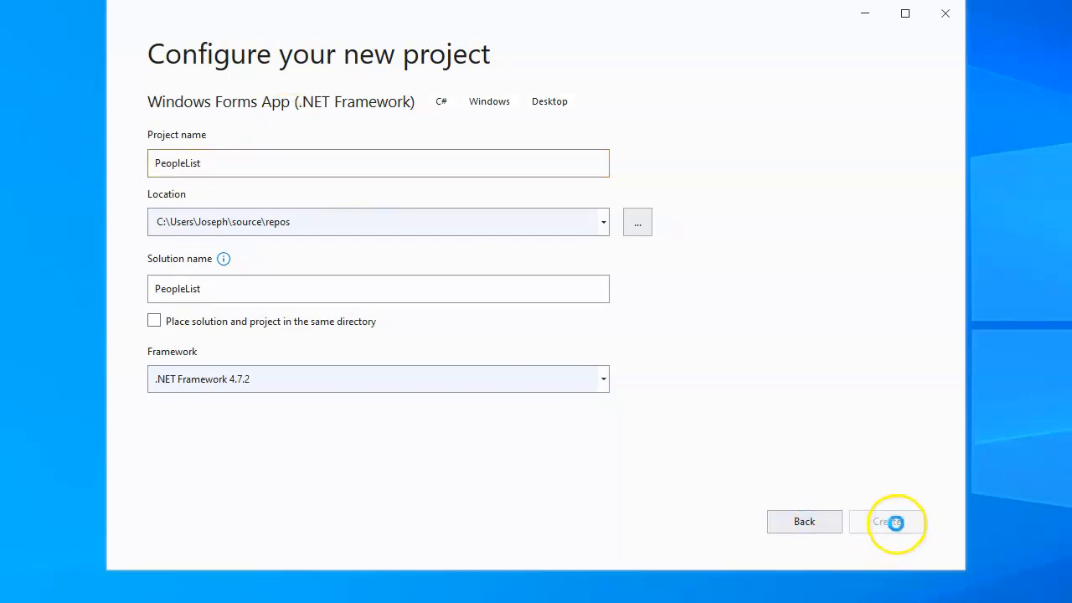
left_click(887, 521)
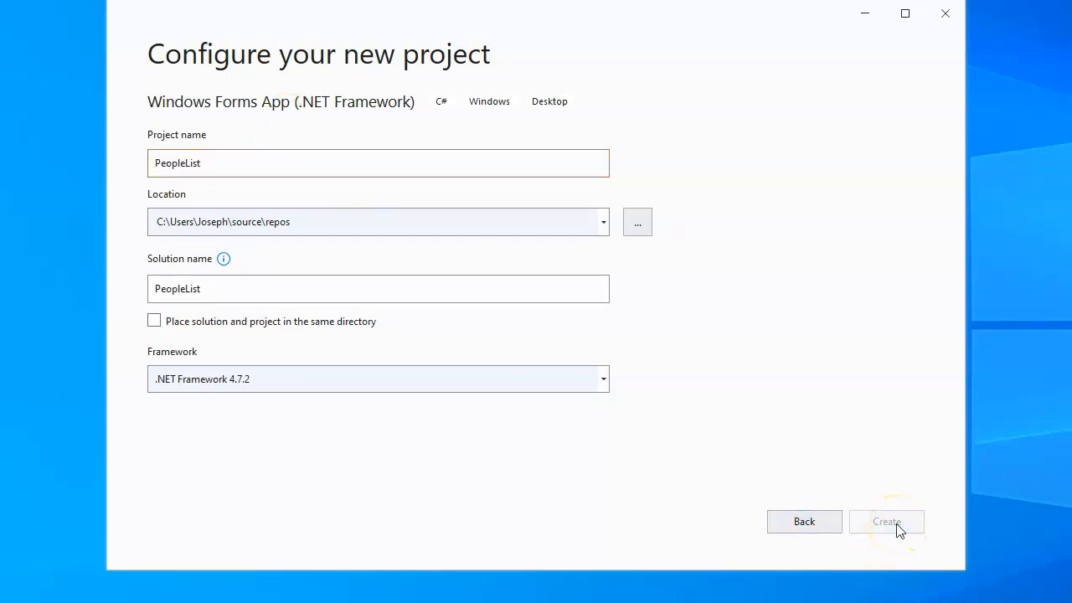
left_click(885, 521)
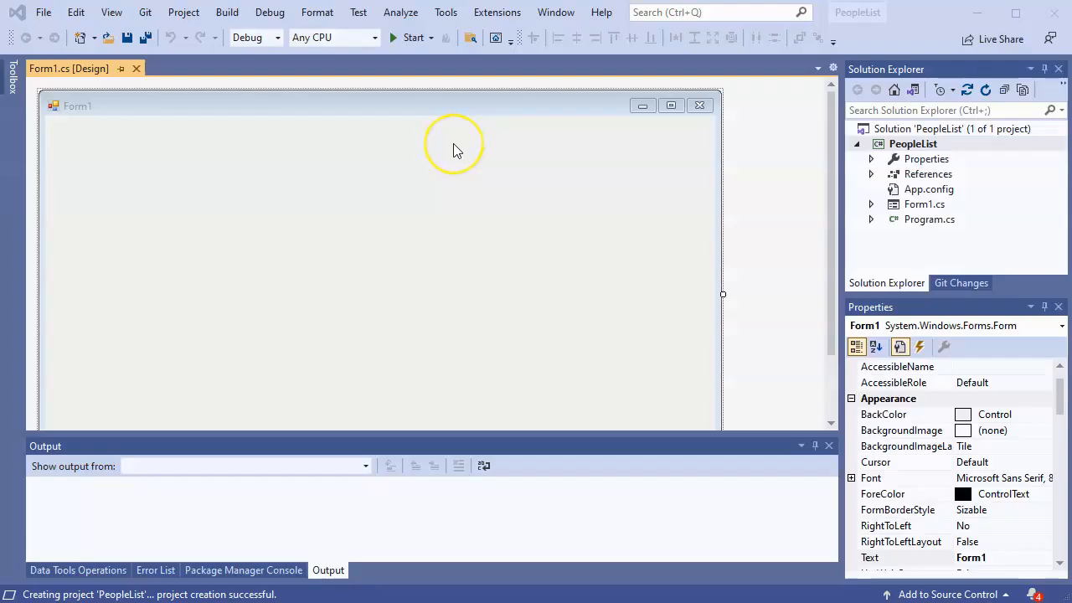
mouse_move(459, 149)
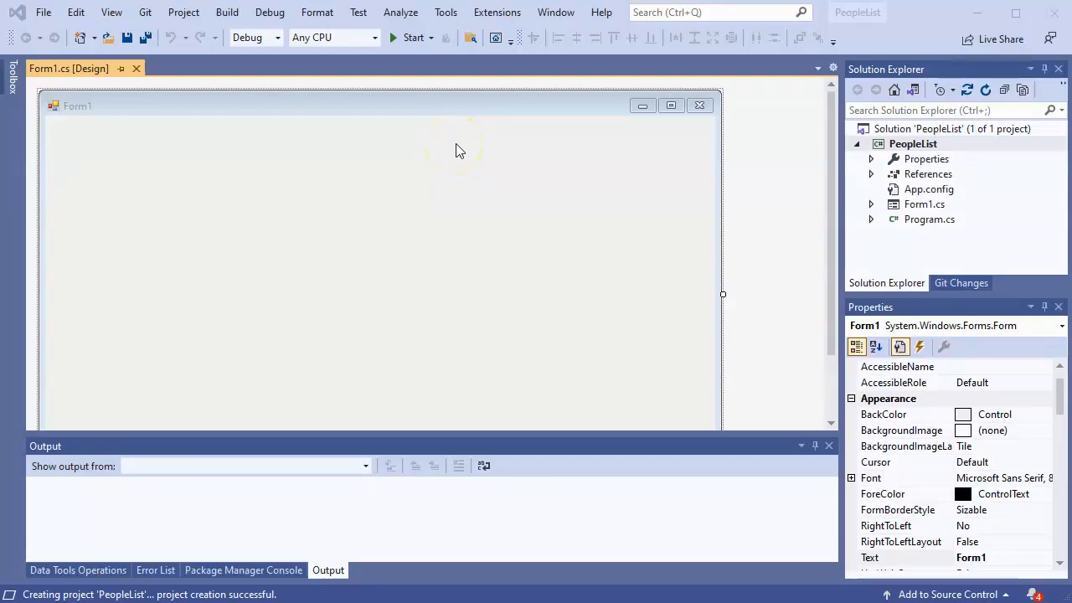
mouse_move(343, 80)
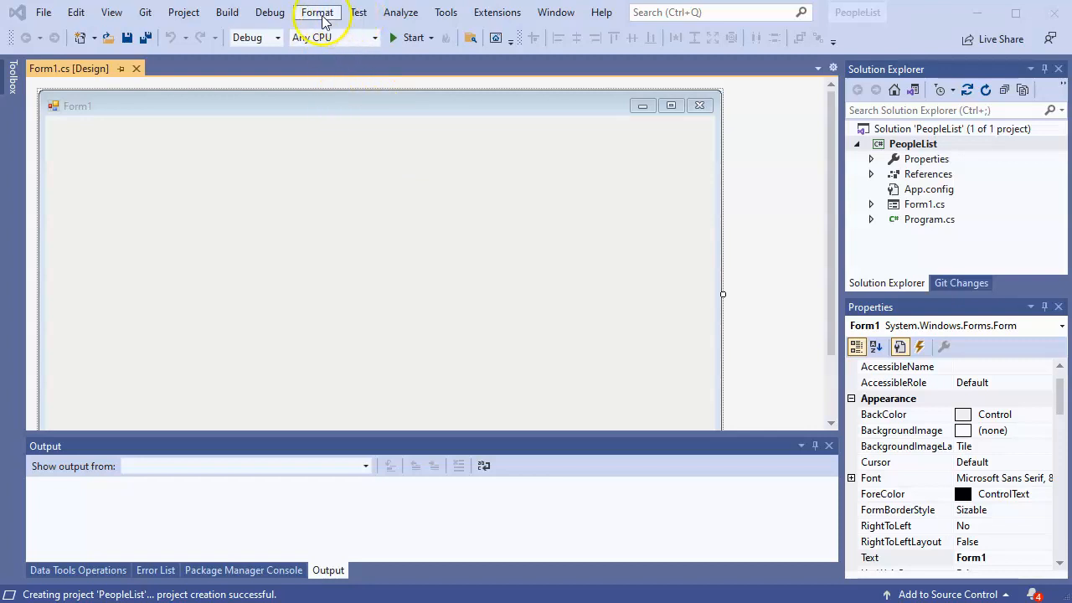
Browse the Build, Project, Format and Tools menus looking for the NuGet package manager.
left_click(228, 12)
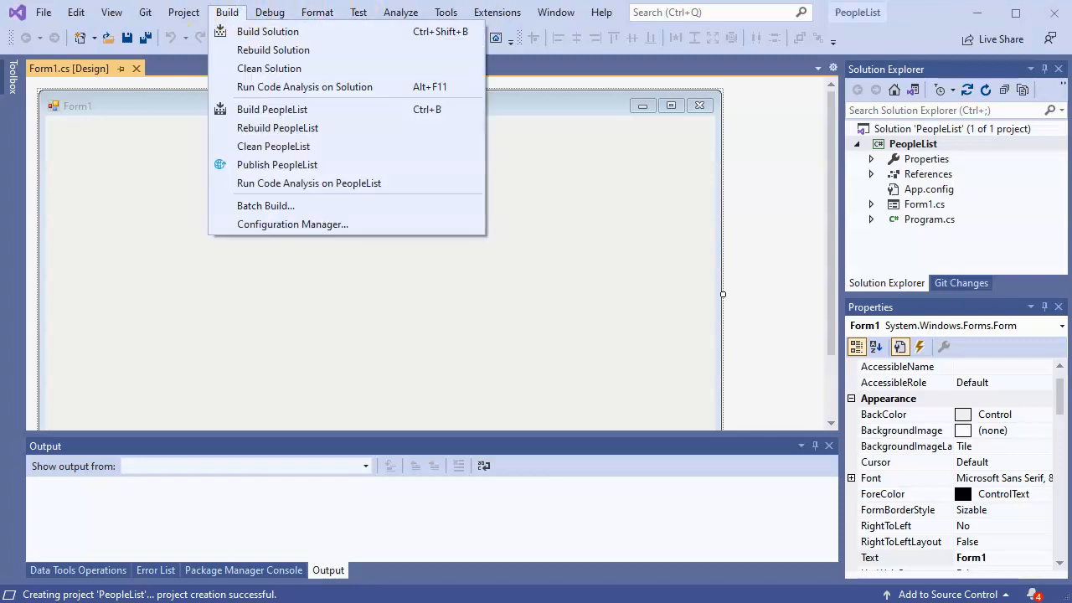
left_click(182, 12)
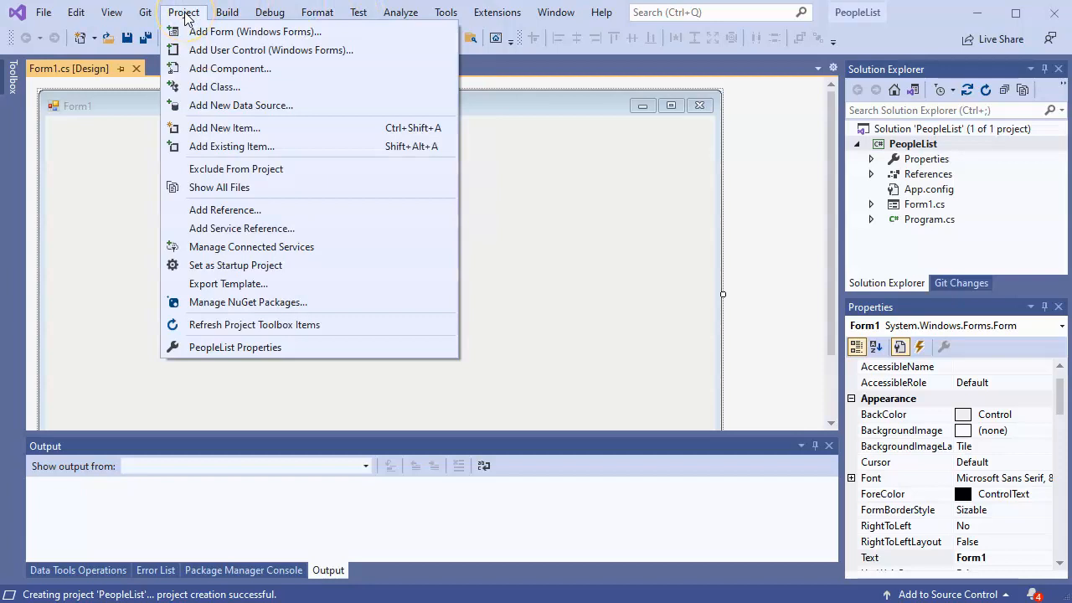
left_click(111, 12)
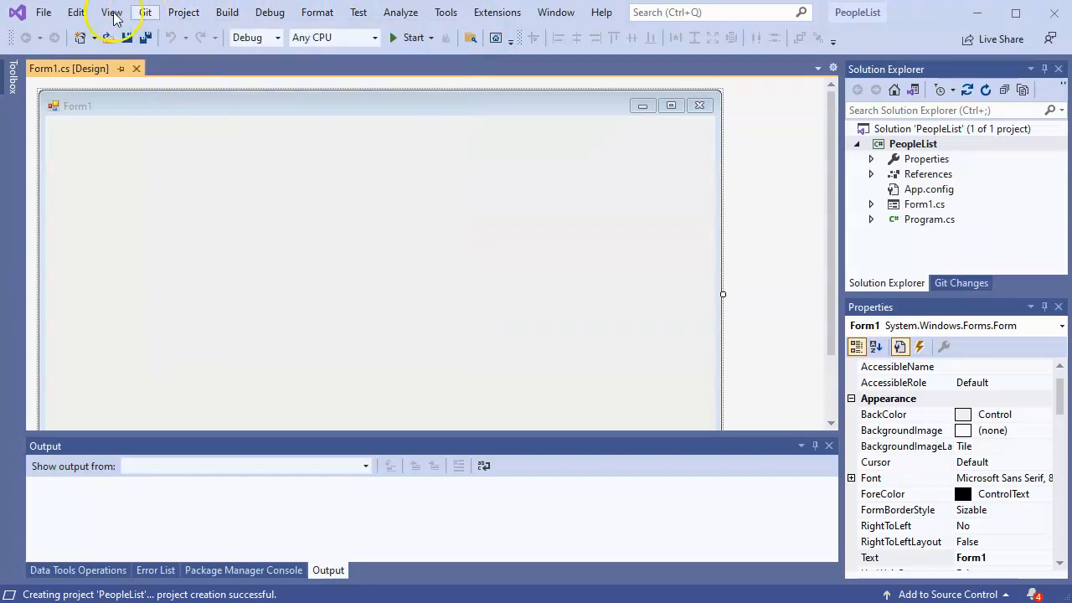
left_click(315, 12)
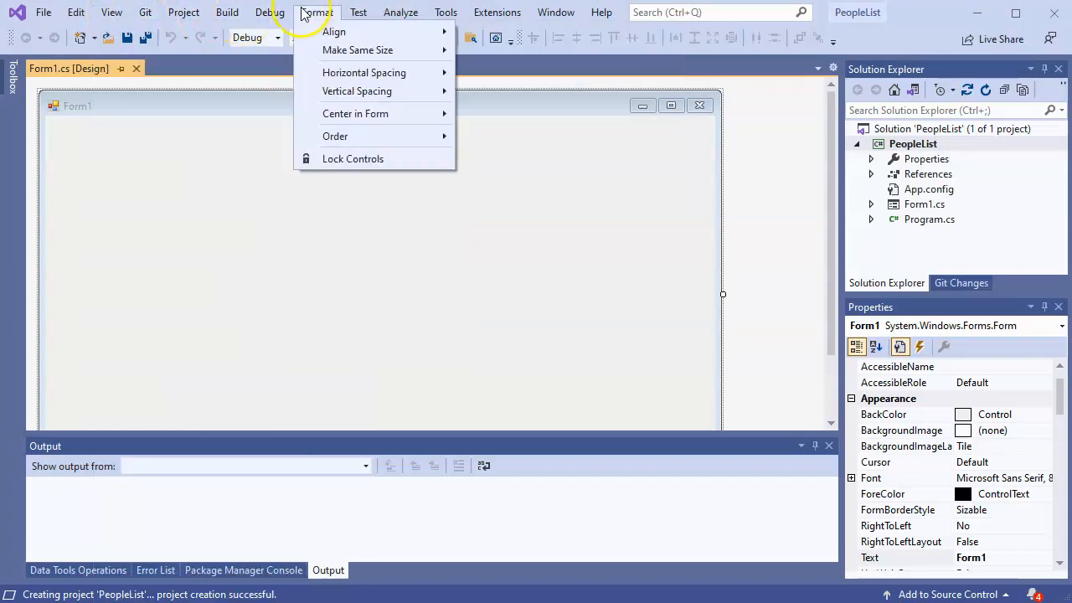
left_click(445, 12)
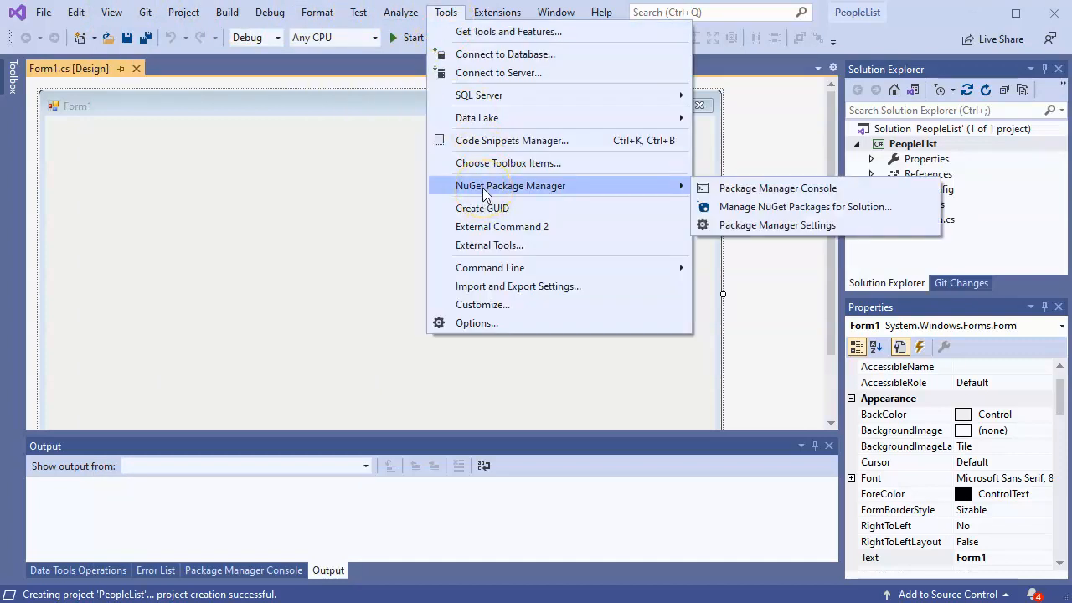
mouse_move(779, 207)
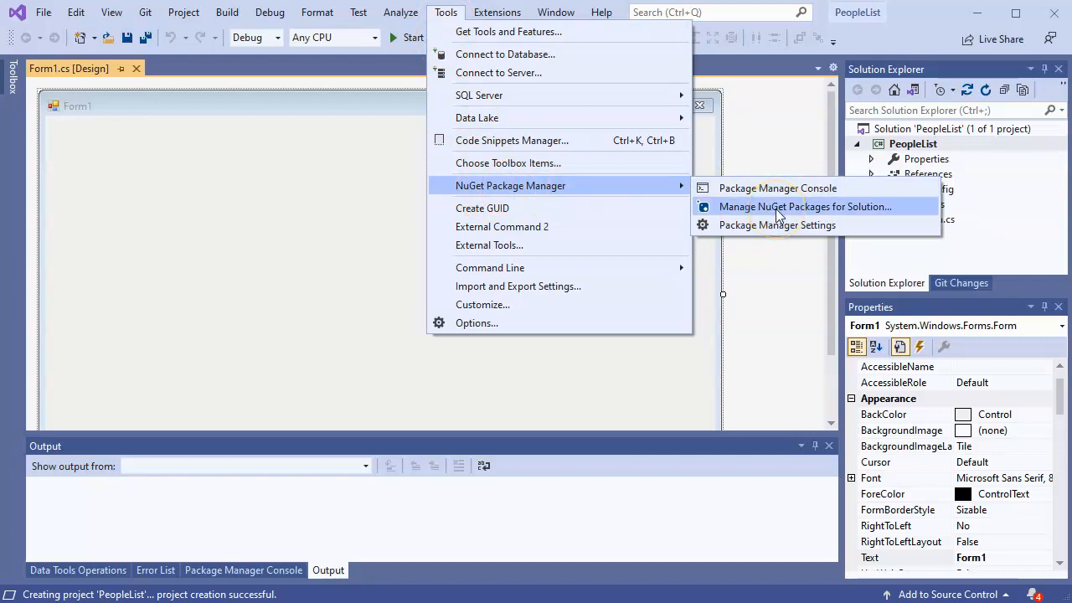
In NuGet for the solution, browse for 'microsoft' and select Microsoft.Data.SqlClient for the PeopleList project.
left_click(804, 207)
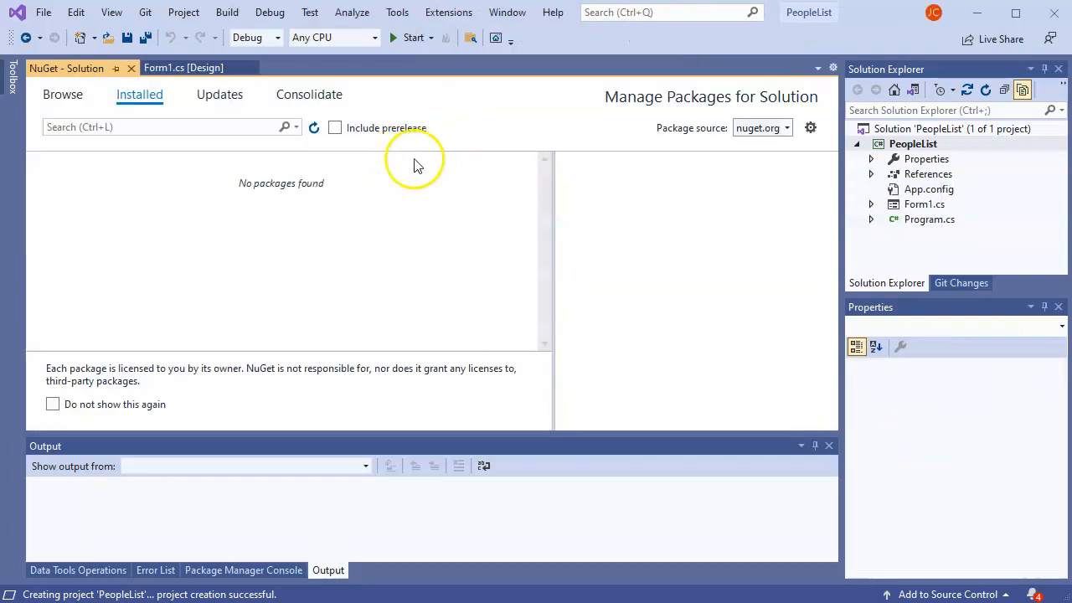
left_click(63, 94)
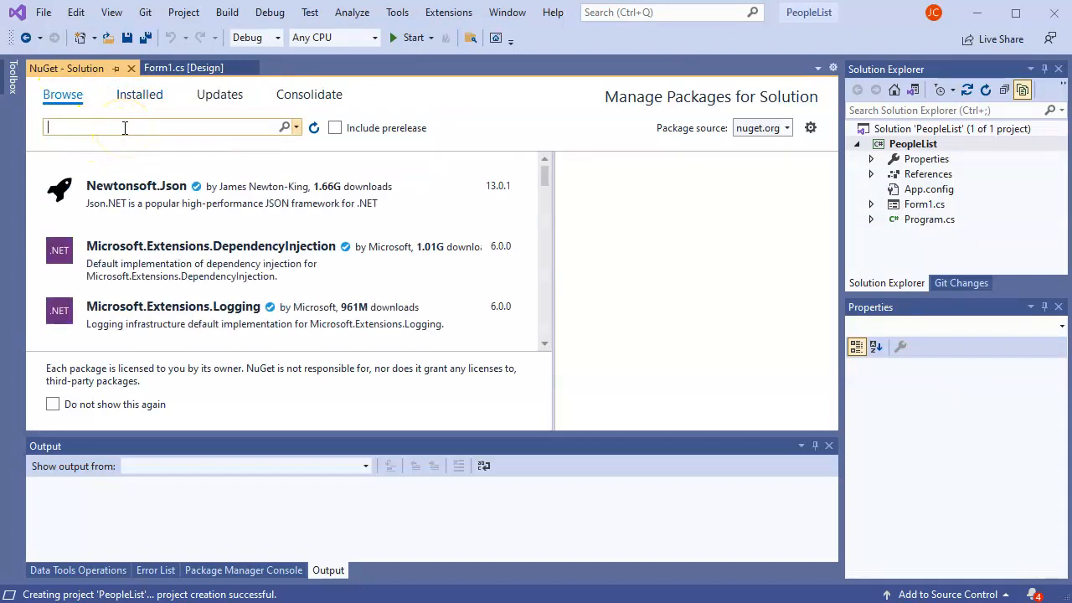
type("microsoft.data.sqlclient")
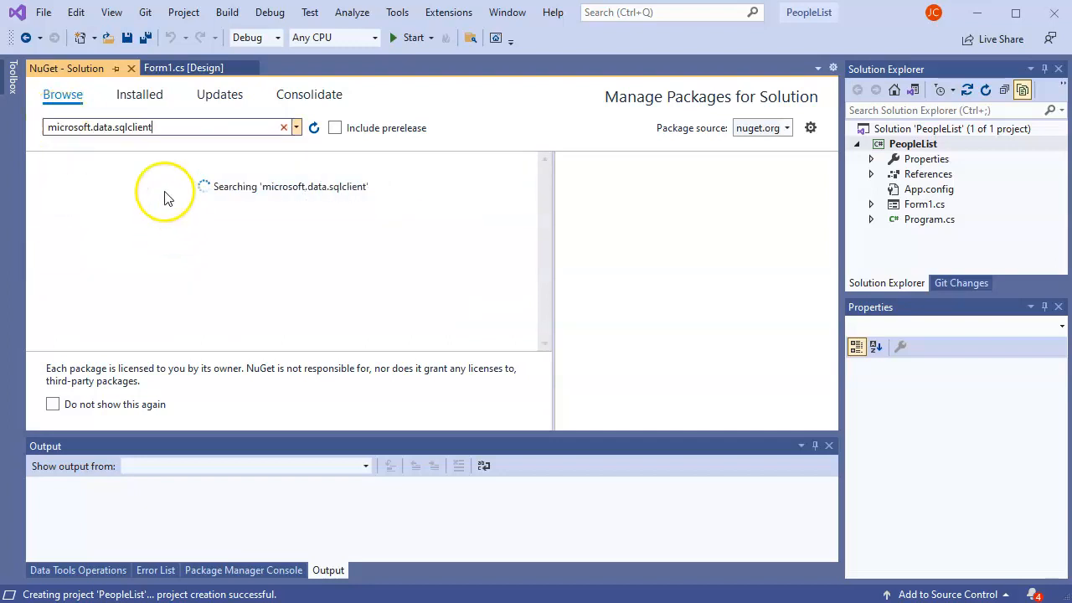
left_click(158, 201)
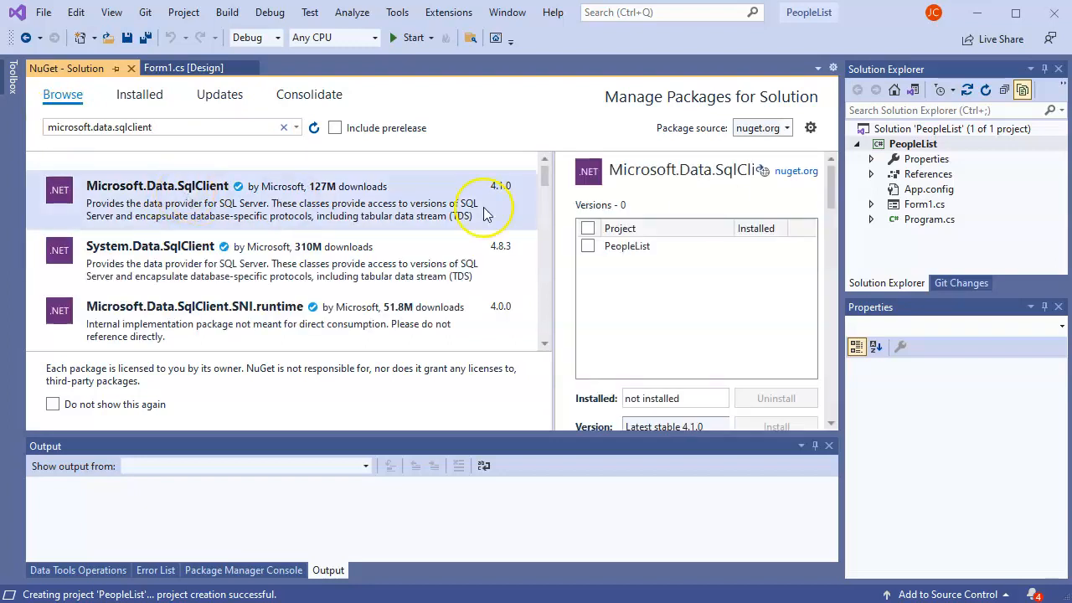
left_click(588, 228)
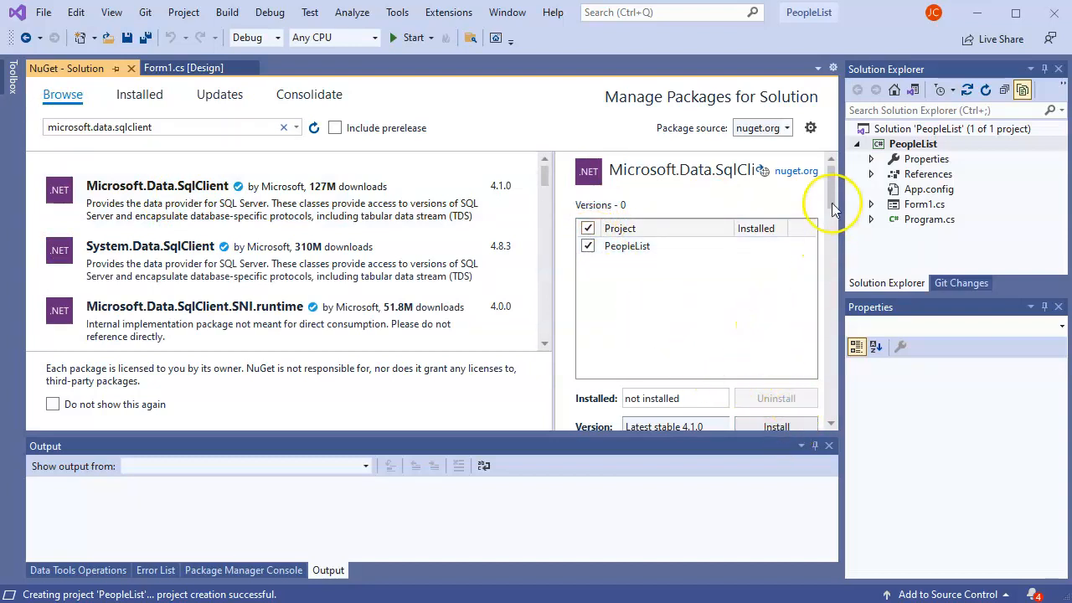
scroll("down", 3)
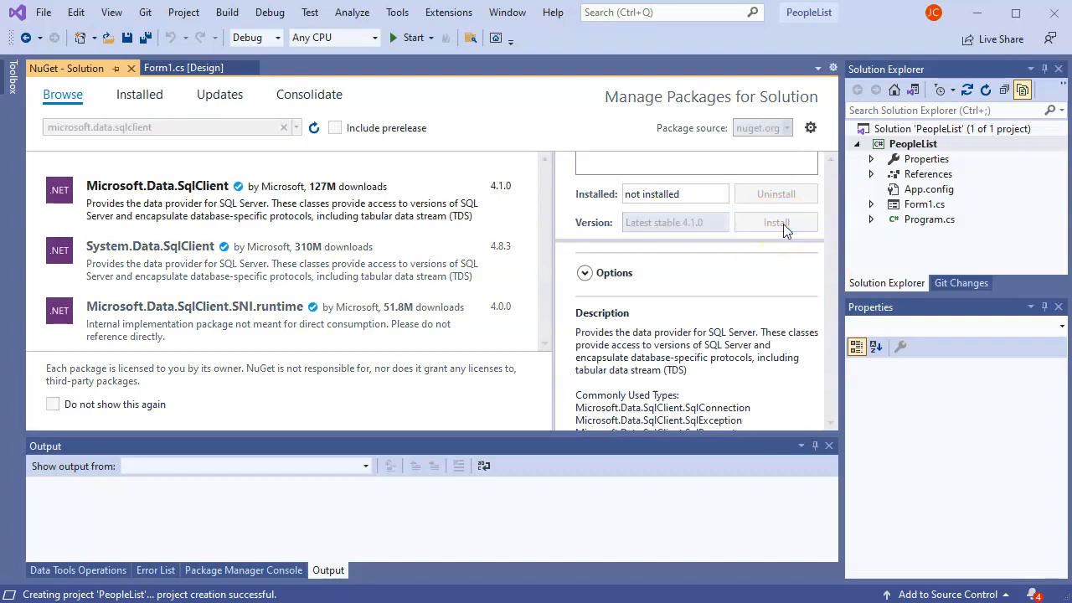
Install Microsoft.Data.SqlClient 4.1.0, approving the preview changes and license, then show the Error List.
left_click(774, 221)
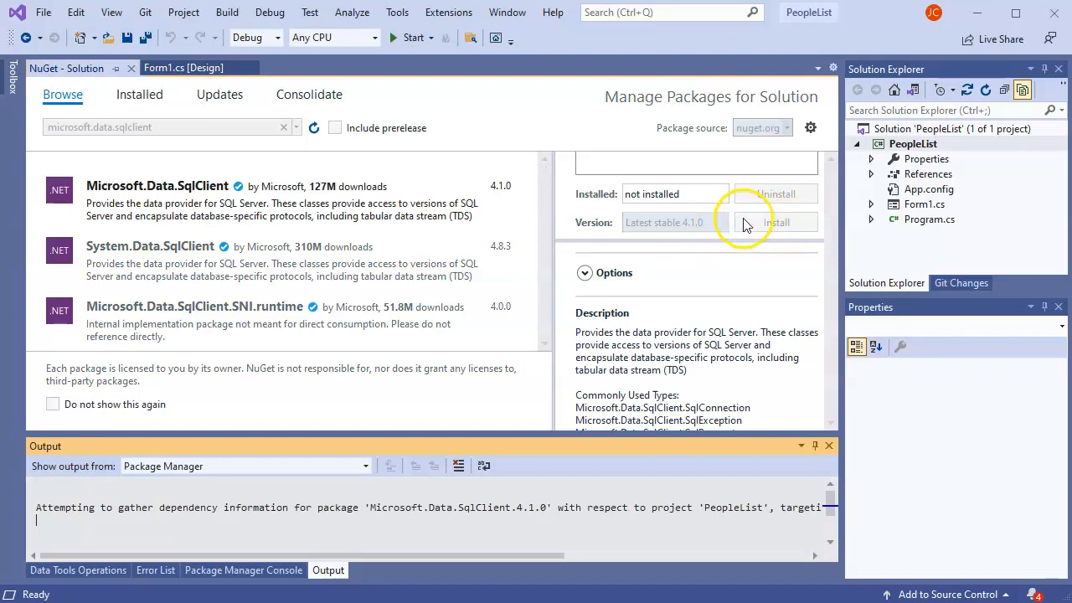
mouse_move(661, 427)
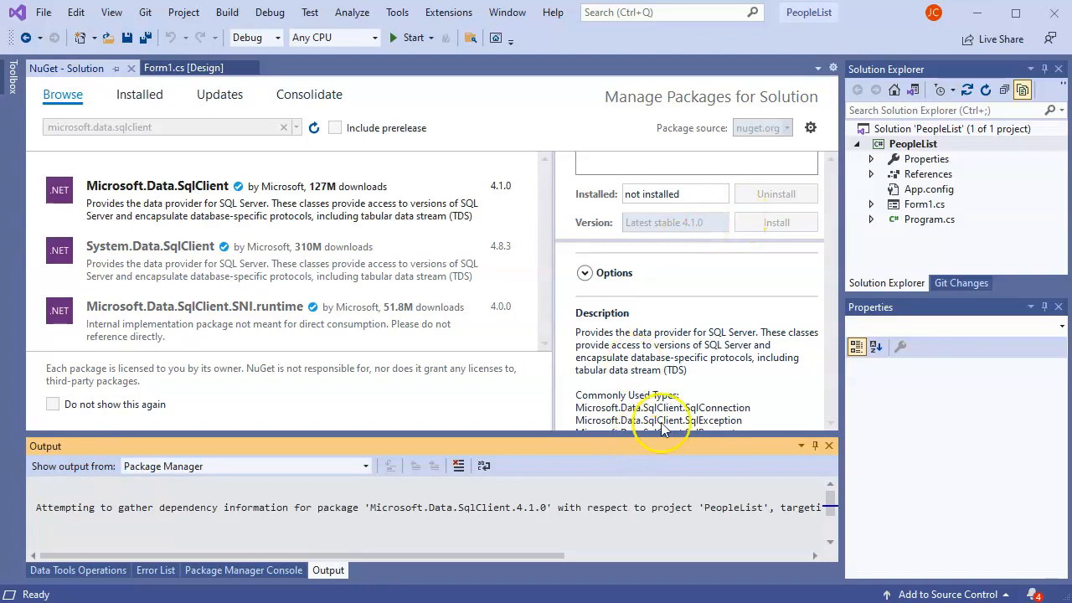
left_click(774, 221)
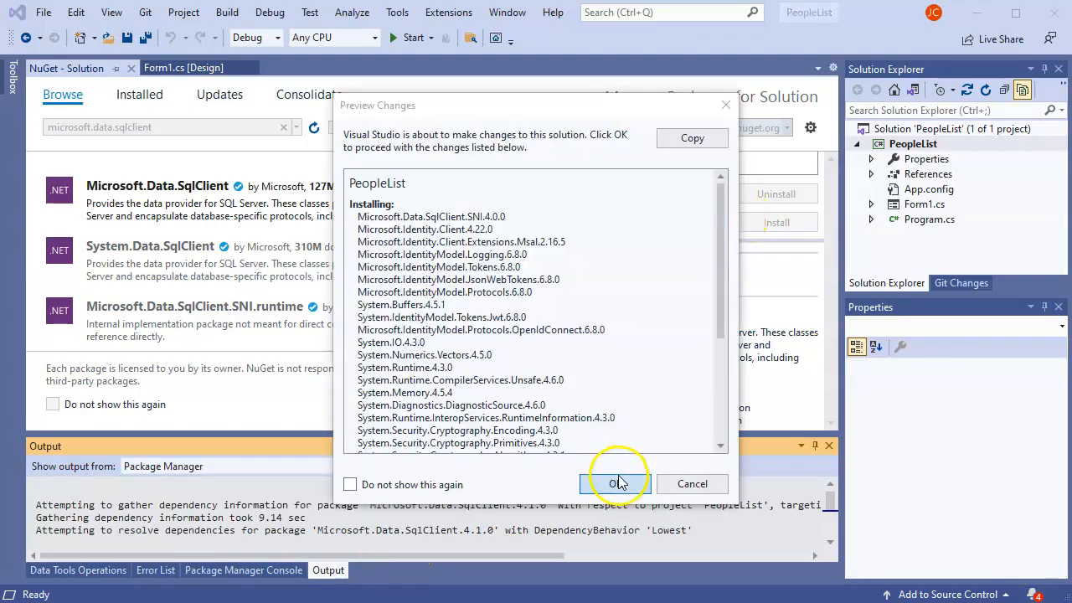
left_click(616, 483)
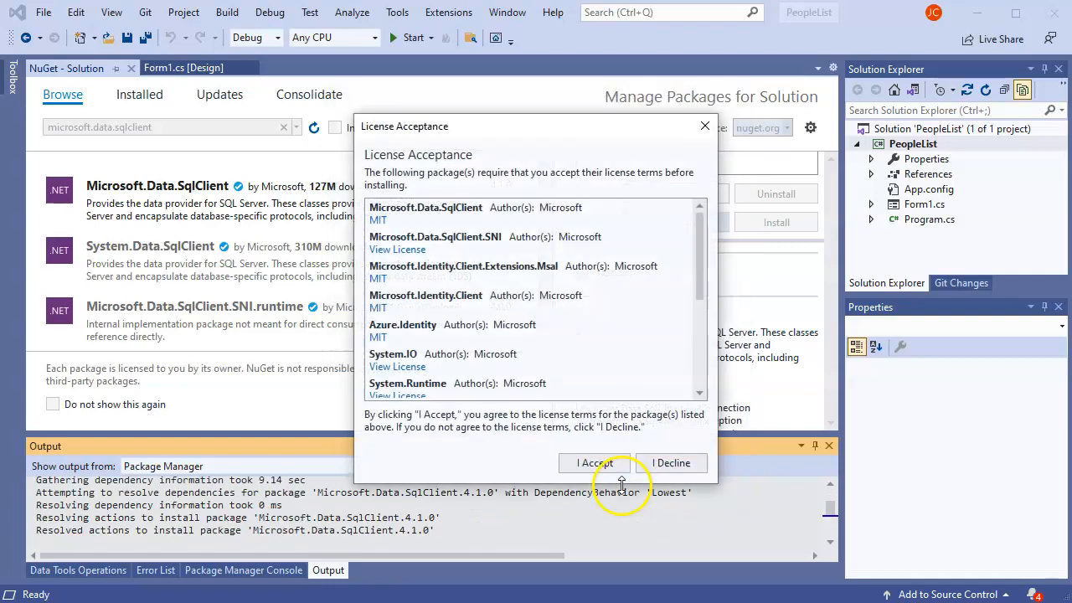
left_click(593, 462)
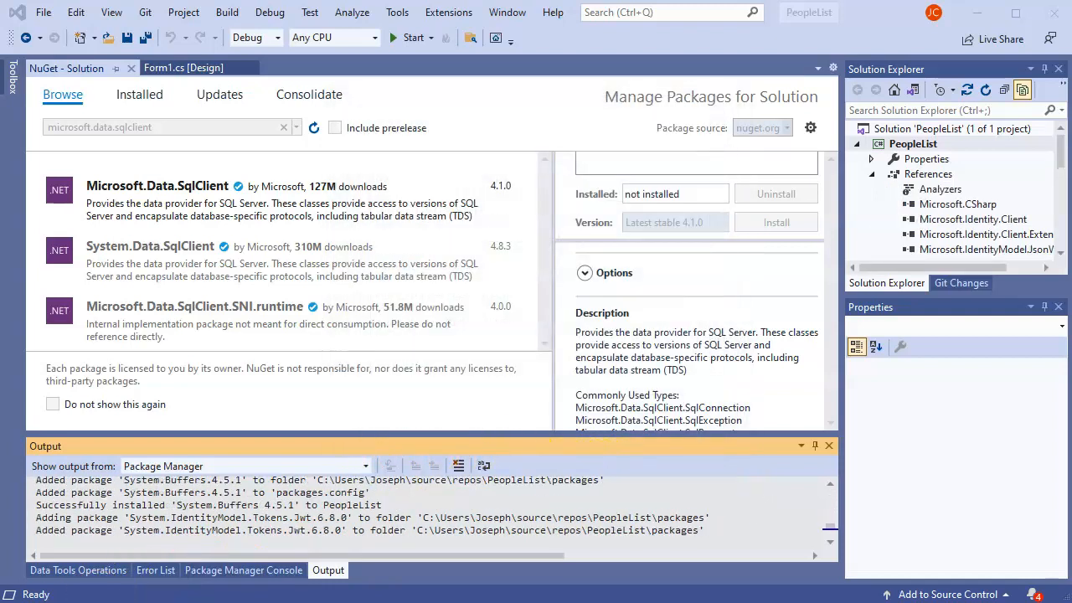
left_click(154, 569)
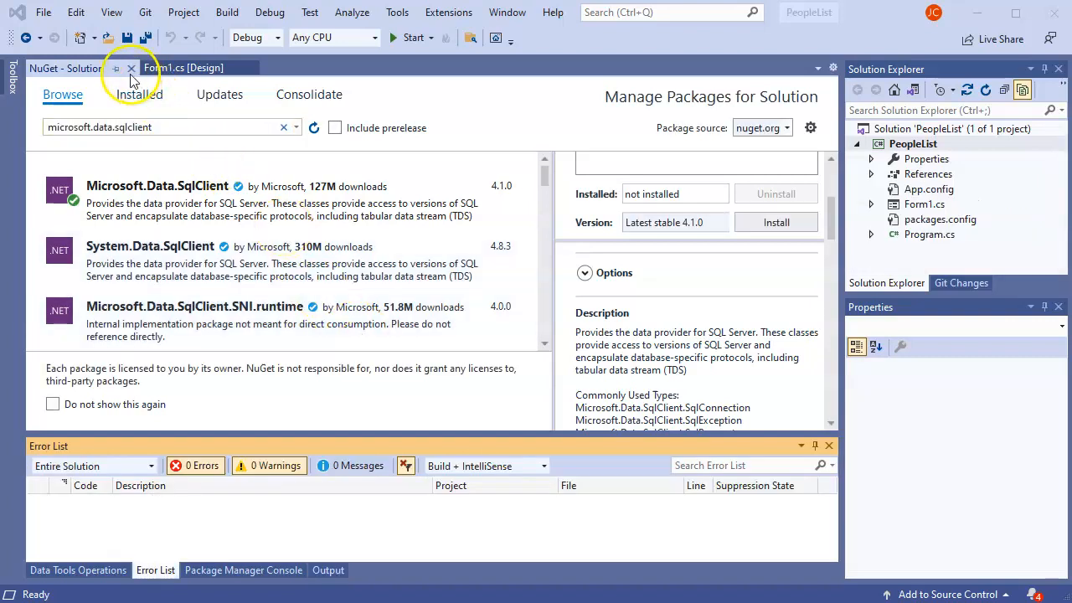
Drag a ListView from the Toolbox onto Form1 and generate the Form1_Load handler by double-clicking the form.
left_click(130, 67)
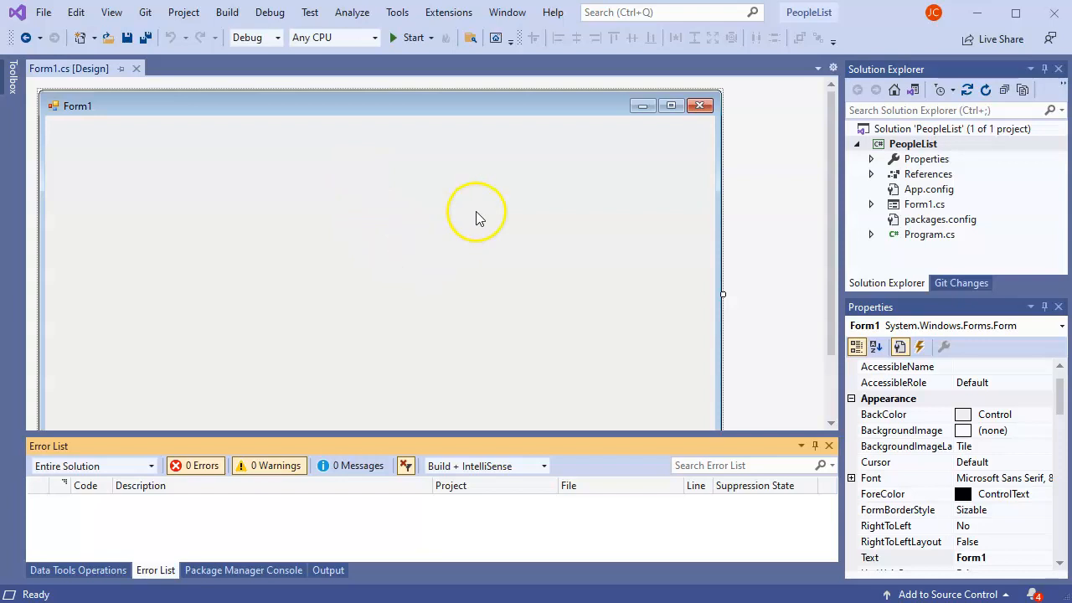
mouse_move(499, 187)
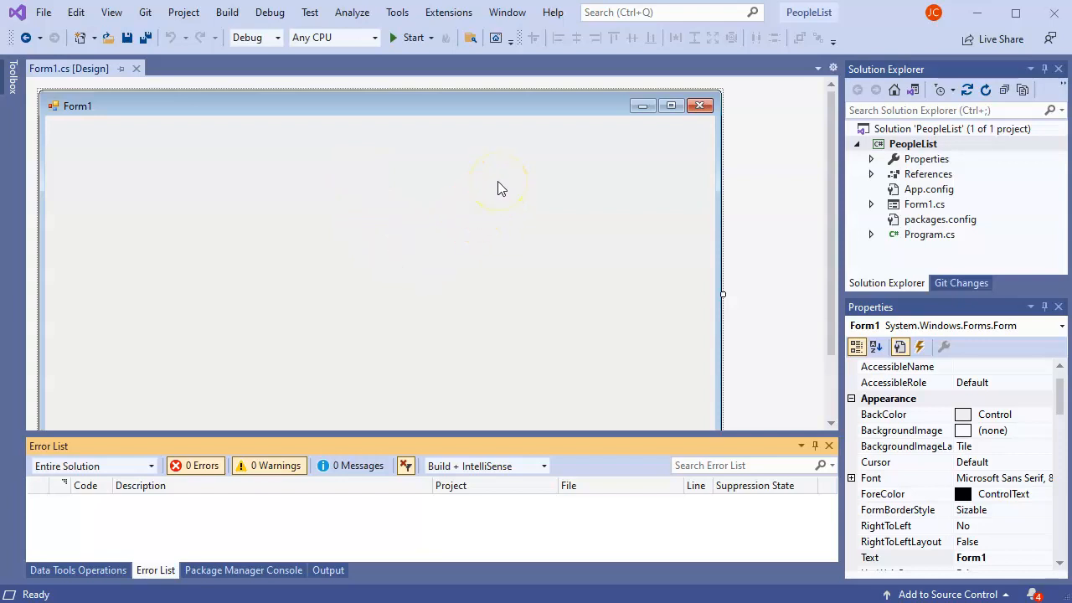
mouse_move(367, 114)
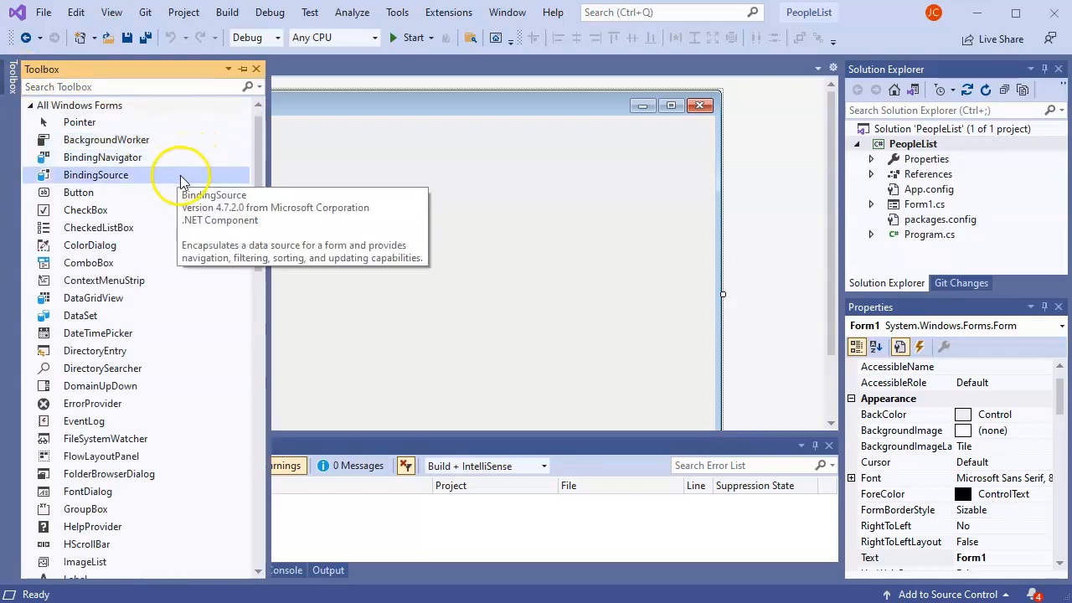
scroll("down", 3)
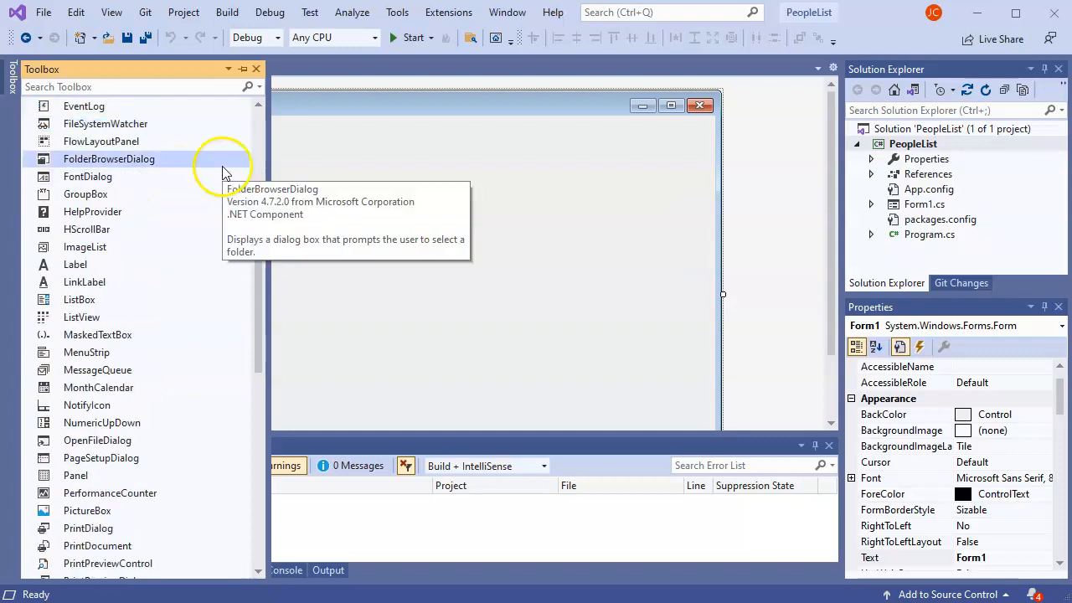
mouse_move(80, 316)
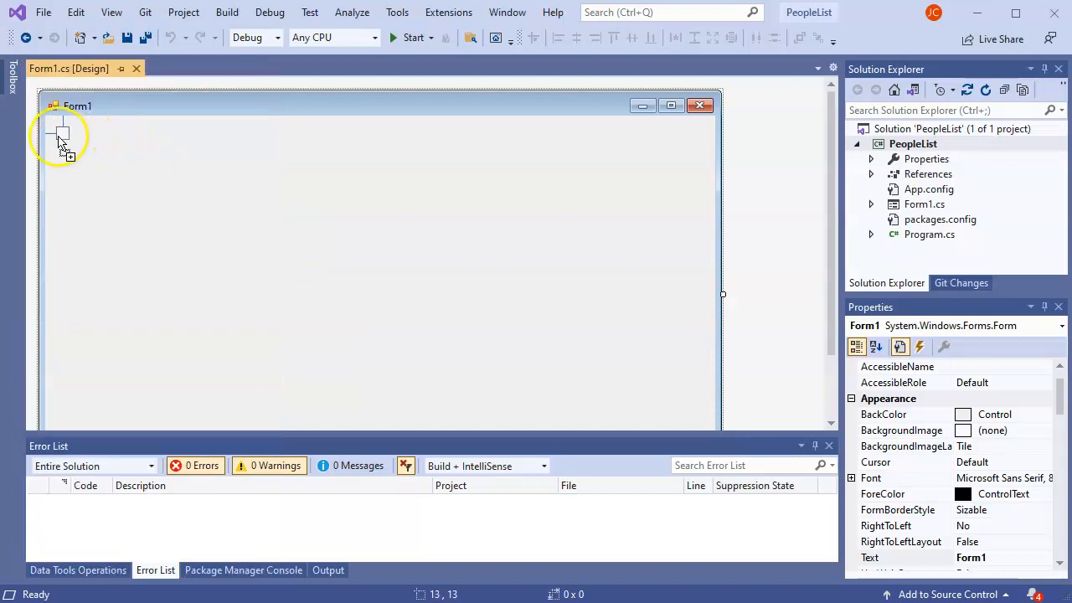
left_click_drag(58, 137, 159, 209)
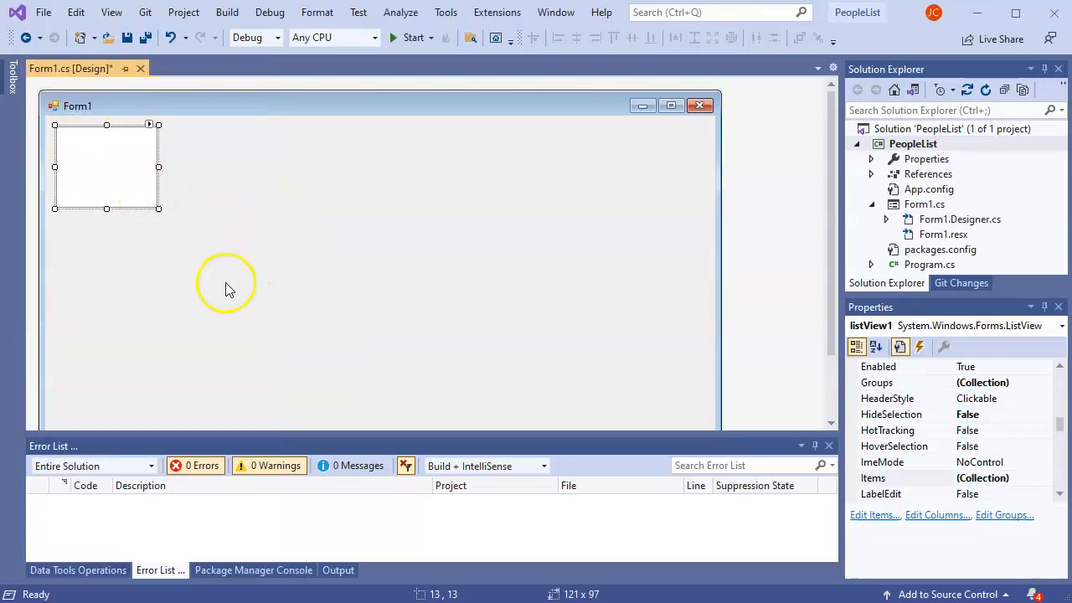
left_click(246, 102)
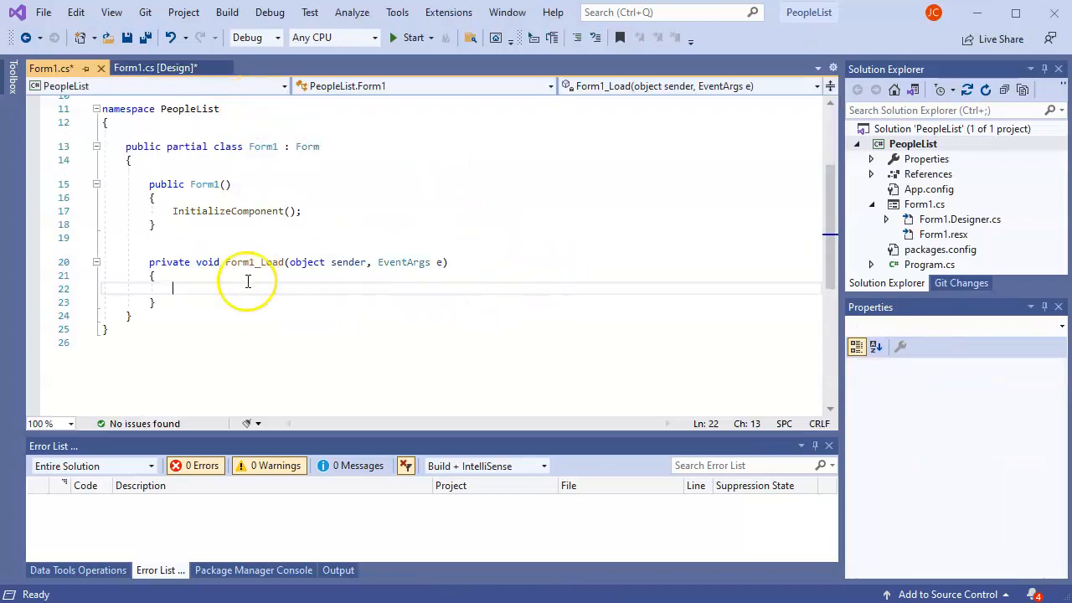
mouse_move(285, 283)
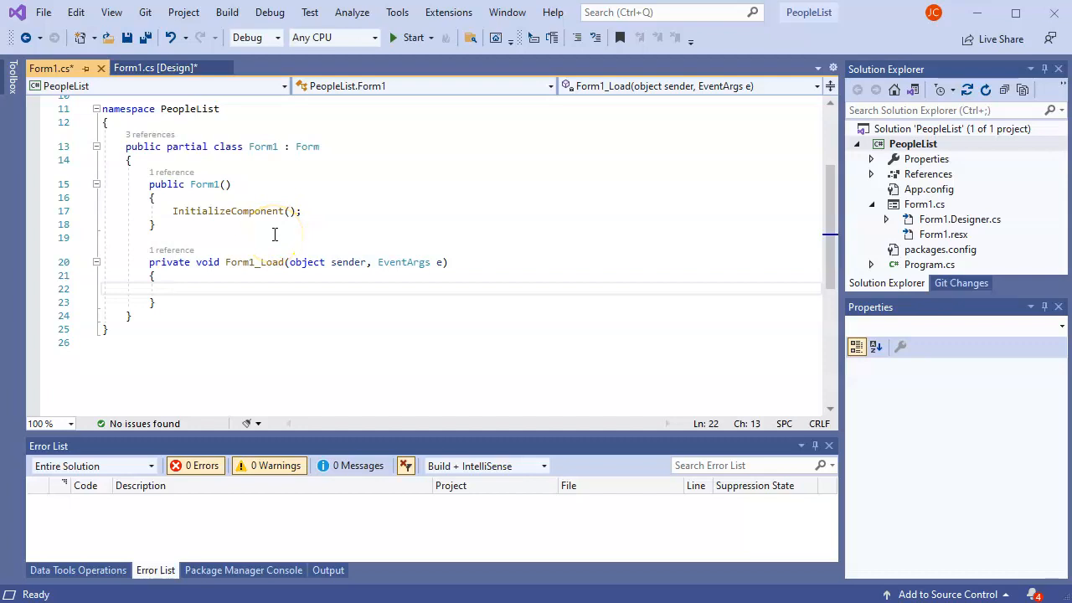
mouse_move(278, 276)
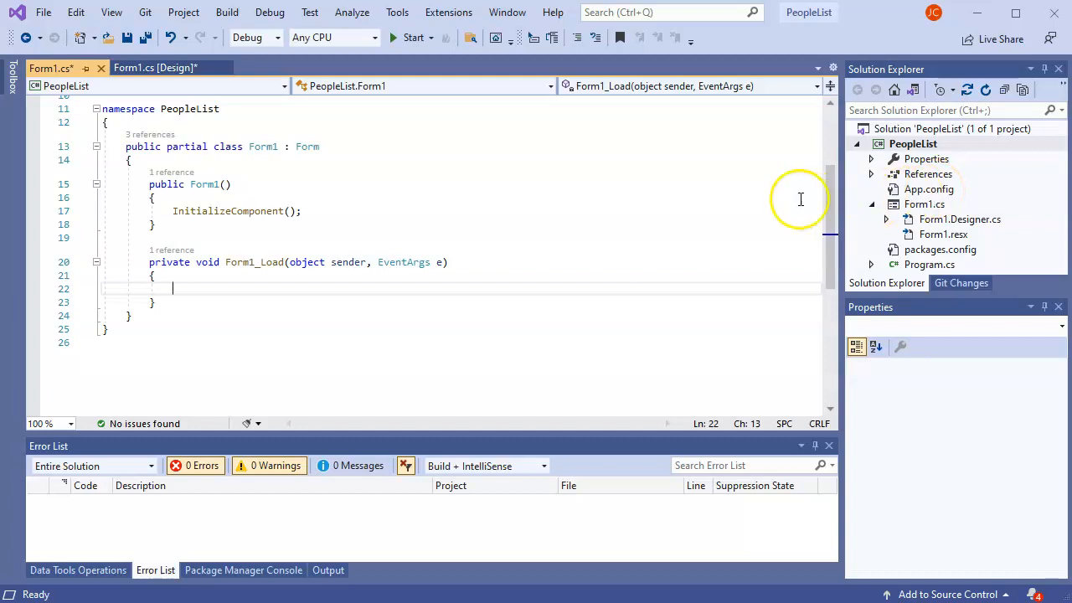
In App.config, add a connectionStrings entry named PeopleString with a connectionString attribute.
double_click(927, 189)
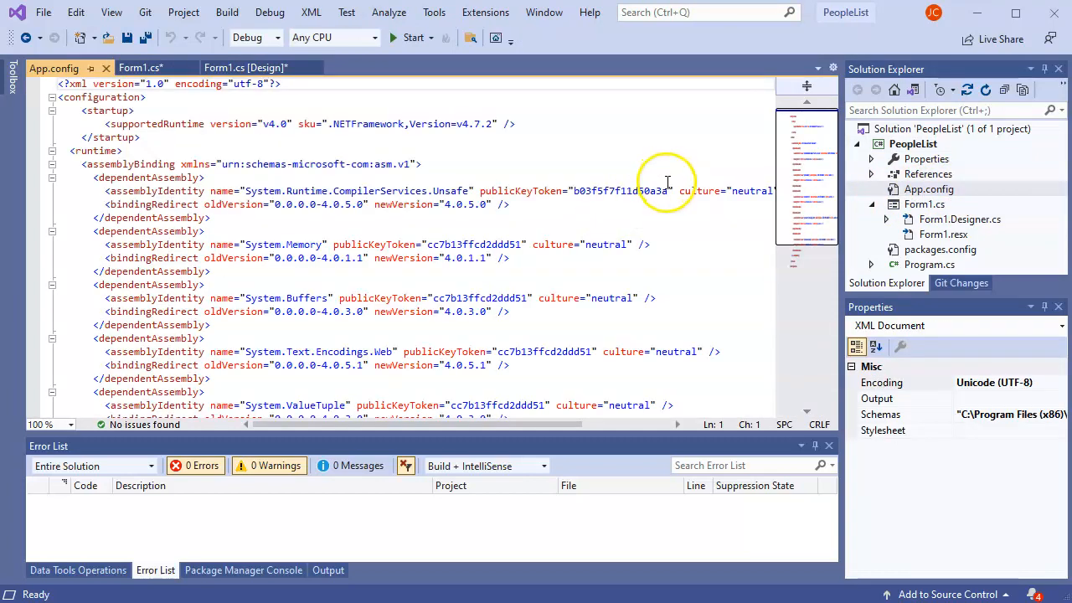
scroll("down", 3)
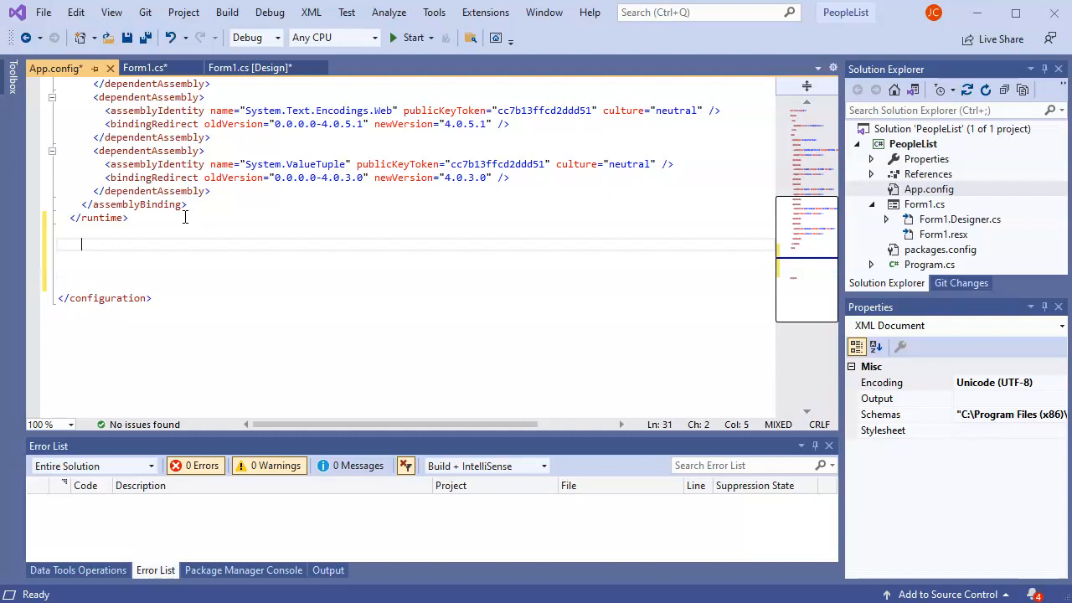
type("<")
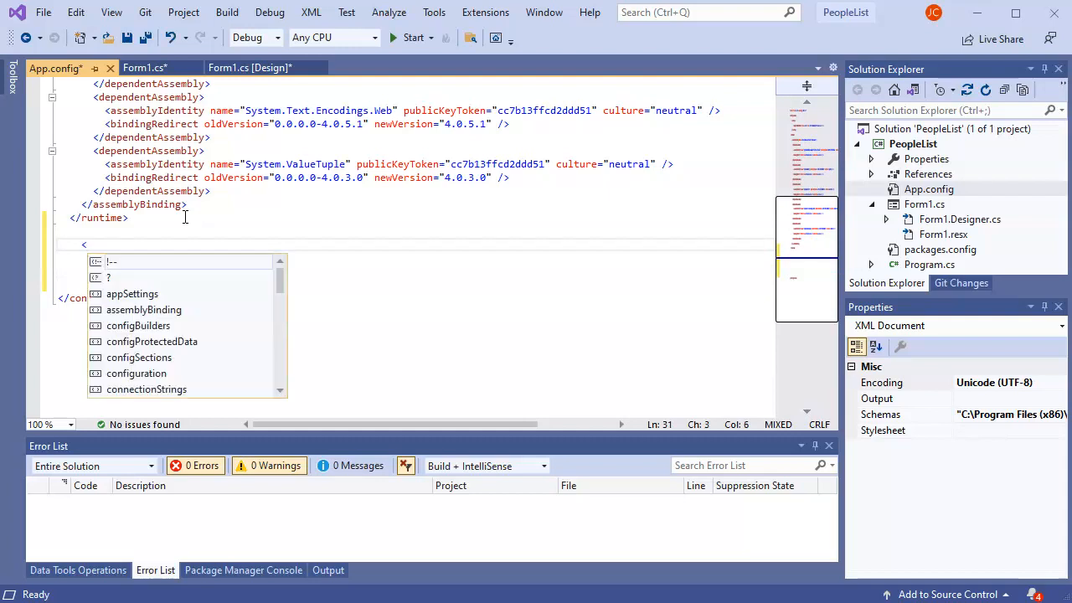
type("connectionStrings></connectionStrings>")
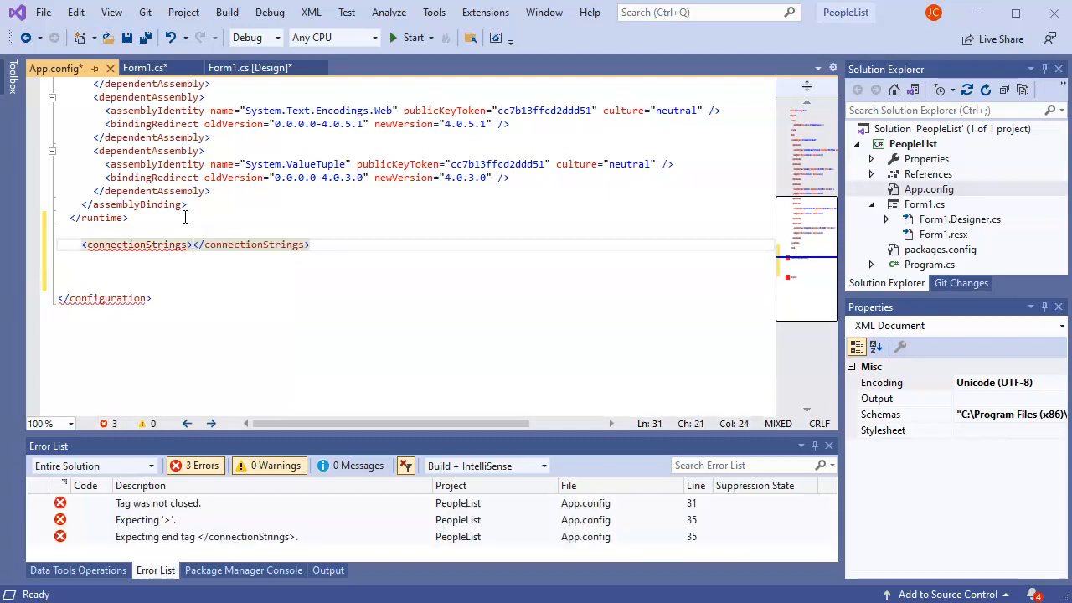
type("<add name=\"\"/>")
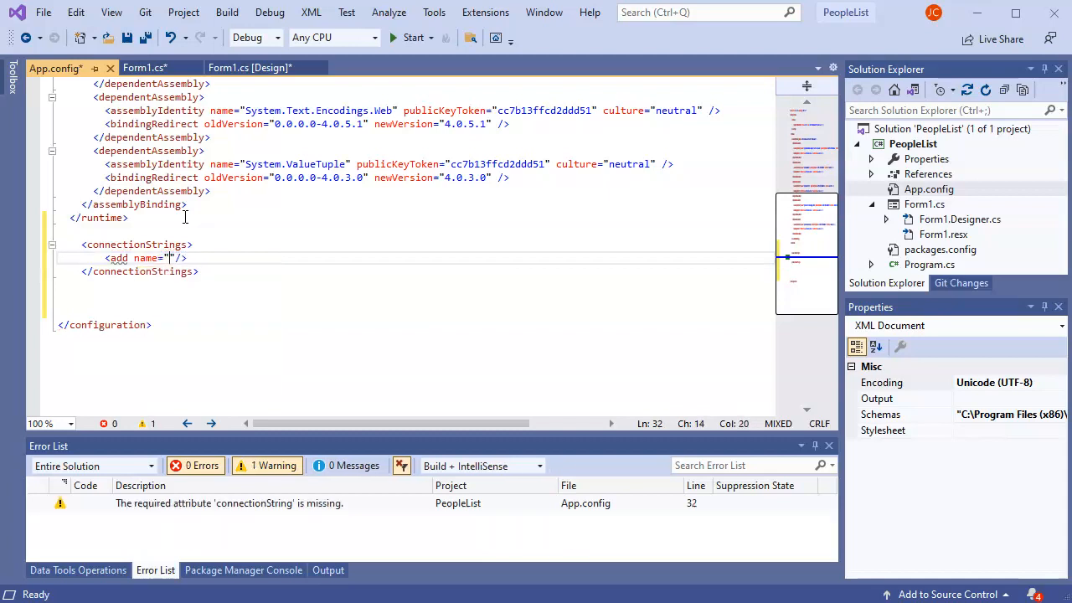
type("PeopleString")
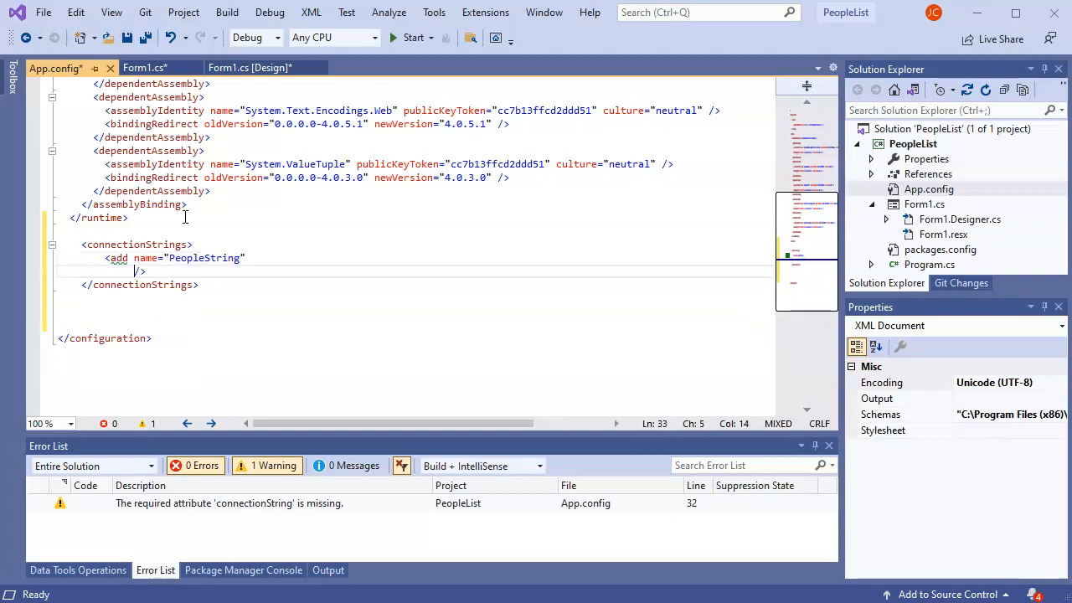
type("c")
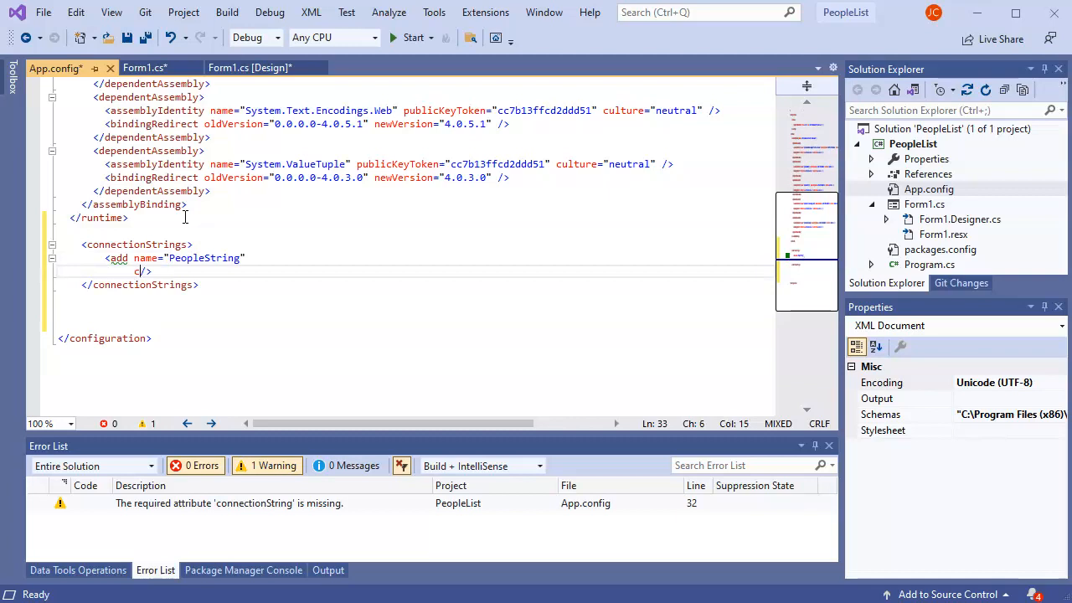
type("onnection")
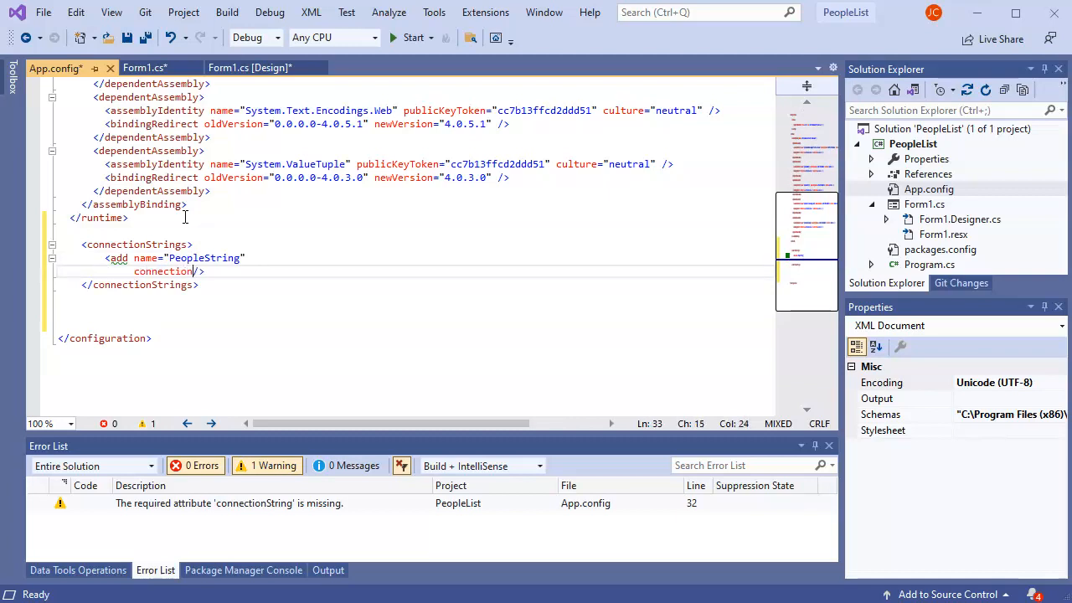
type("connection")
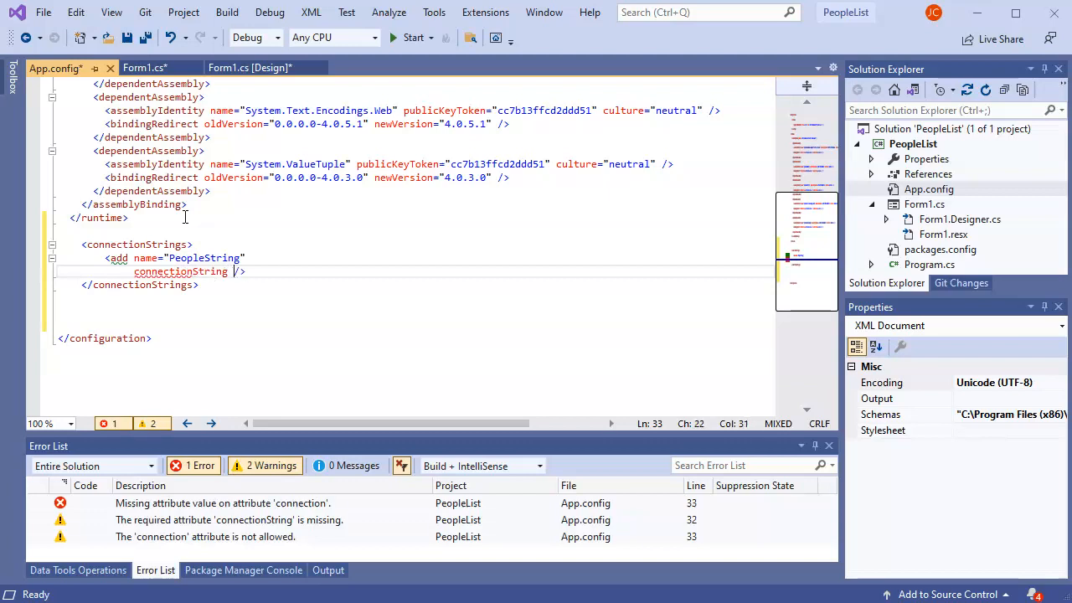
type("=\"")
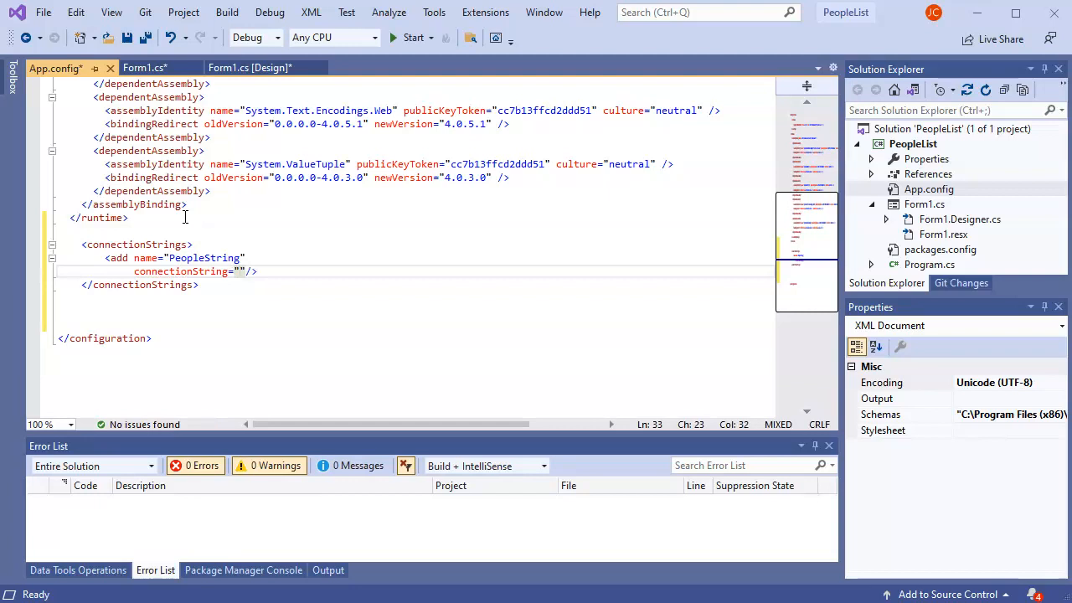
Set Data Source=localhost\SQLEXPRESS; Initial Catalog=People in the connection string.
type("Data")
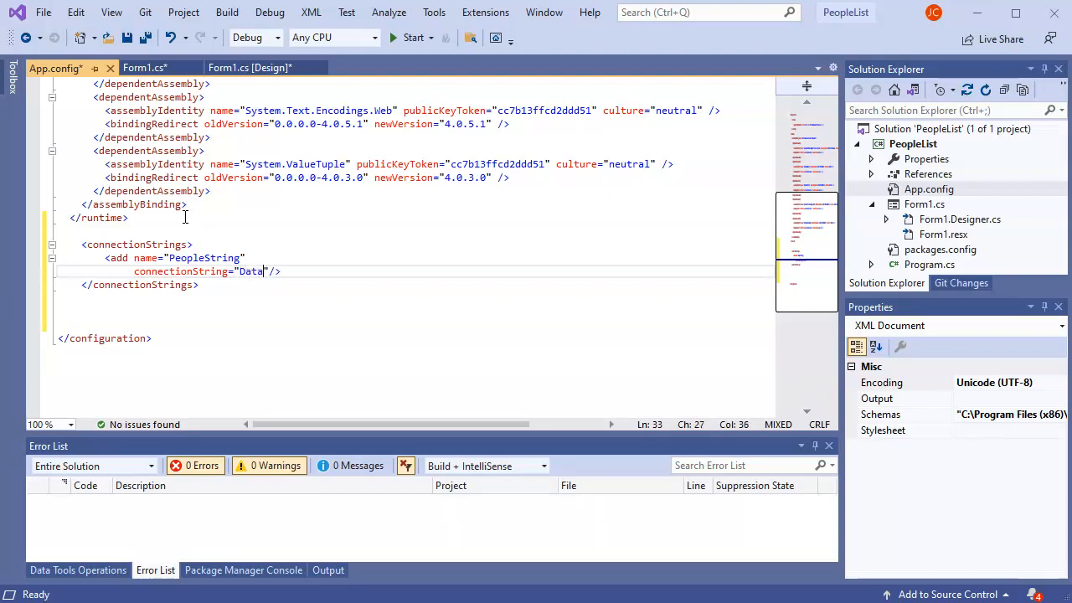
type("Sour")
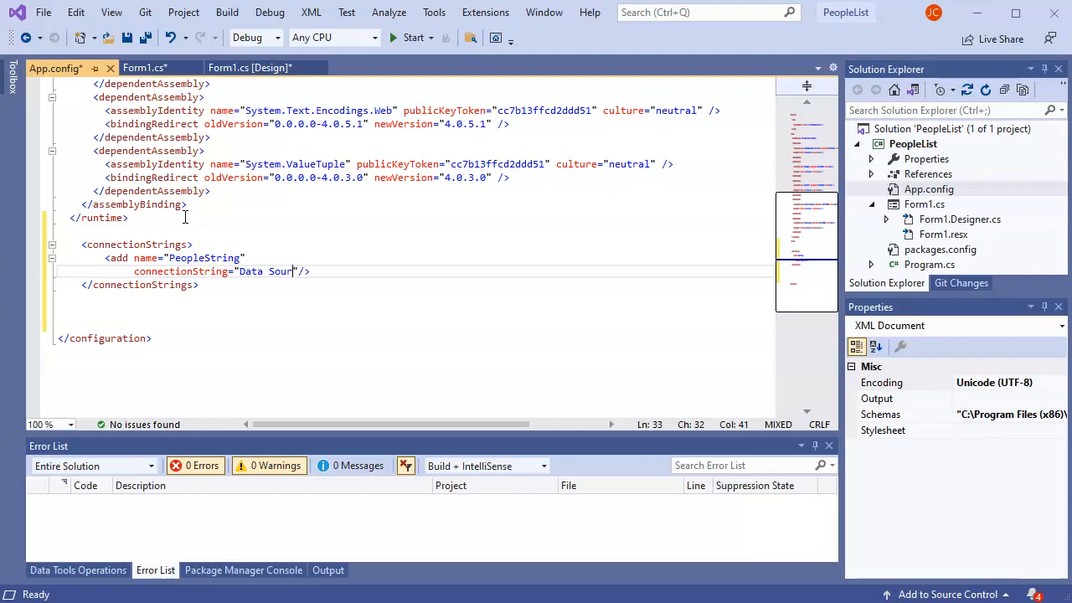
type("ce=")
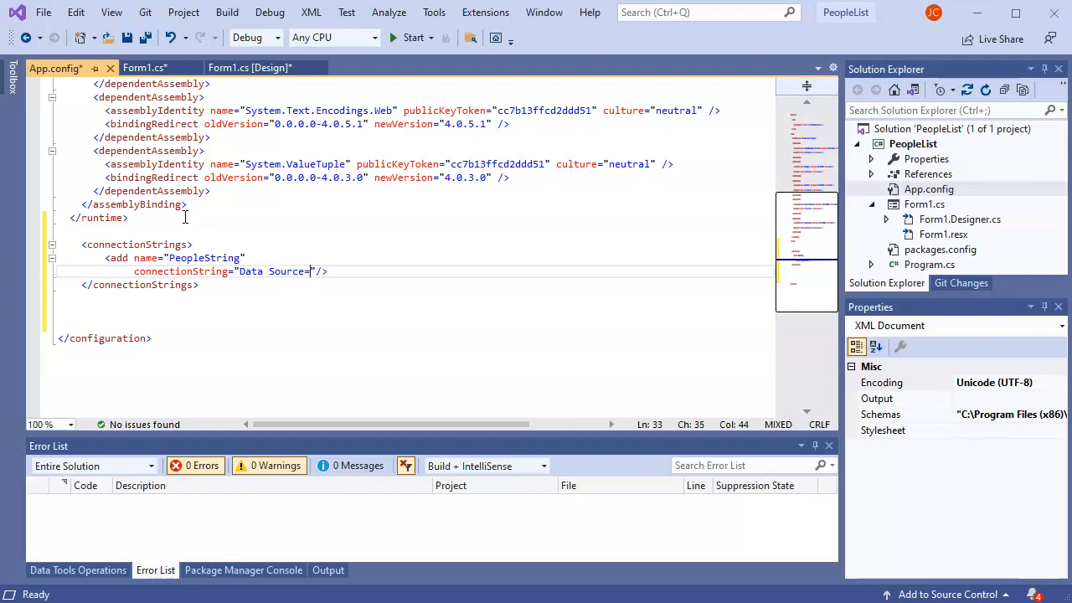
type("localhost")
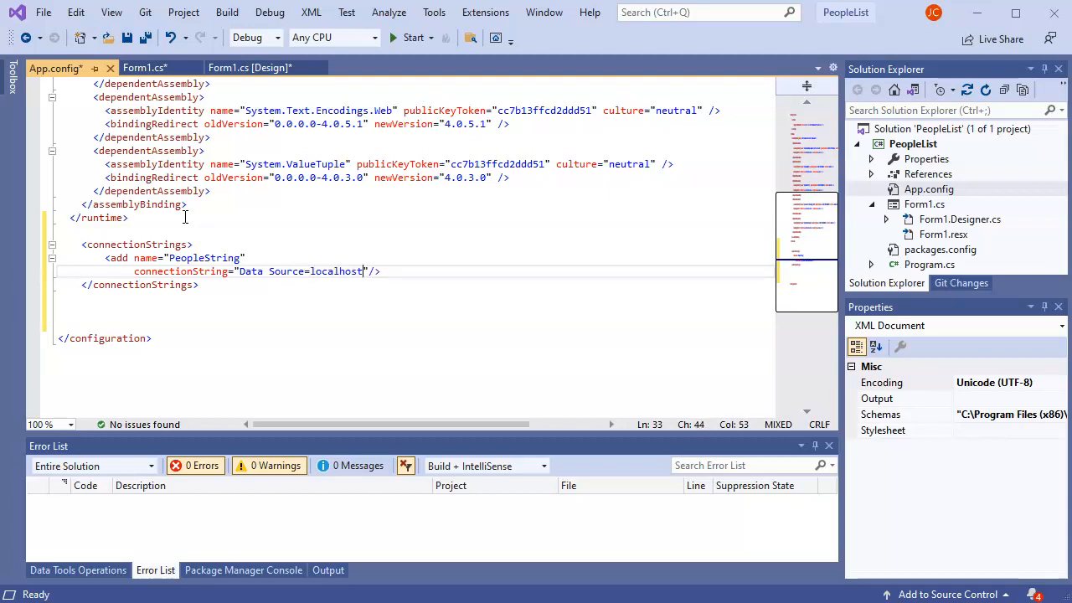
type("\\S")
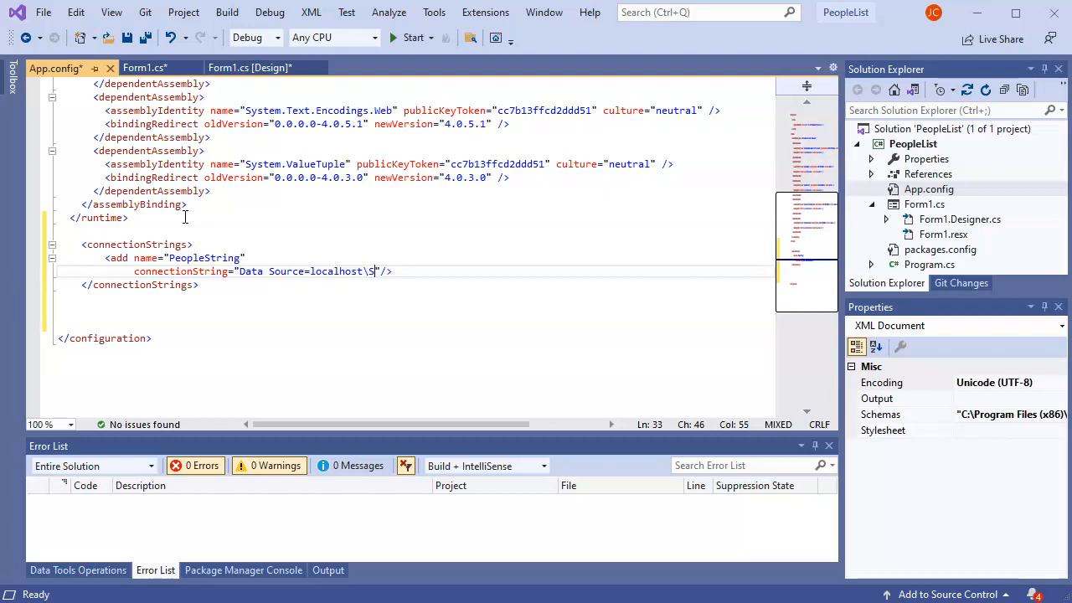
type("QLEX")
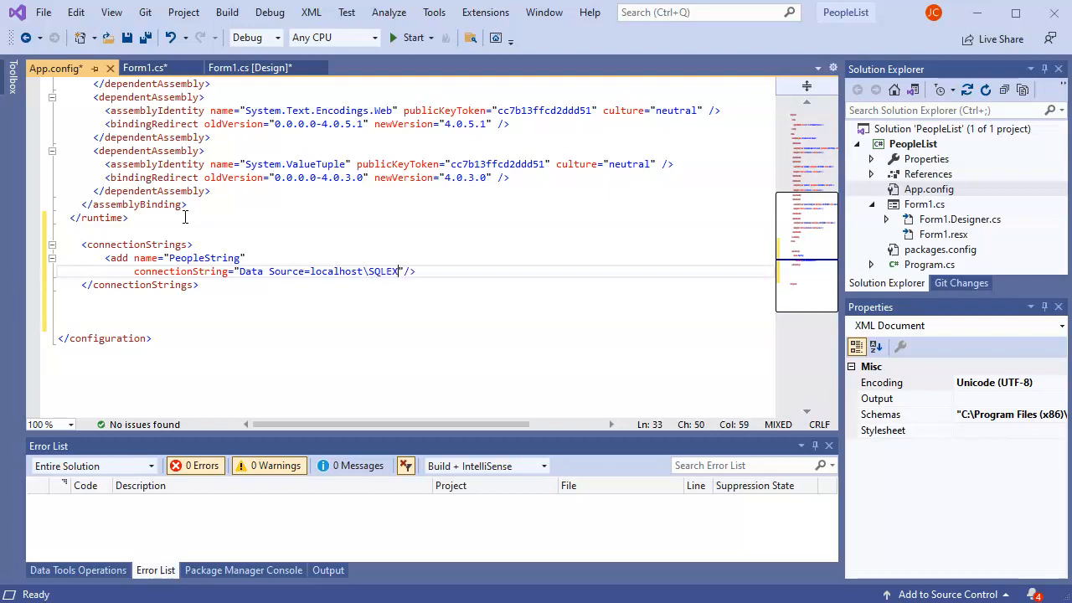
type("PRESS")
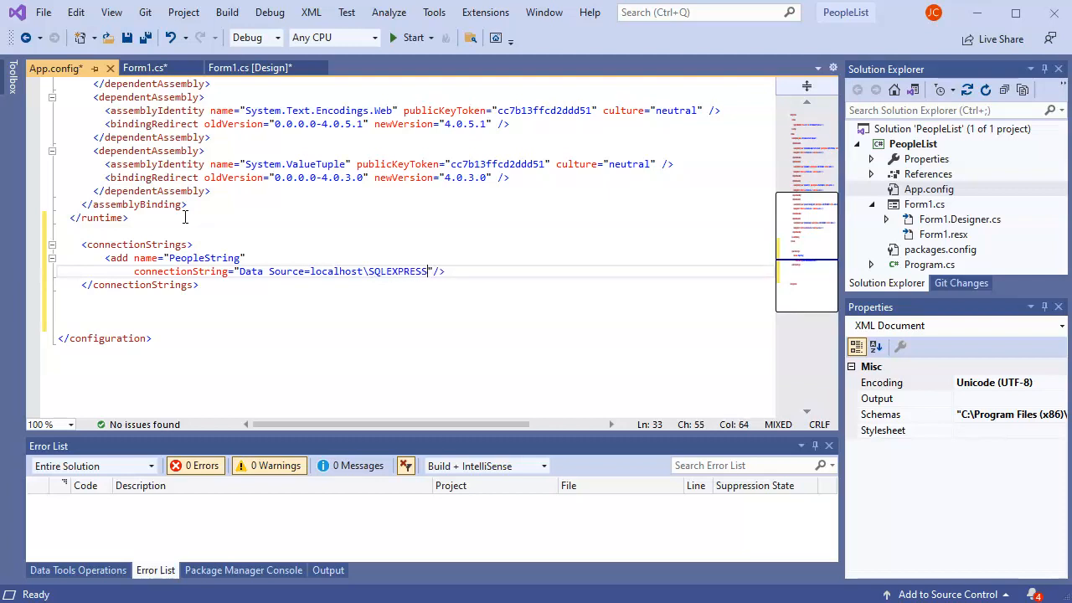
type(";")
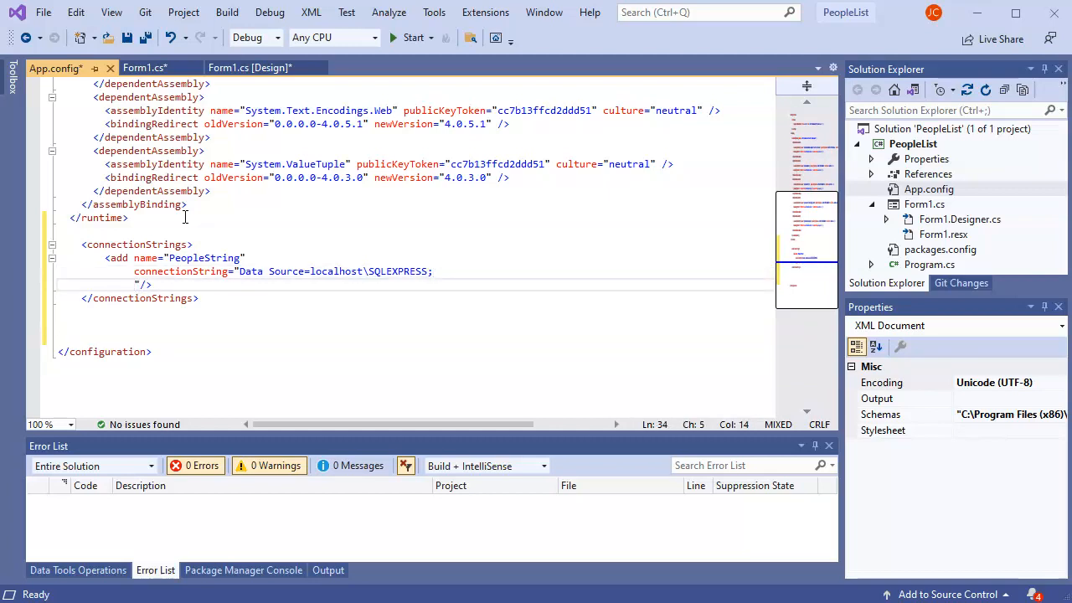
type("Initial")
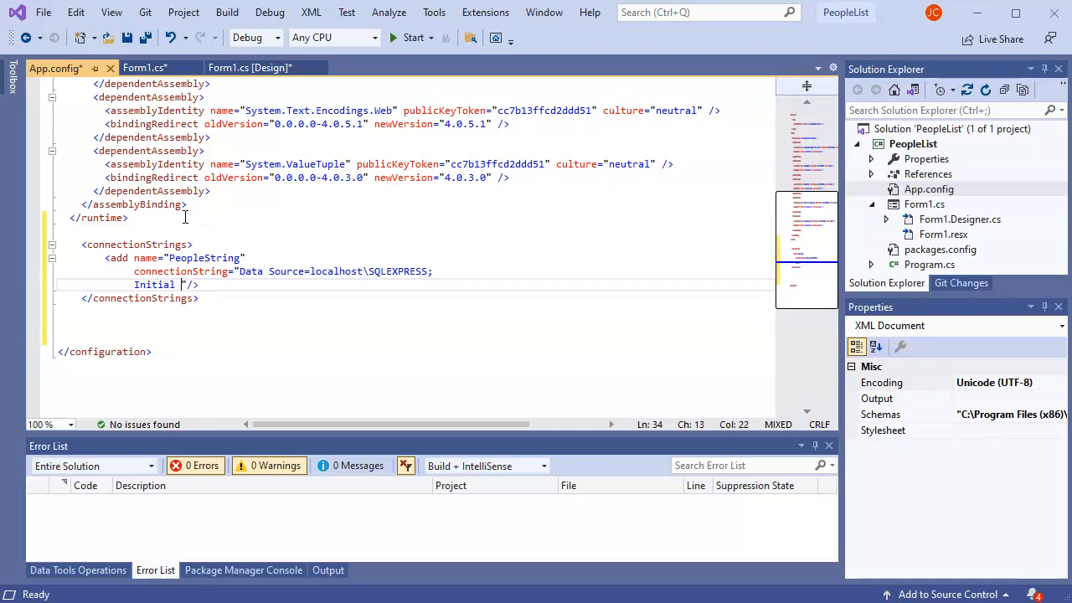
type("Catalog=")
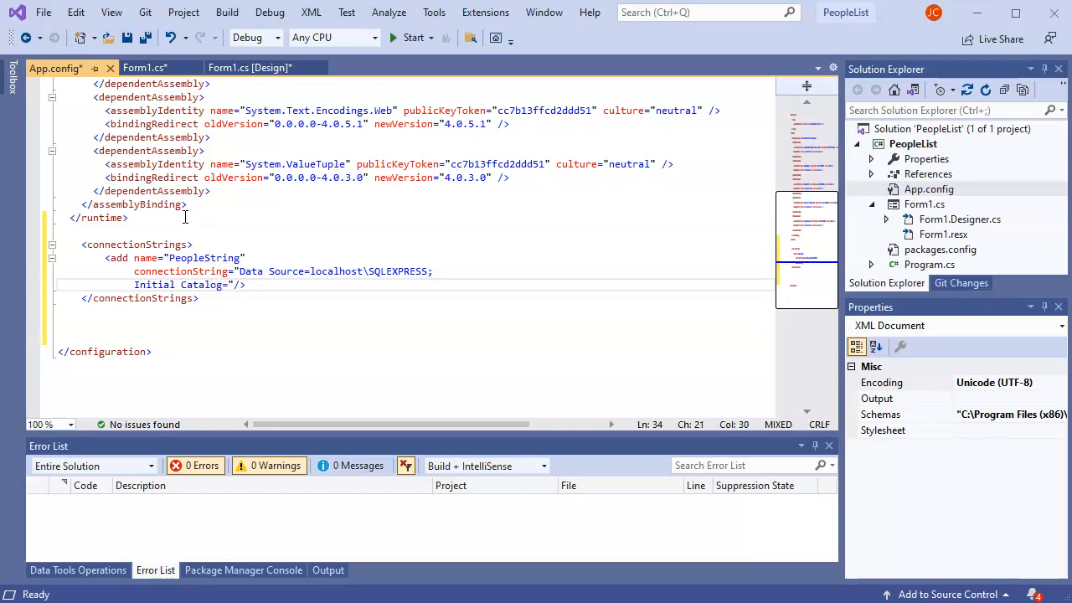
type("People")
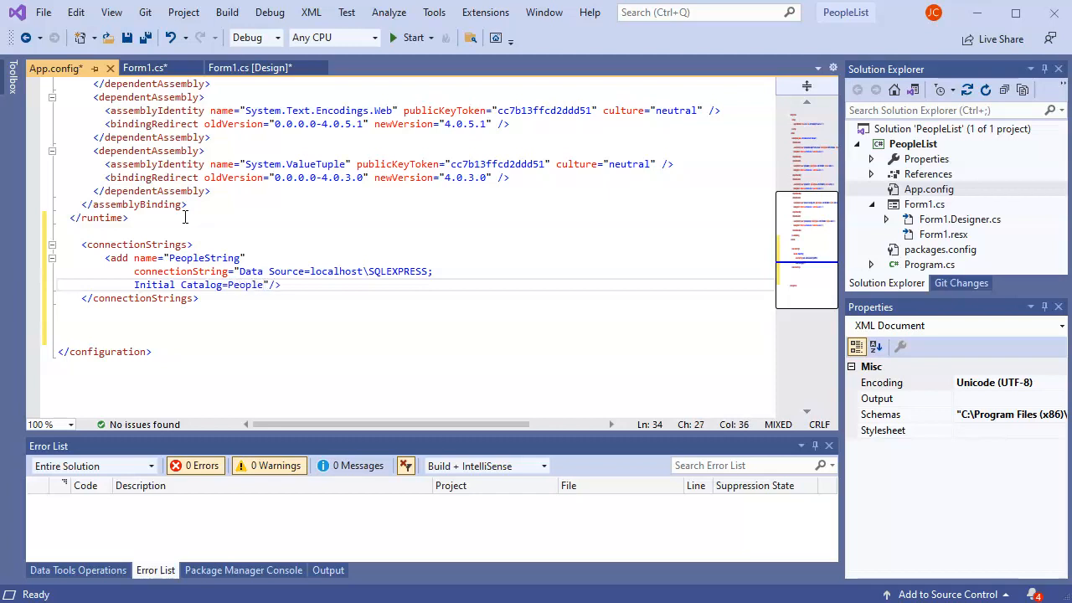
type(";")
key("Enter")
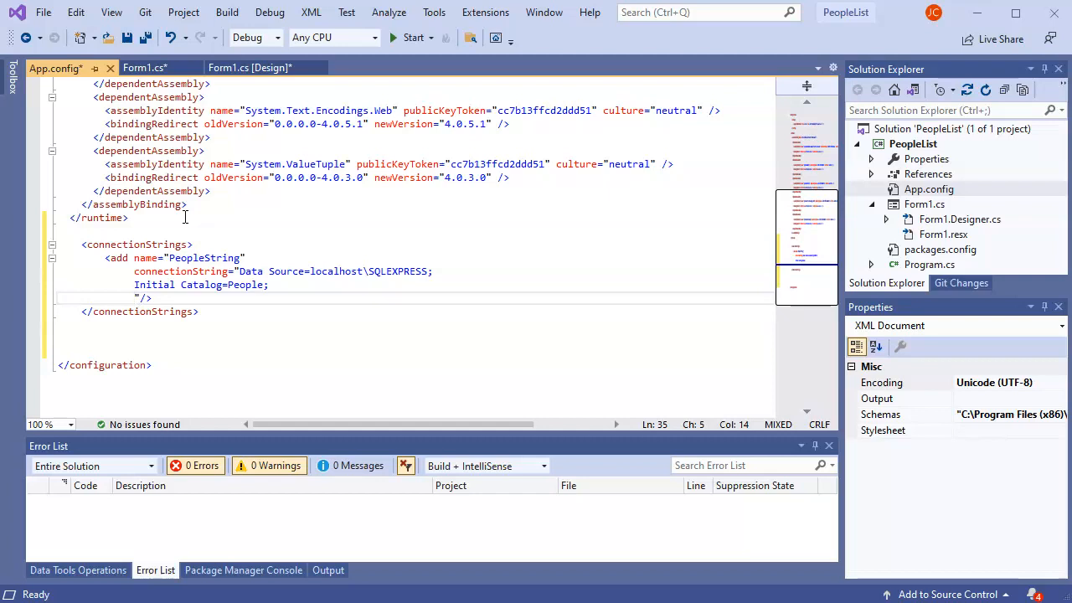
Add TrustServerCertificate=True; Integrated security=True, then return to Form1.cs.
left_click(135, 298)
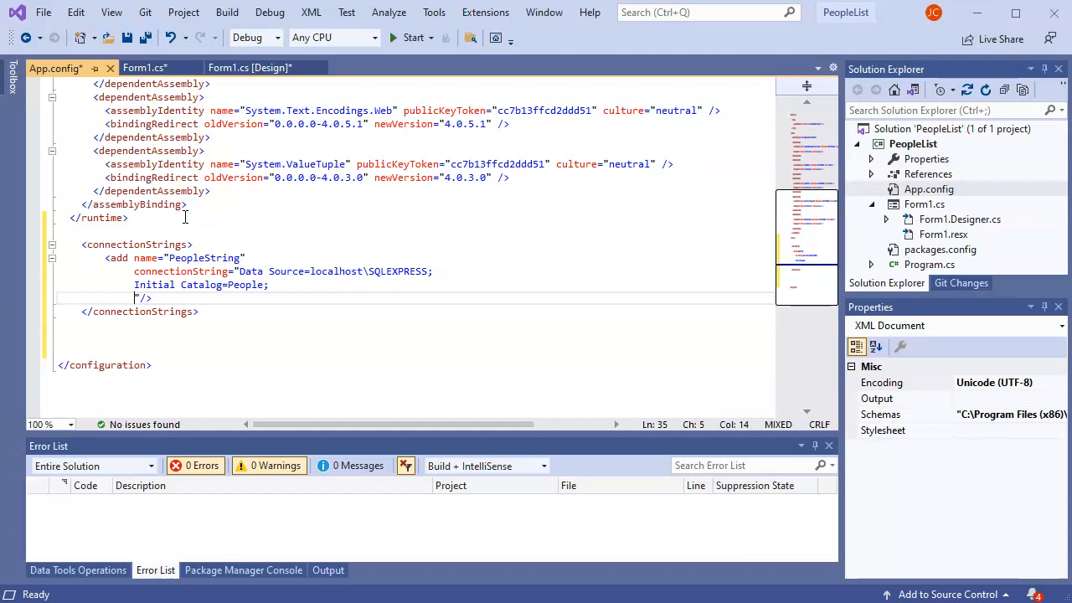
type("TrustServe")
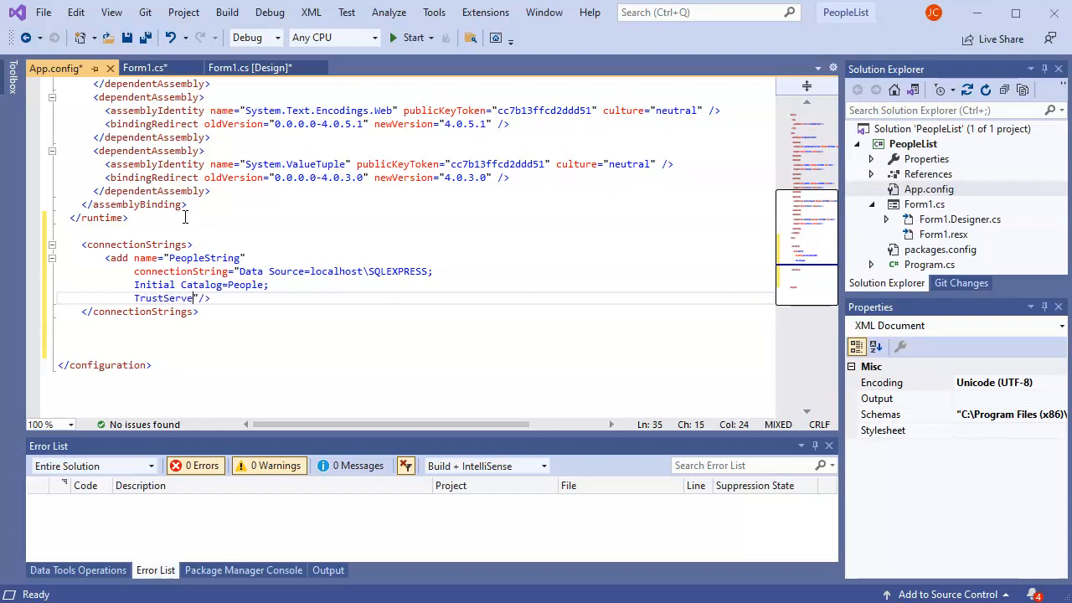
type("Certificate=")
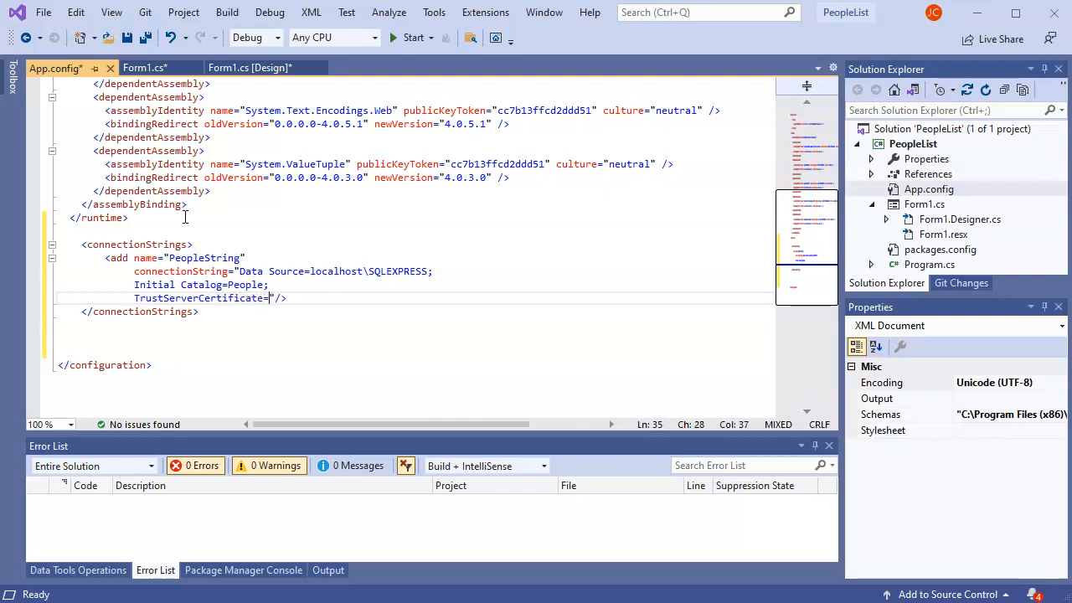
type("True;")
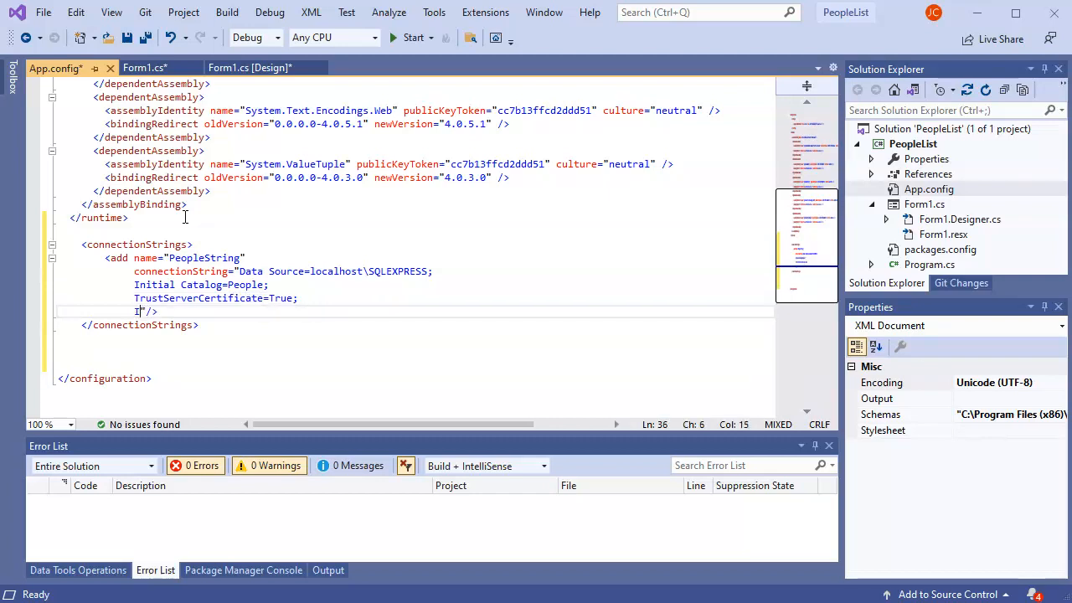
type("nte")
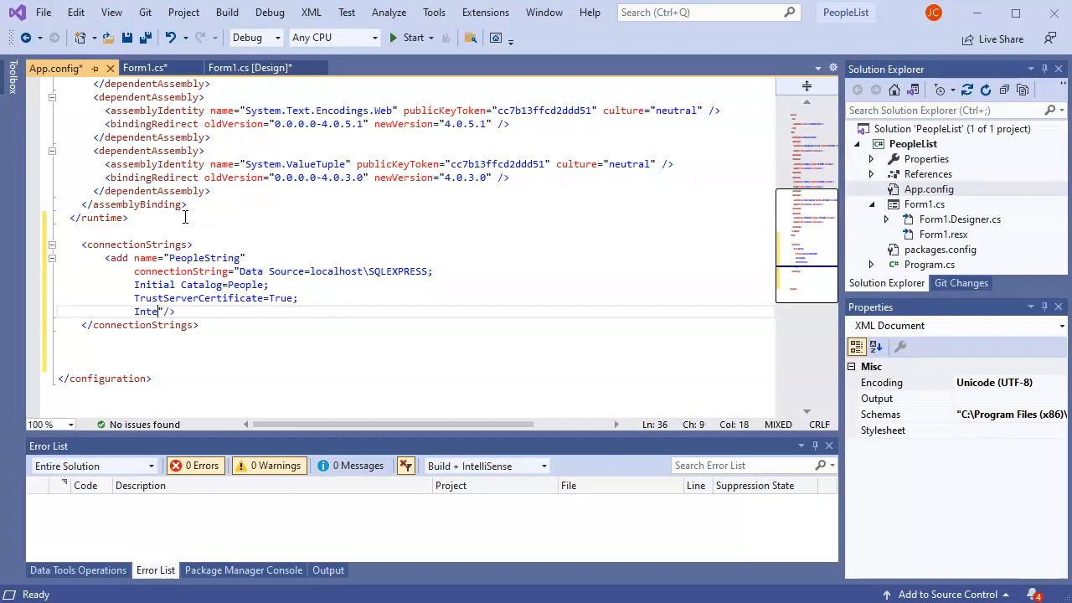
type("grated")
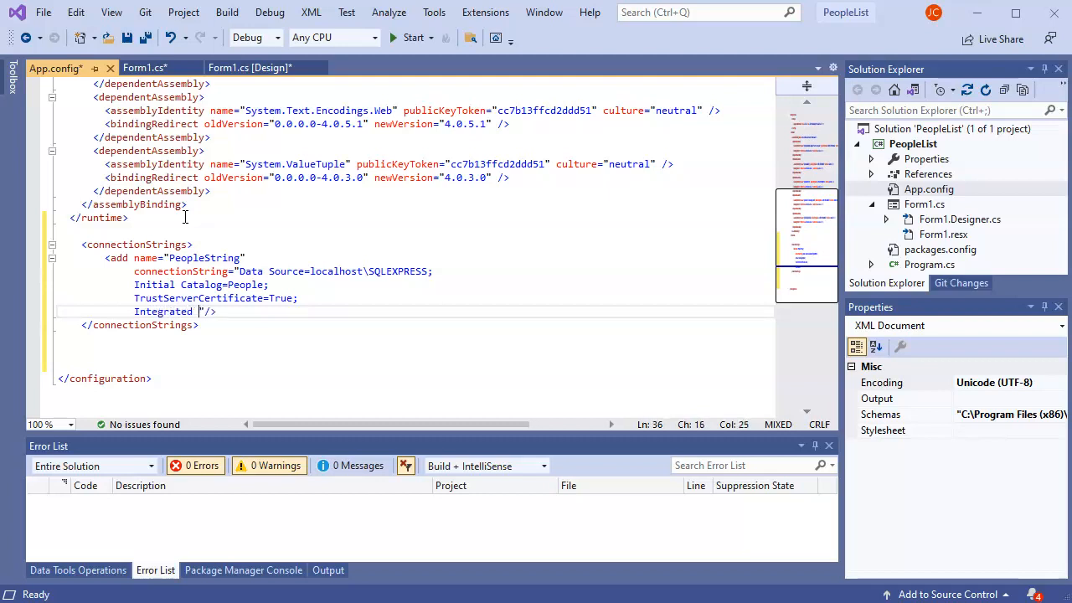
type("security")
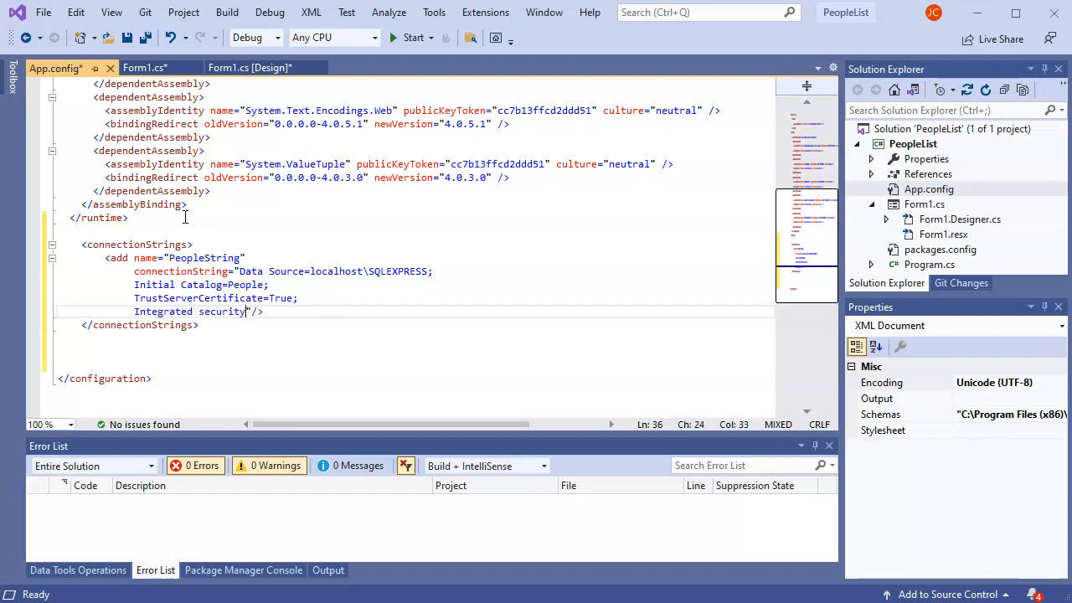
type("=True")
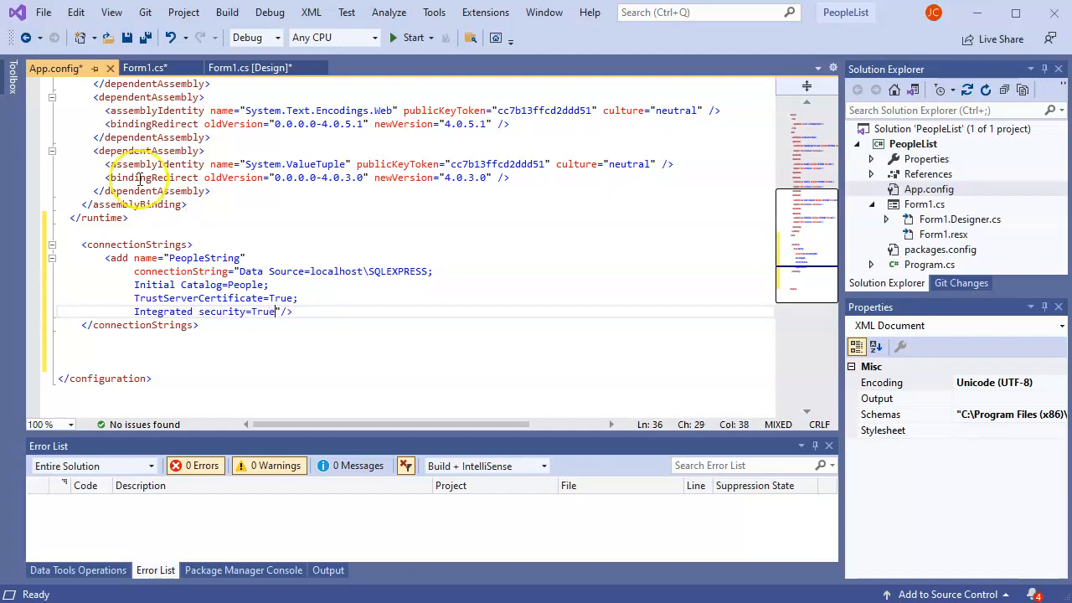
left_click(136, 360)
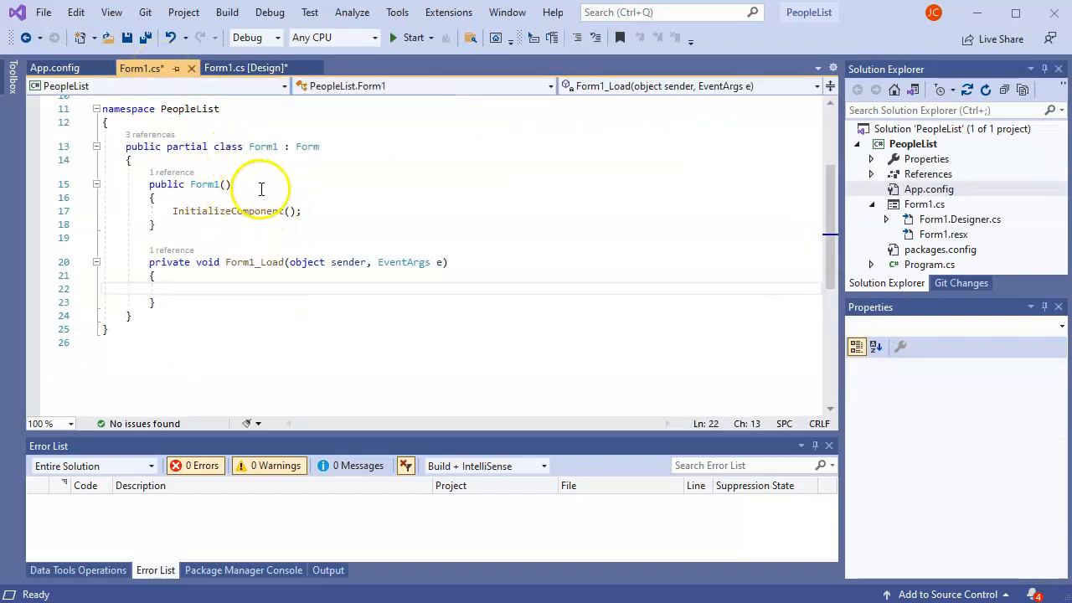
Add using Microsoft.Data.SqlClient; after the existing using directives in Form1.cs.
scroll("up", 3)
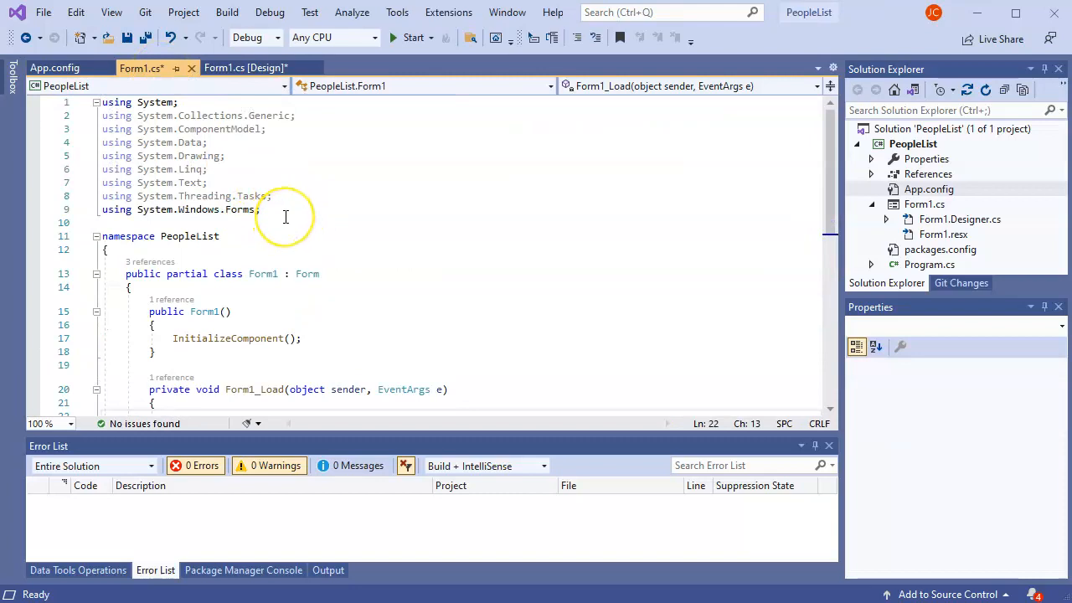
left_click(284, 221)
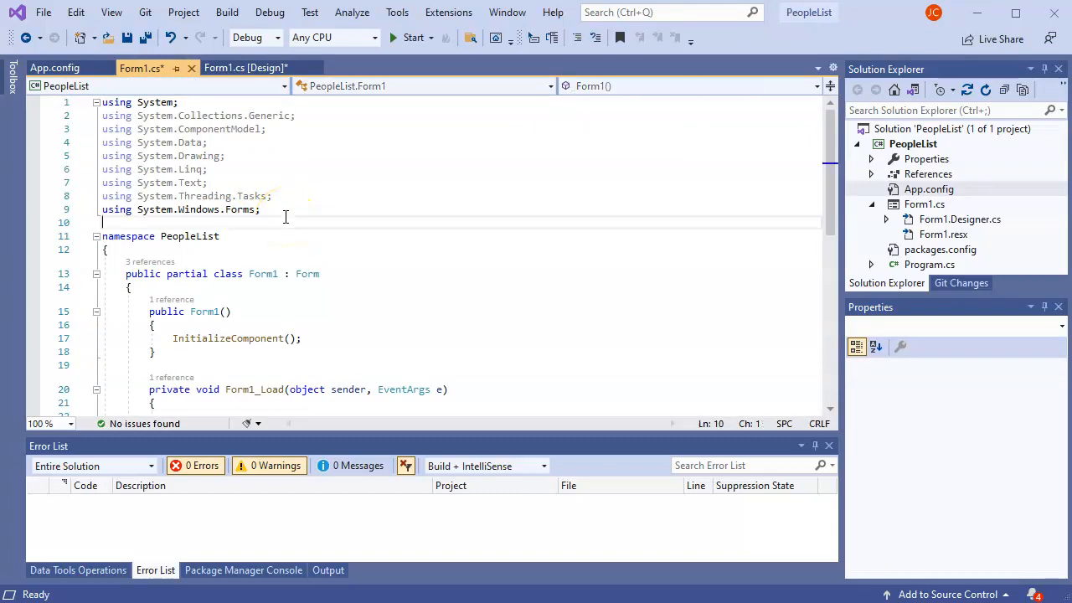
mouse_move(278, 211)
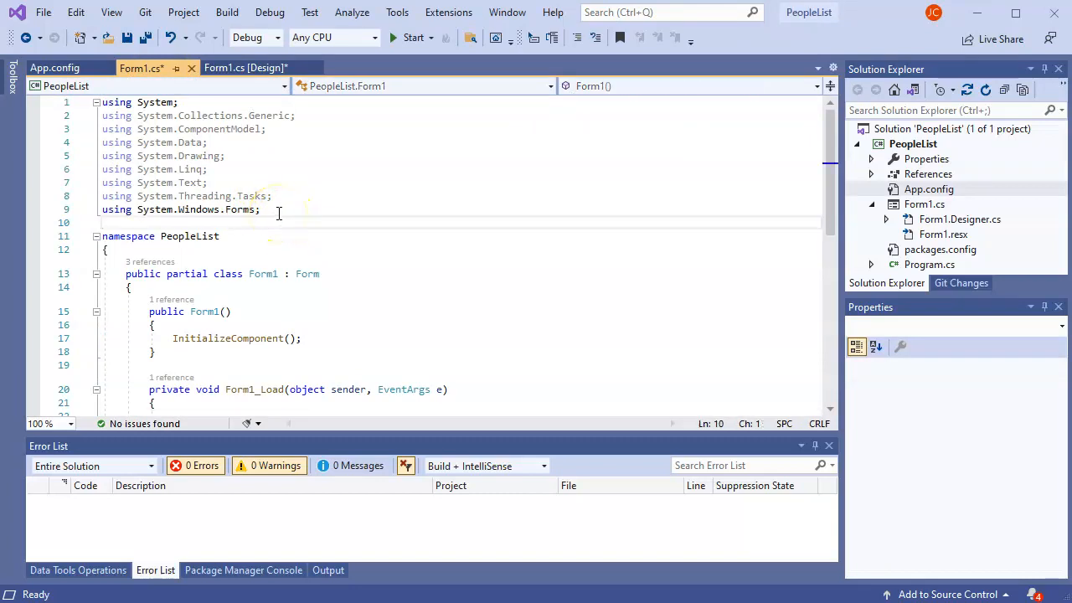
key("Return")
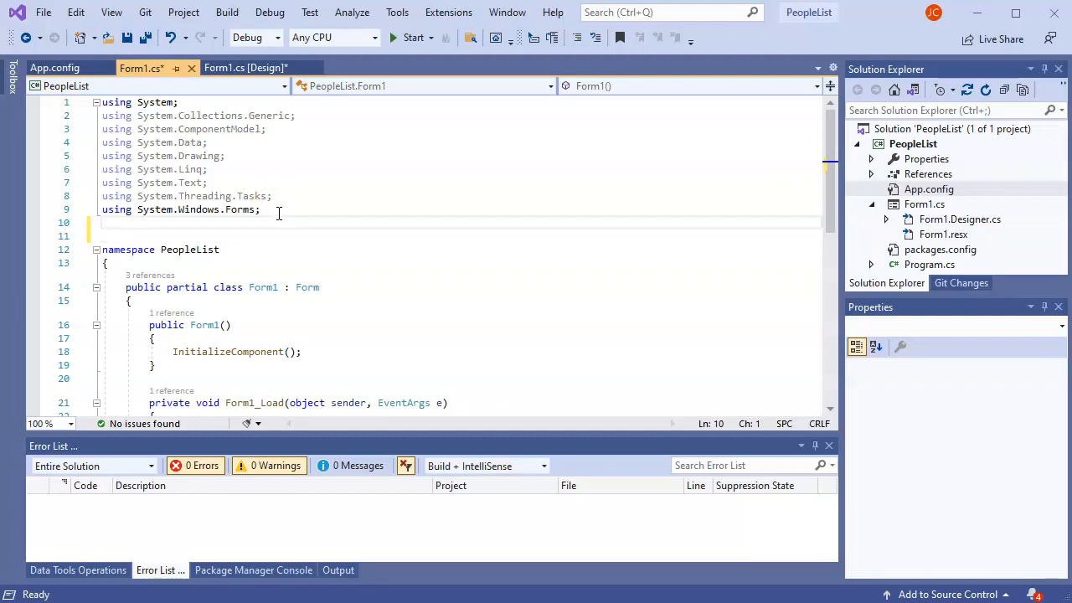
type("us")
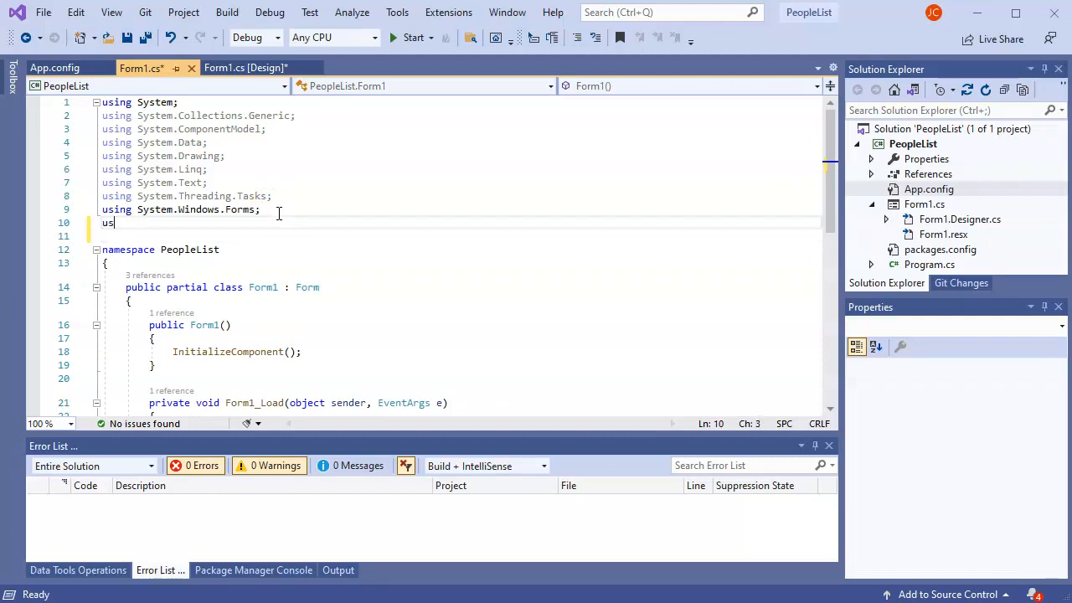
type("ing")
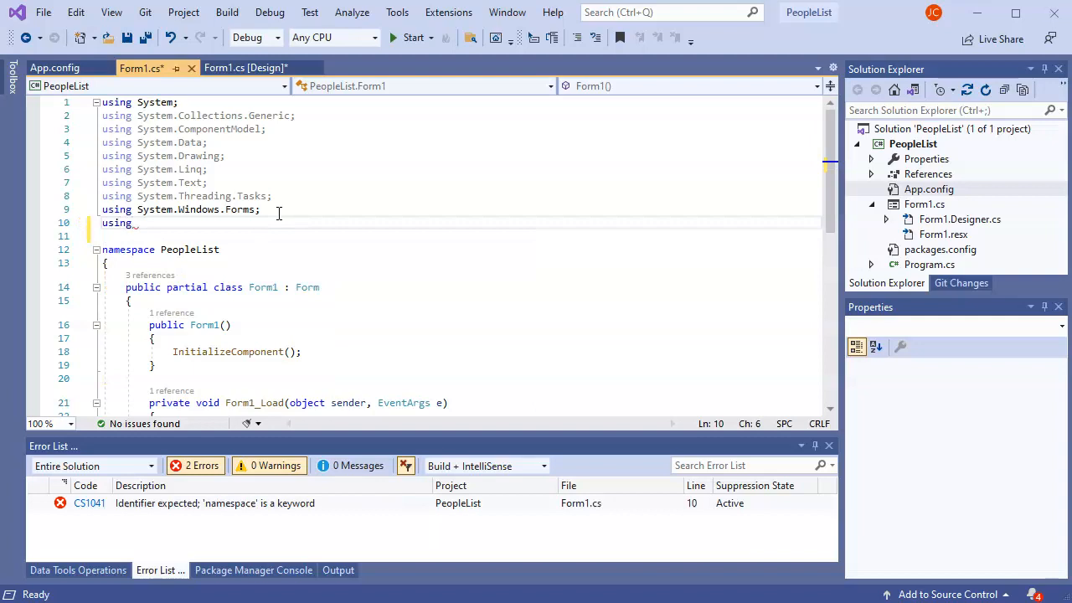
type("Mico")
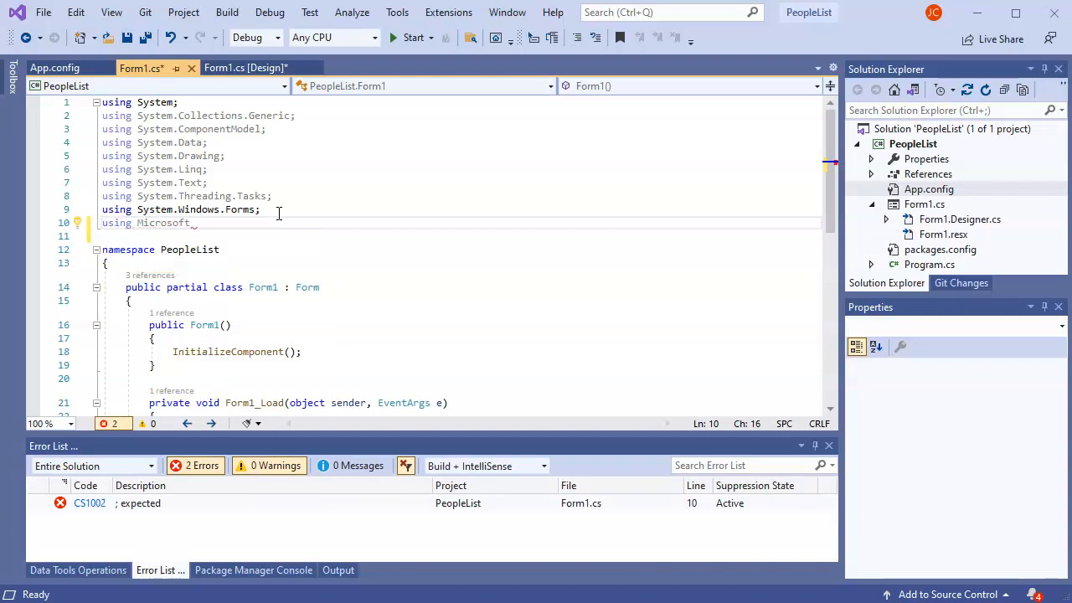
type(".Data.Sql")
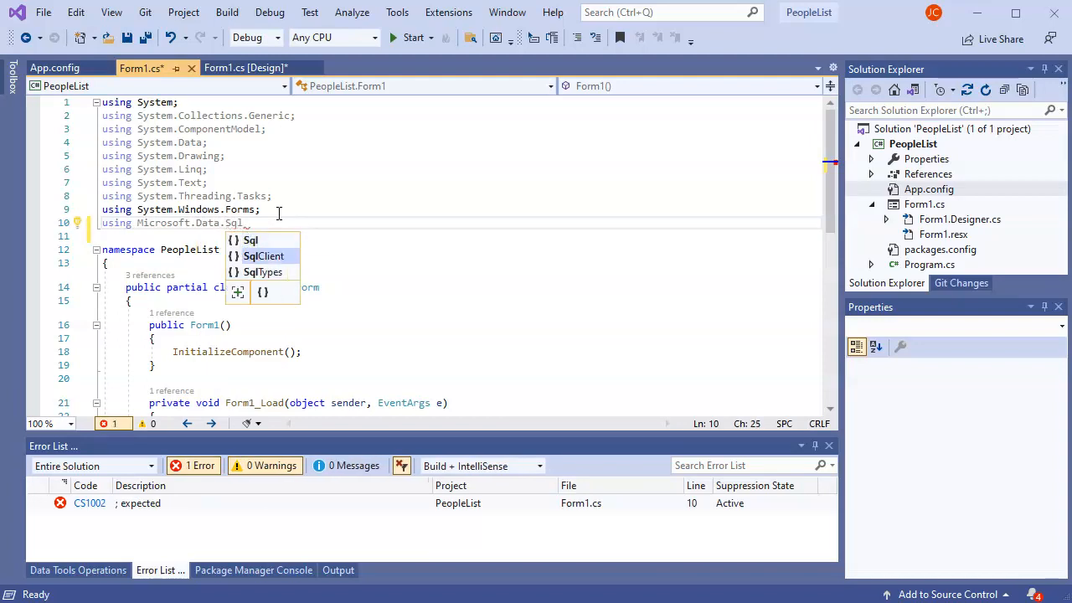
left_click(265, 255)
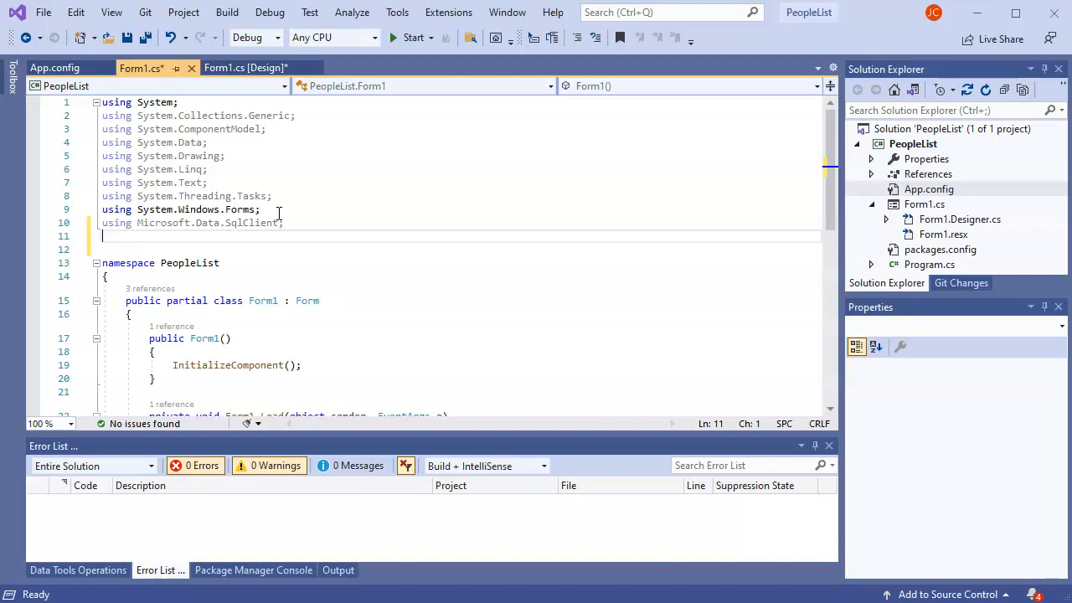
Add using System.Configuration; below it, leaving Form1_Load empty.
type("using")
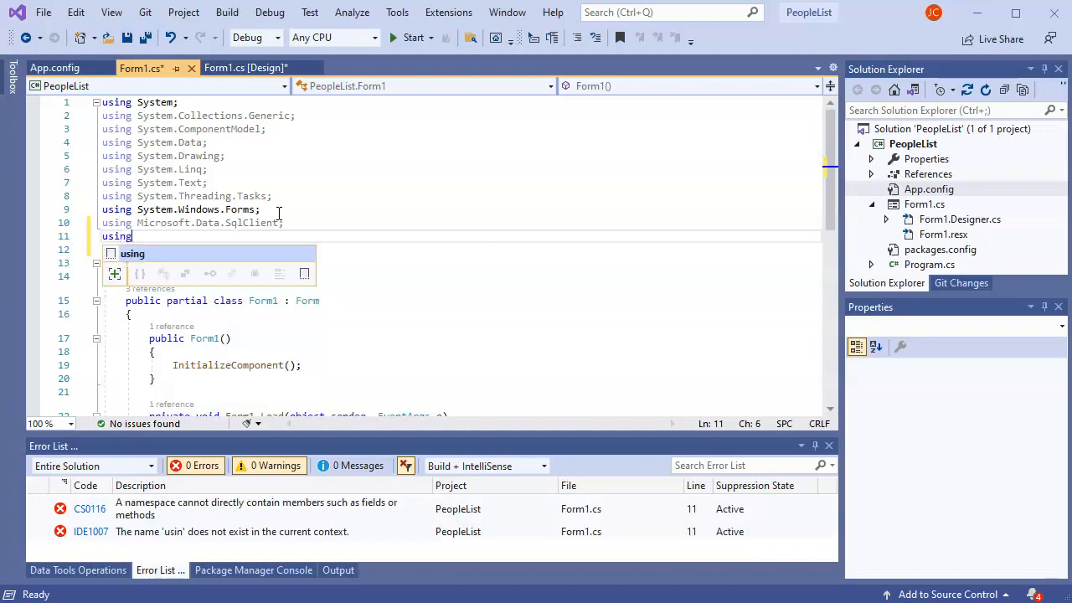
type("System.Configuration")
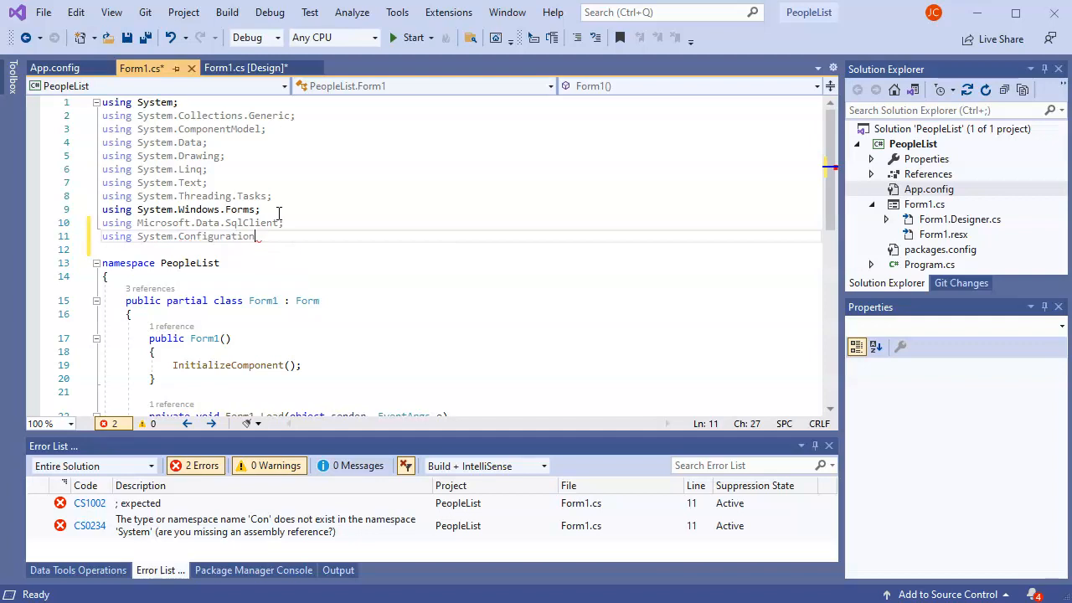
type(";")
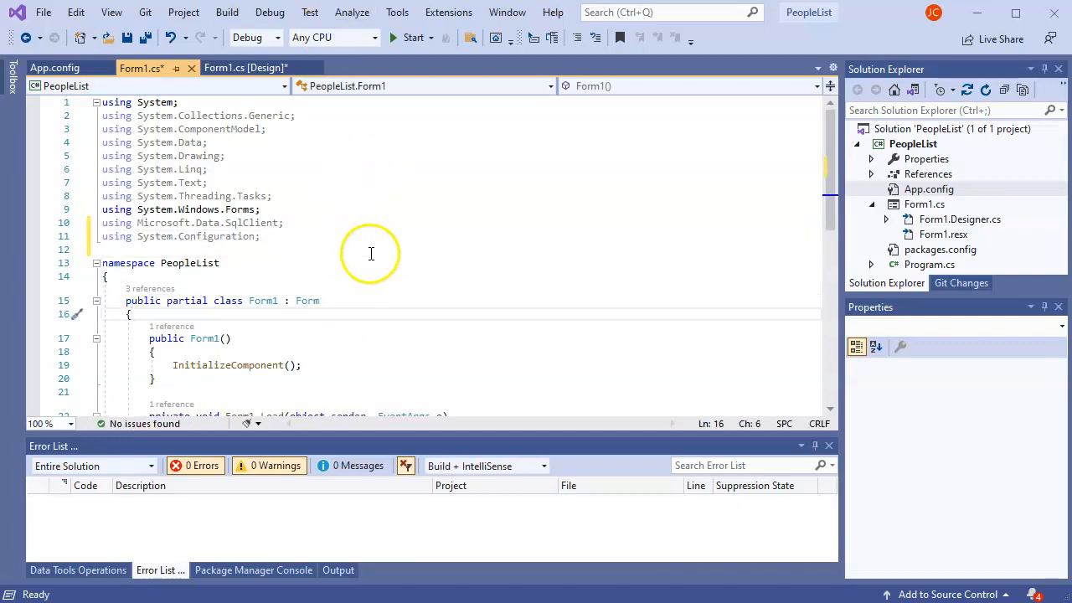
mouse_move(333, 240)
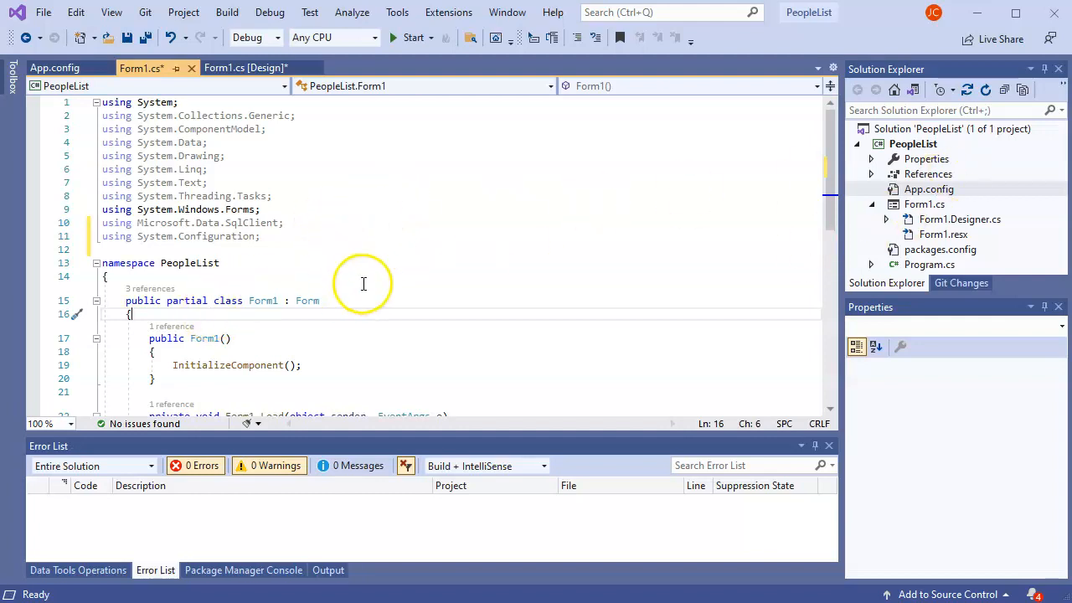
scroll("down", 3)
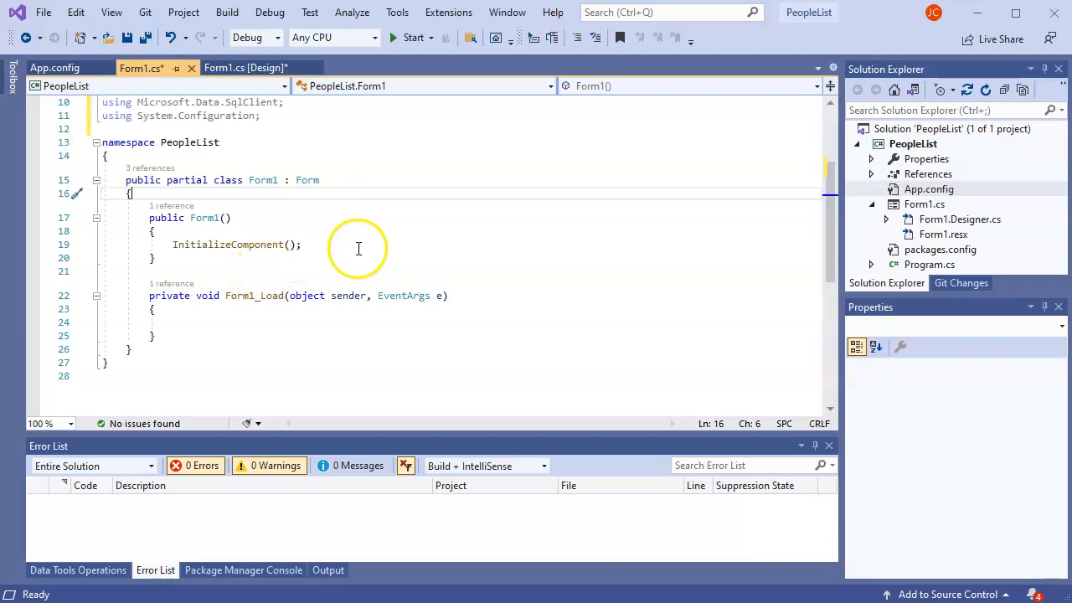
mouse_move(245, 197)
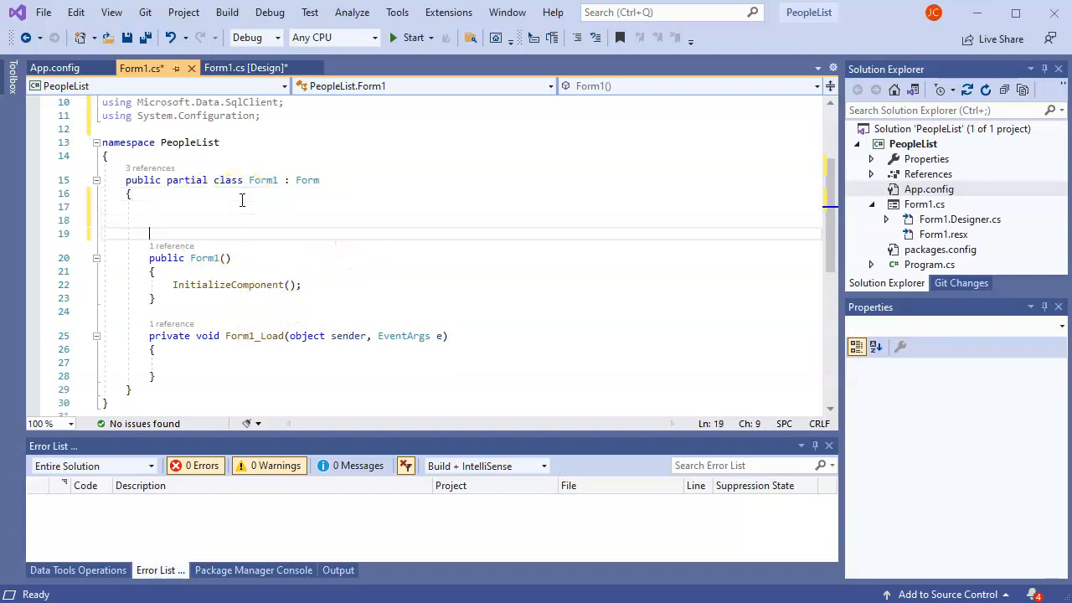
Declare private string connectionString reading ConfigurationManager.ConnectionStrings["PeopleString"].
type("p")
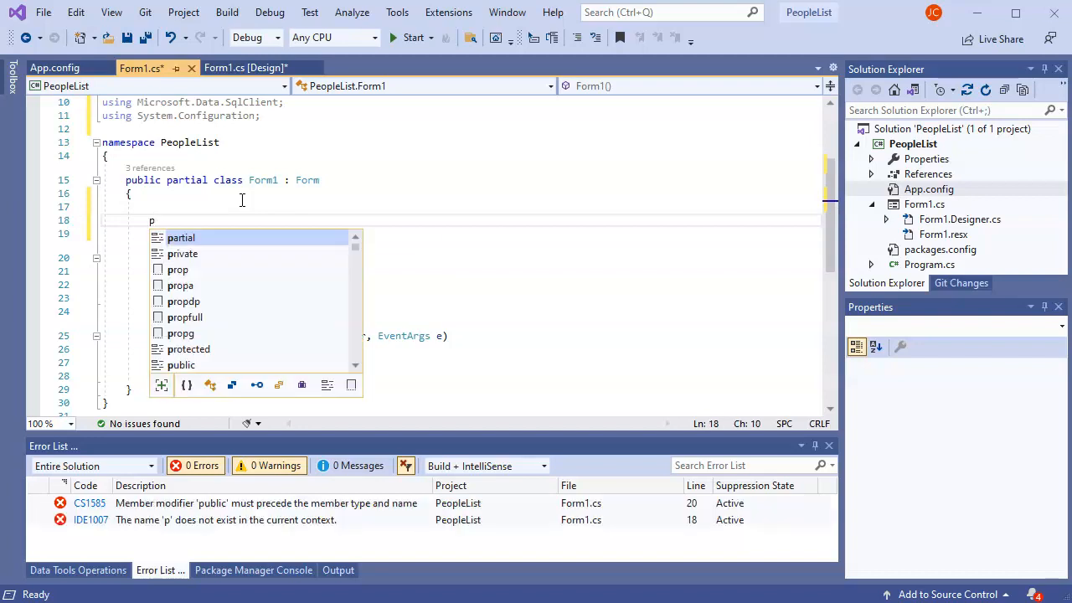
type("rvate")
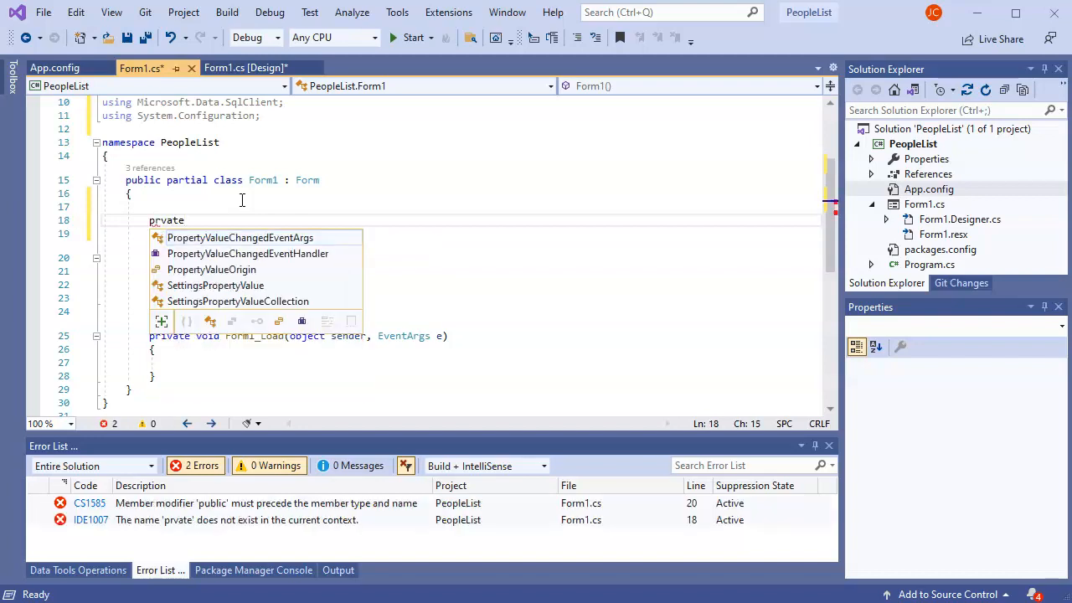
type("i")
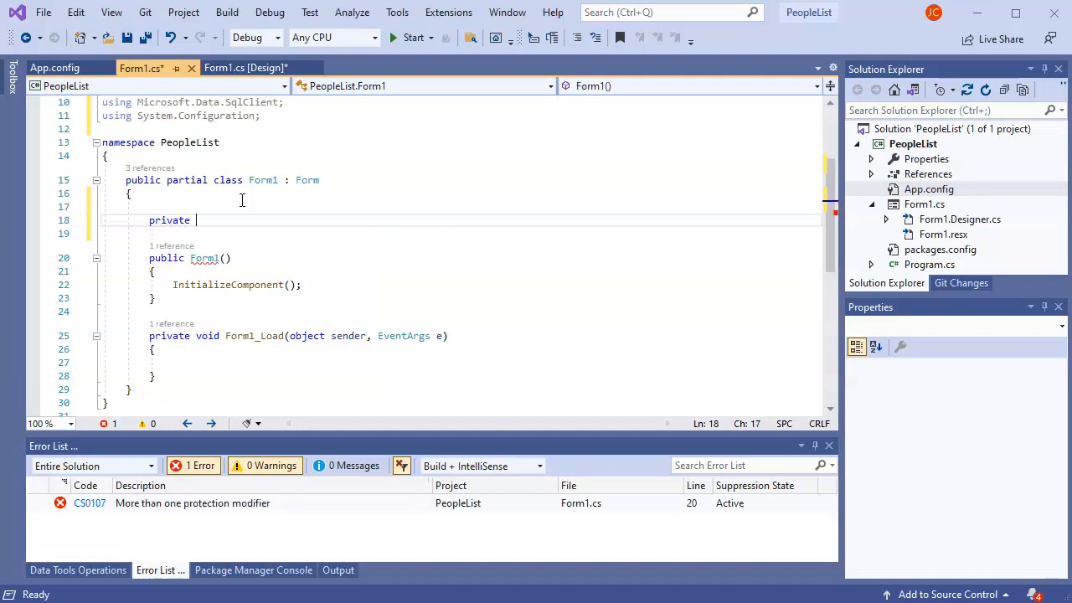
type("string connectionStri")
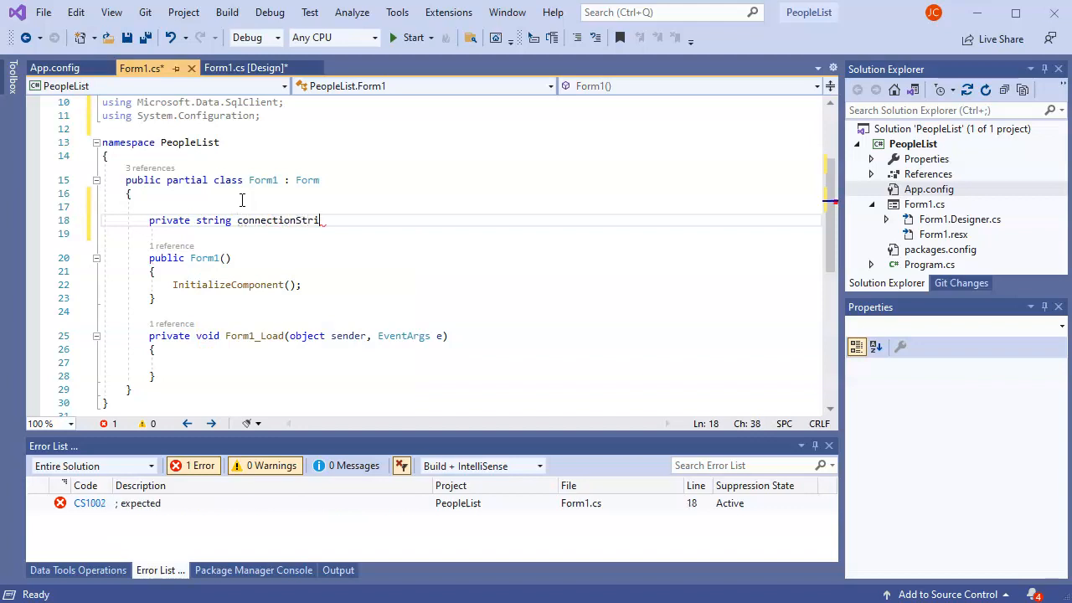
type("ng =")
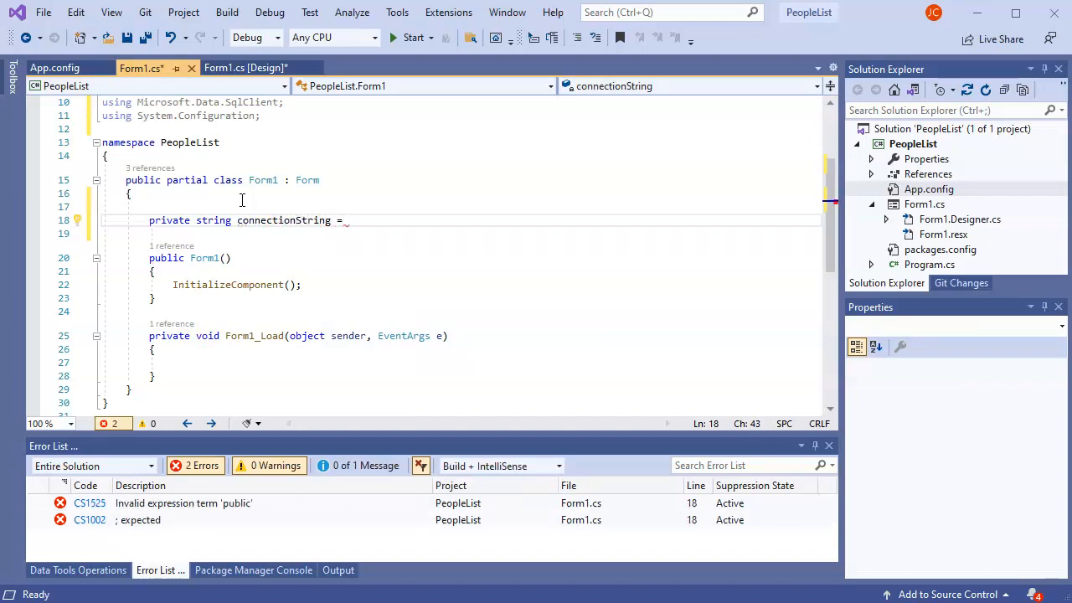
type("Con")
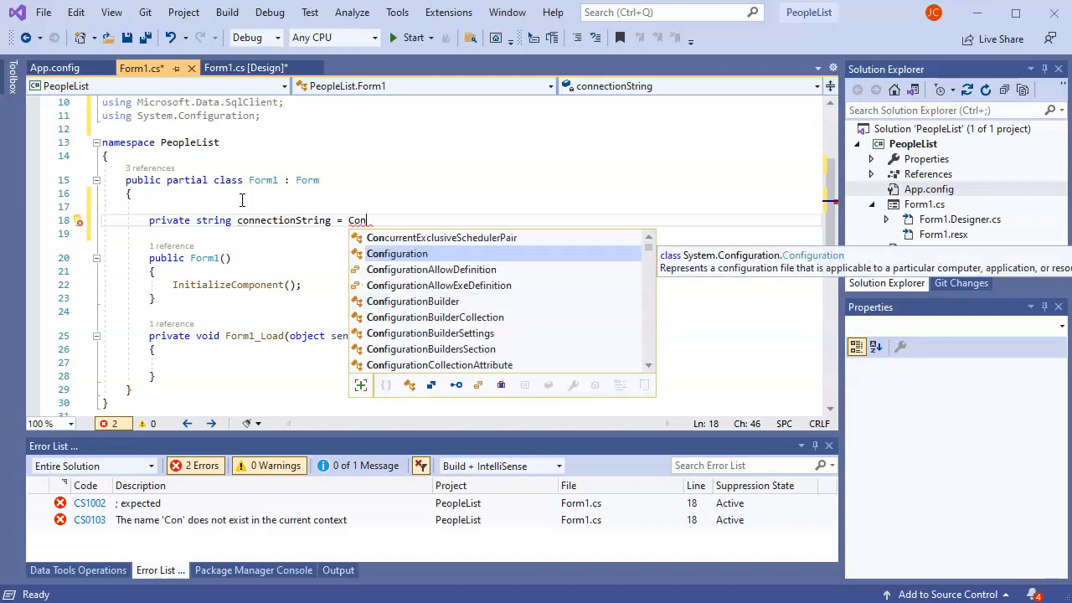
type("figu")
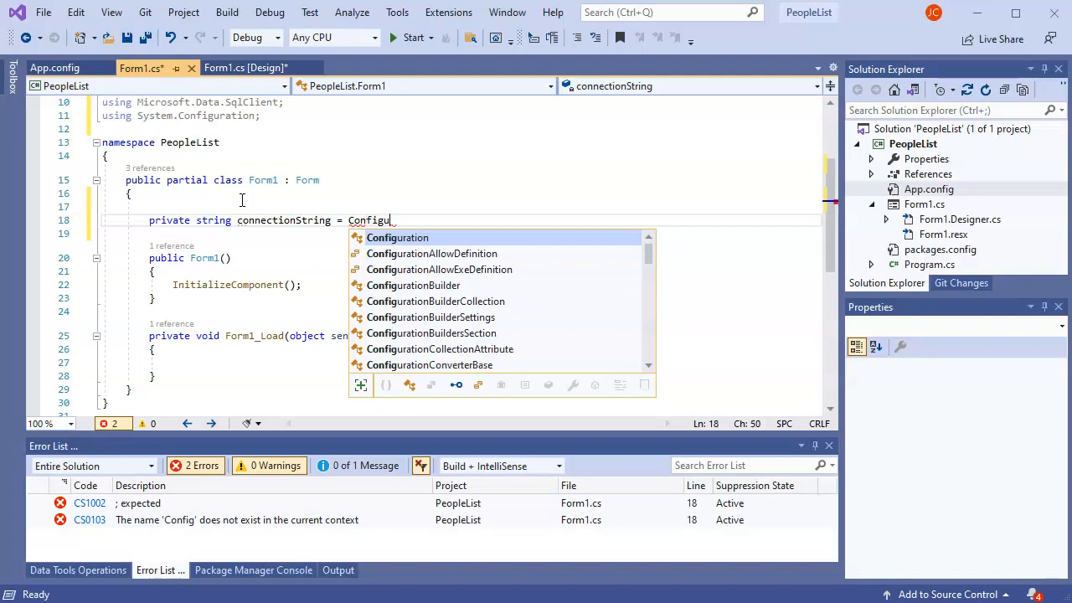
type("rationManager")
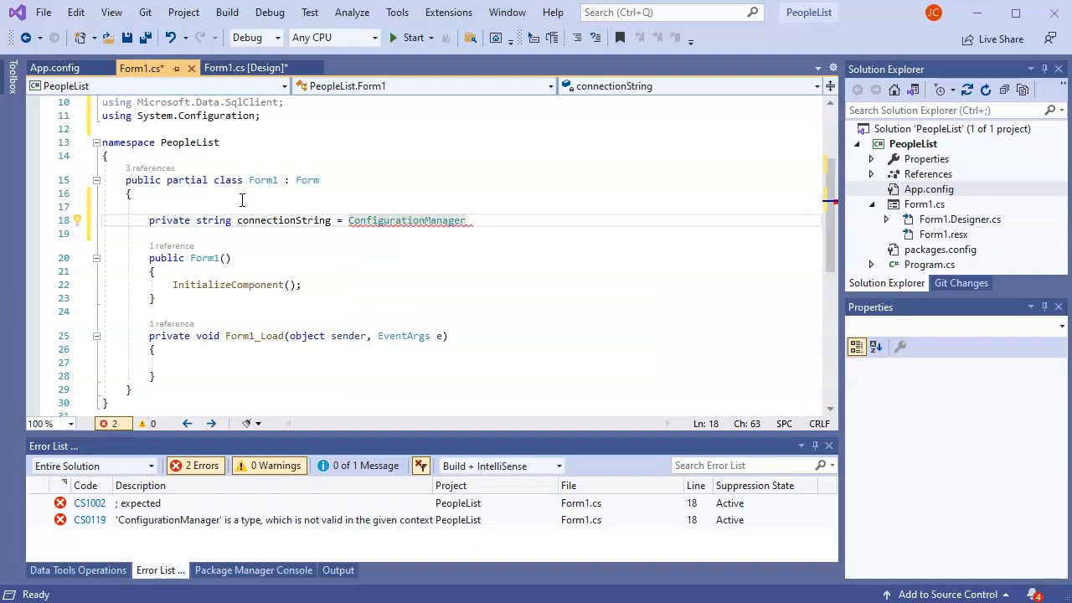
type(".ConnectionStrings")
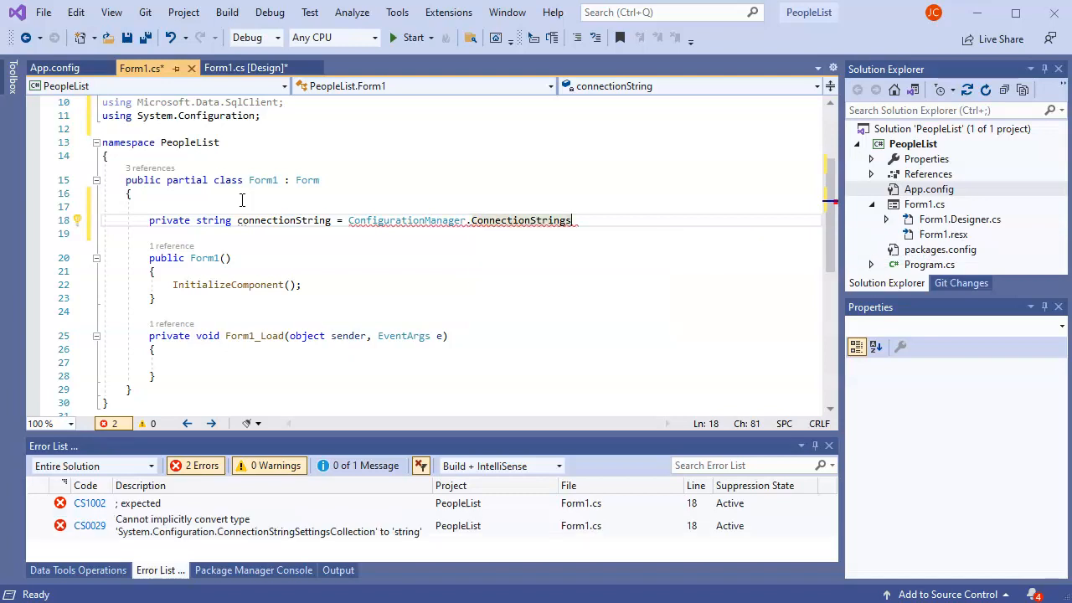
type("[\"]")
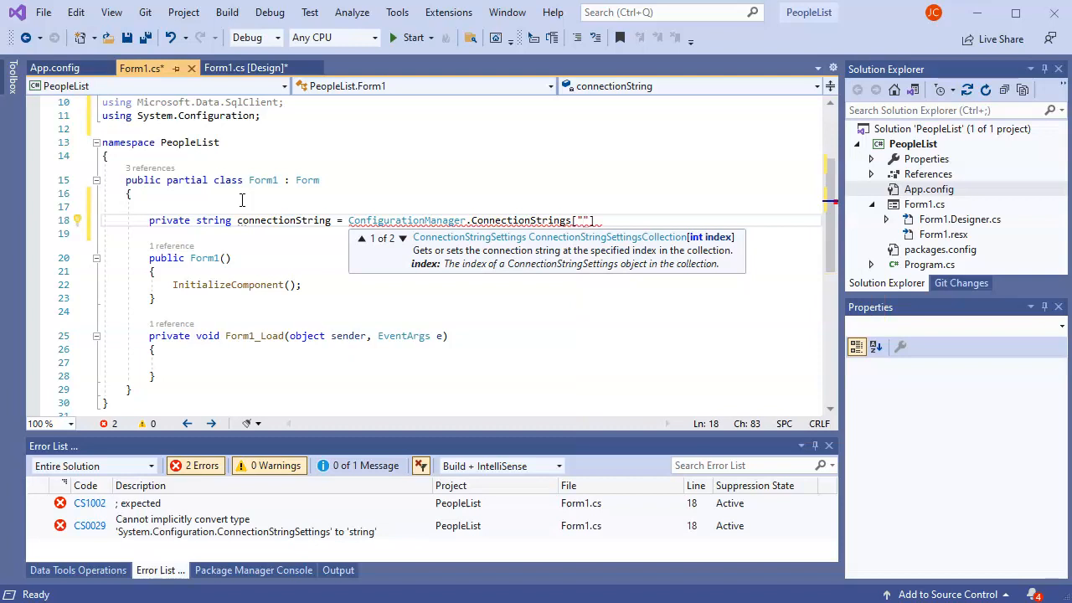
type("PeopleString")
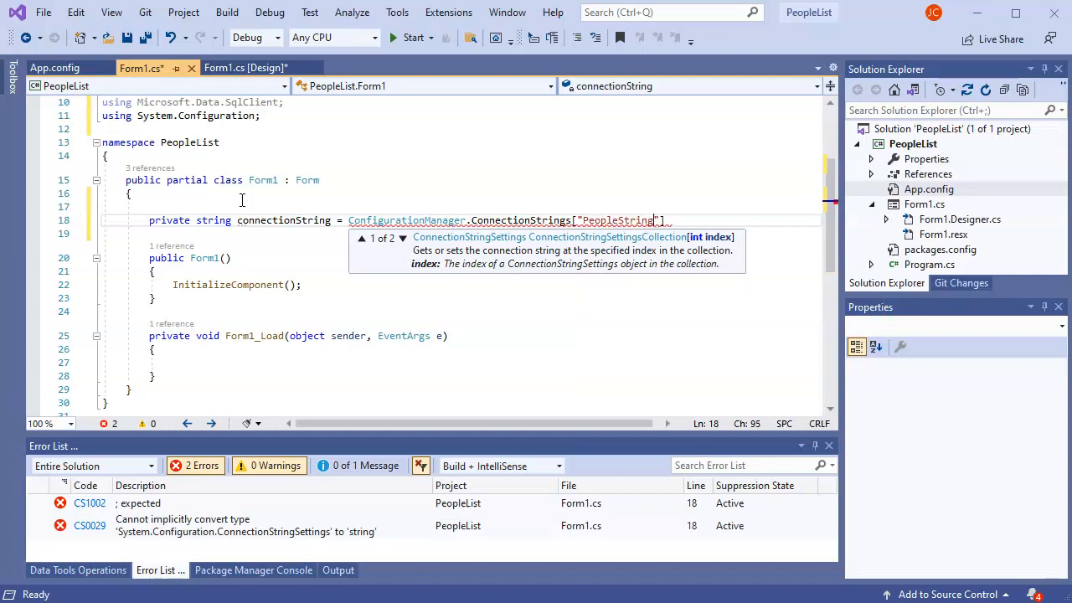
Finish the field with .ConnectionString; and check the connectionString name.
left_click(54, 67)
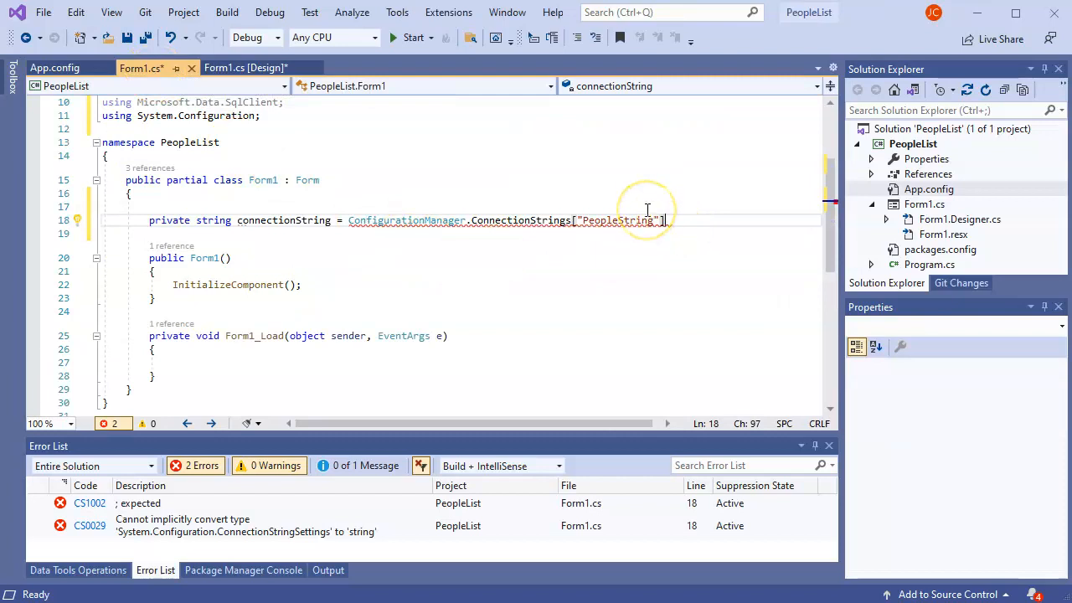
type(".")
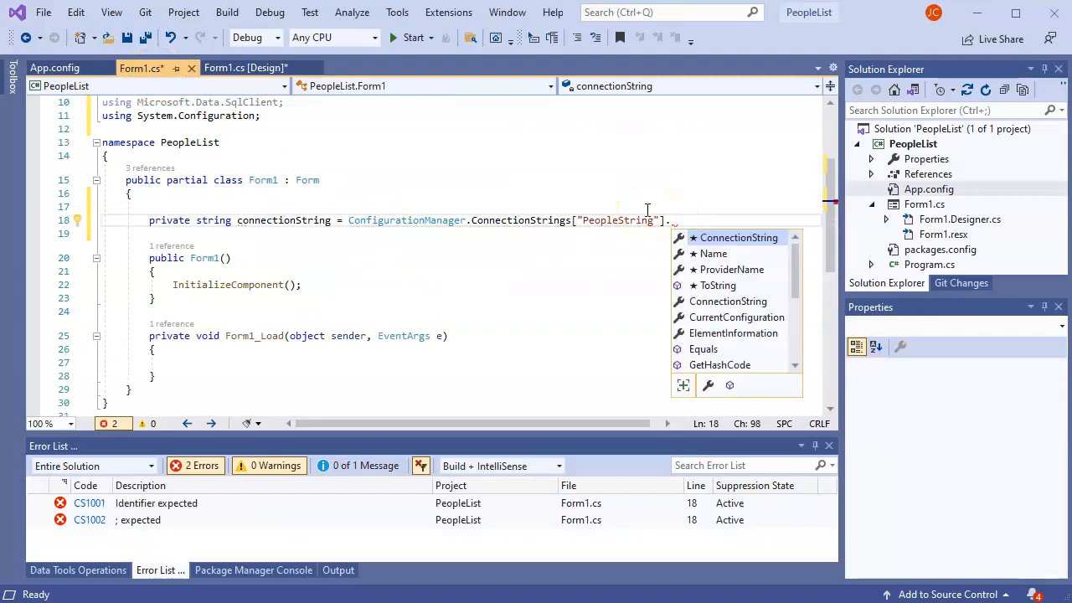
type("ConnectionString")
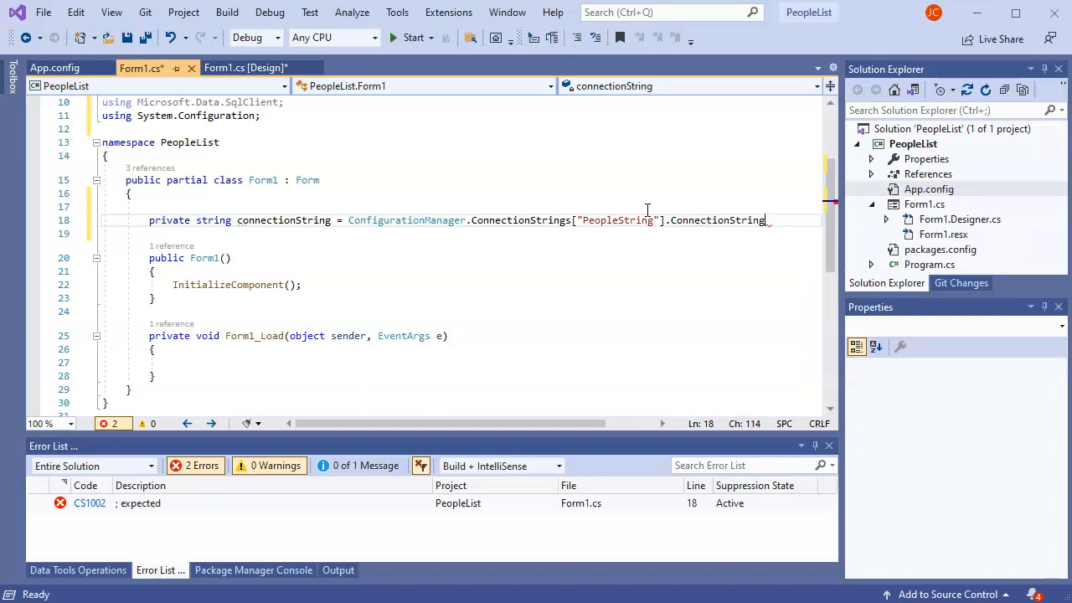
type(";")
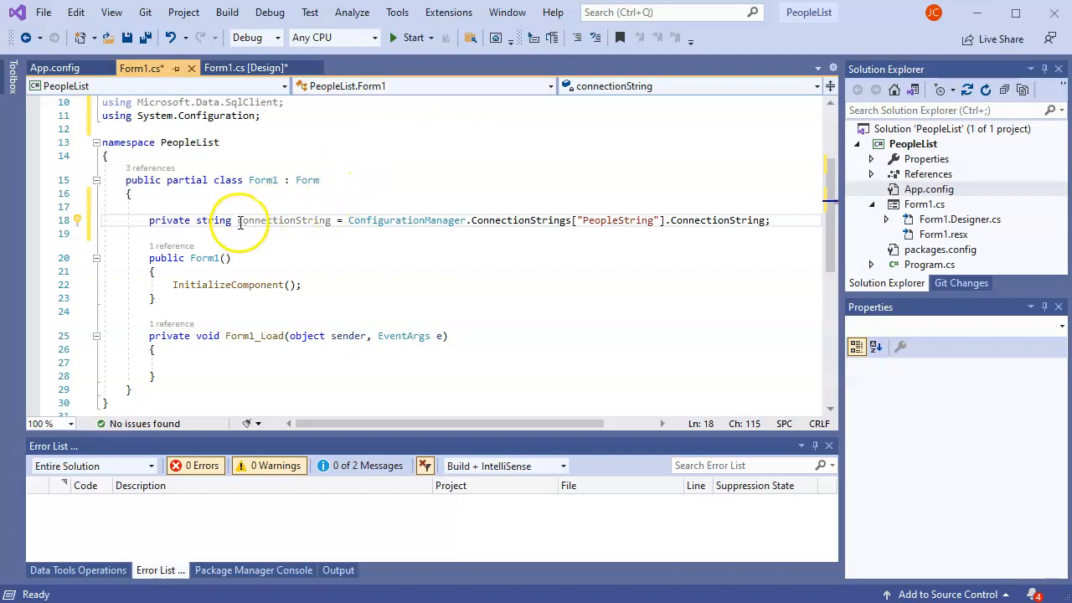
double_click(285, 219)
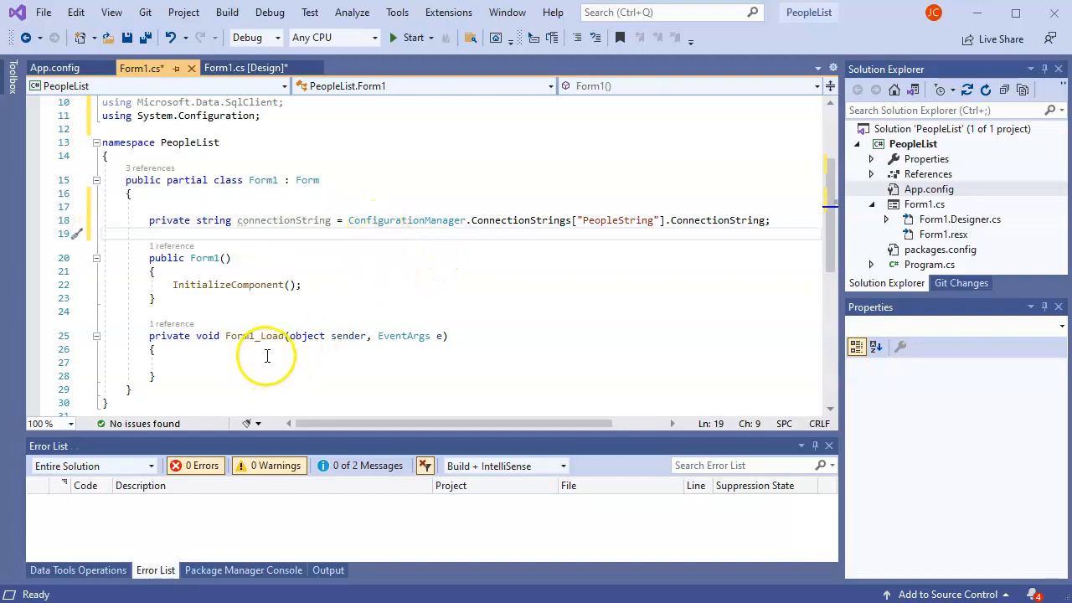
In Form1_Load, create SqlConnection connection from connectionString and call connection.Open().
left_click(281, 362)
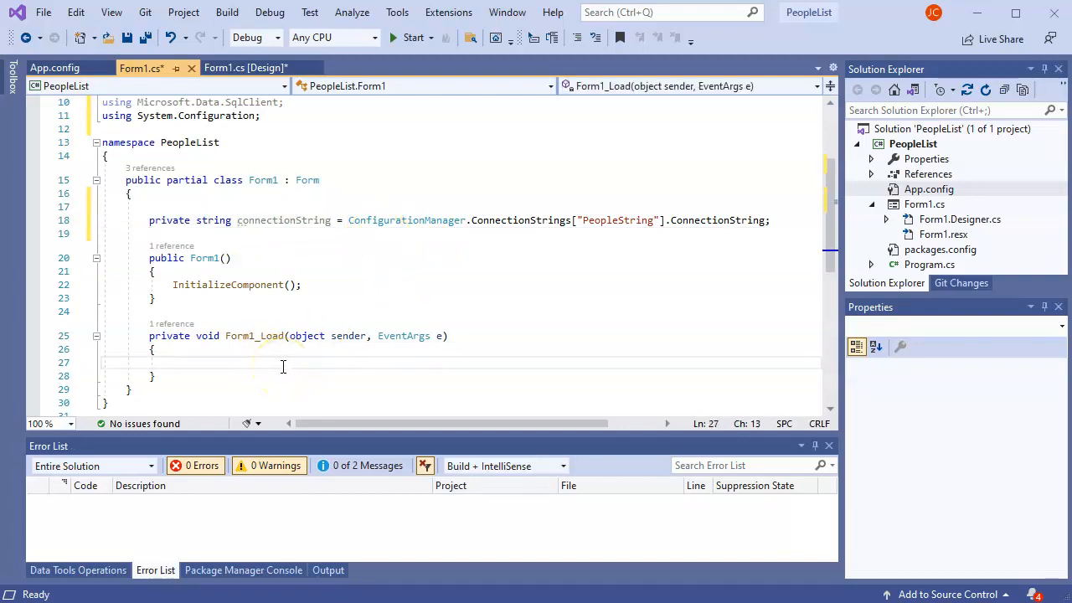
mouse_move(271, 362)
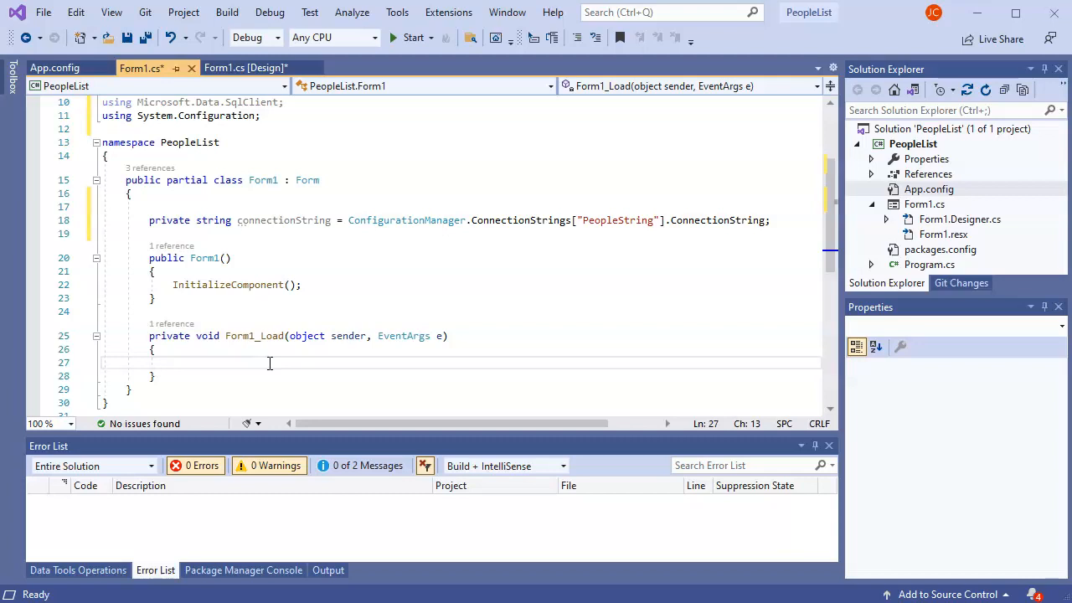
type("SqlCo")
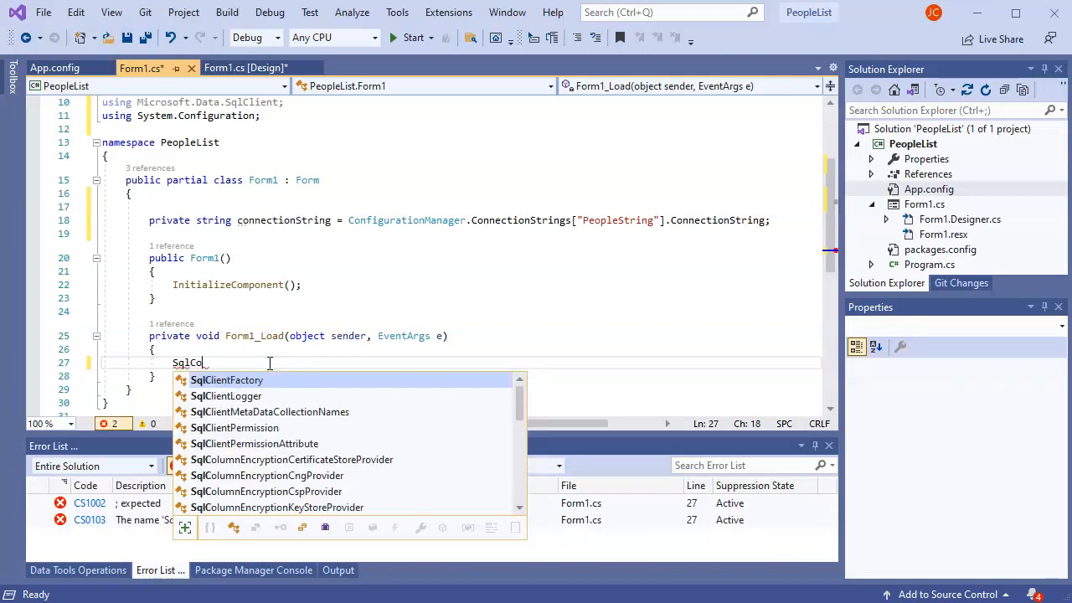
type("nnection connection")
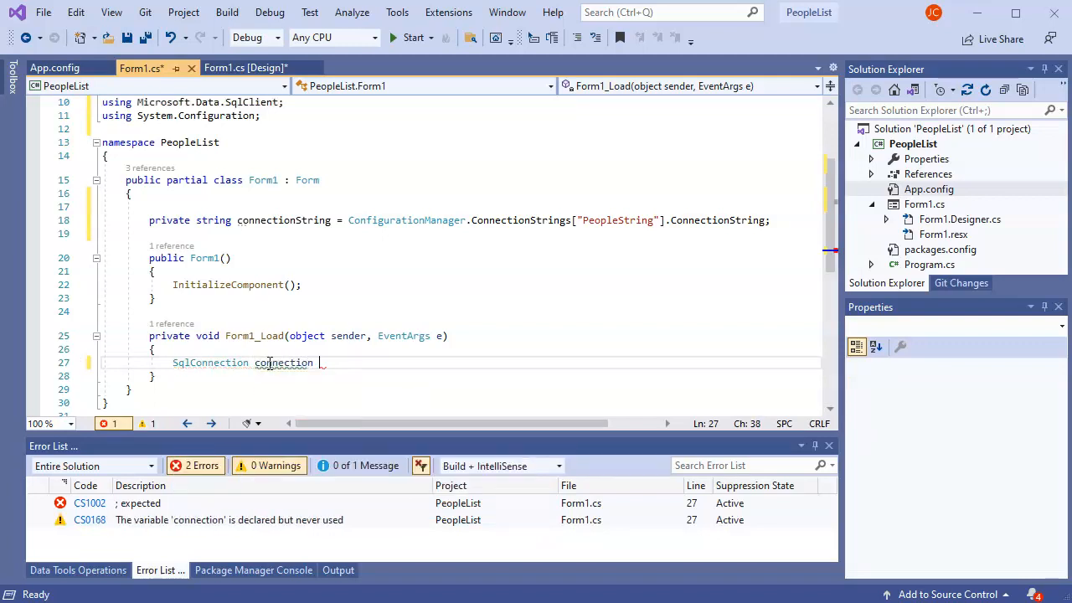
type("= new")
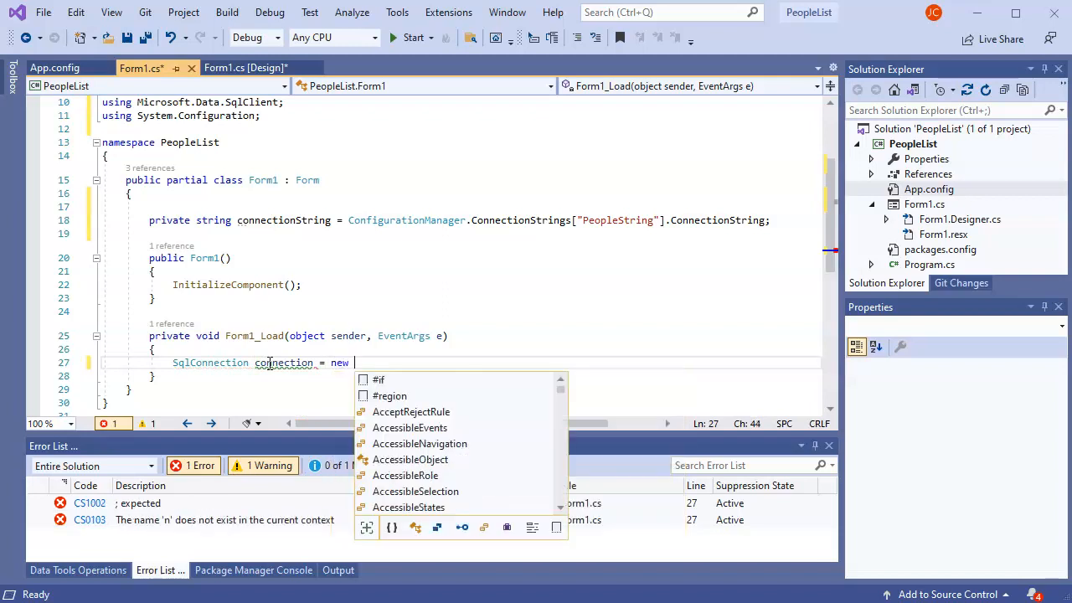
type("SqlConnection")
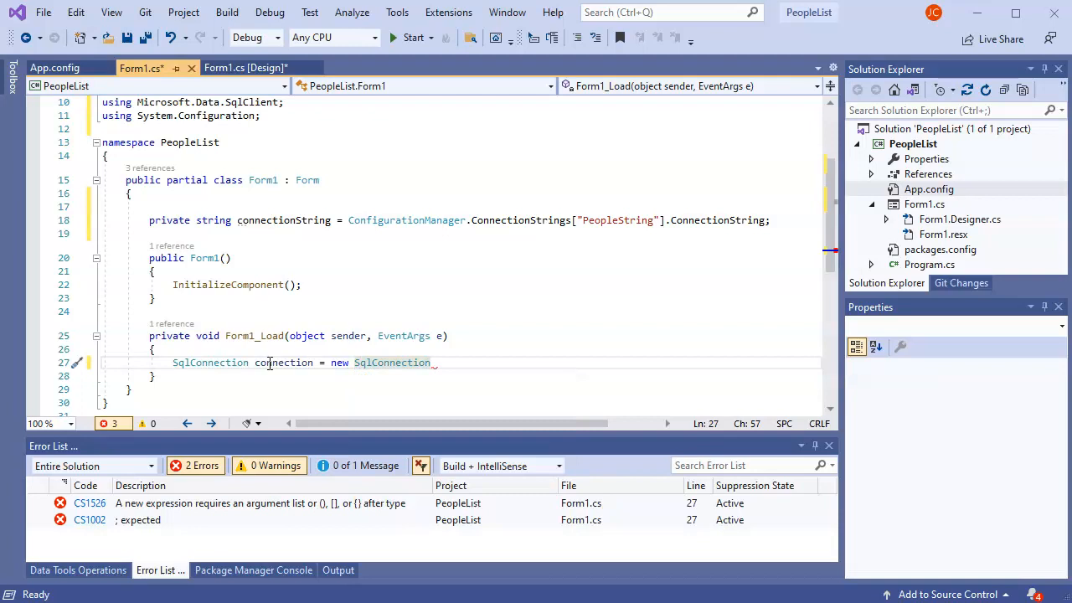
type("(c")
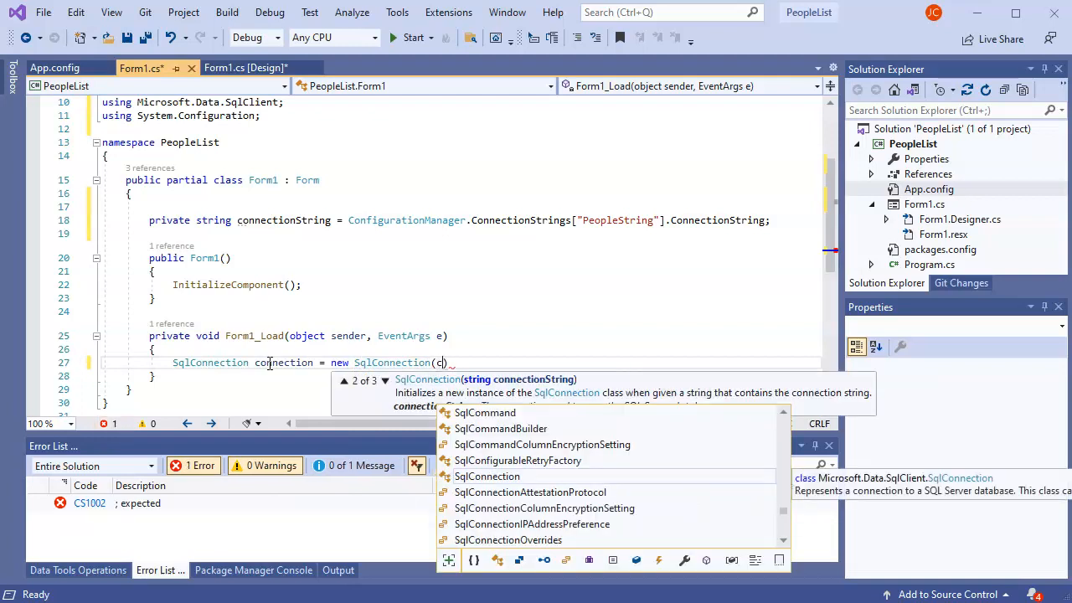
type("onnectionString")
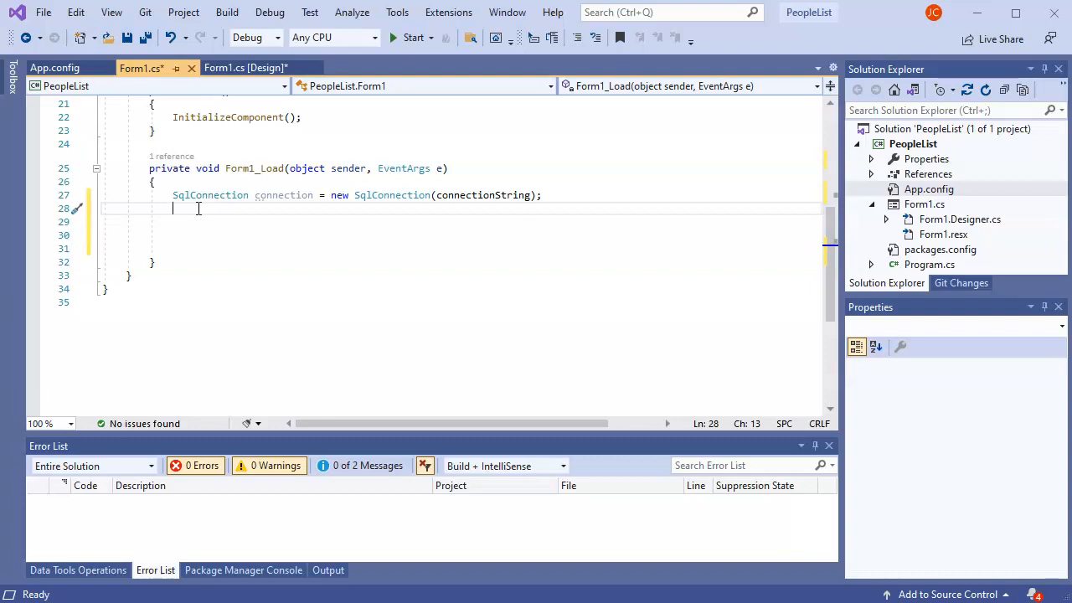
type("conn")
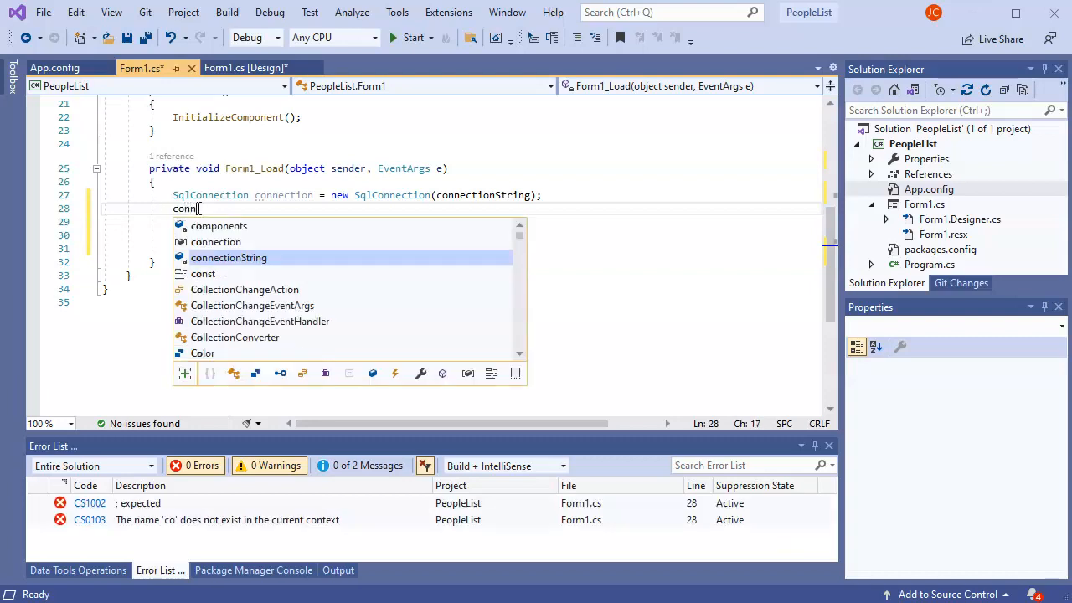
type("ection.Open();")
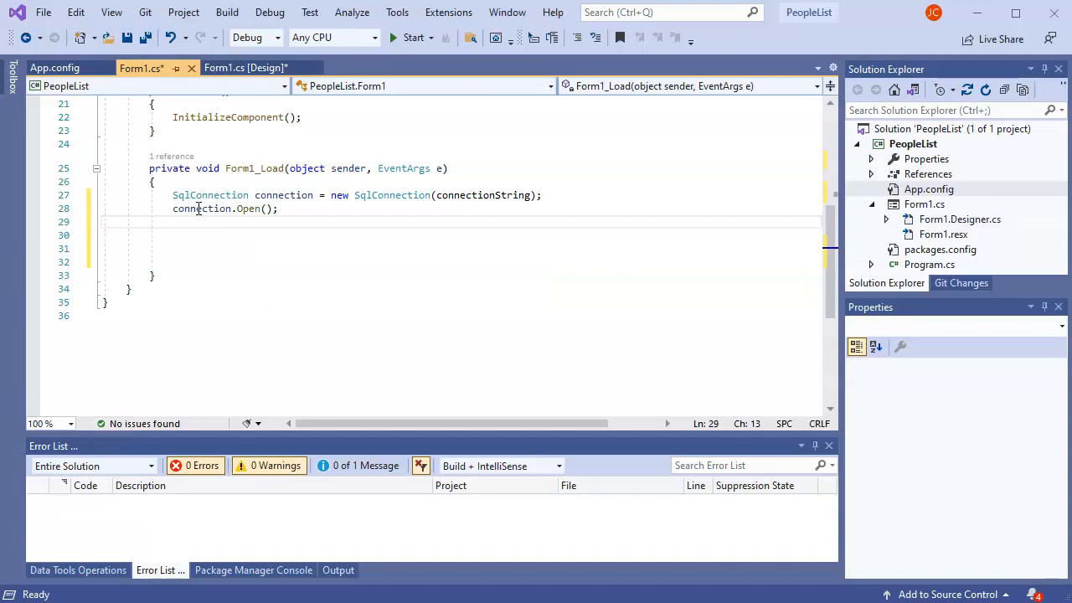
Declare string sqlText starting with "SELECT".
type("sq")
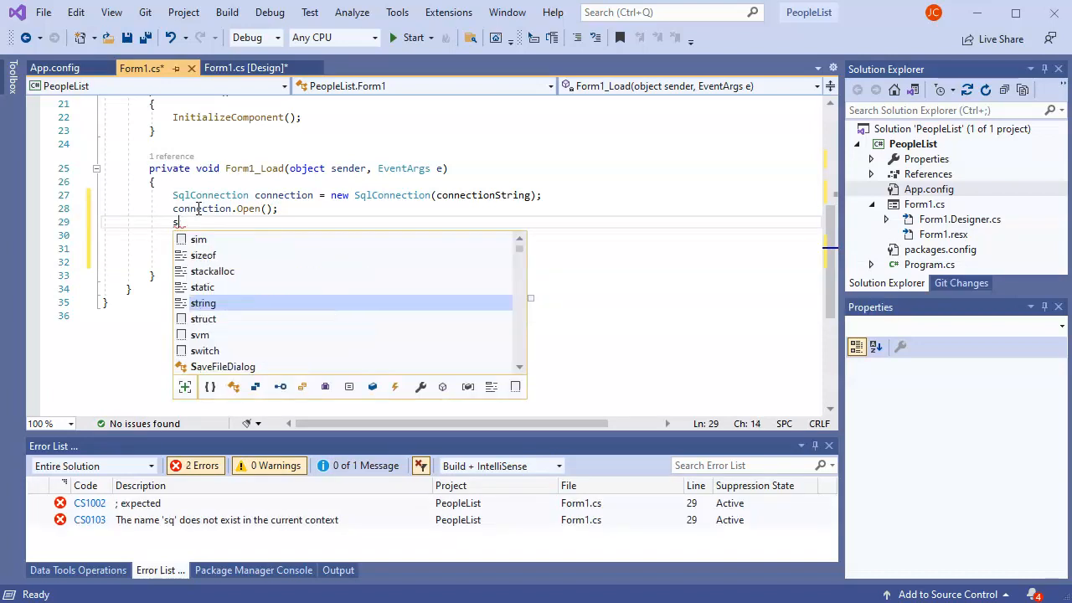
type("tring")
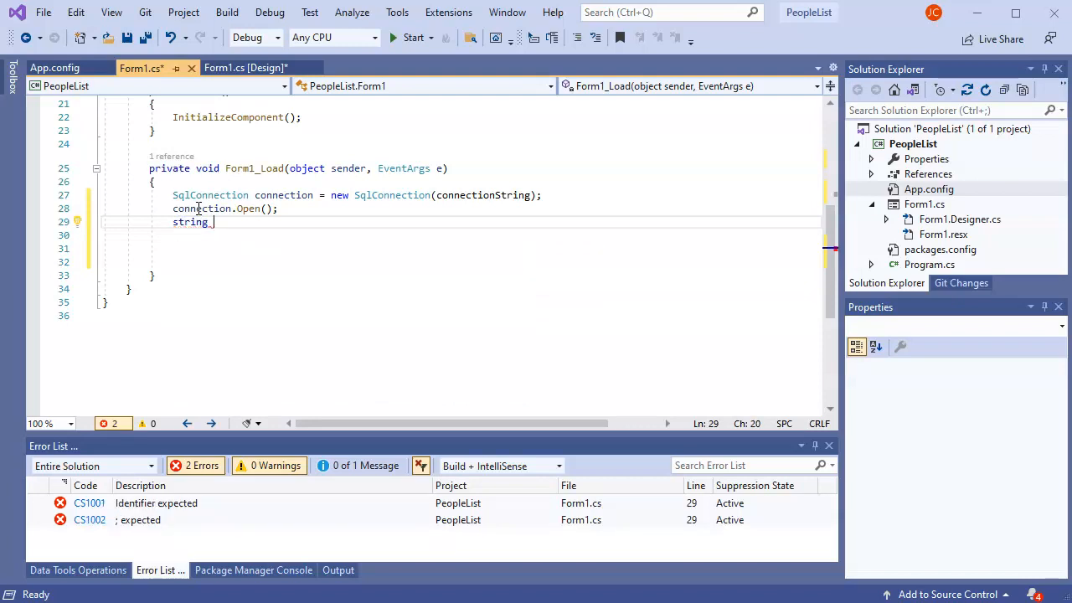
type("sqlText =")
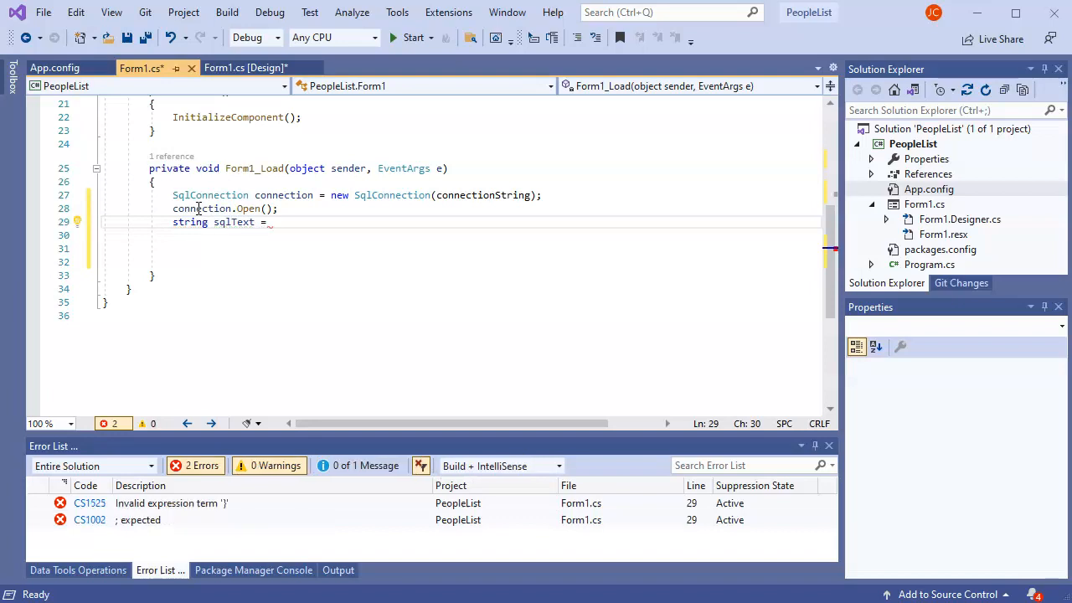
type("\"\"")
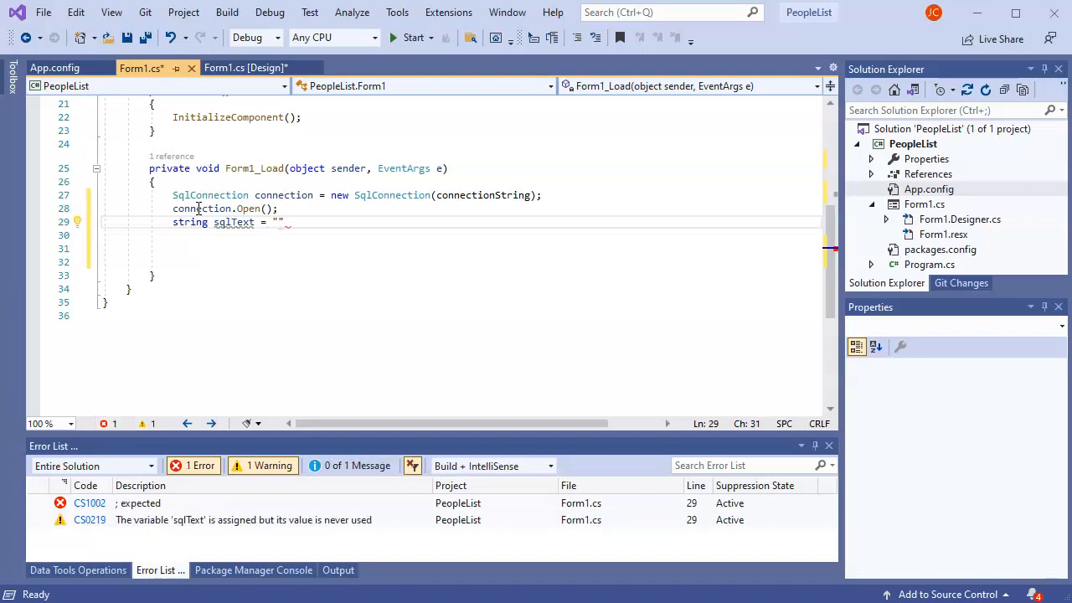
type("SELECT")
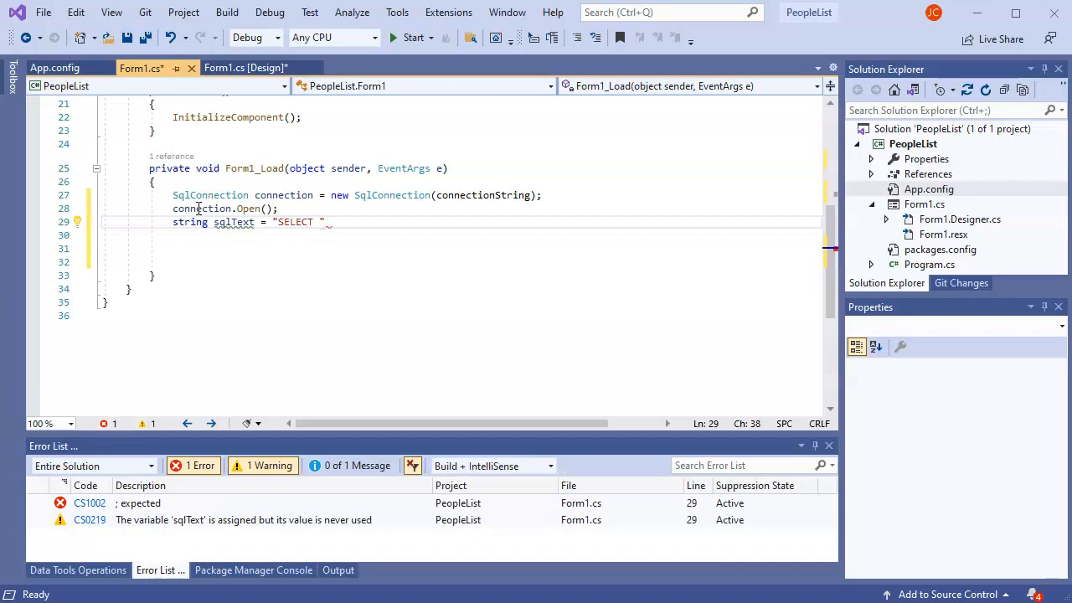
mouse_move(199, 453)
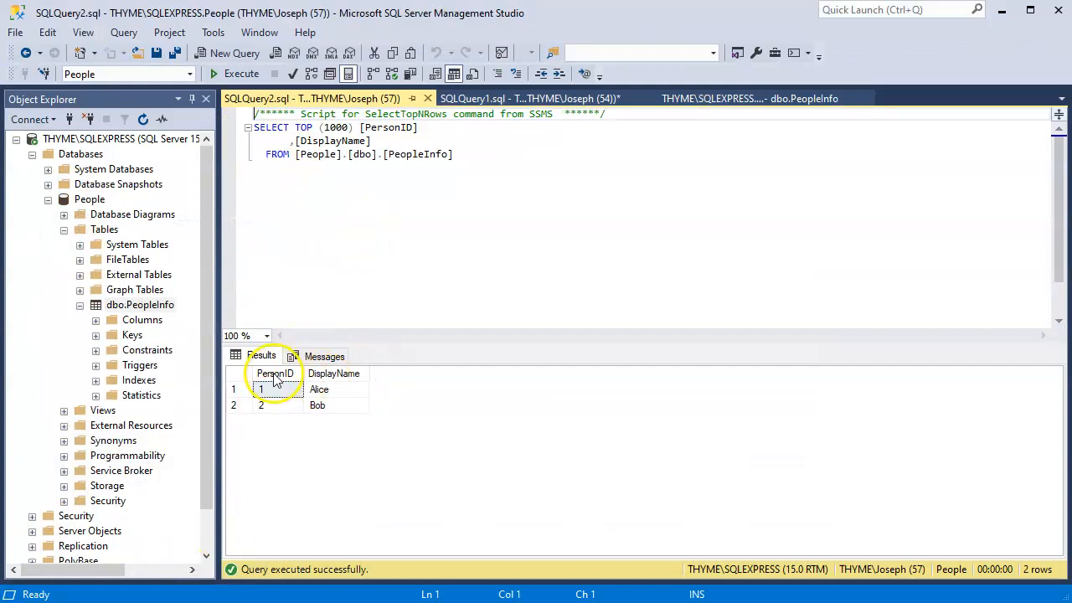
mouse_move(394, 371)
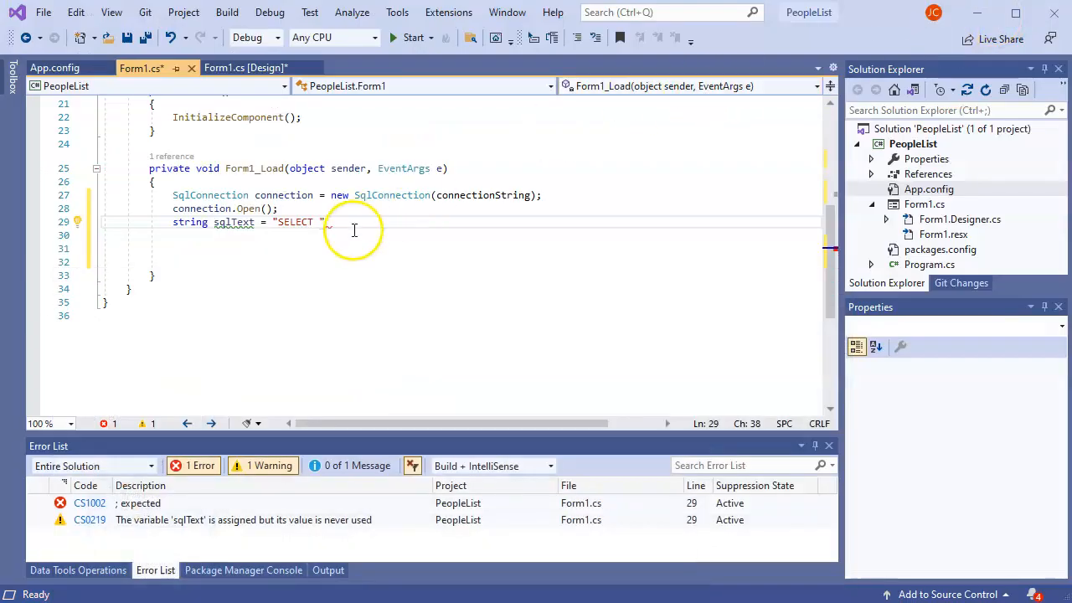
Complete the query as "SELECT PersonID, DisplayName FROM PeopleInfo";.
type("Peo")
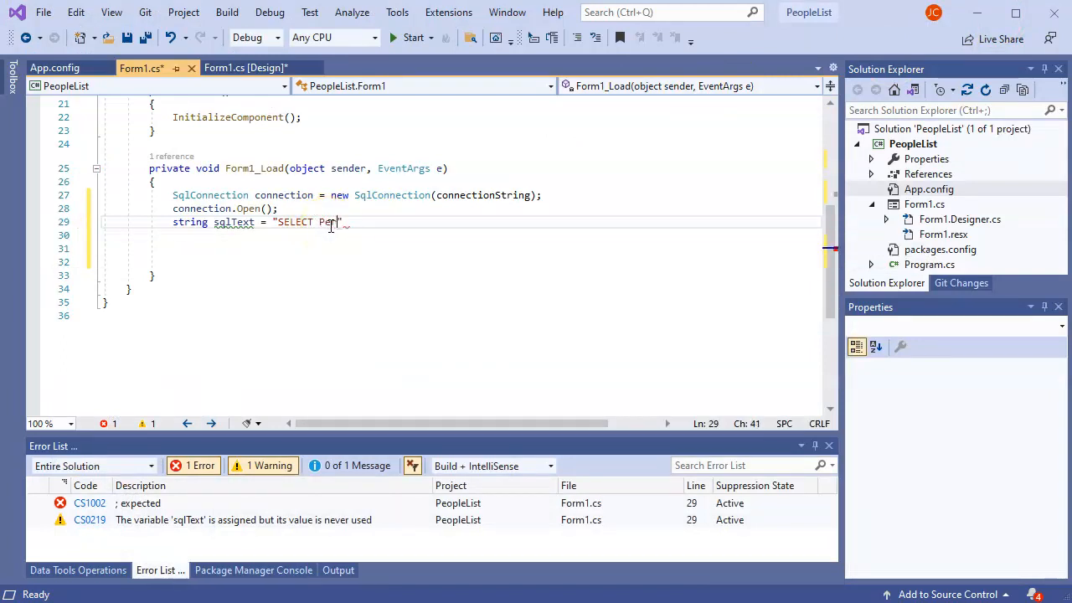
type("sonID")
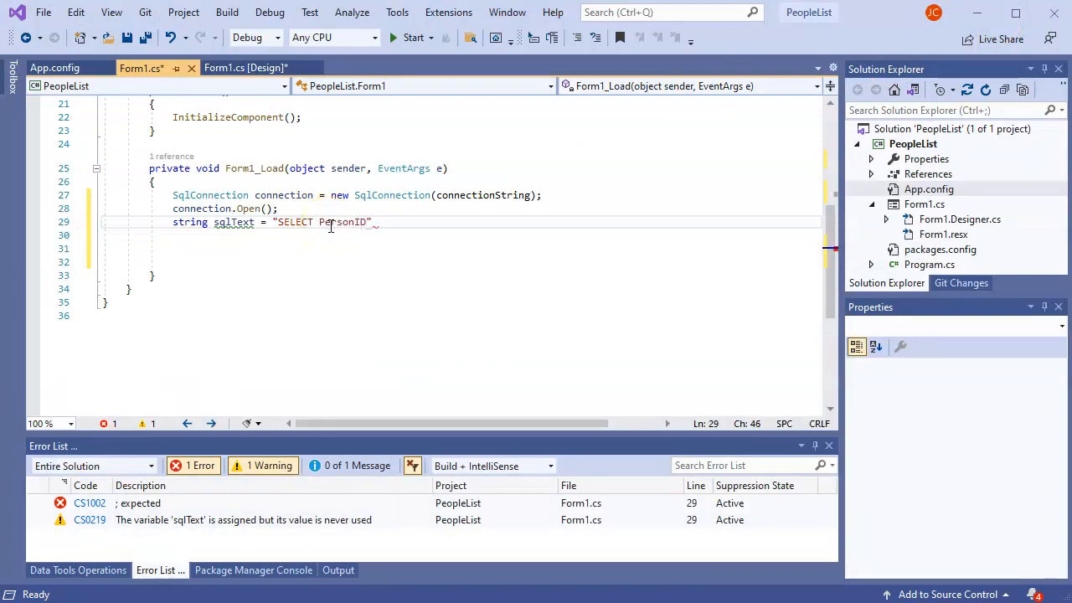
type(", Display")
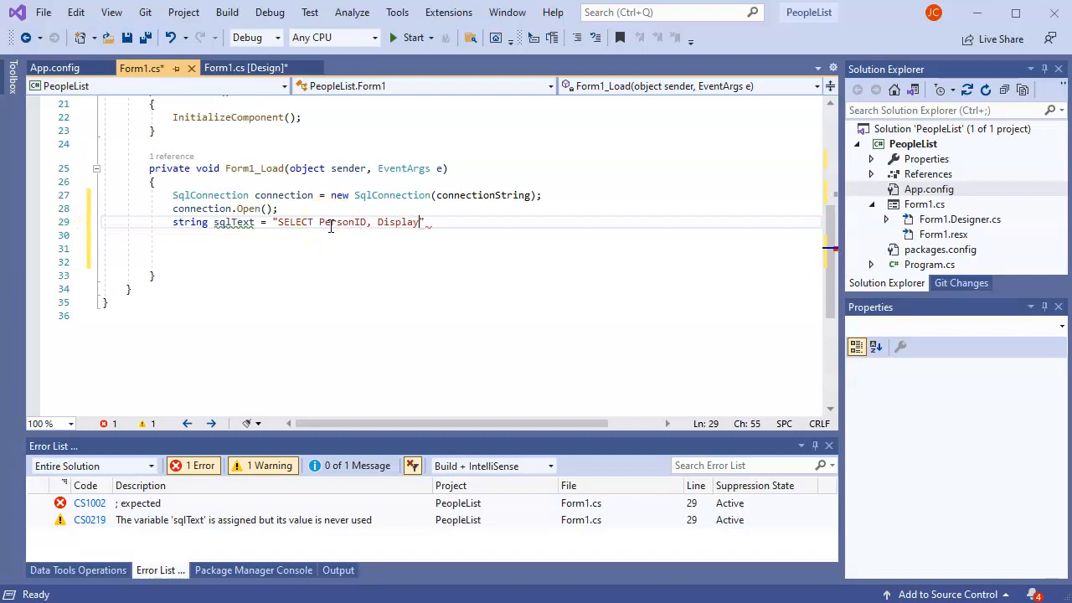
type("Name FRO")
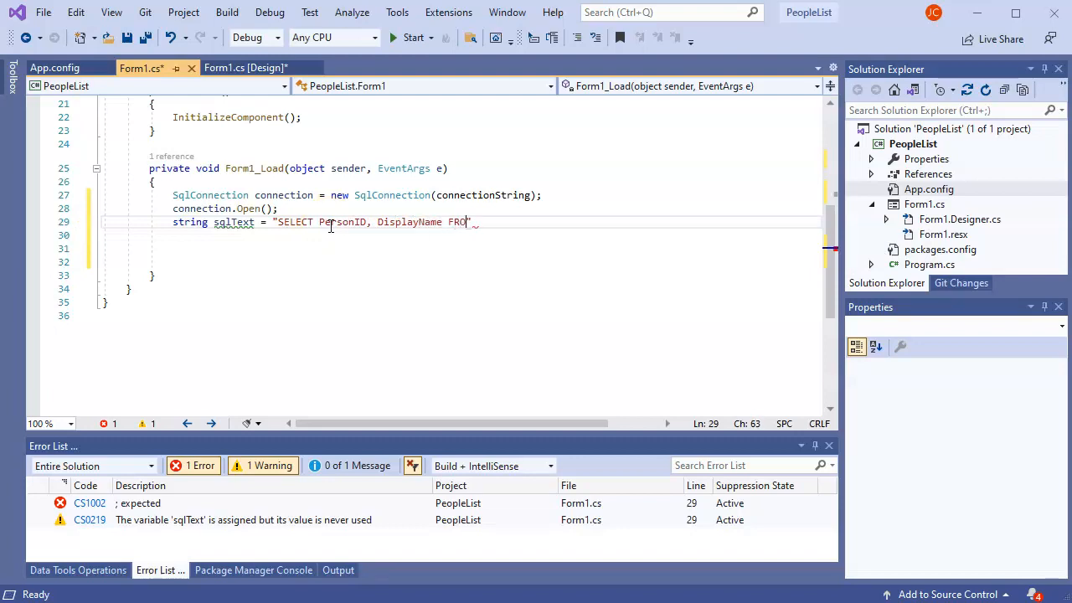
type("M")
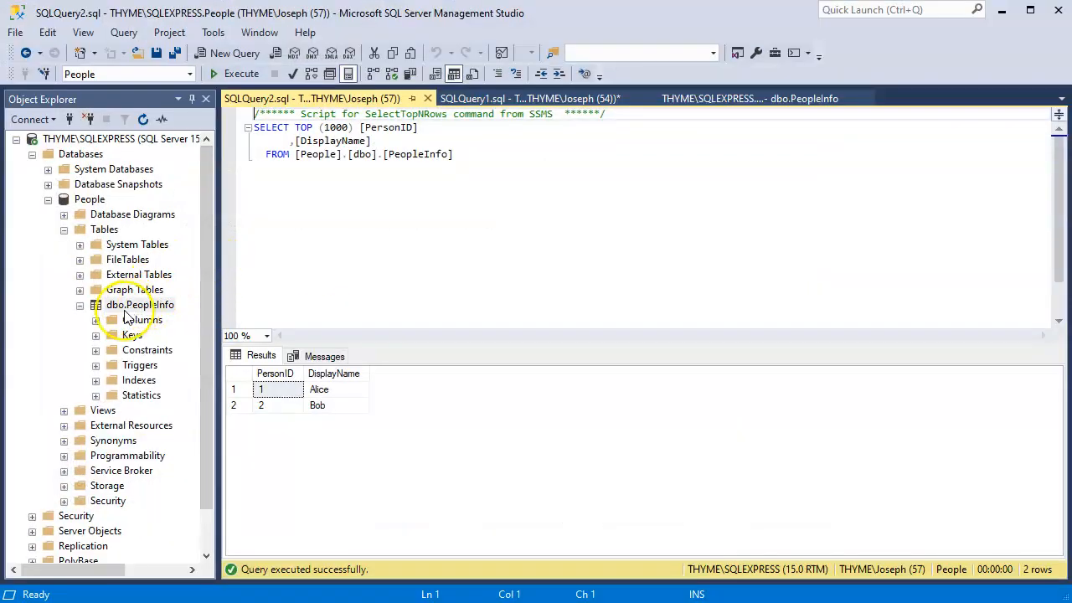
mouse_move(730, 247)
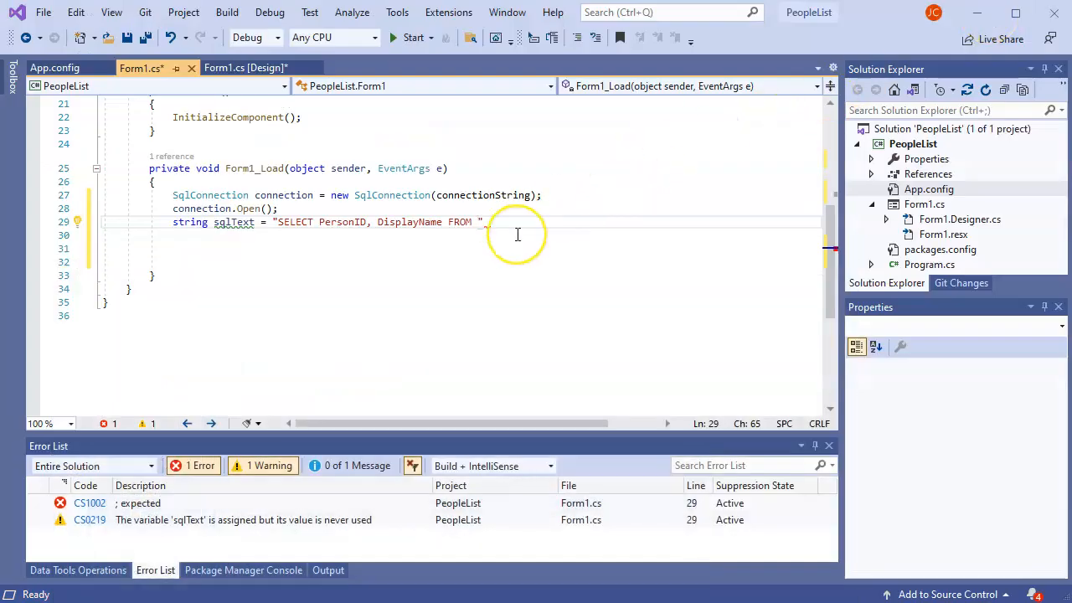
type("People")
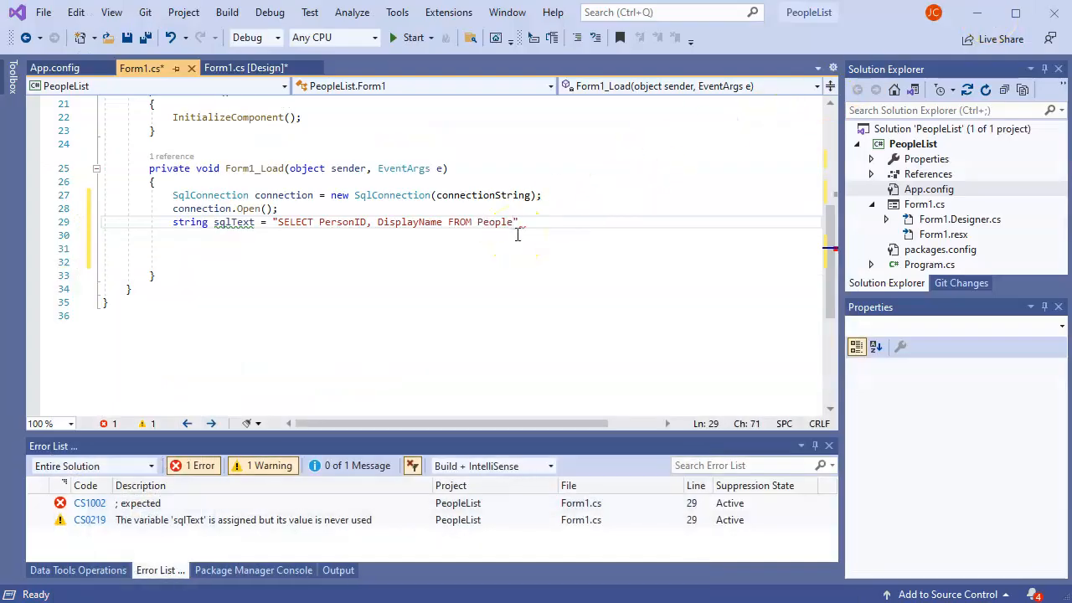
type("Info")
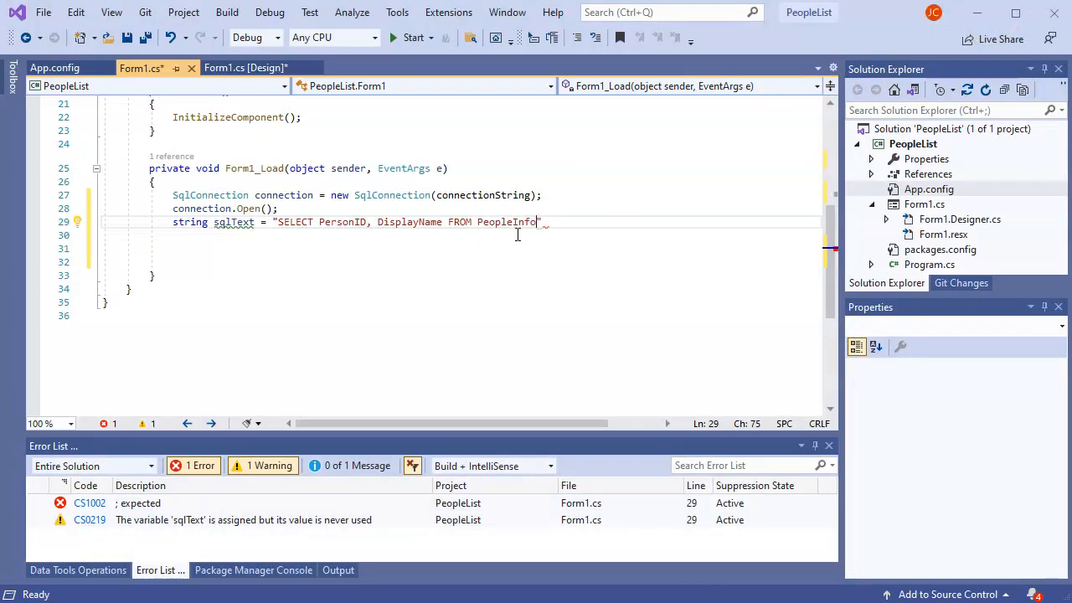
type(";")
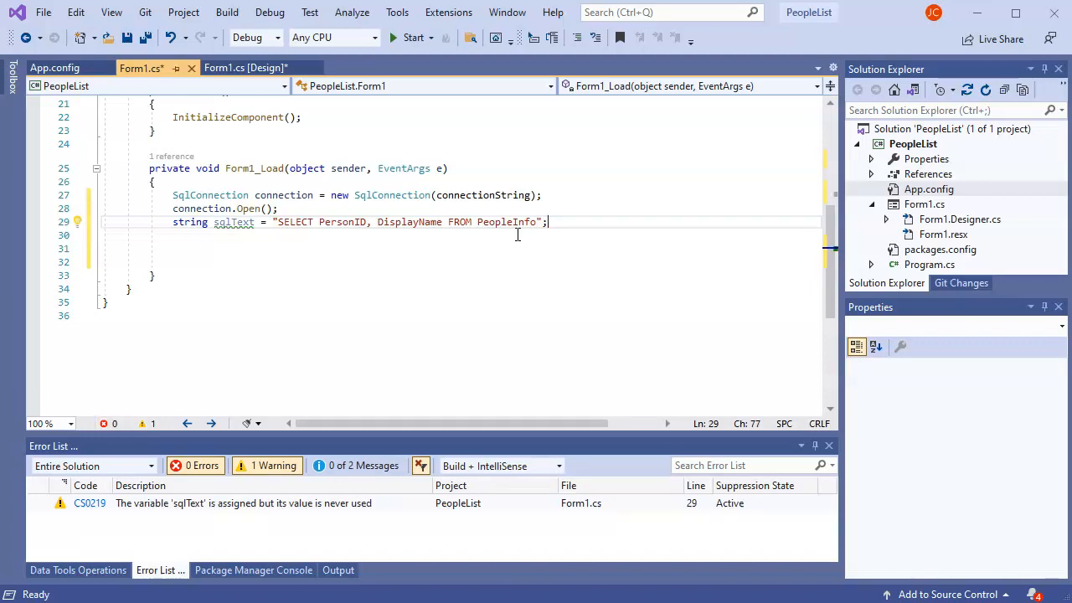
Add SqlCommand command = new SqlCommand(sqlText, connection); to Form1_Load.
type("Sql")
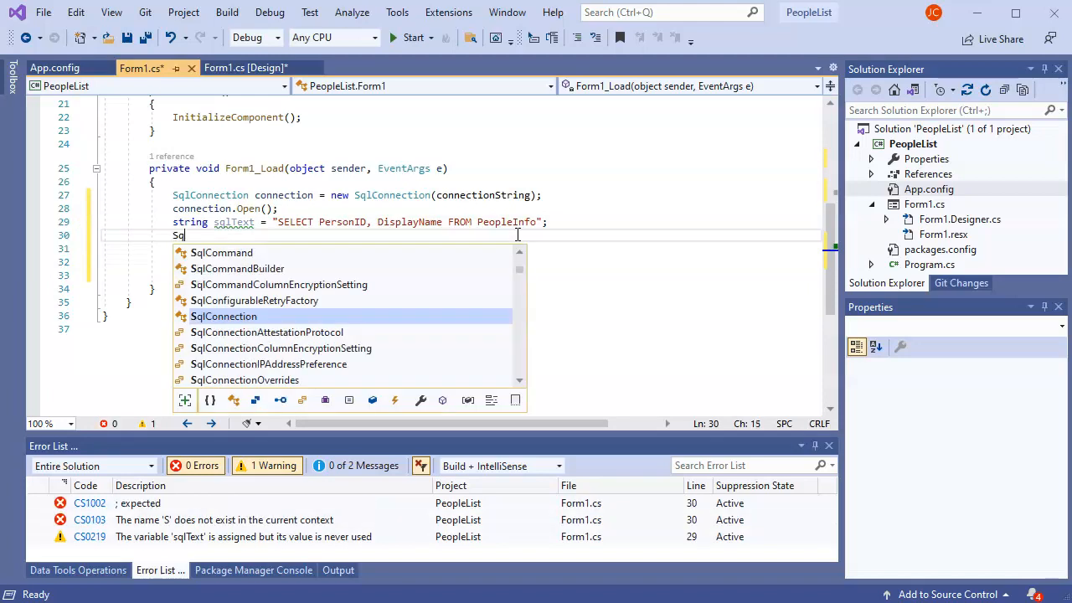
type("Command command")
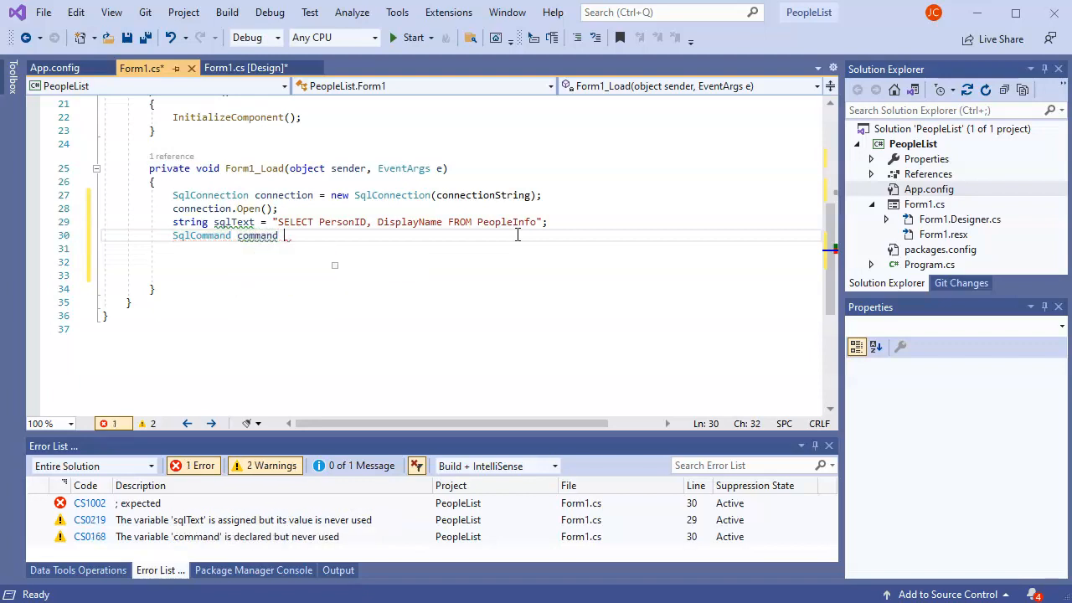
type("= new")
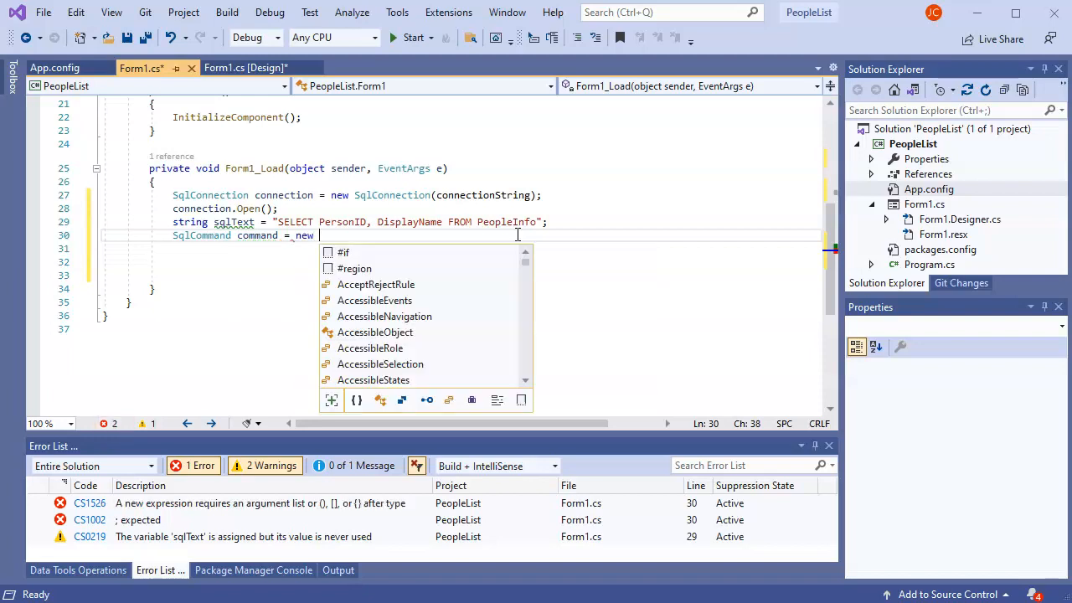
type("SqlCommand(")
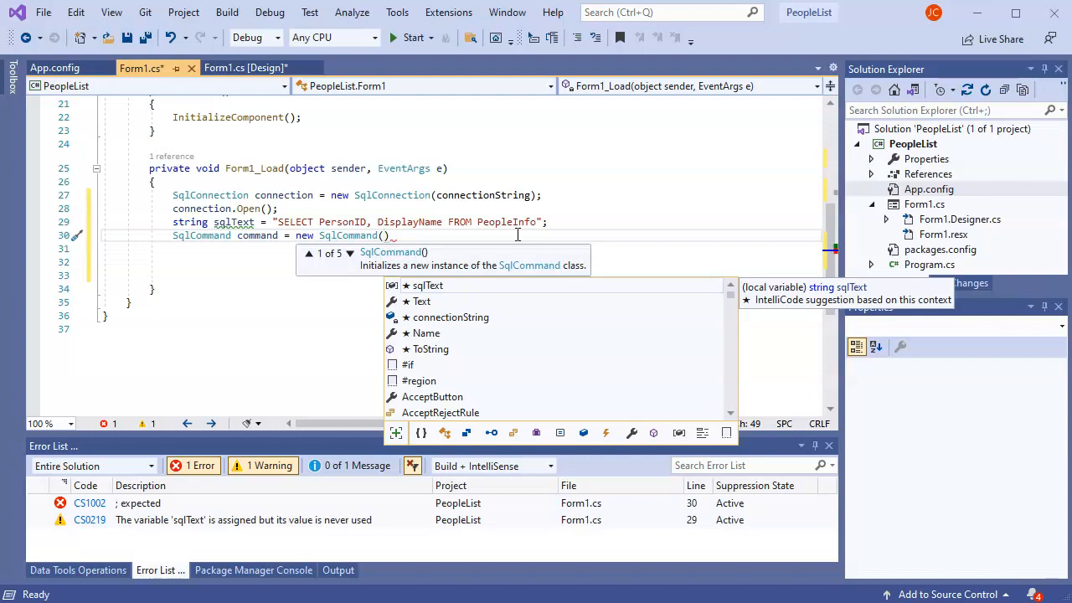
type("sqlText,")
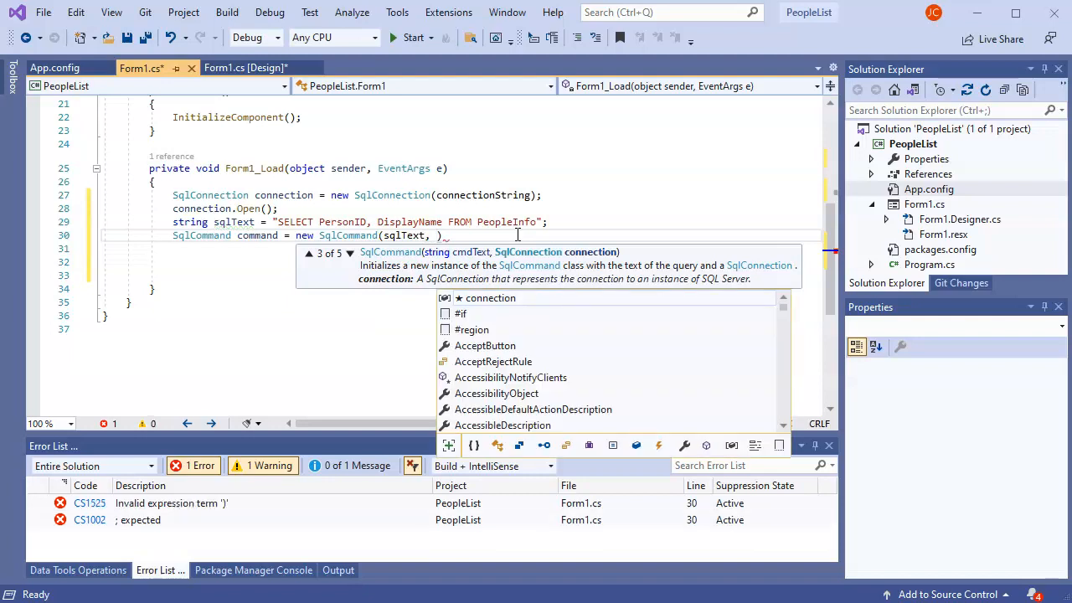
type("connection")
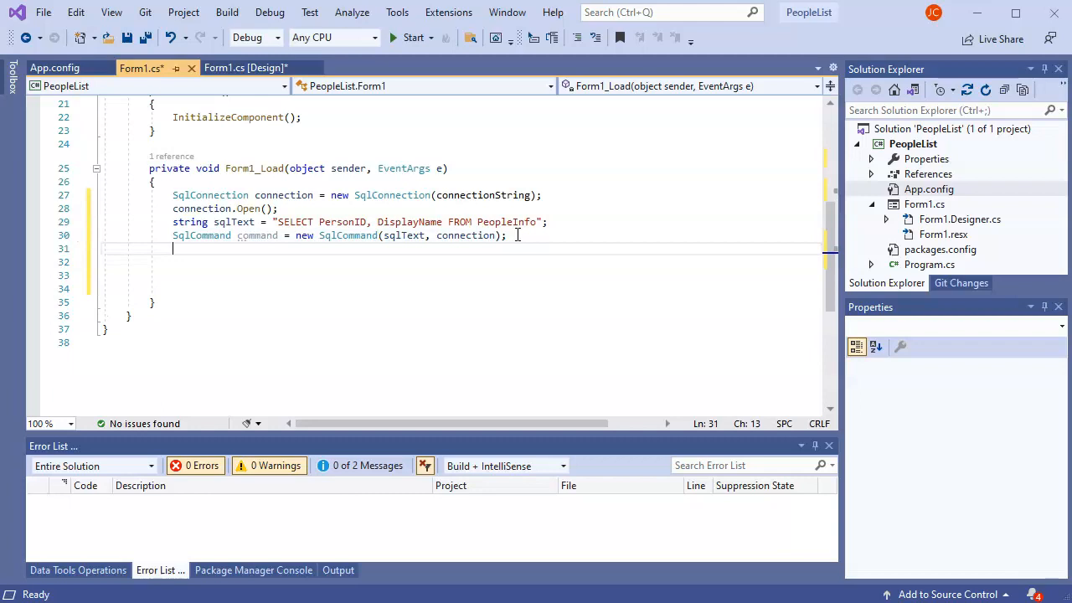
Add SqlDataReader reader = command.ExecuteReader(); after the command.
type("Sql")
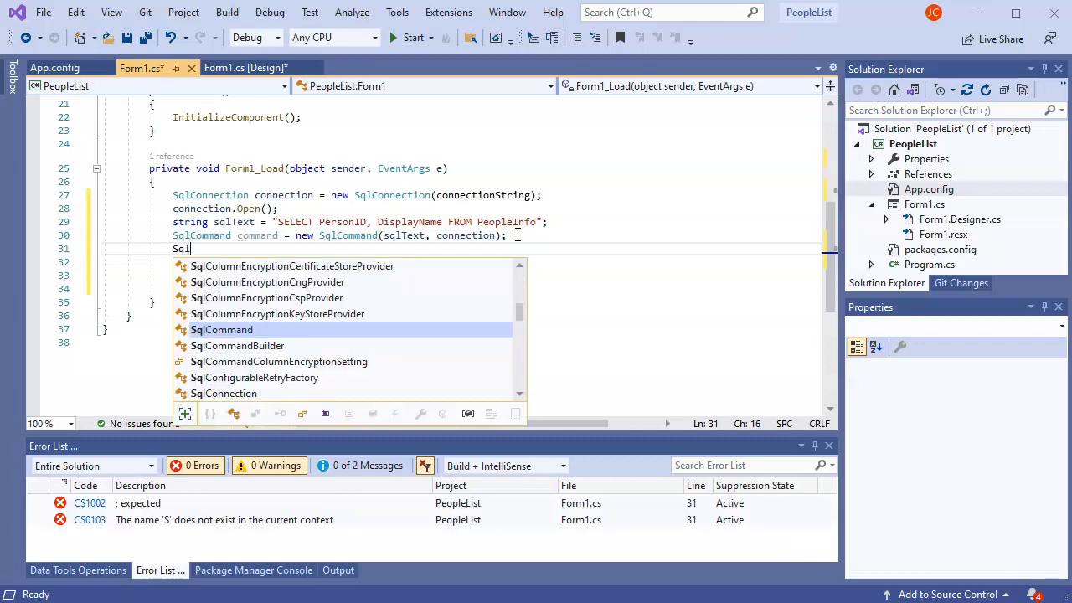
type("Reade")
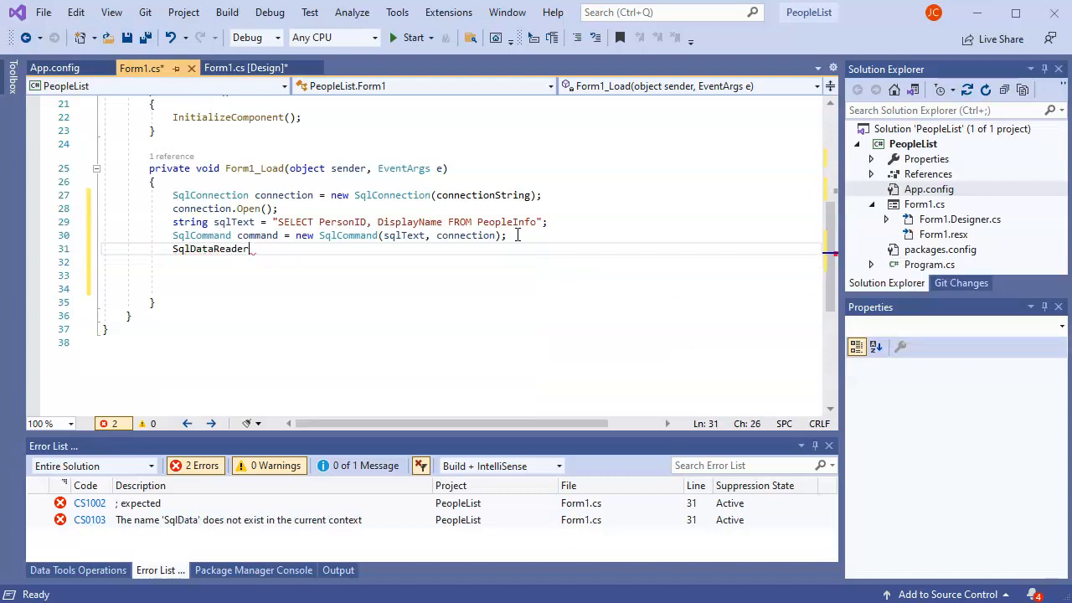
type("reader =")
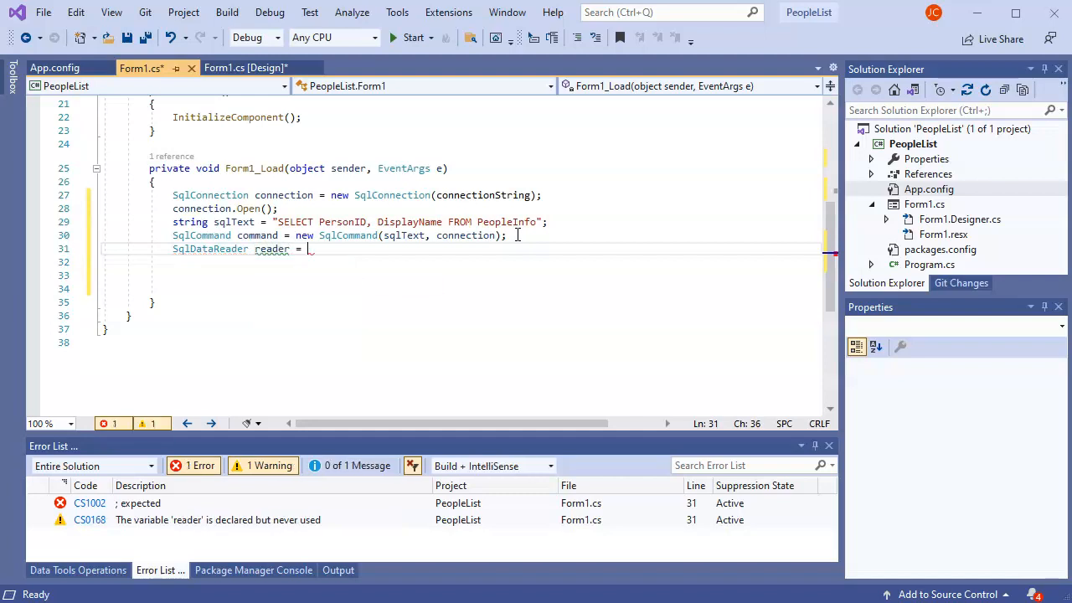
type(";")
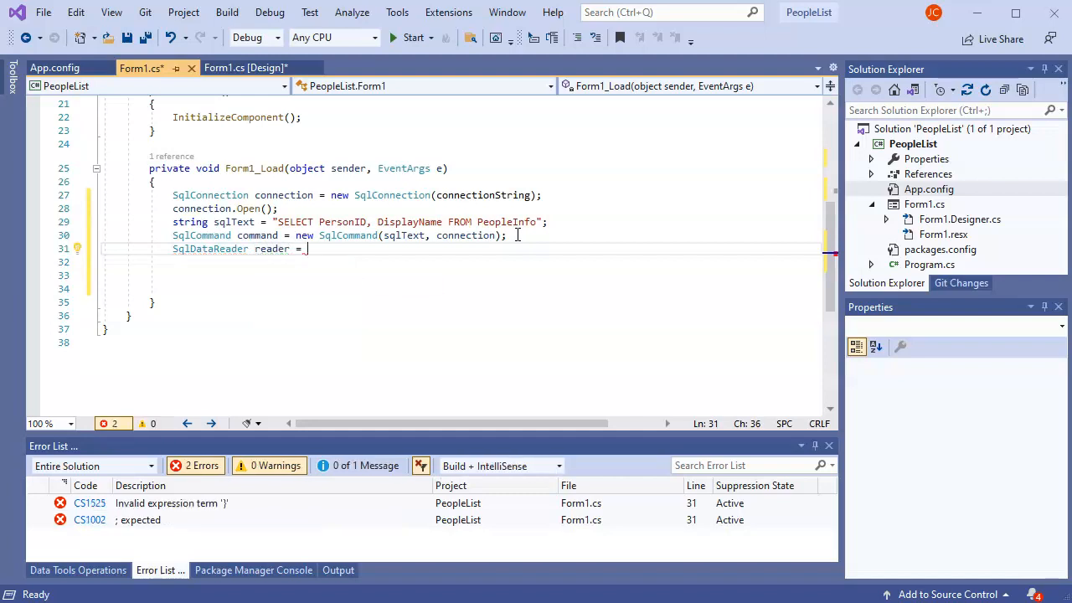
type("command.ExecuteReader")
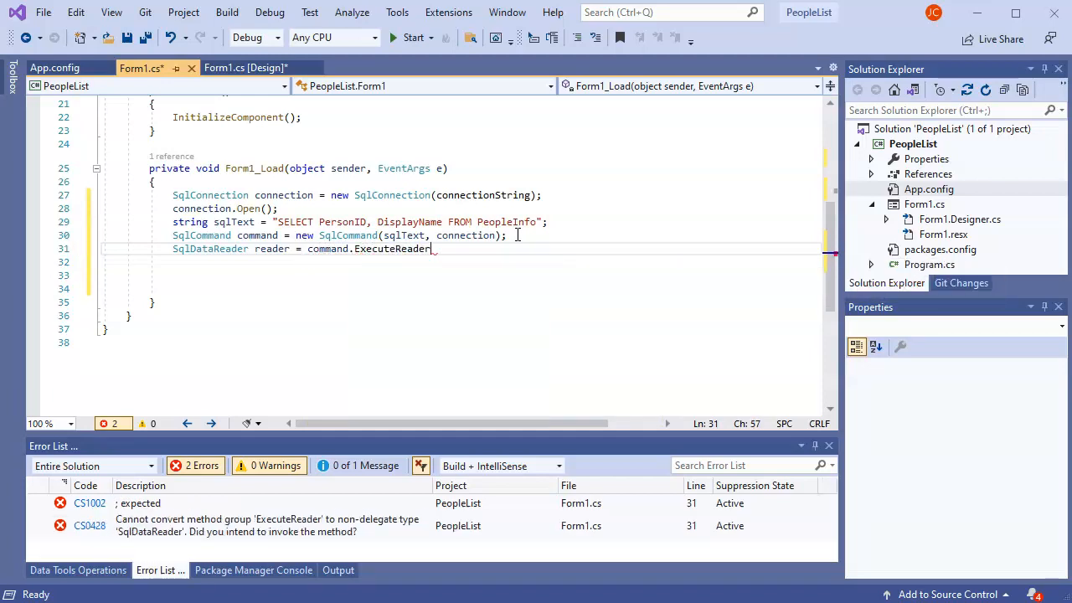
type("();")
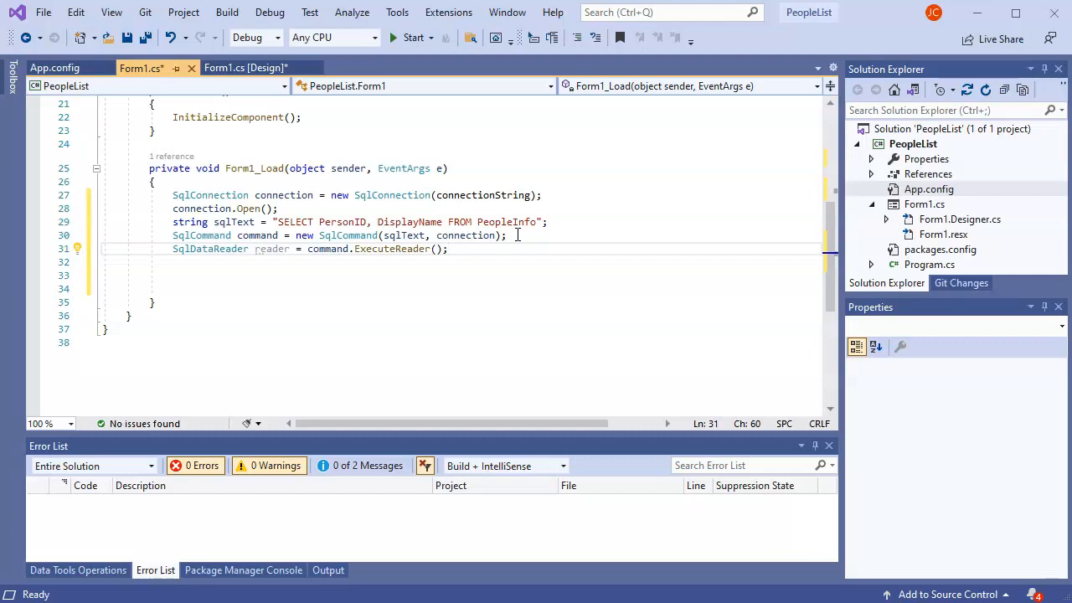
left_click(449, 248)
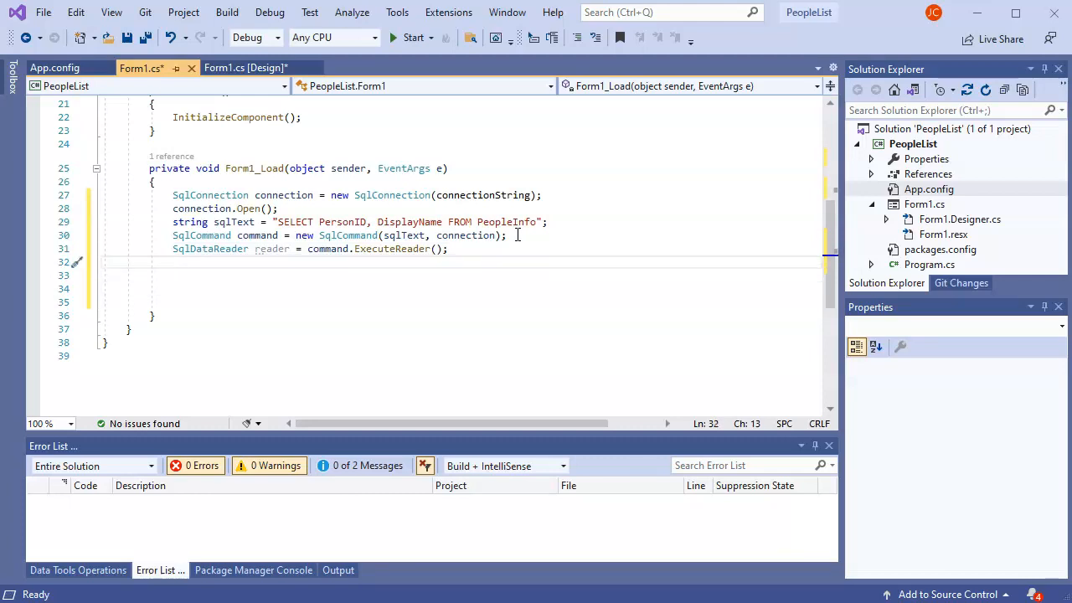
Add a "// Do something with data" comment and connection.Close(), then save Form1.cs.
type("//")
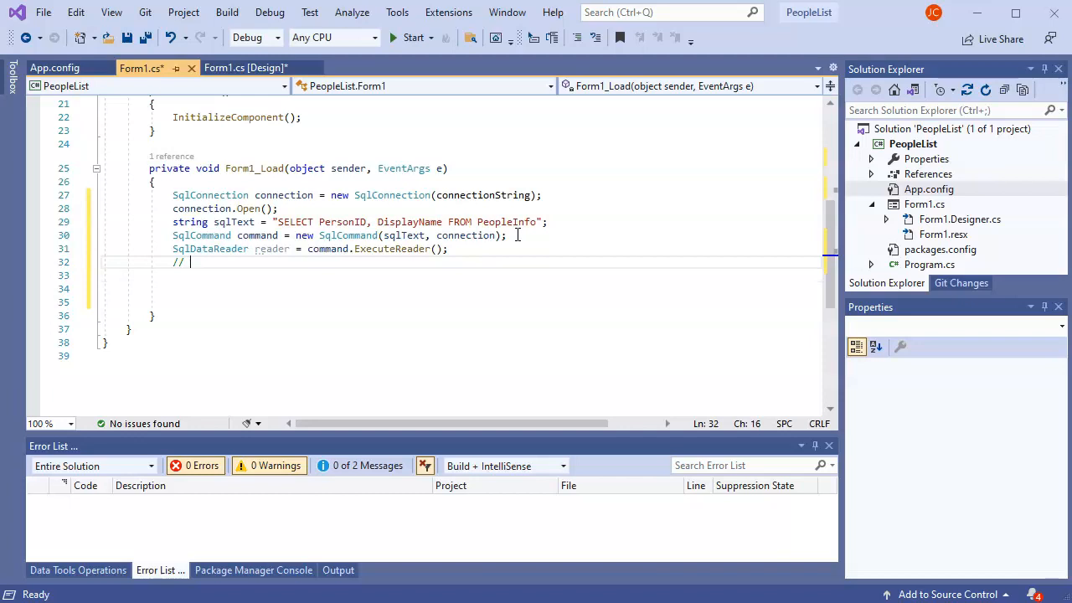
type("Do something")
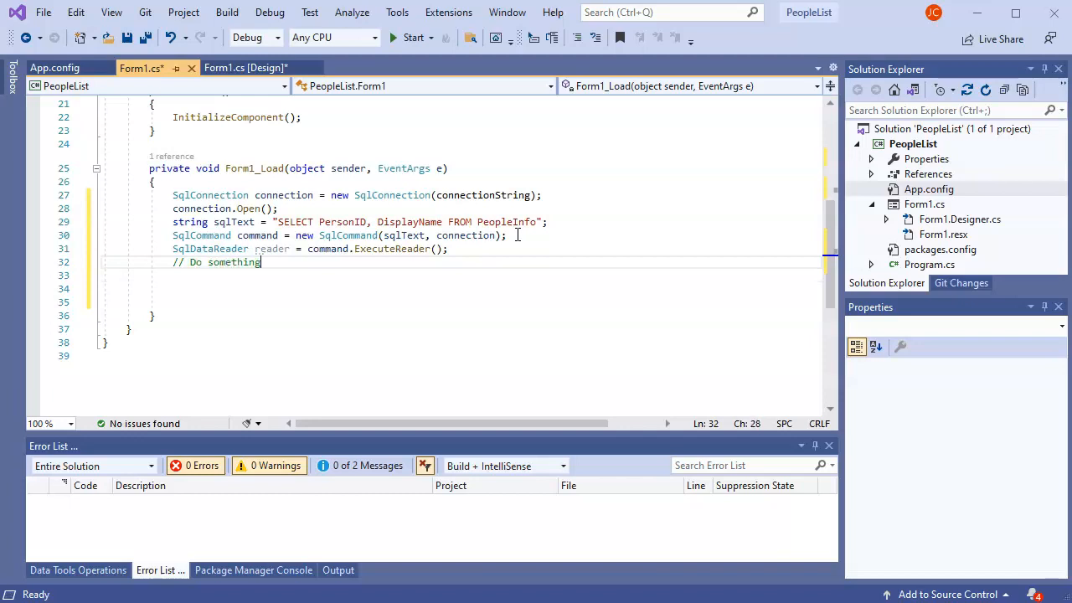
type("with data")
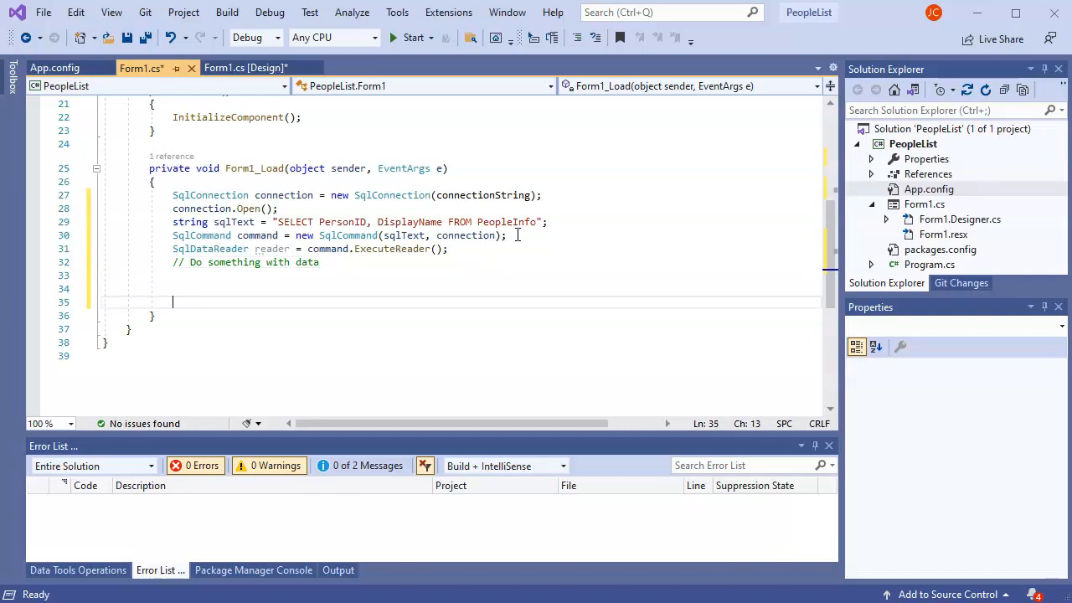
type("connection.Close();")
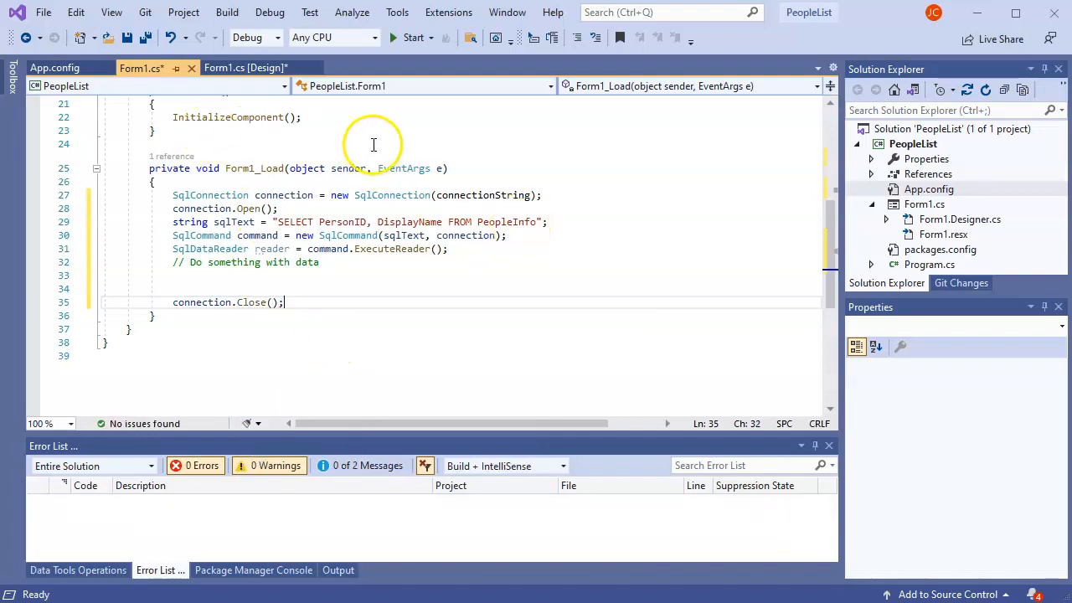
key("ctrl+s")
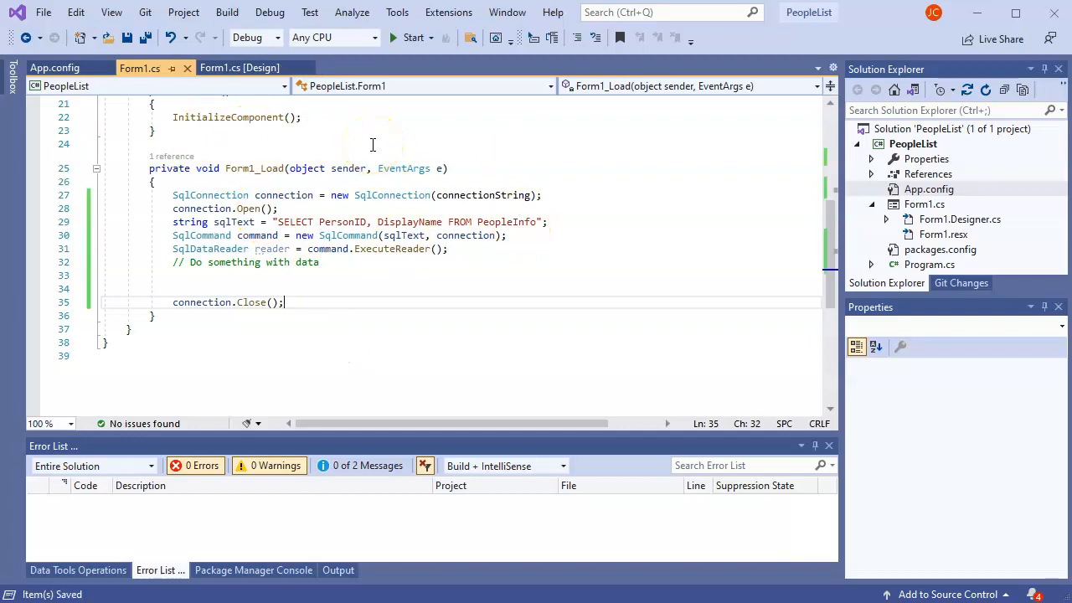
In the Form1 designer, shrink the form and stretch the list view to fill it.
left_click(241, 66)
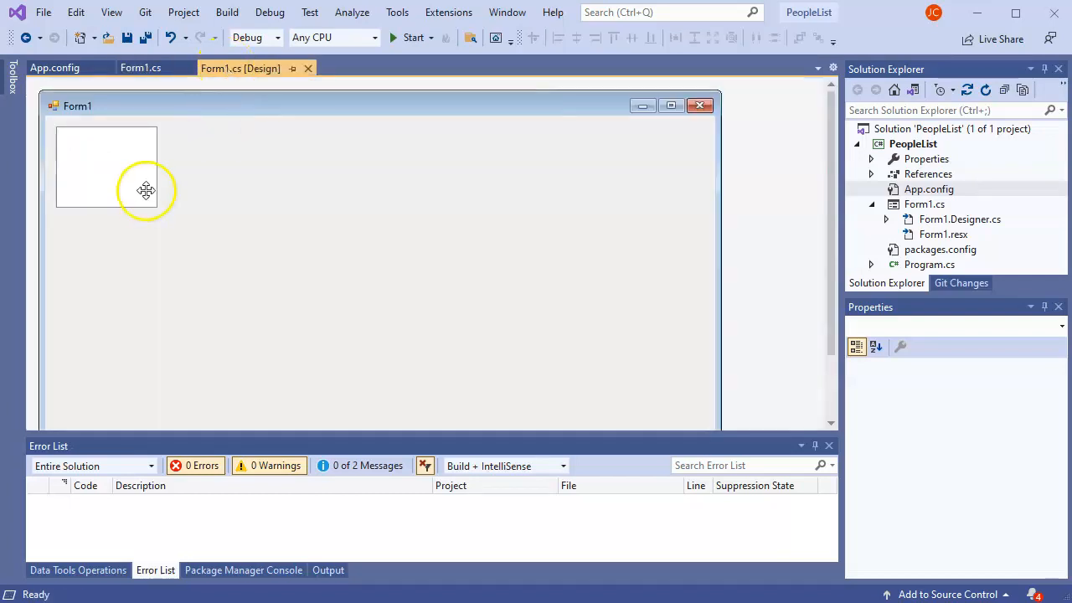
left_click(107, 165)
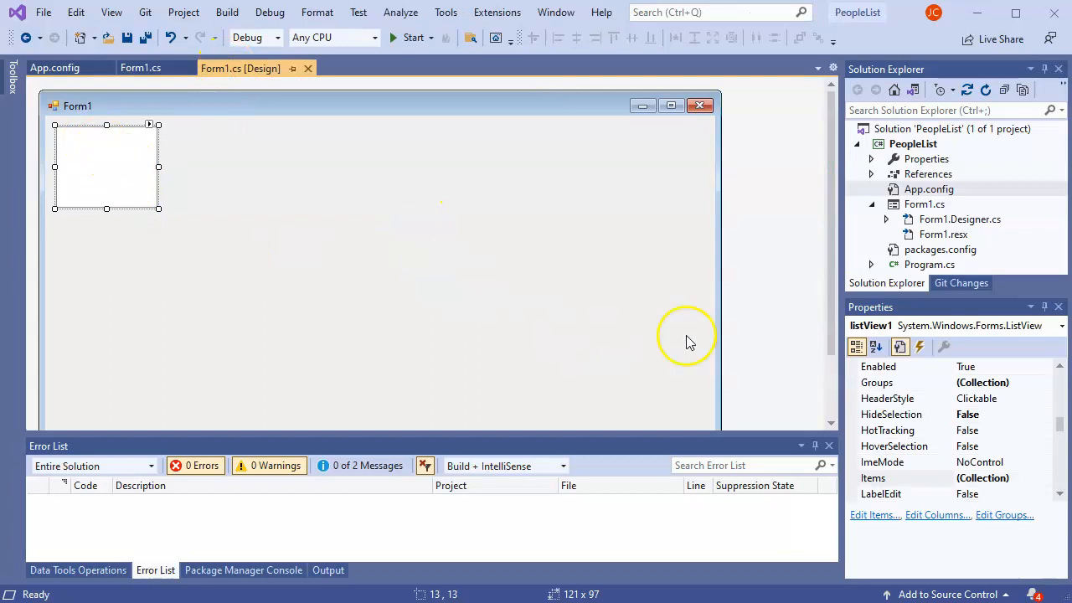
mouse_move(711, 317)
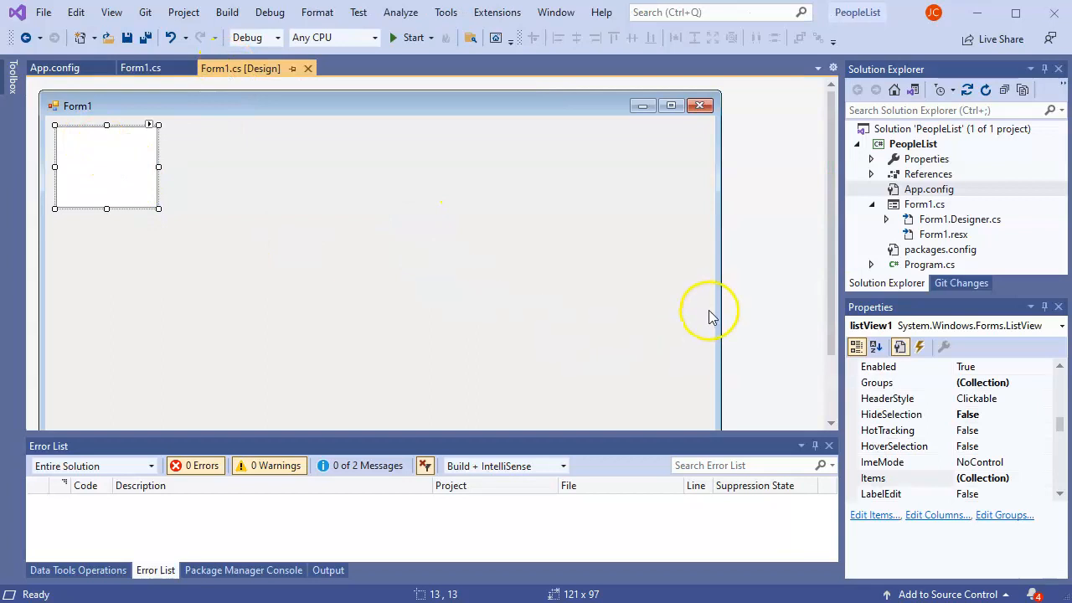
mouse_move(710, 316)
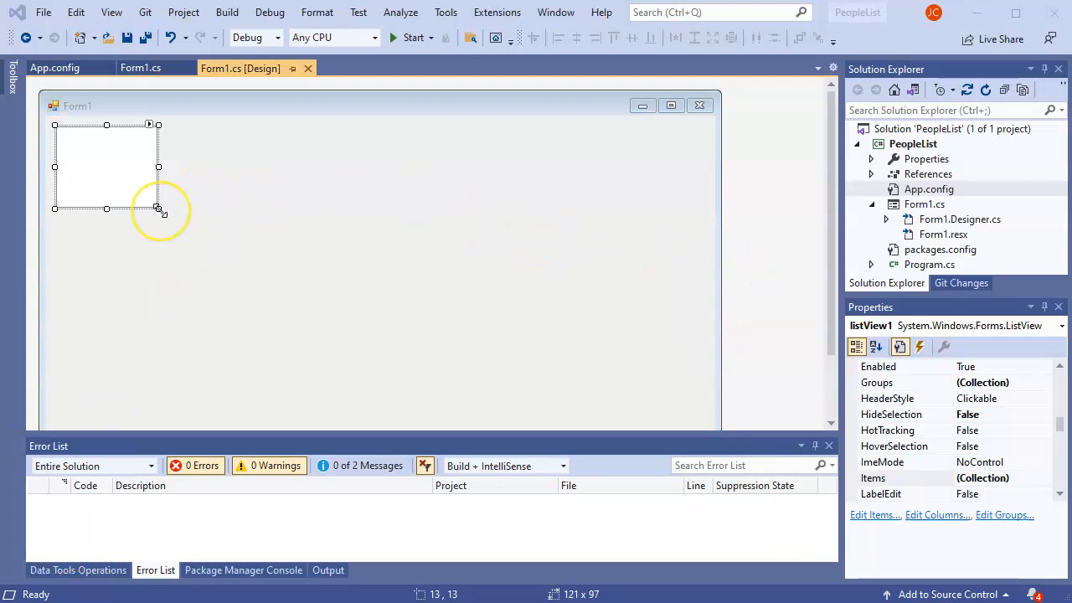
left_click_drag(159, 208, 335, 315)
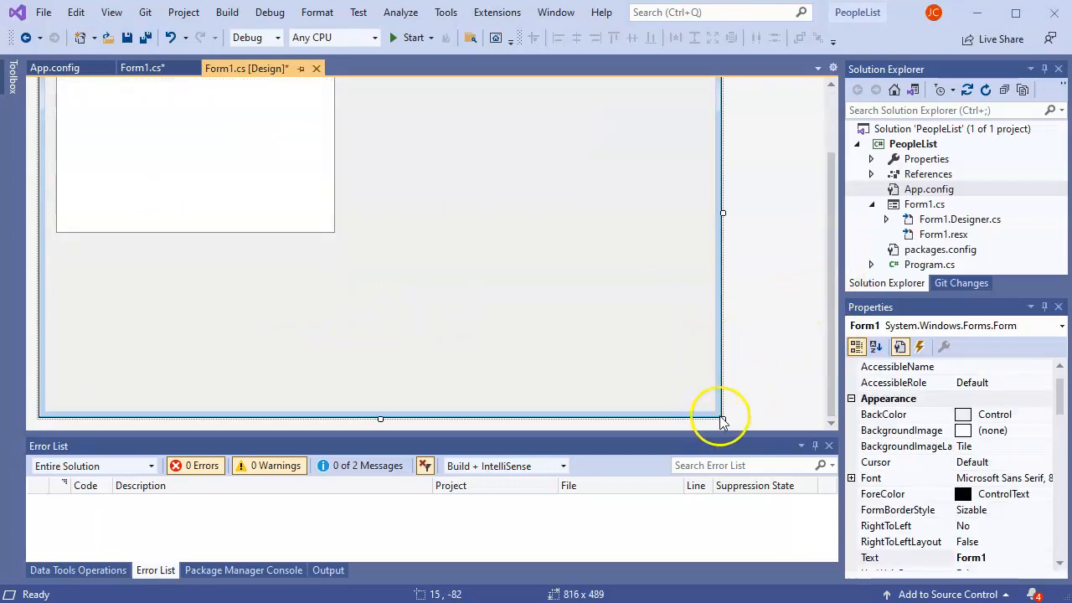
left_click_drag(721, 422, 355, 327)
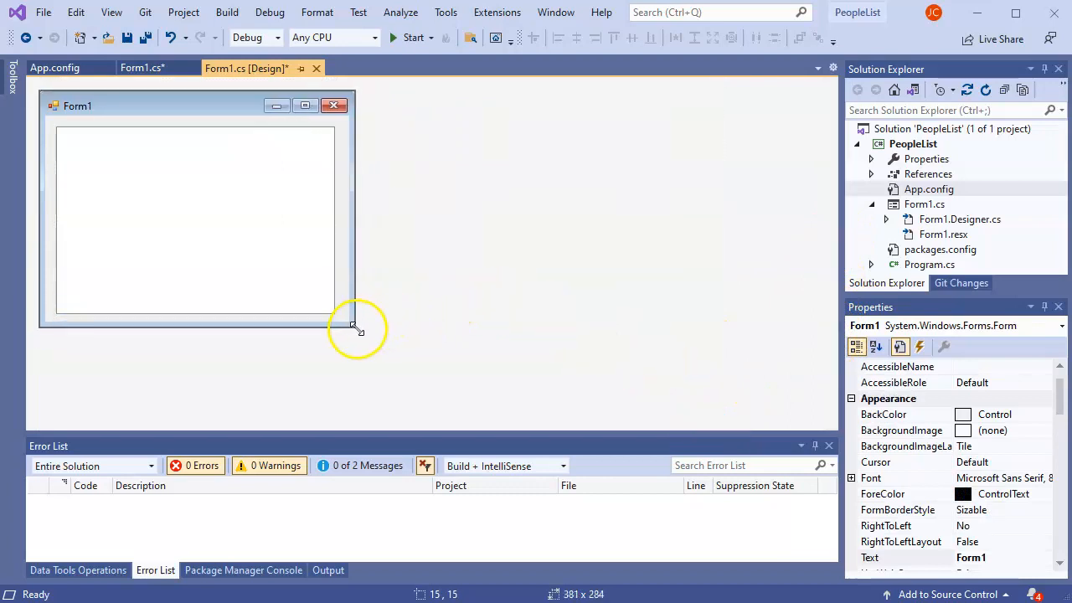
left_click_drag(351, 325, 358, 337)
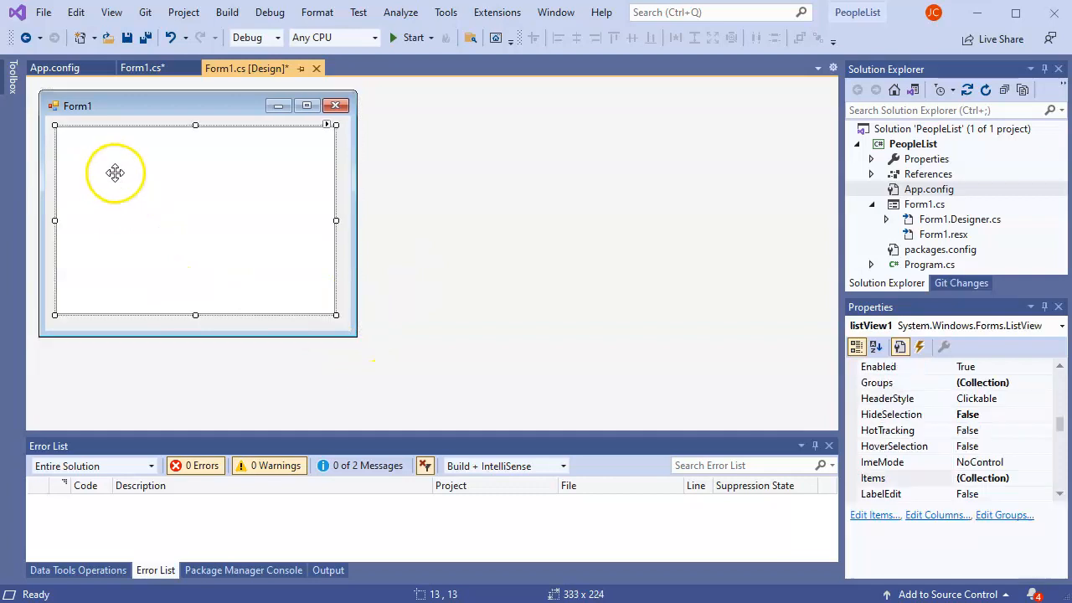
mouse_move(944, 346)
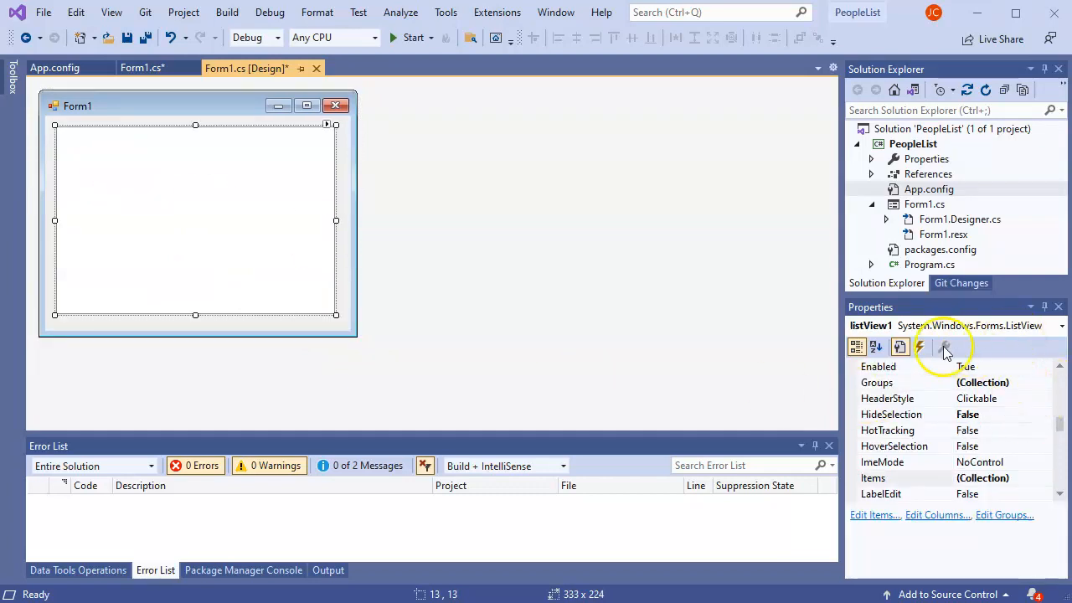
mouse_move(44, 216)
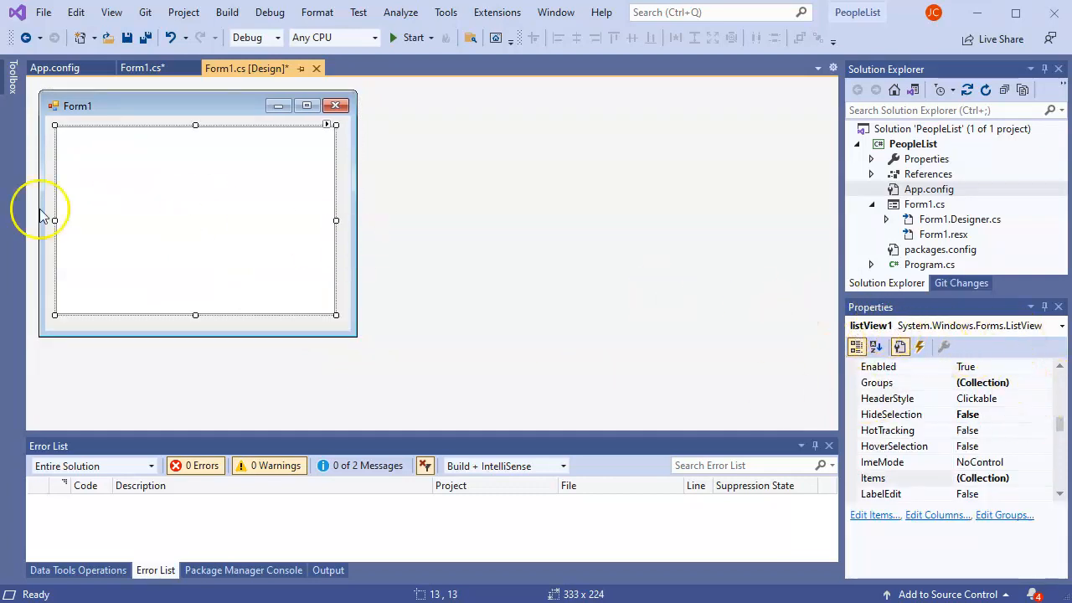
mouse_move(171, 187)
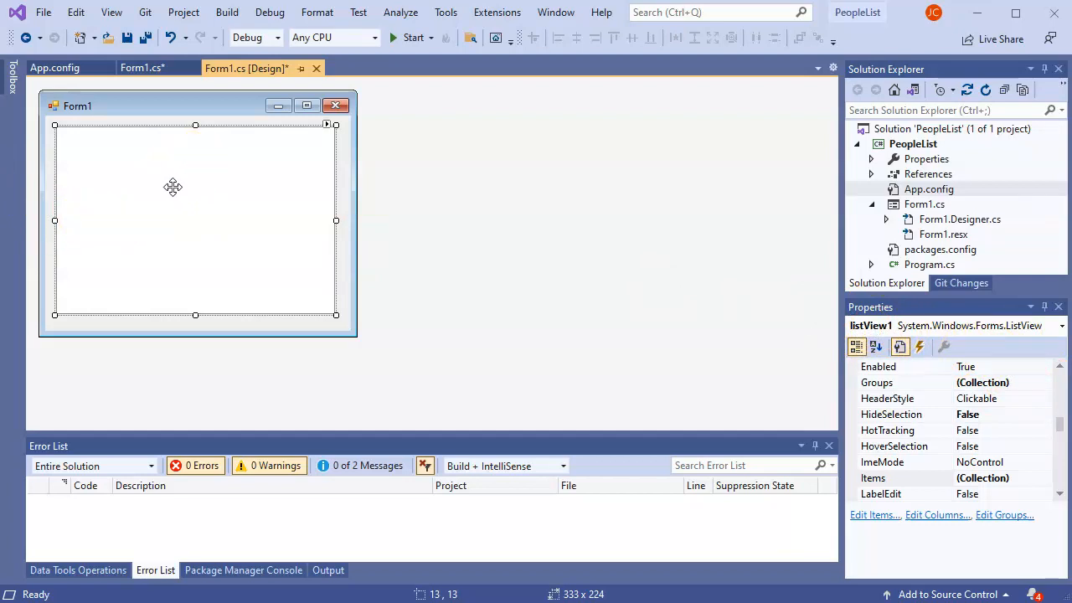
In the list view's column editor, add a first column with Text PersonID.
right_click(172, 187)
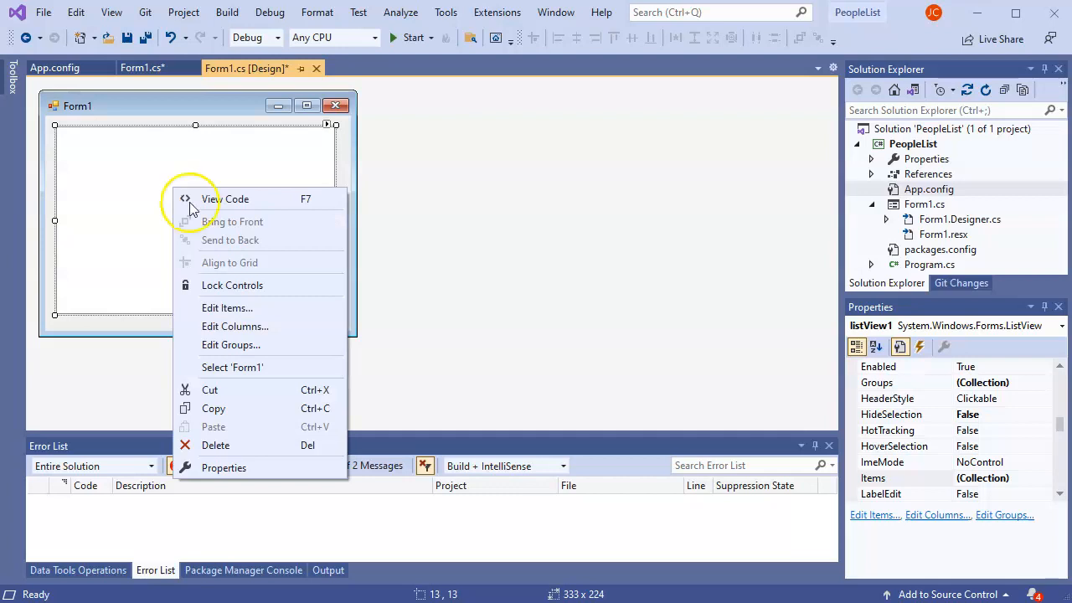
mouse_move(248, 324)
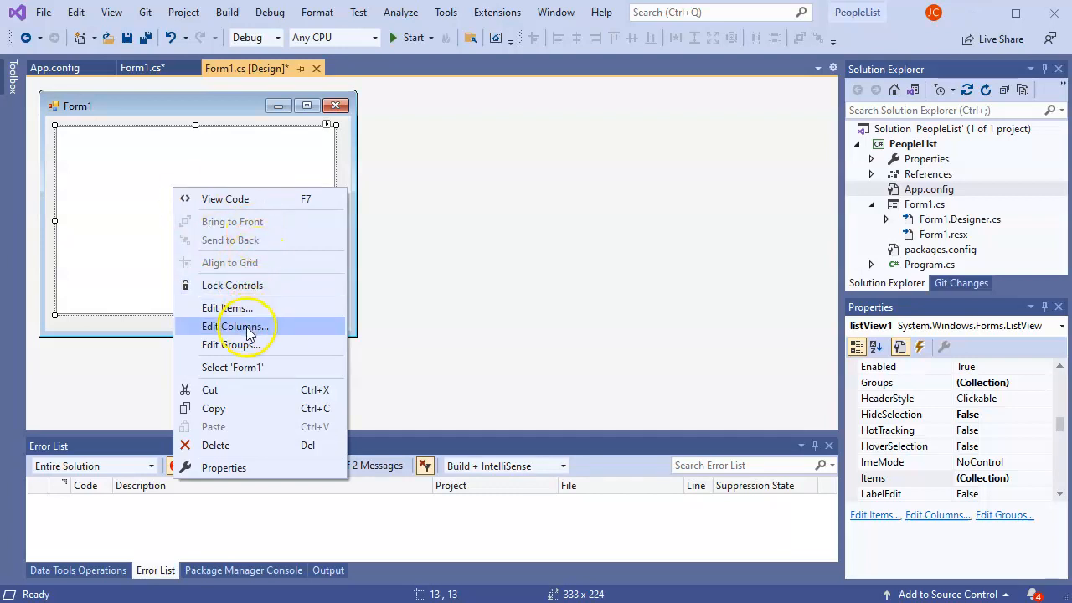
left_click(241, 324)
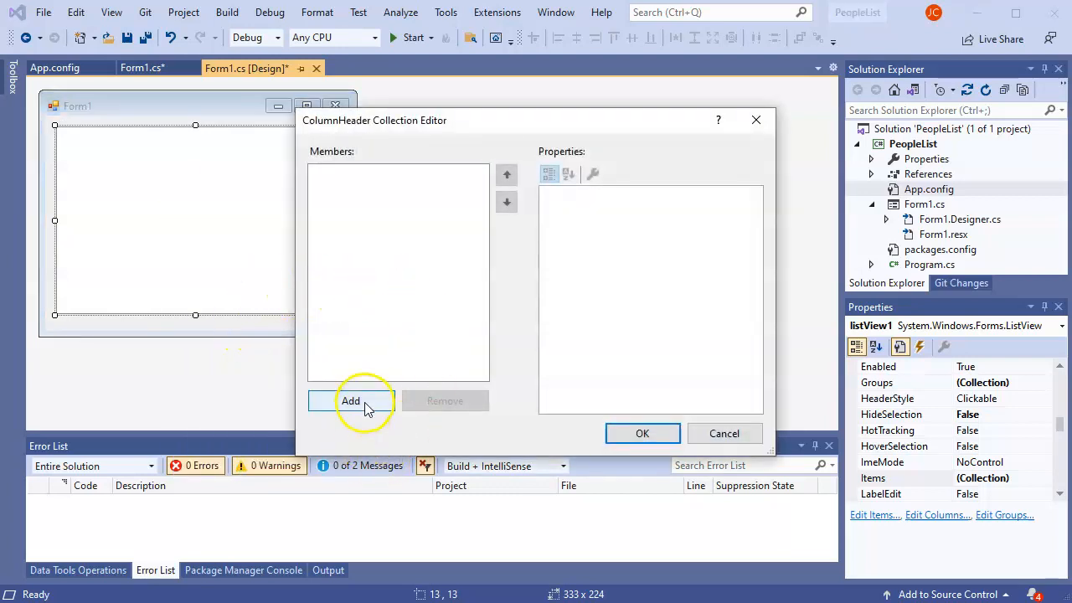
left_click(350, 400)
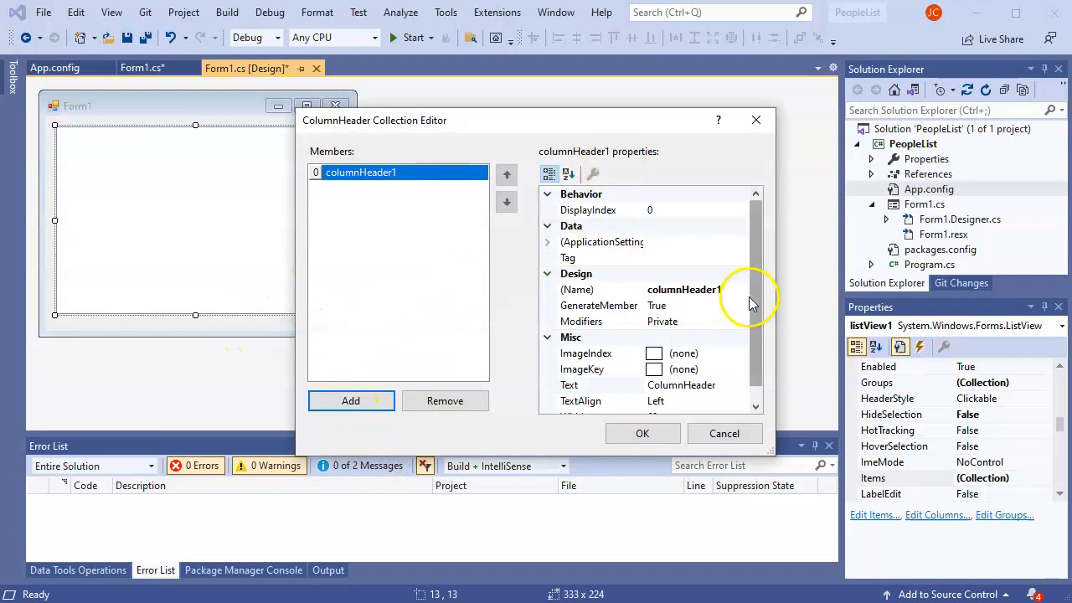
scroll("down", 3)
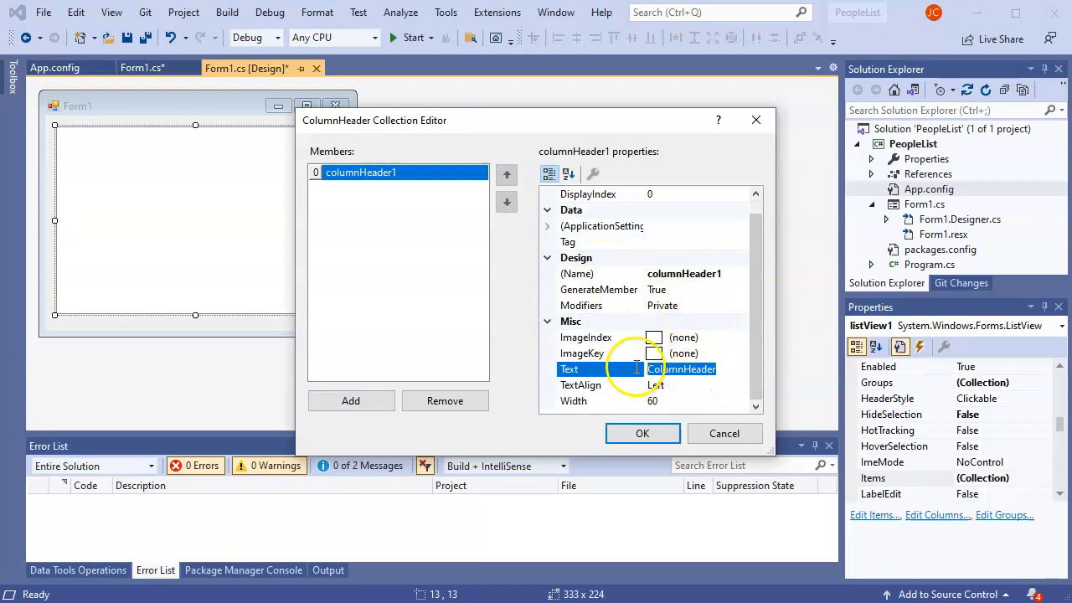
type("Per")
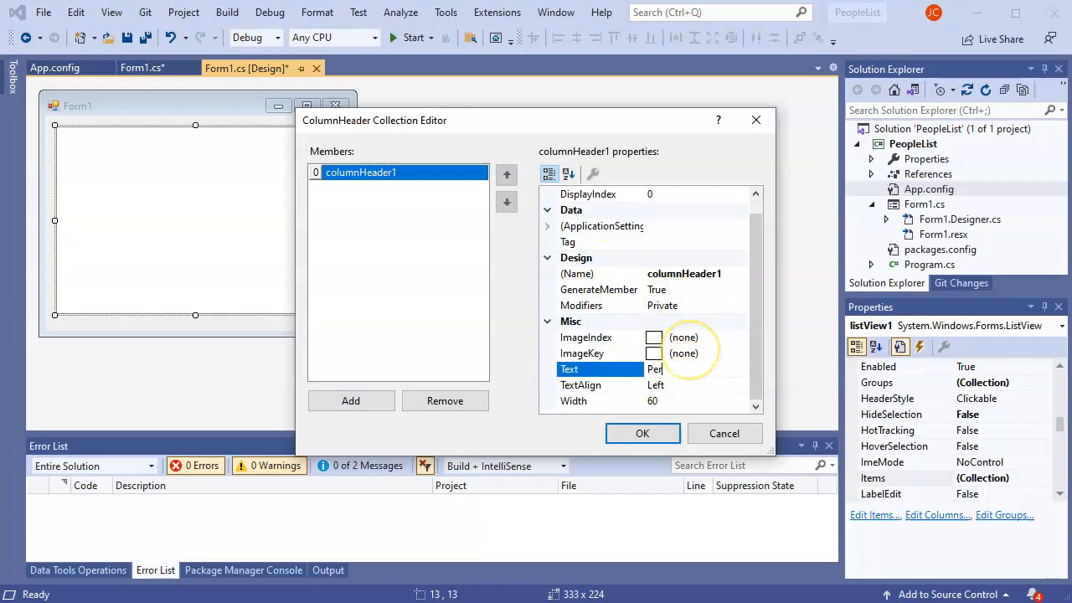
type("PersonID")
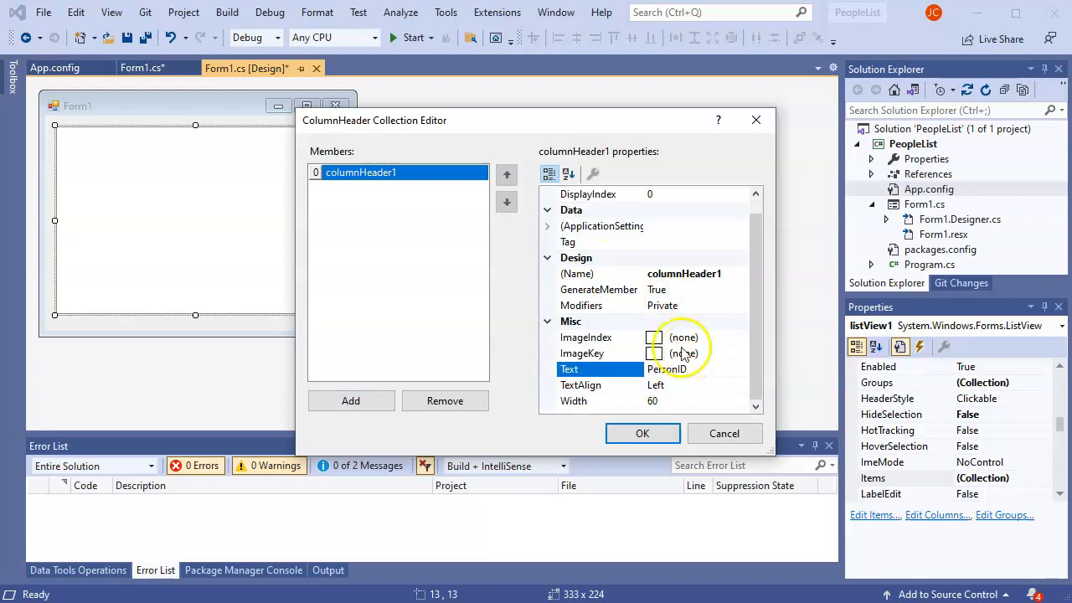
Add a second column DisplayName and confirm the column editor.
left_click(349, 400)
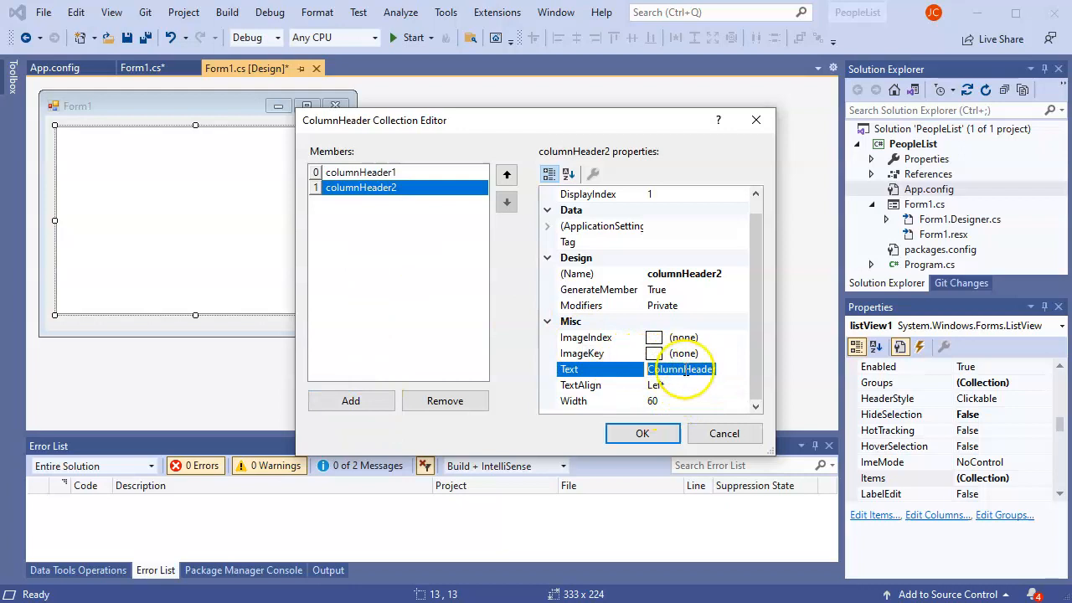
type("DisplayName")
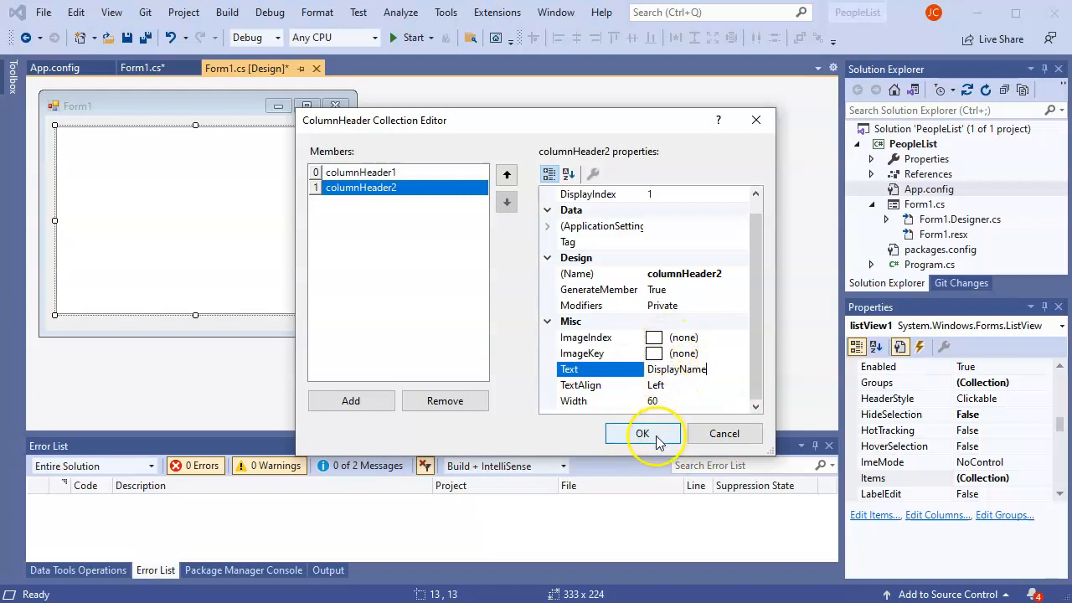
left_click(643, 432)
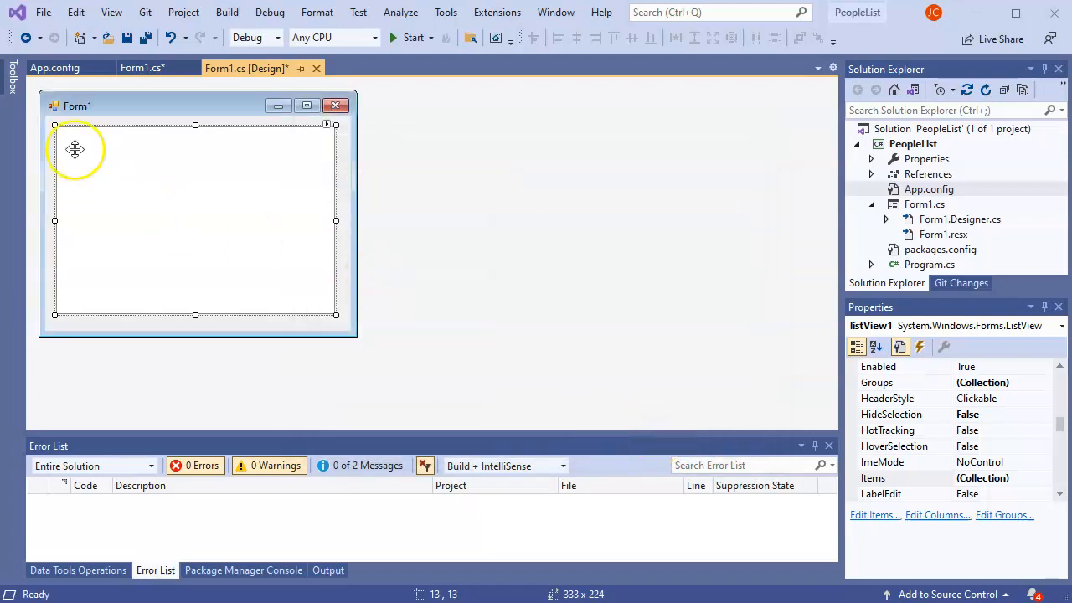
mouse_move(235, 124)
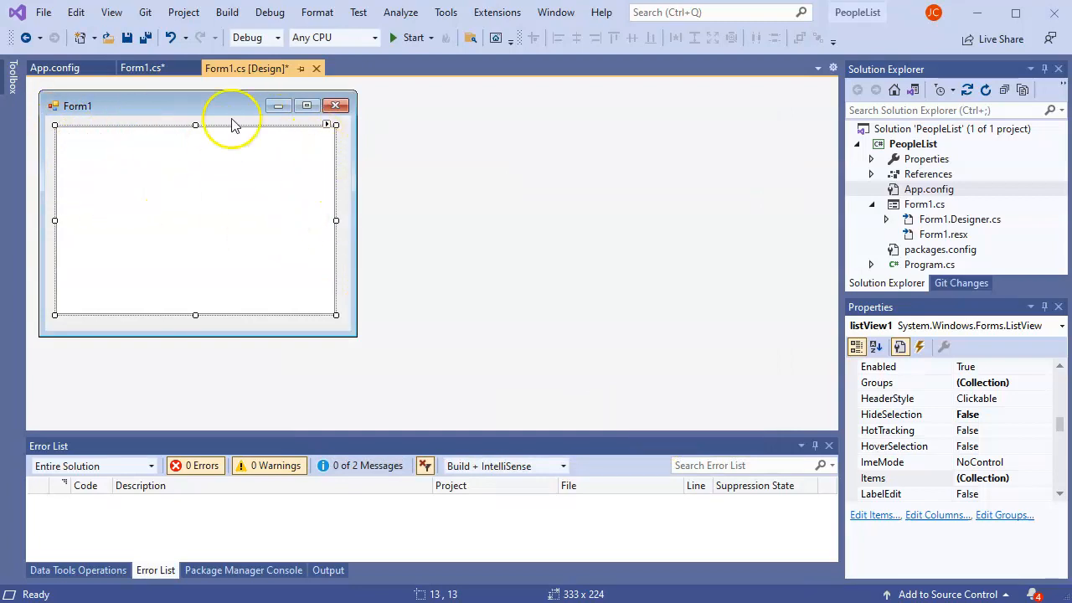
mouse_move(743, 244)
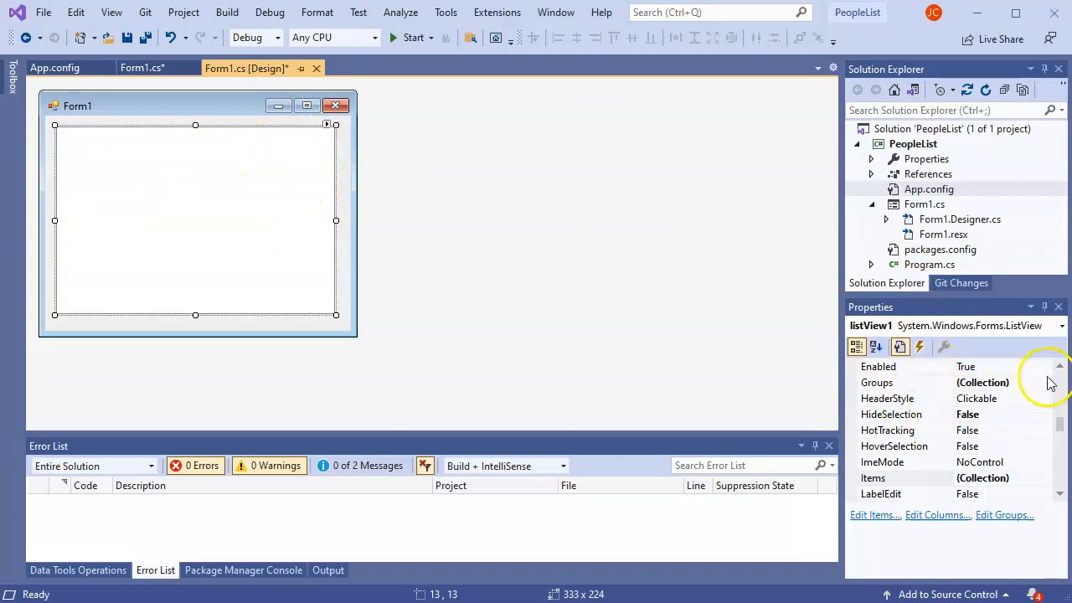
Set listView1's View property to Details so the column headers show.
scroll("down", 3)
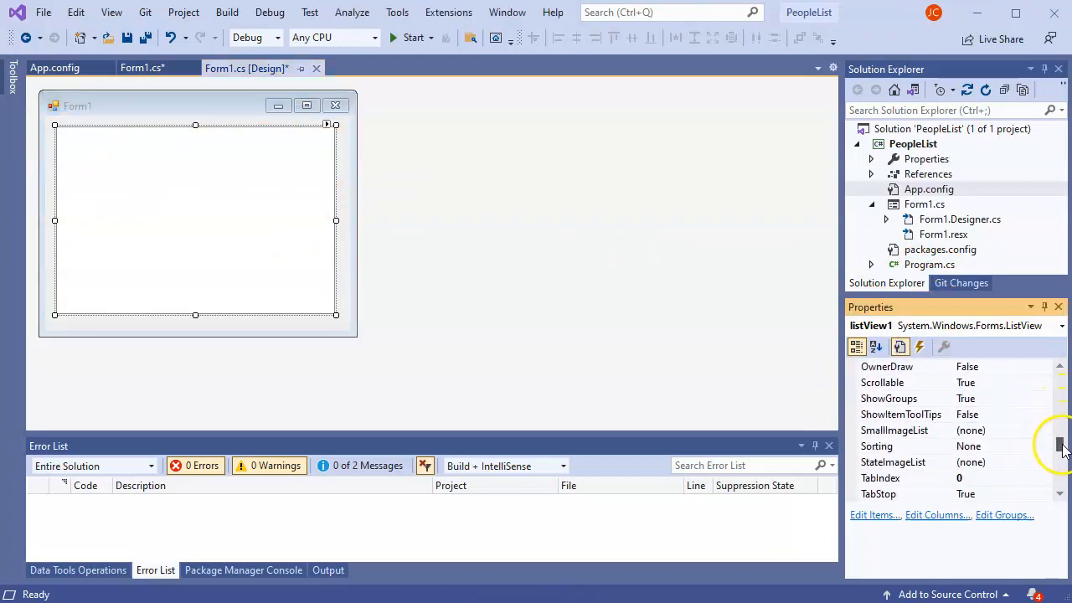
scroll("down", 3)
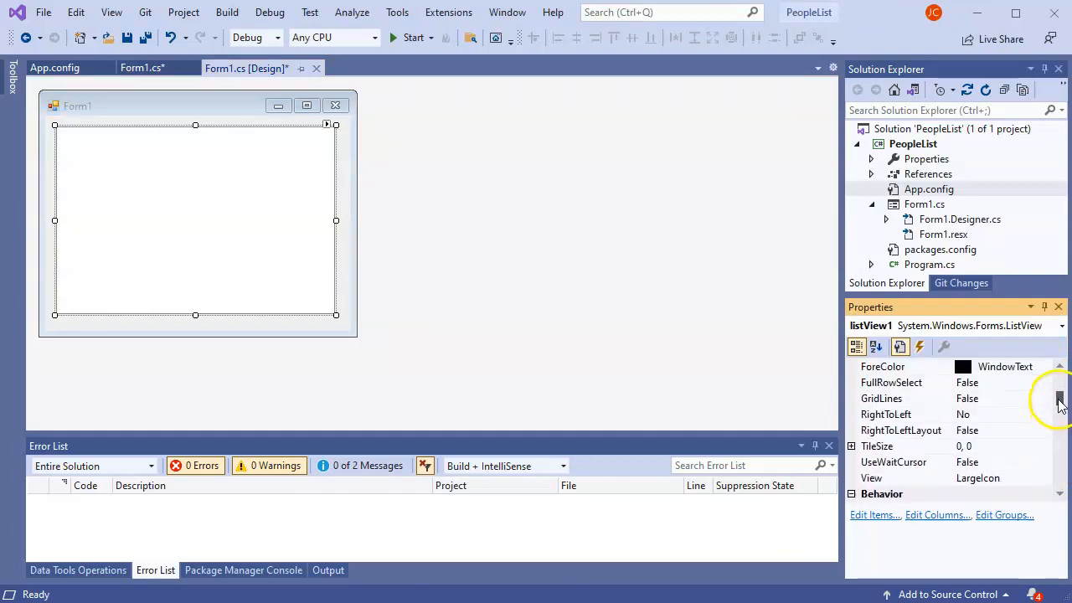
scroll("up", 3)
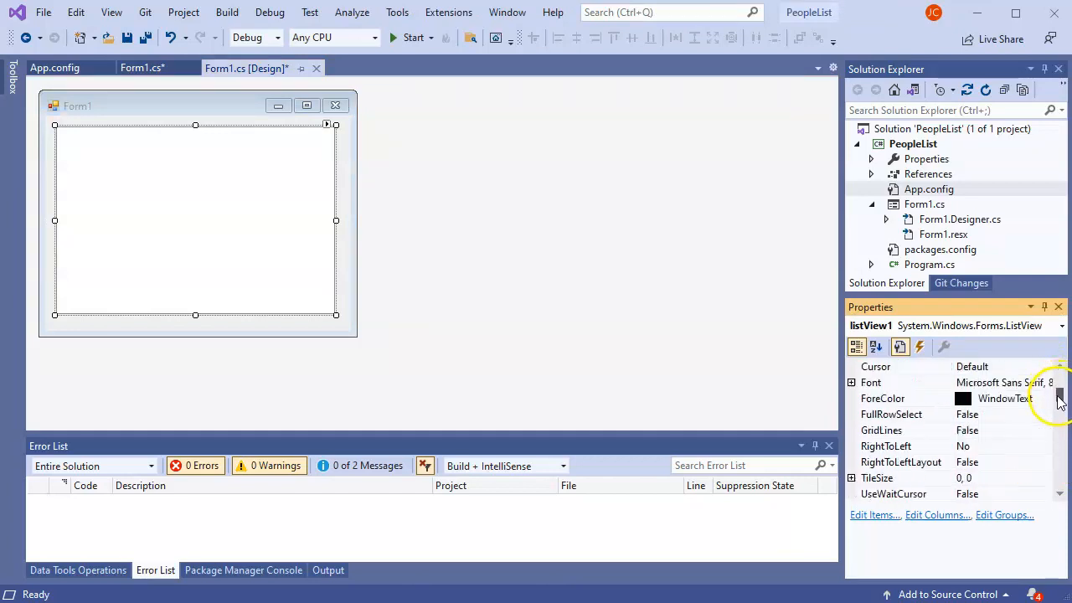
scroll("down", 3)
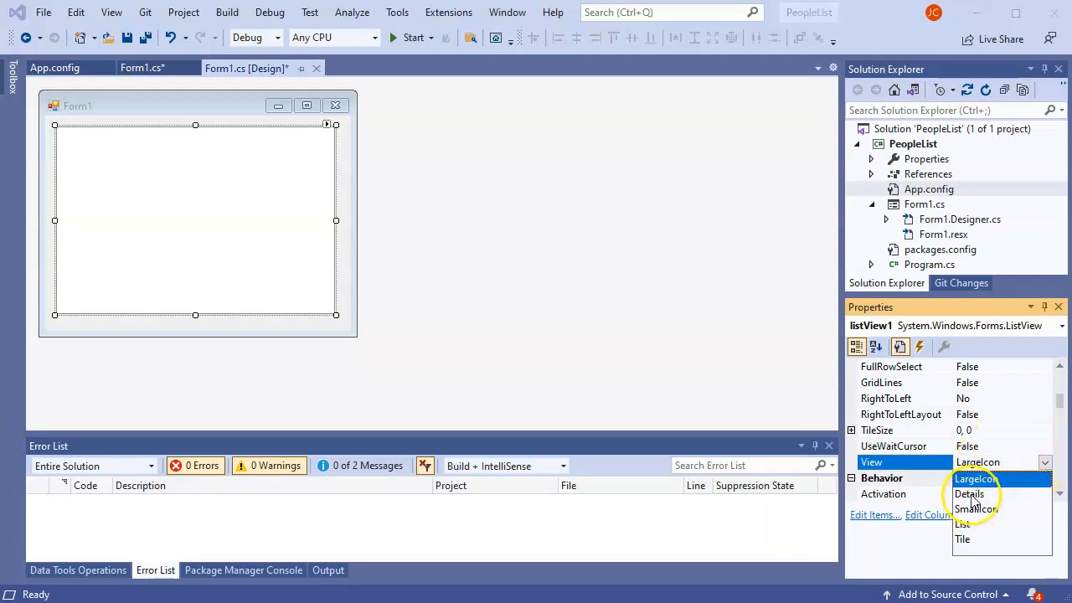
left_click(968, 492)
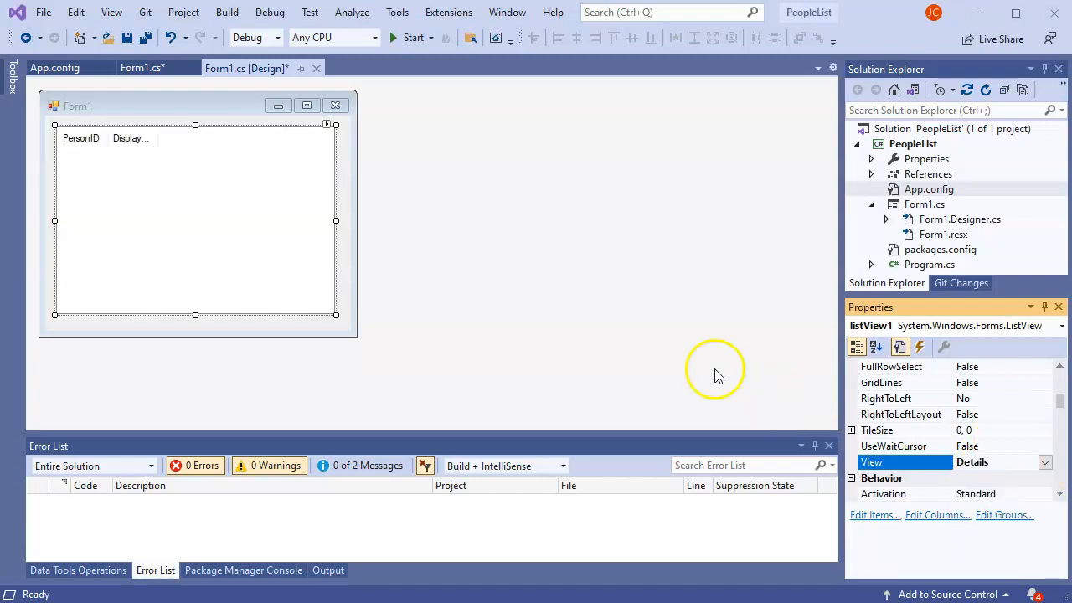
mouse_move(171, 150)
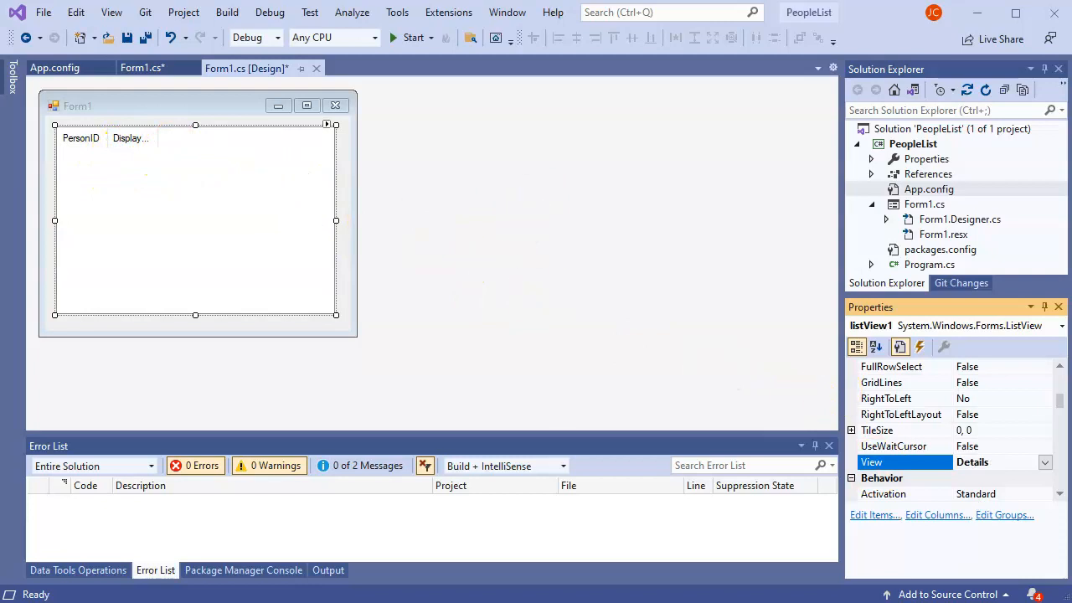
mouse_move(221, 177)
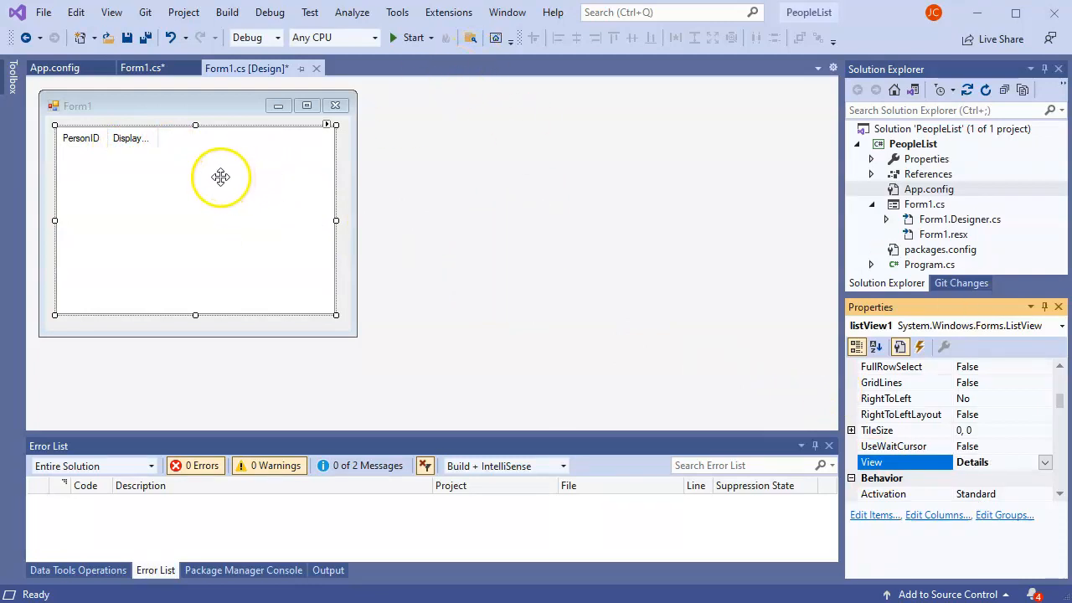
mouse_move(278, 152)
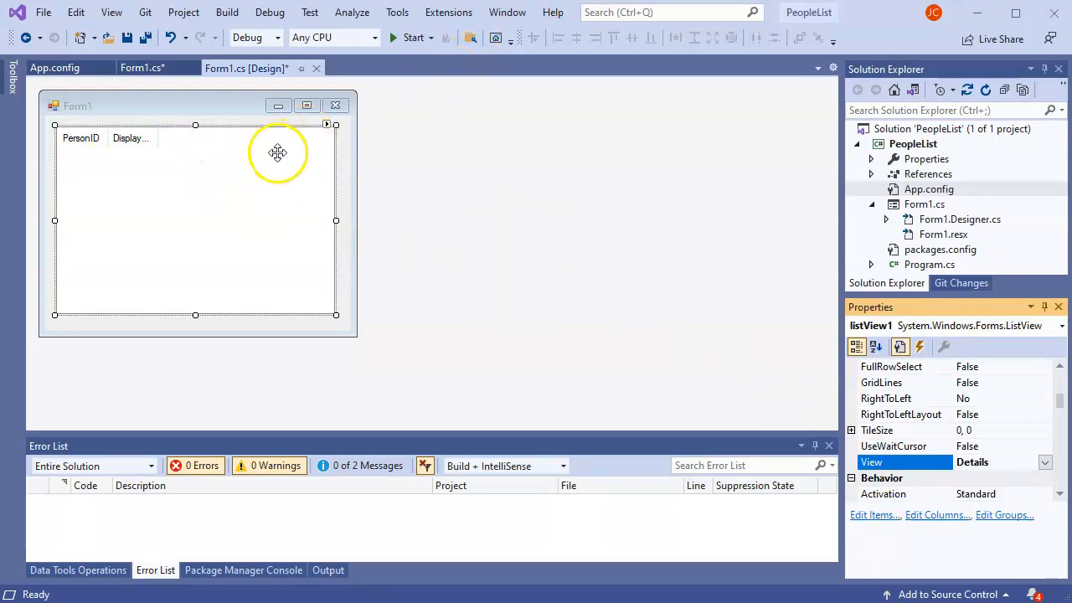
mouse_move(661, 288)
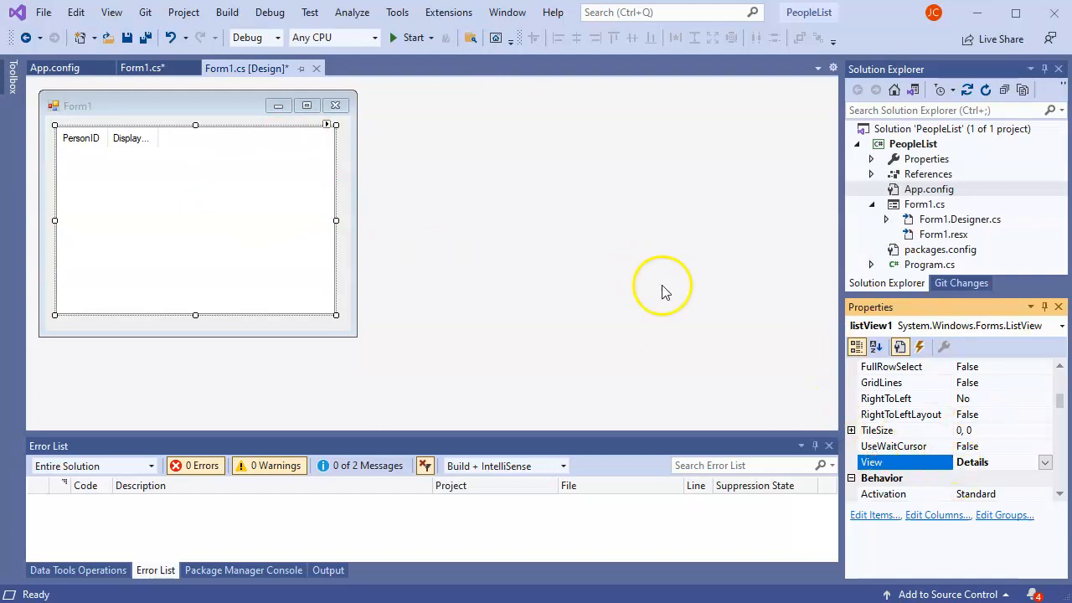
mouse_move(946, 418)
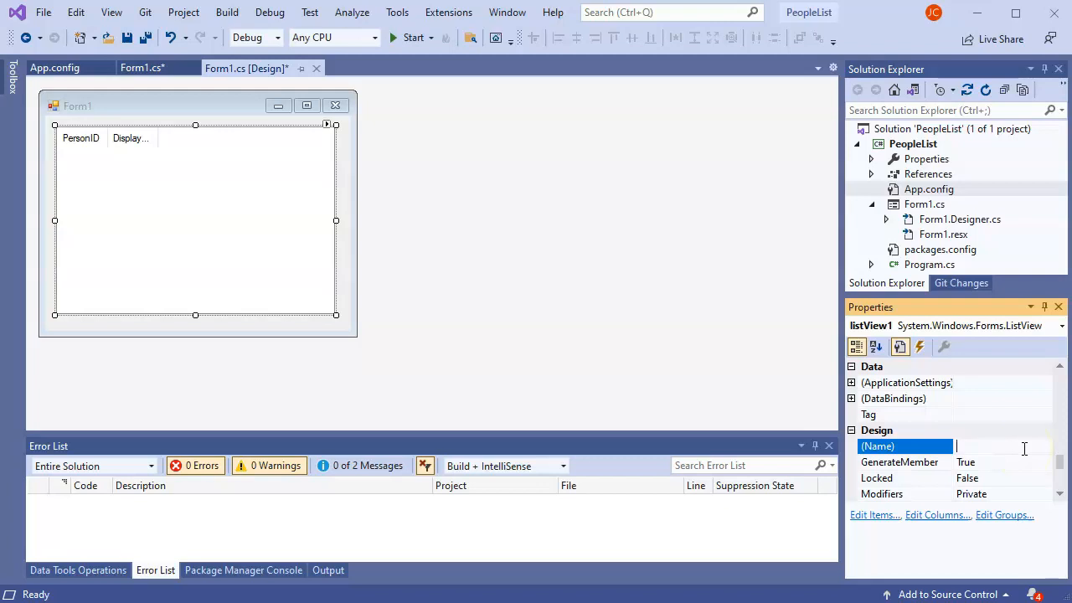
Change the list view's (Name) property to lstPeople.
type("lstPeople")
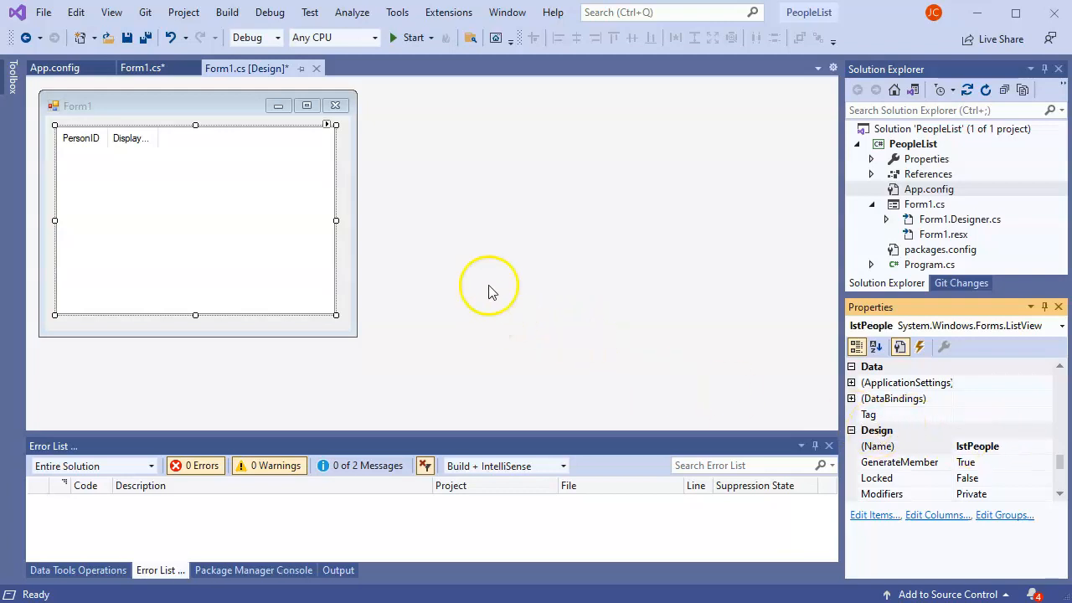
mouse_move(281, 164)
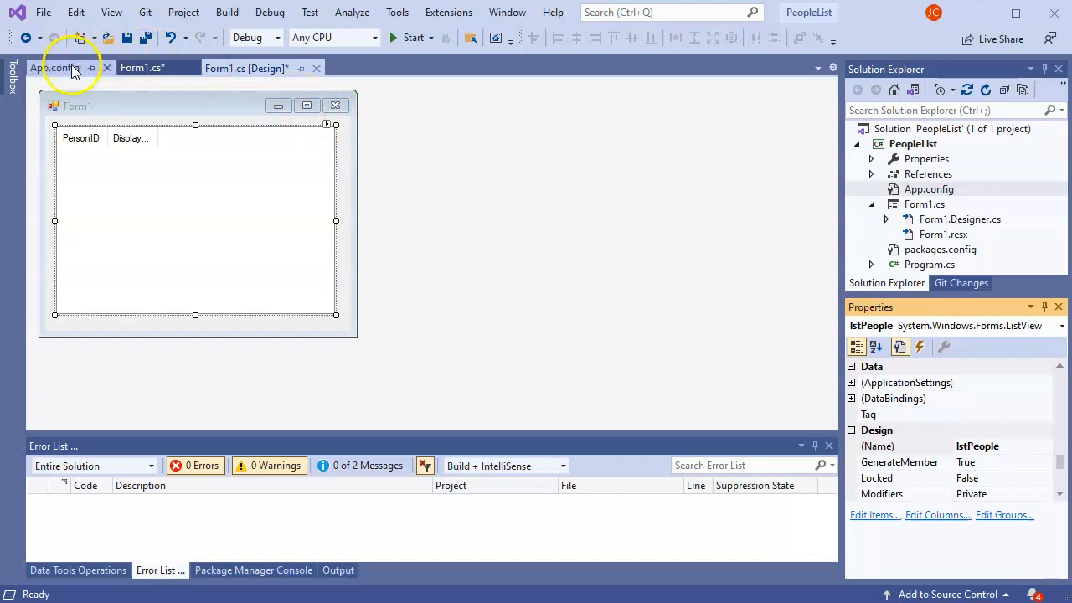
In Form1_Load, clear the list with lstPeople.Items.Clear(); after the data comment.
left_click(141, 67)
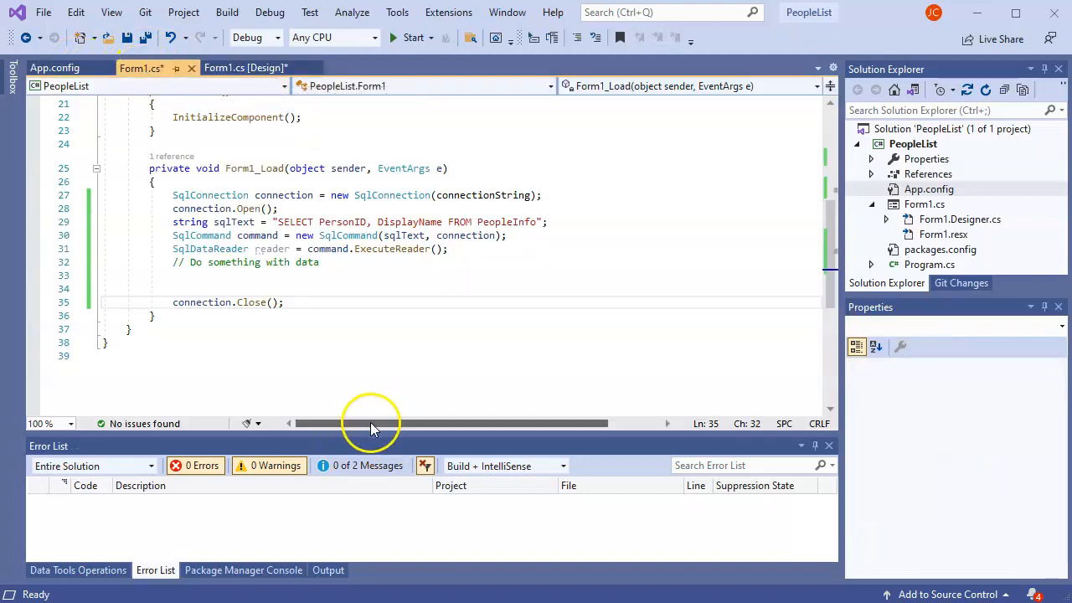
left_click(245, 275)
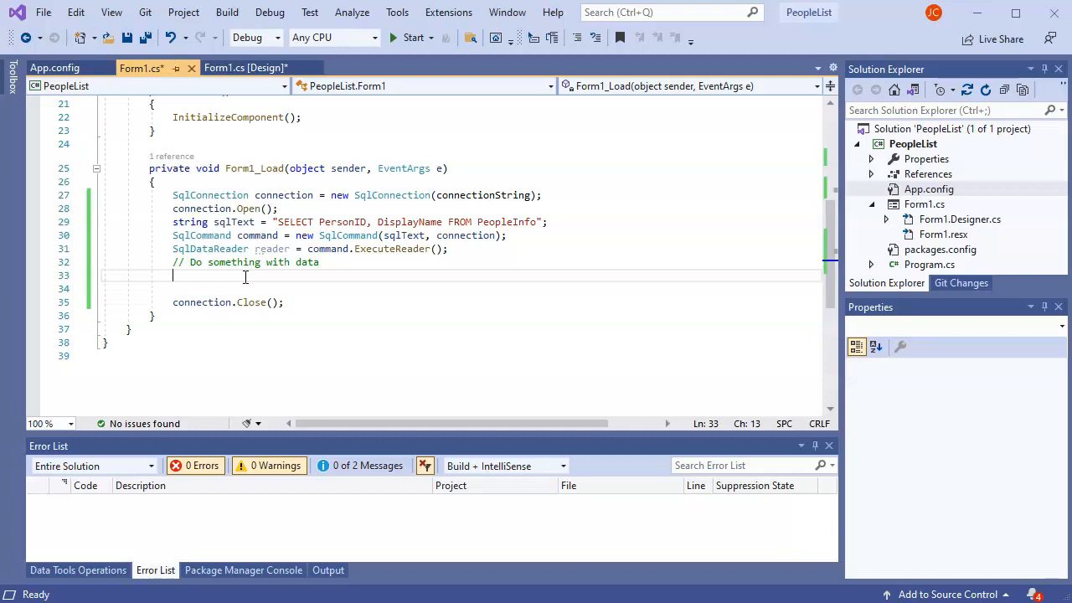
type("lstPeople.Items.Clear();")
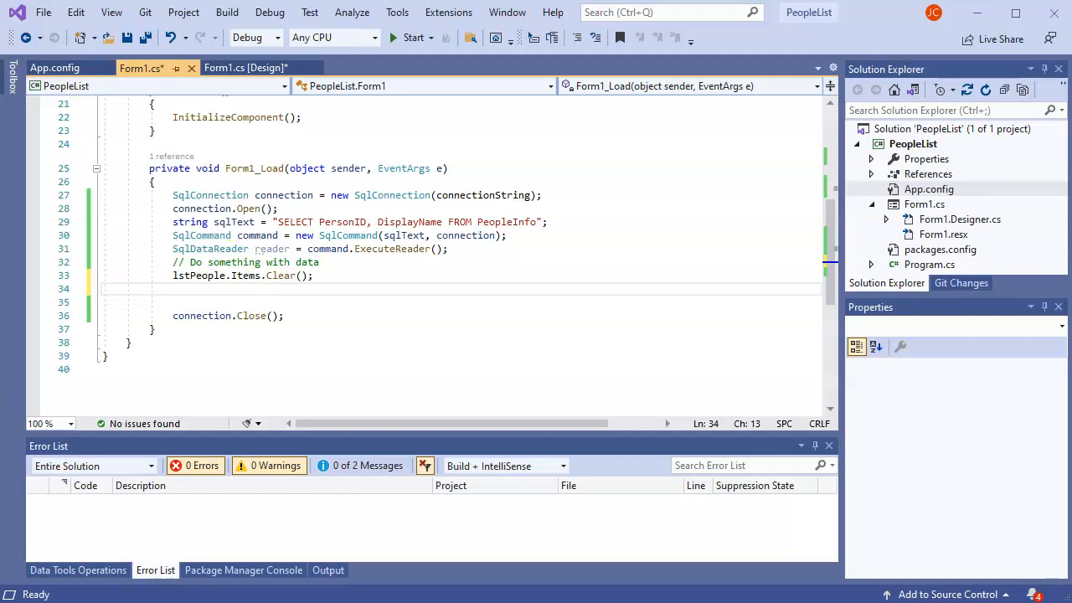
mouse_move(234, 302)
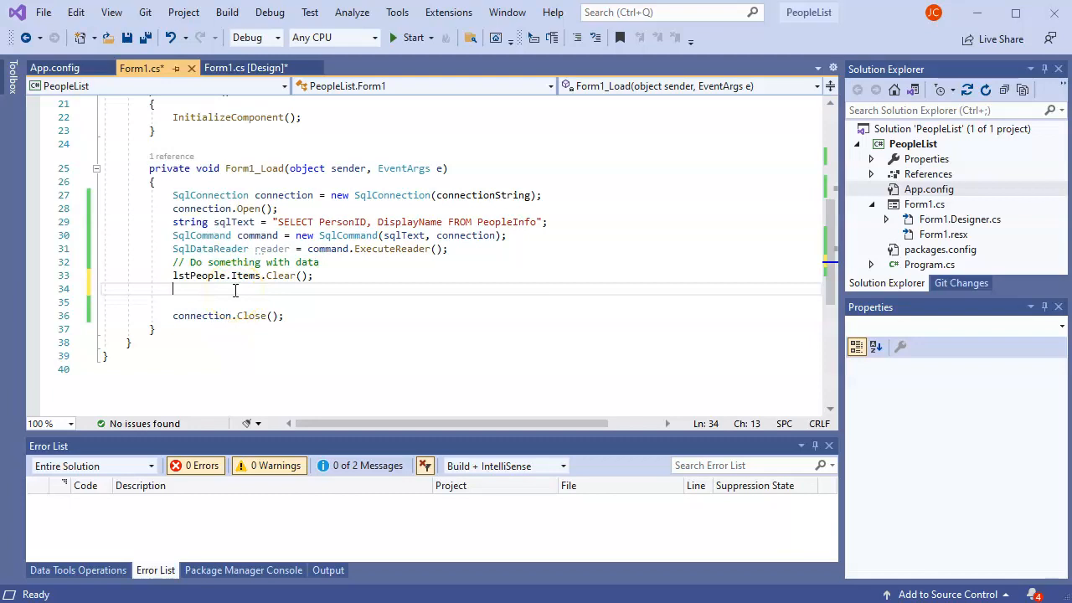
Add a while(reader.Read()) loop with its braces on separate lines.
type("while")
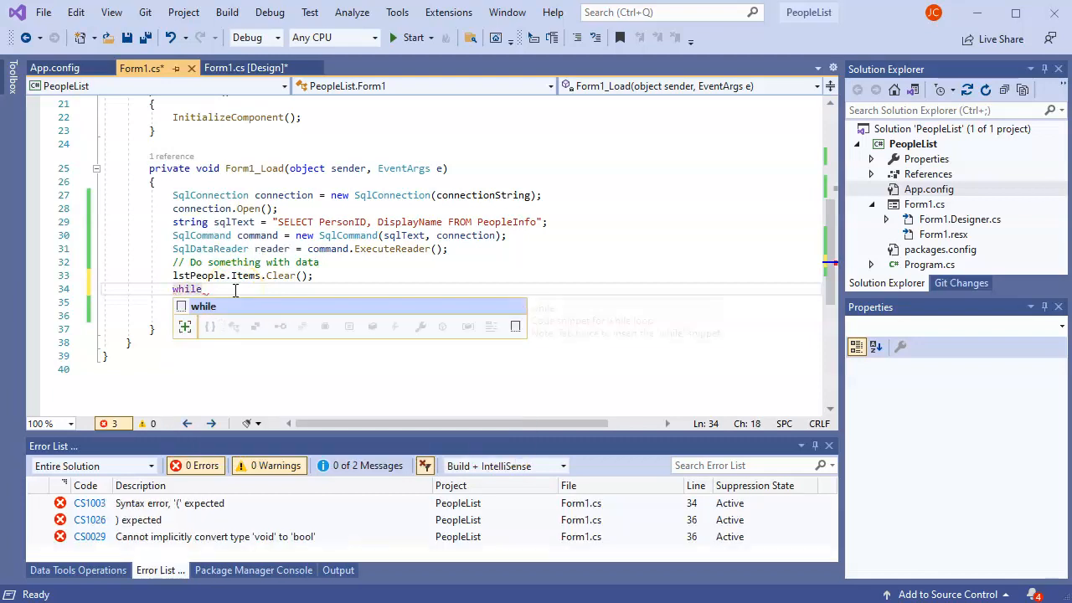
type("(reader.Read")
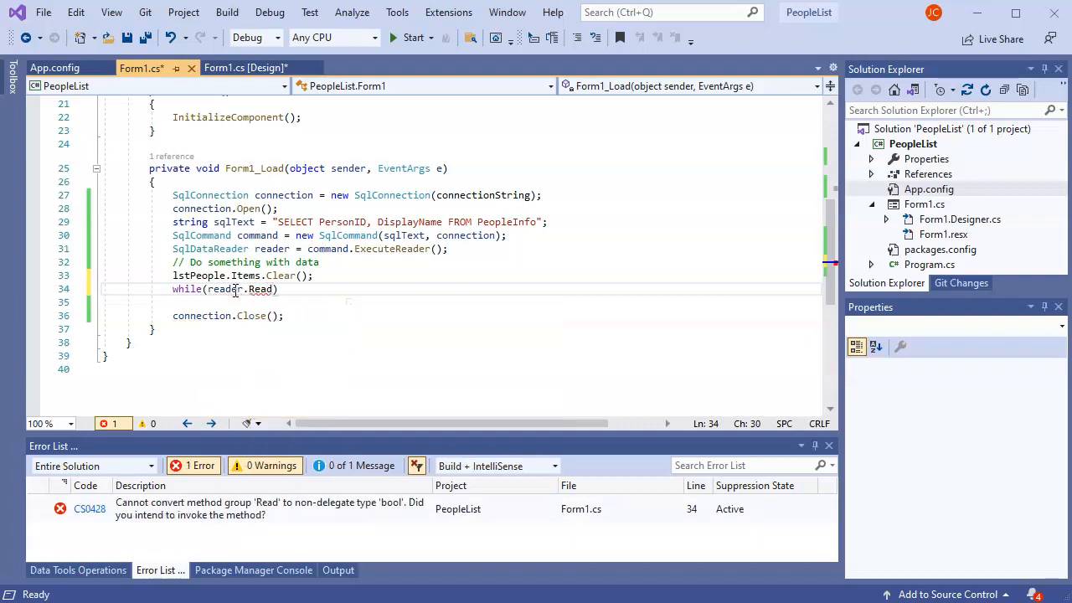
type("()) { }")
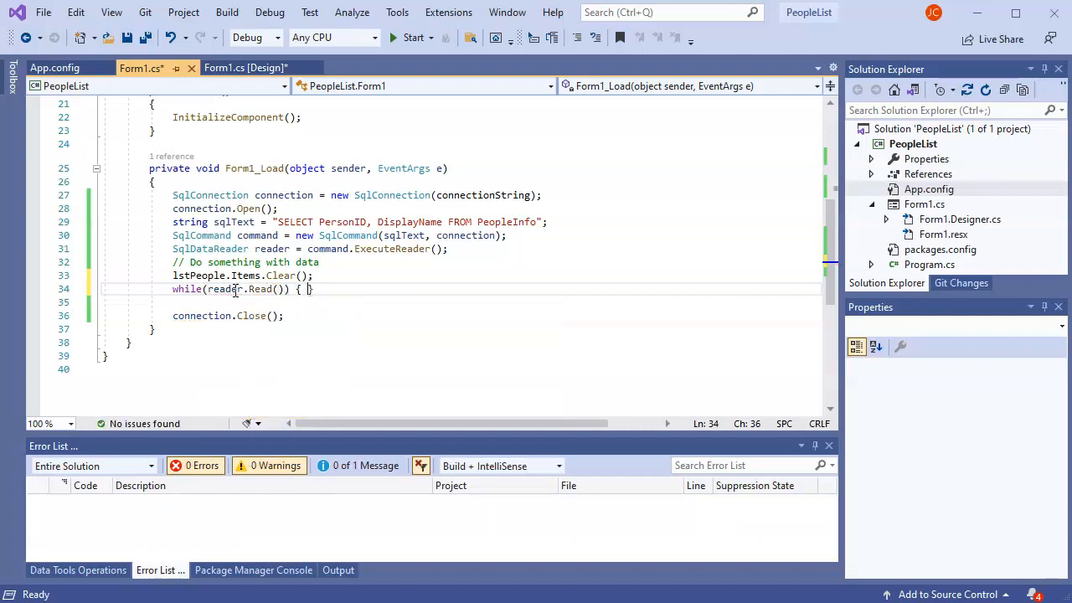
key("enter")
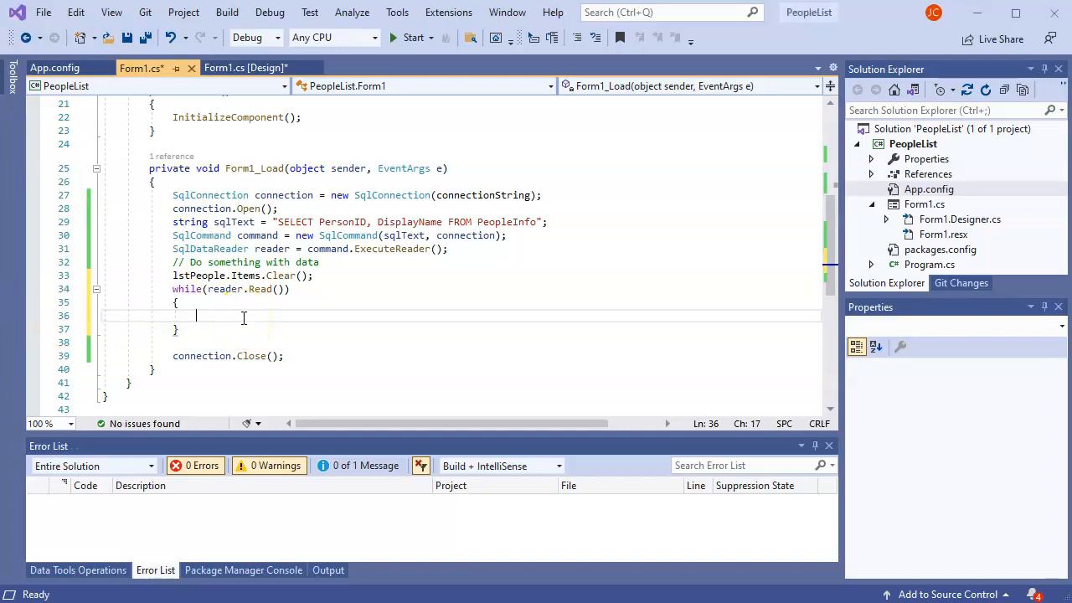
Inside the loop, add lstPeople.Items.Add(reader["PersonID"].ToString());.
type("lstPeople.Items")
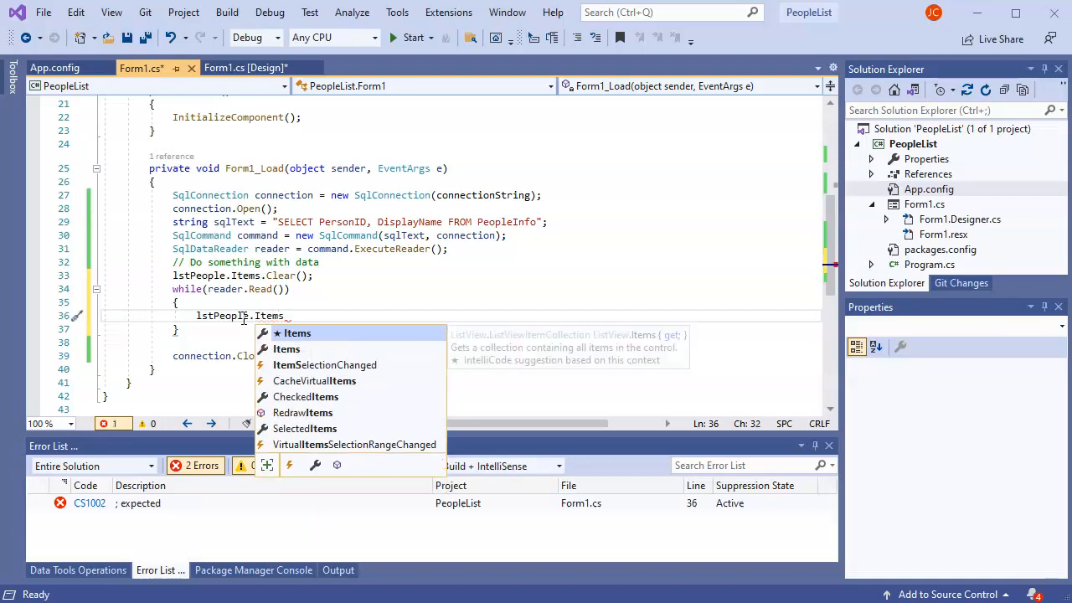
type("Add(")
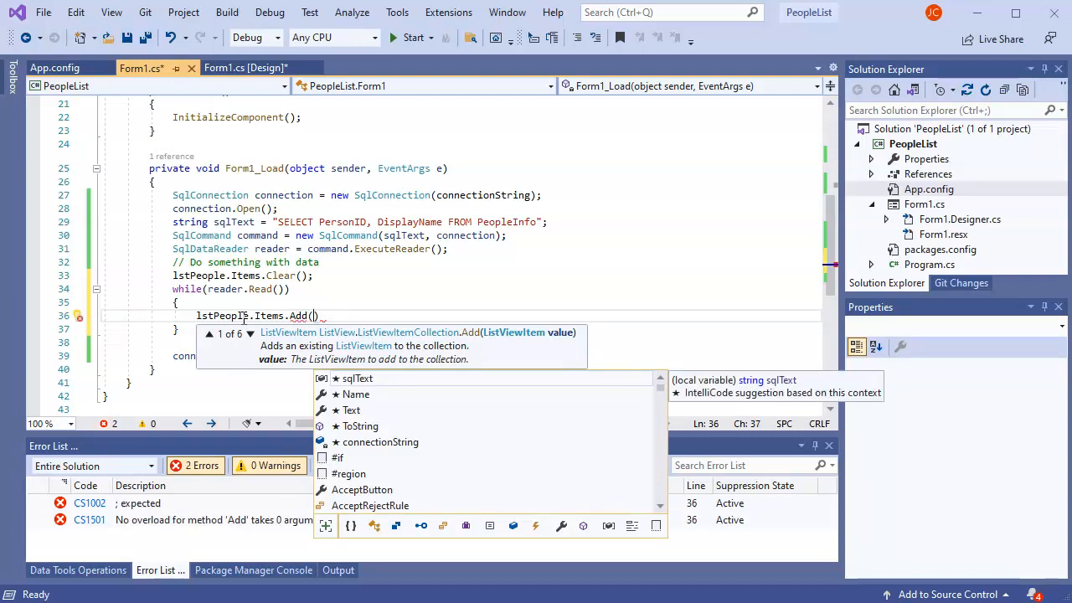
type("reader[\"")
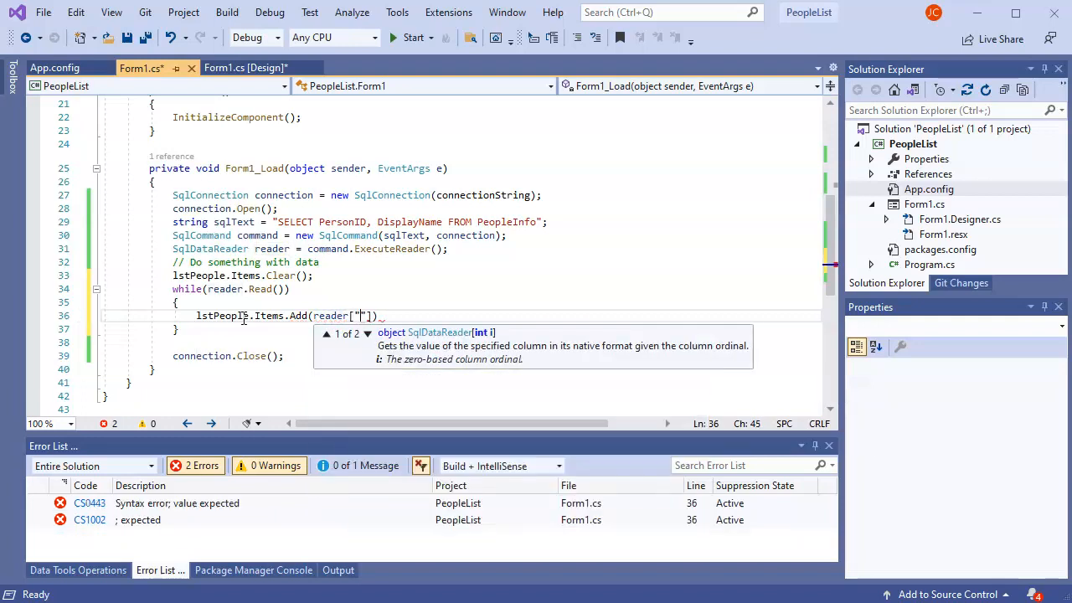
type("\"")
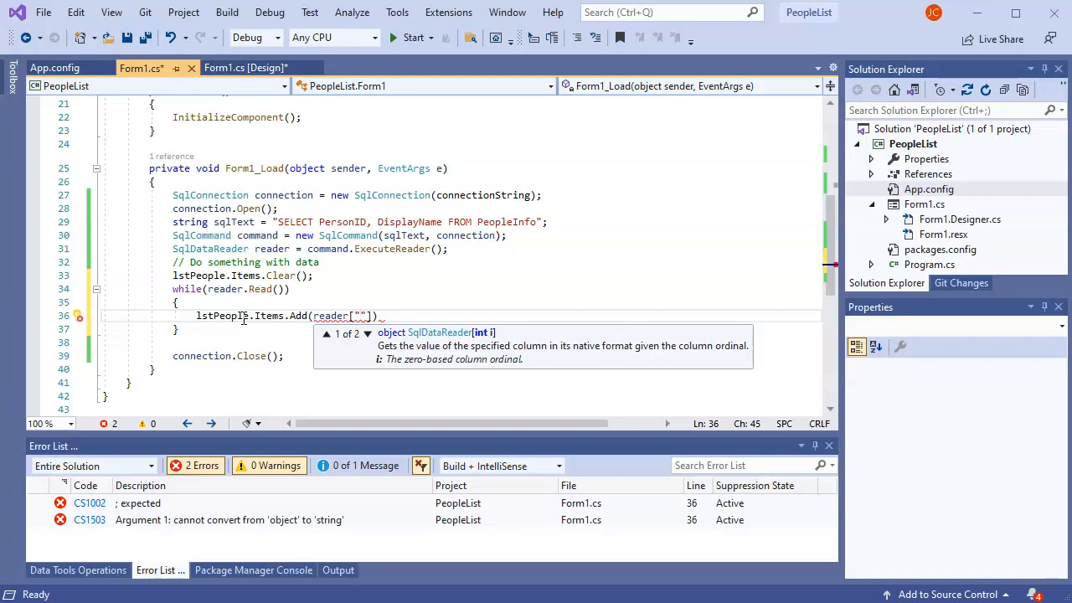
type("Pe")
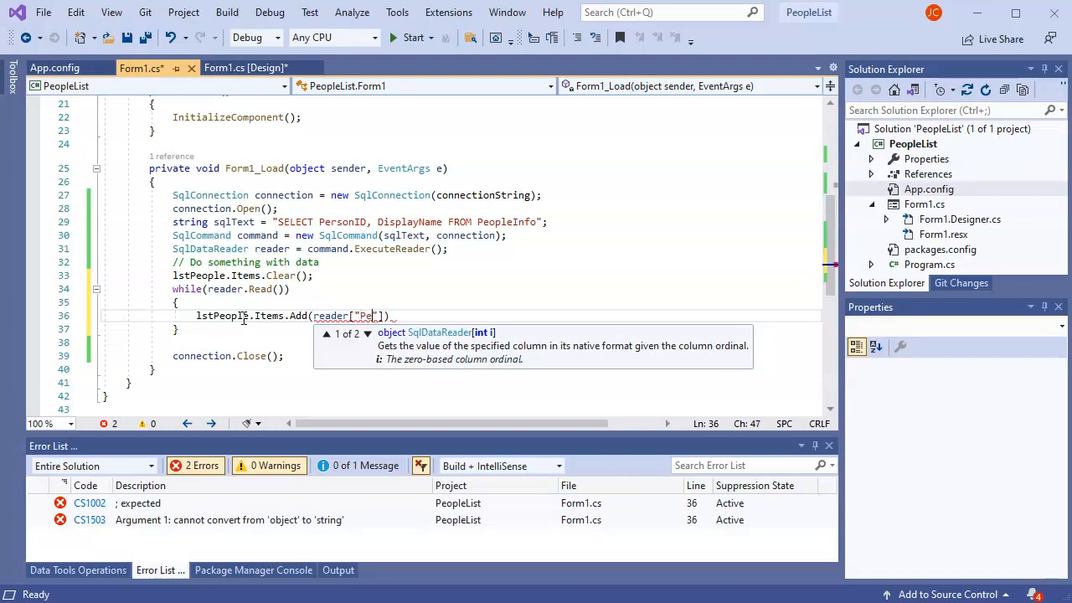
type("onID")
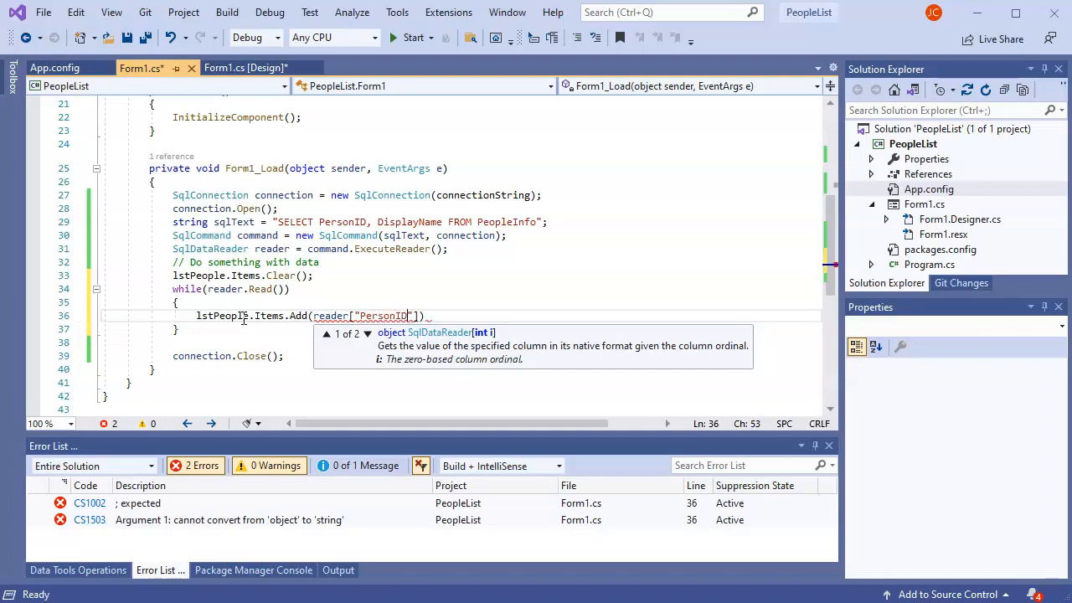
mouse_move(360, 227)
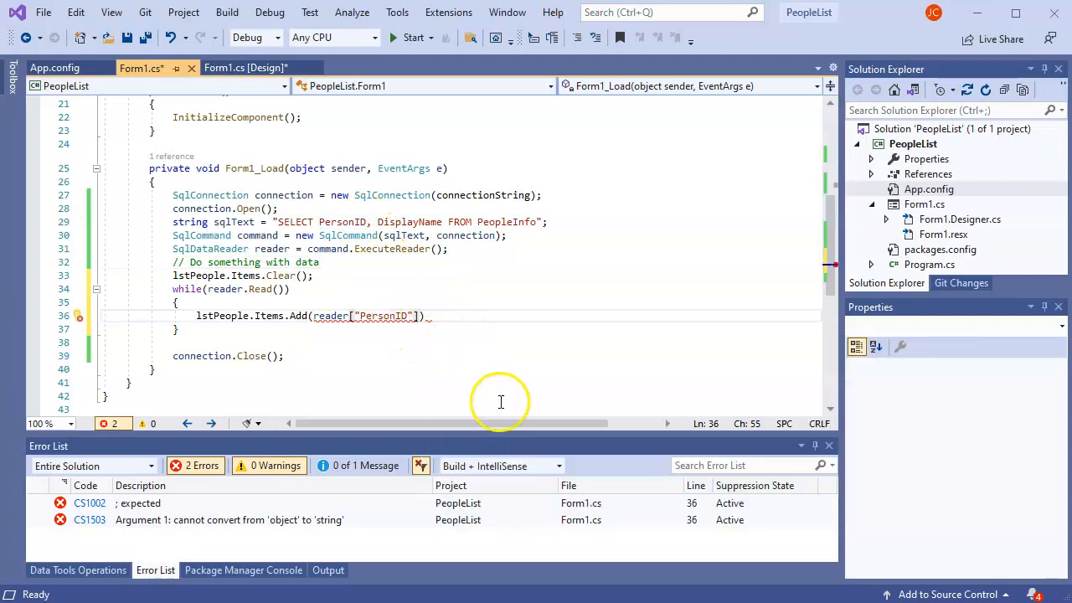
mouse_move(301, 392)
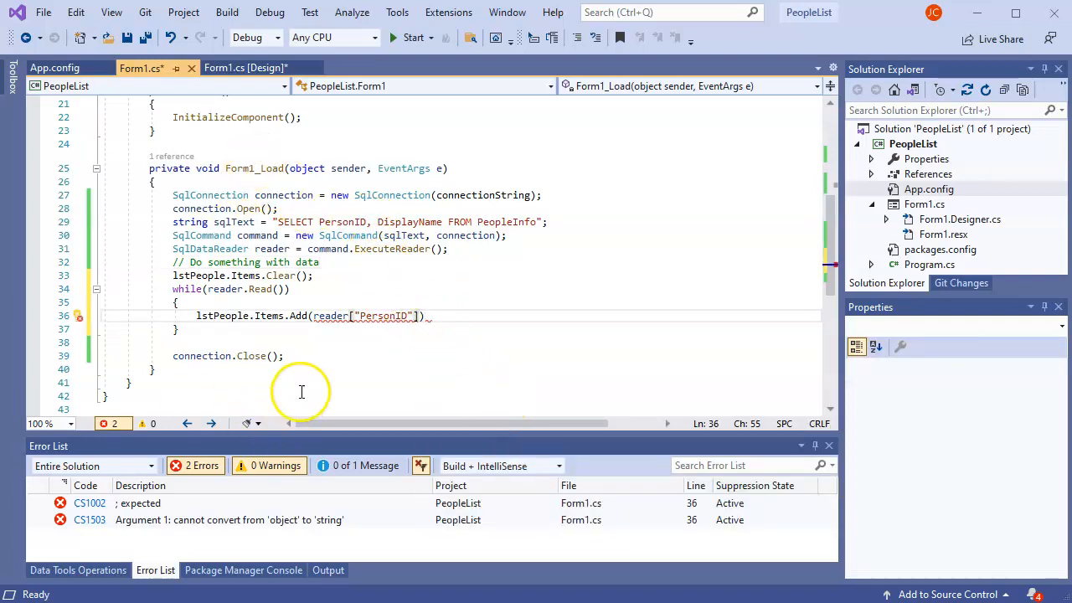
mouse_move(302, 392)
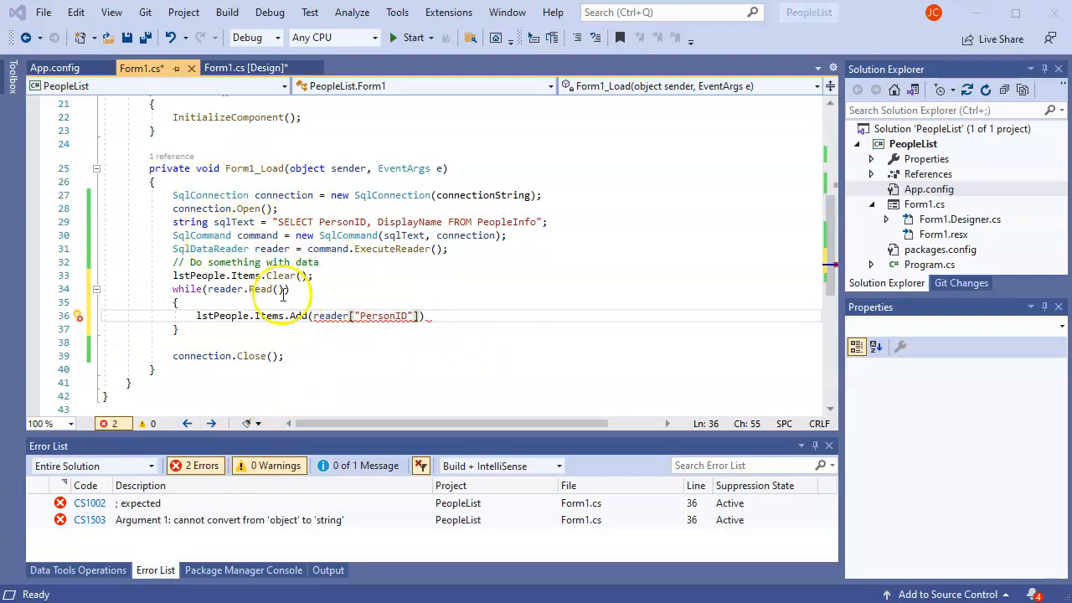
mouse_move(394, 314)
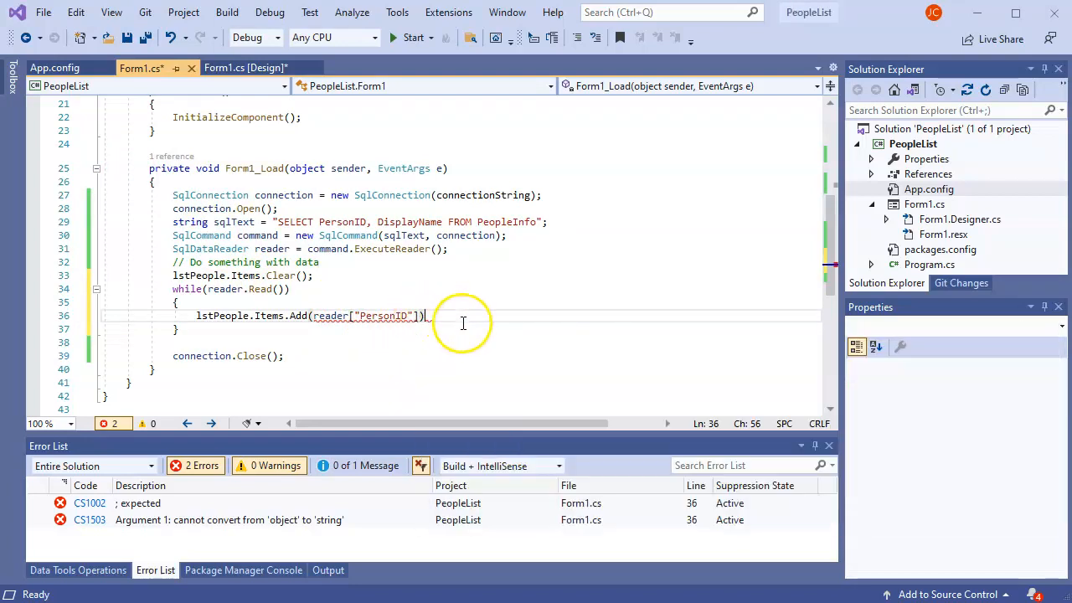
type(";")
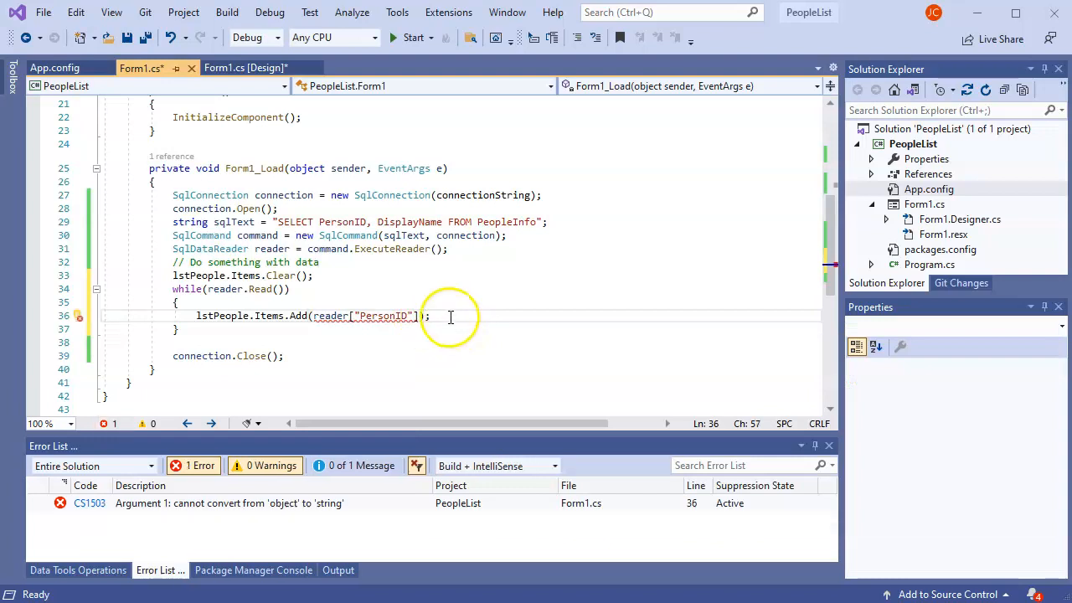
mouse_move(427, 317)
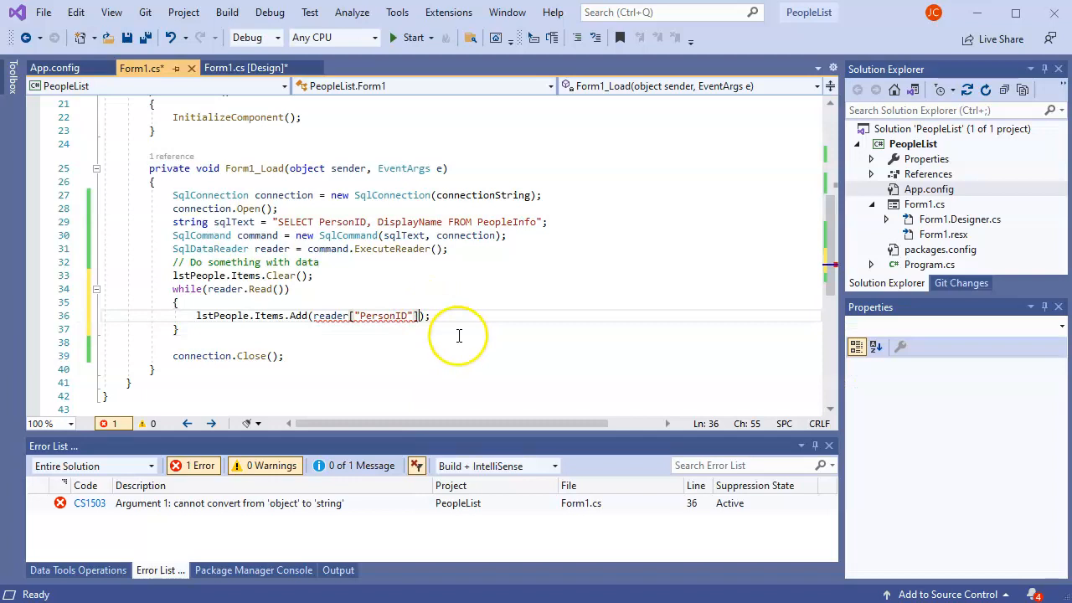
type(".ToString(")
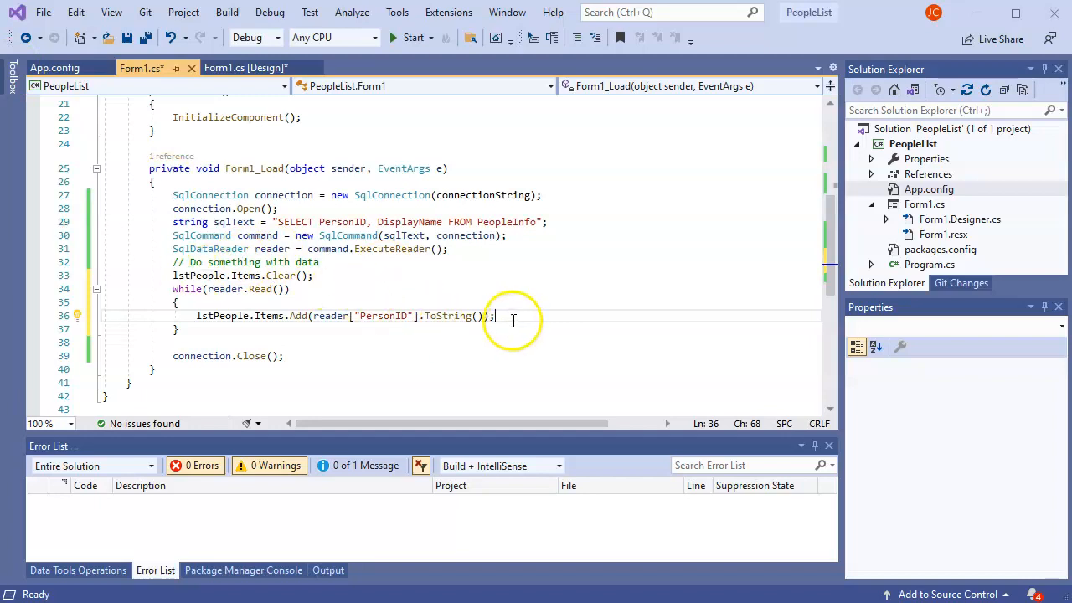
Begin a second lstPeople line and declare int i = 0; before the while loop.
type("lst")
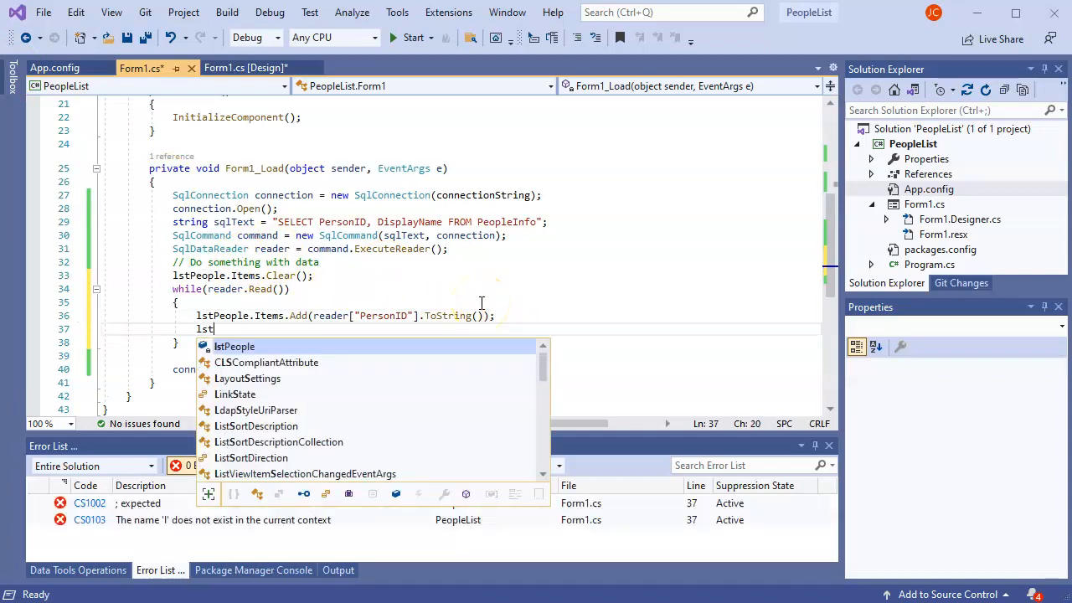
type("People.")
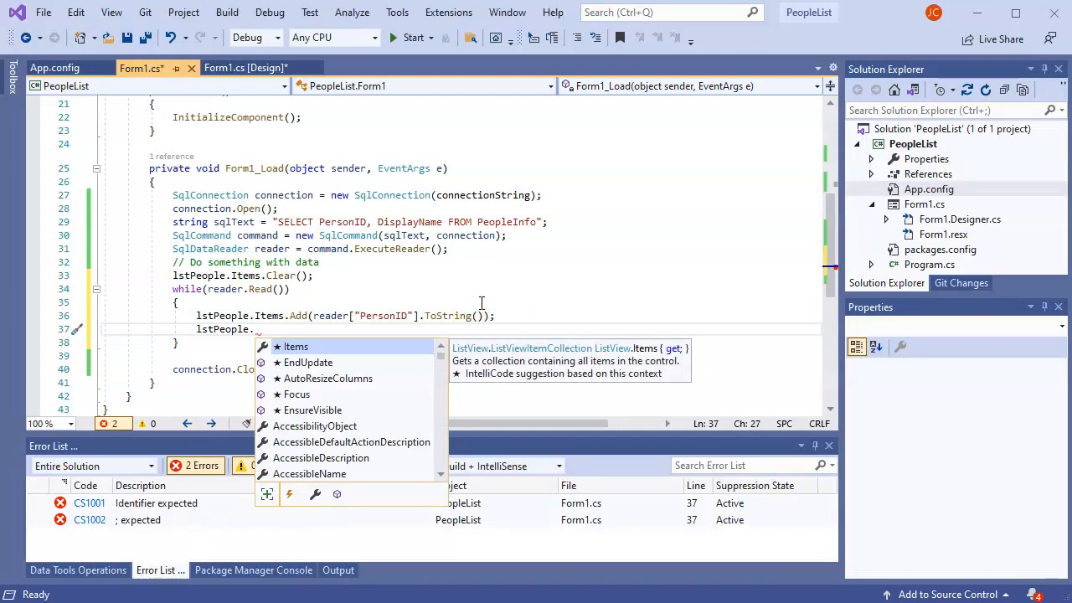
left_click(362, 269)
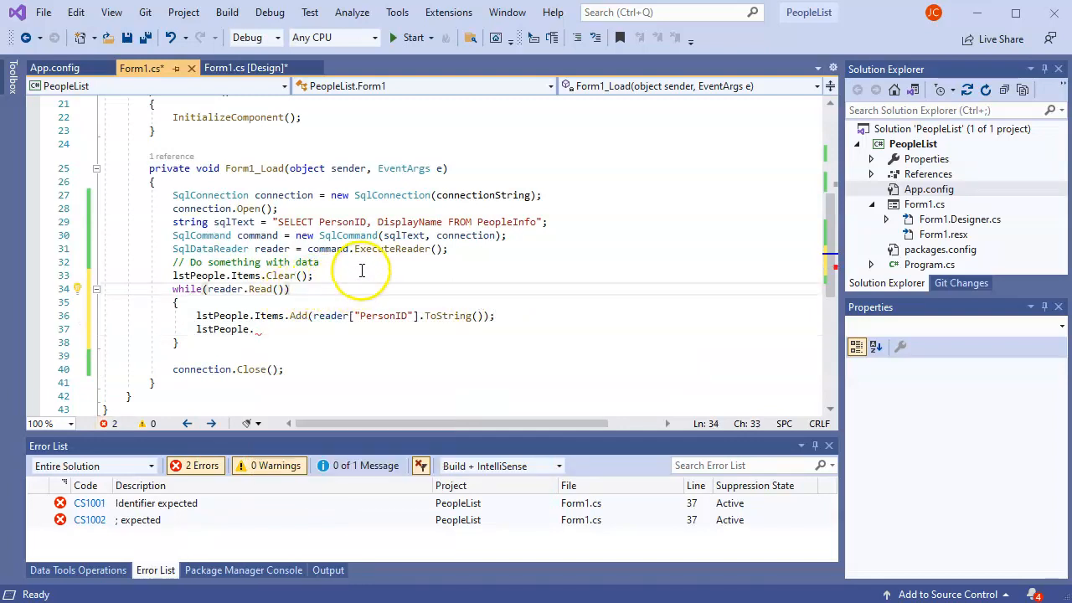
key("enter")
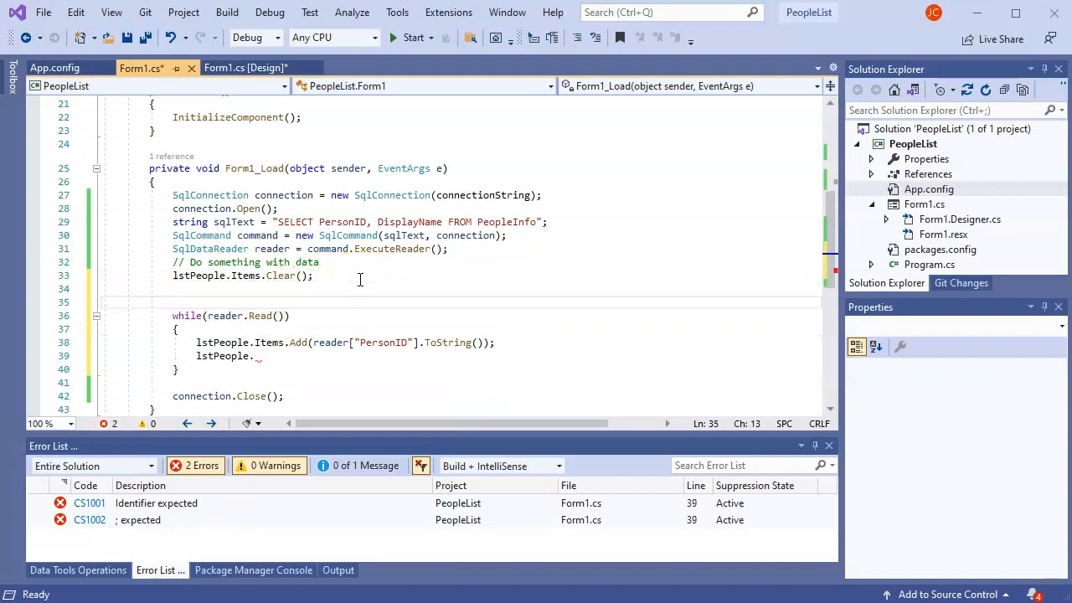
type("int i=0")
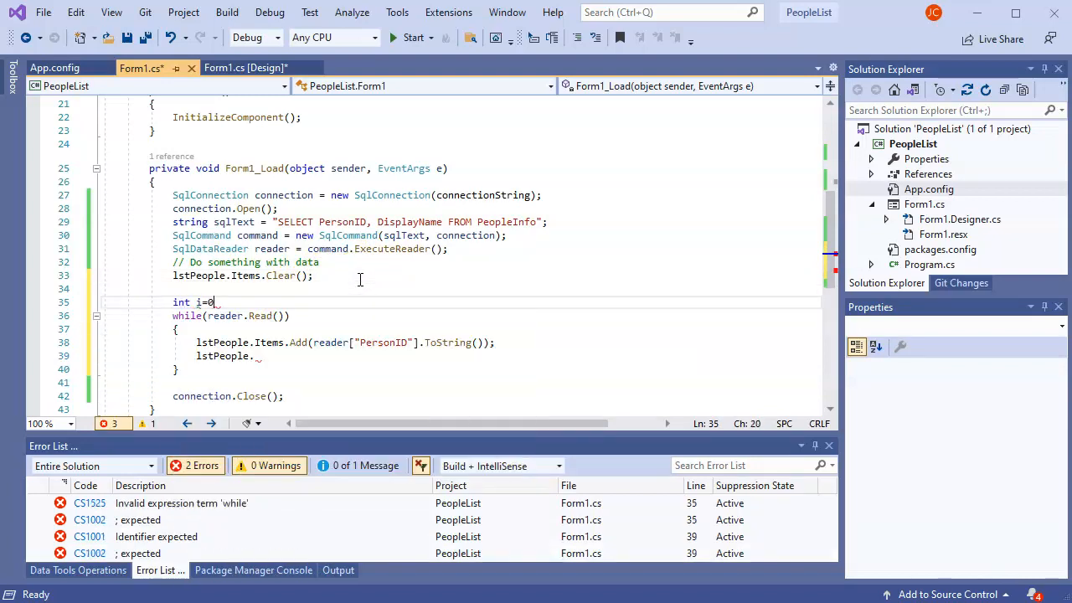
type(";")
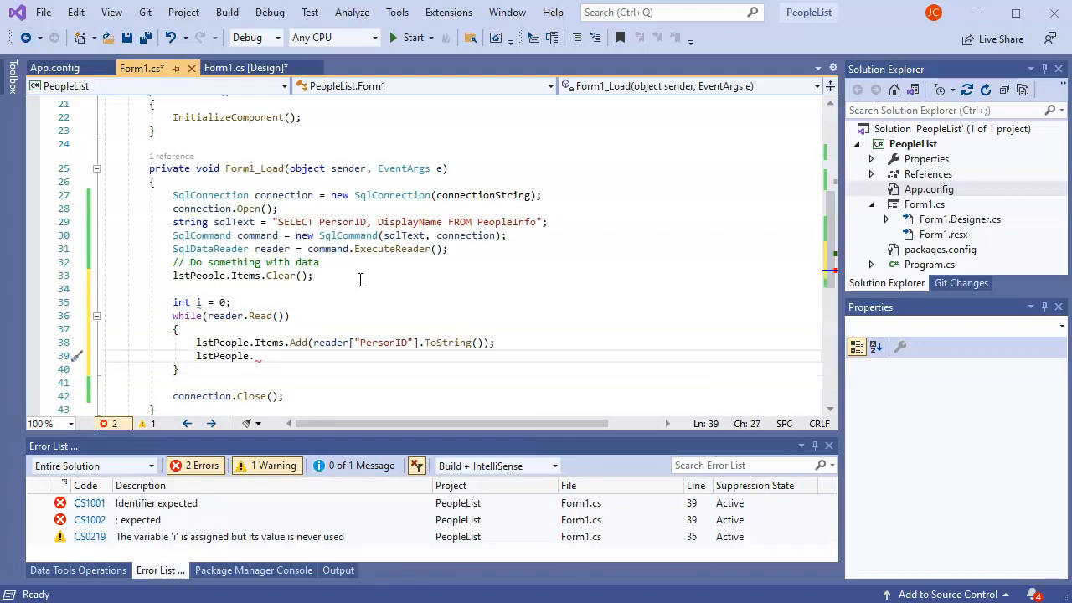
Complete lstPeople.Items[i].SubItems.Add(reader["DisplayName"].ToString()); inside the loop.
type("Items[")
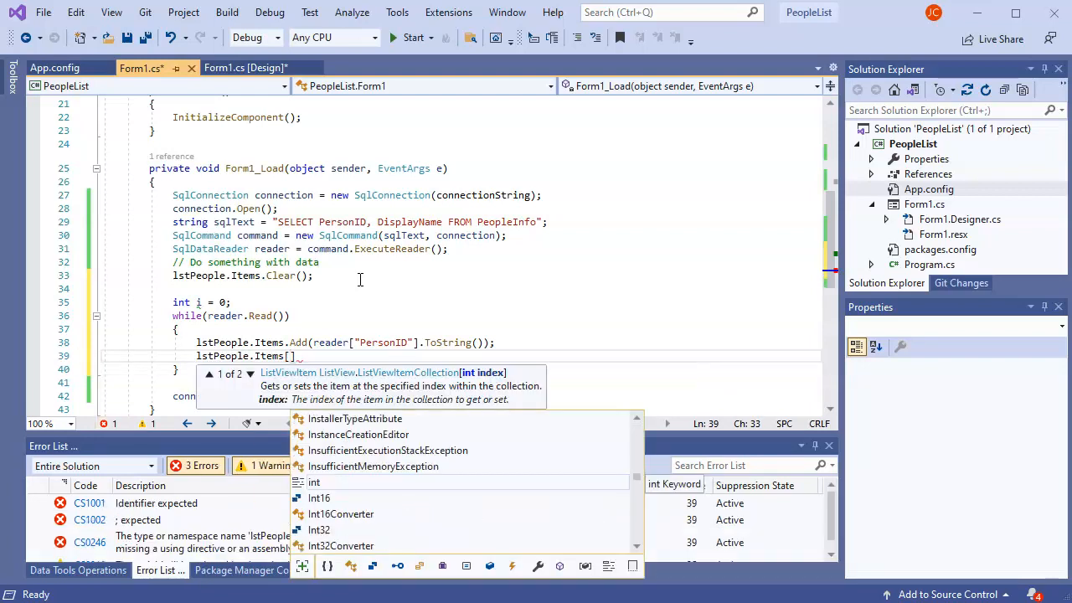
type("i")
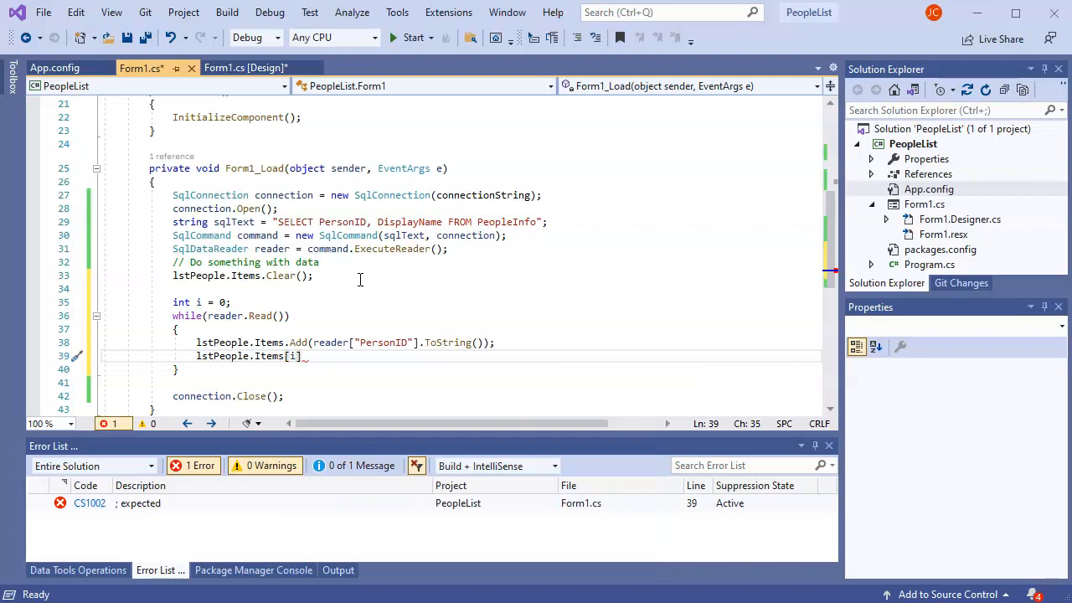
type(".S")
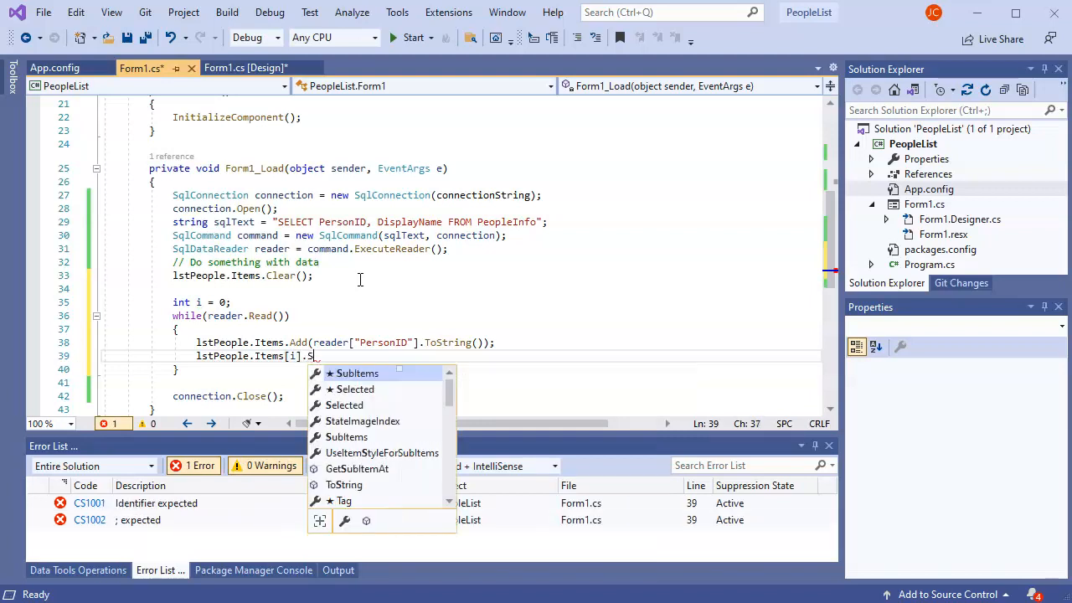
type("ubItems")
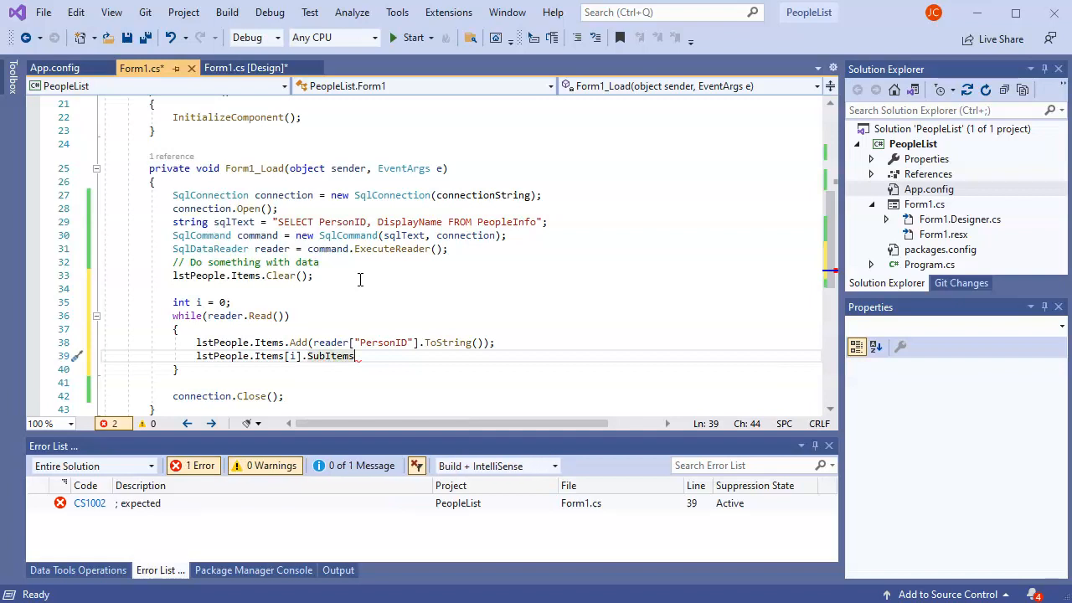
type(".Add(")
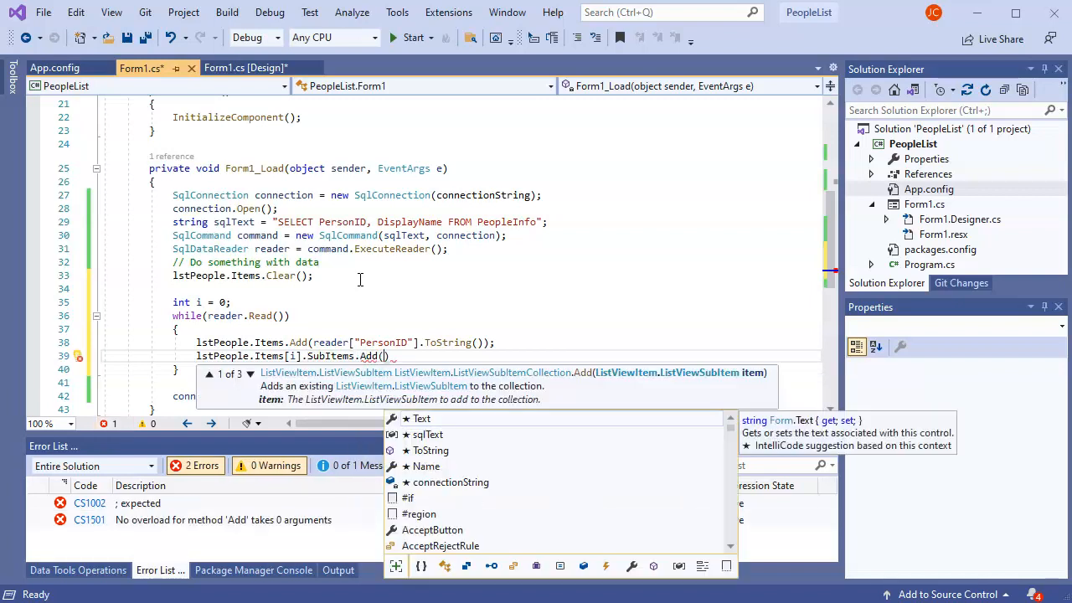
type("reader[\"")
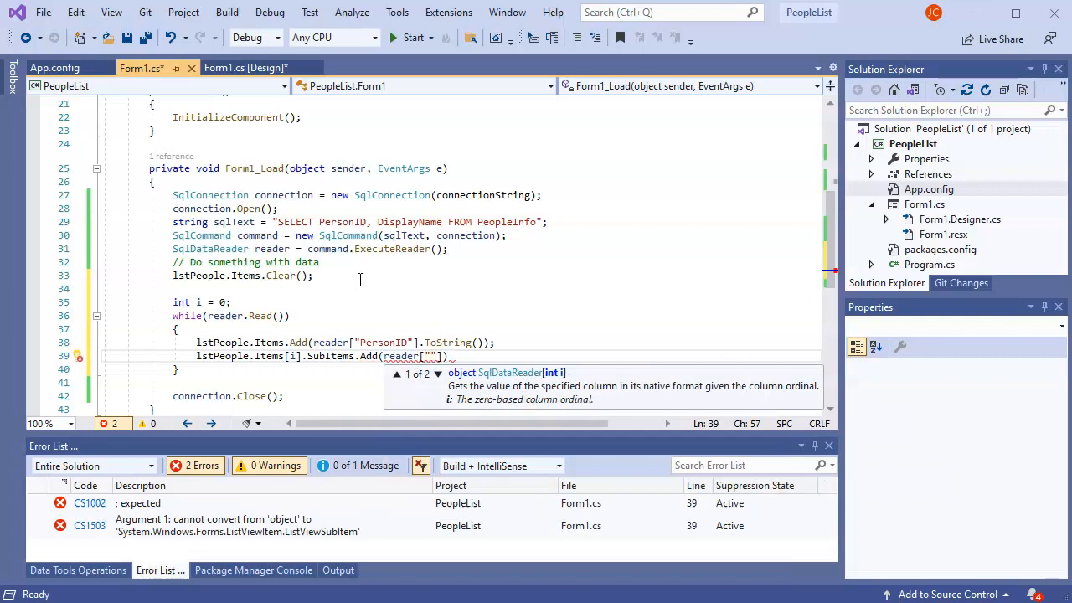
type("DisplayName")
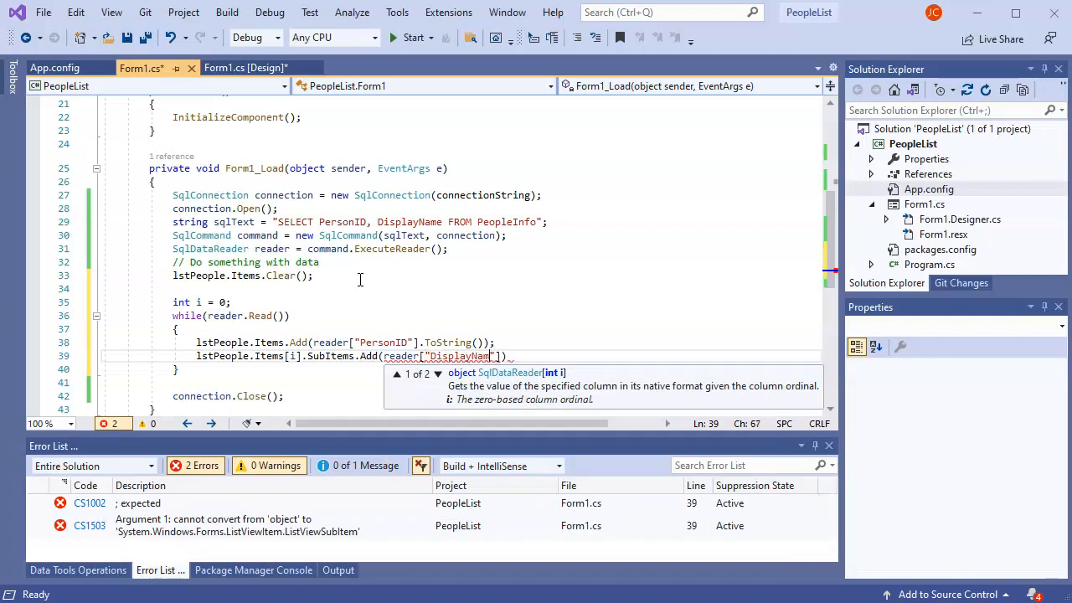
type("].ToString")
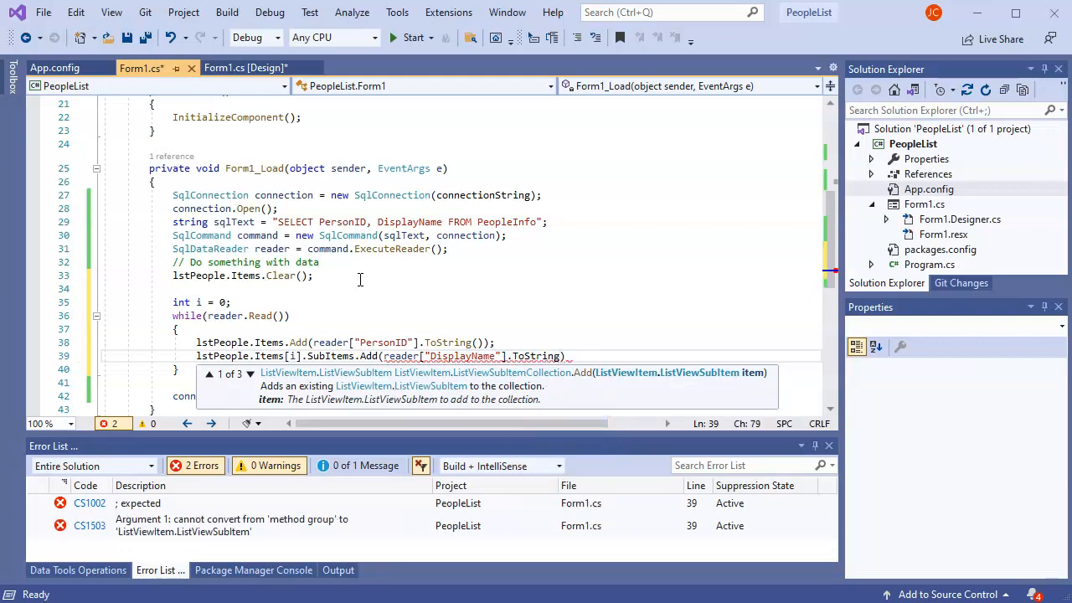
type("()")
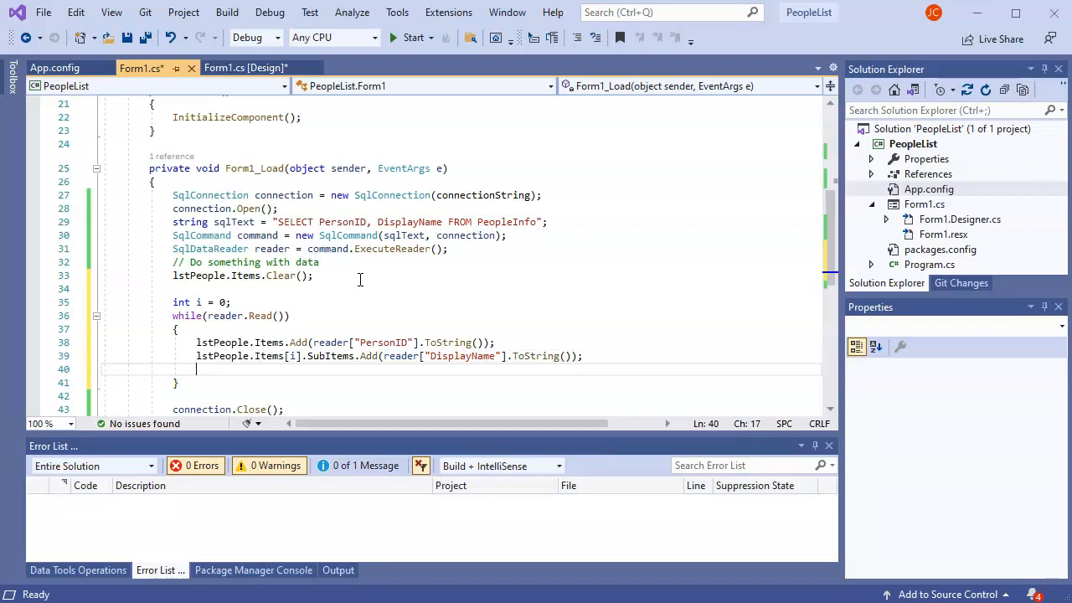
Increment the row counter with i++; at the end of the loop.
type("i++")
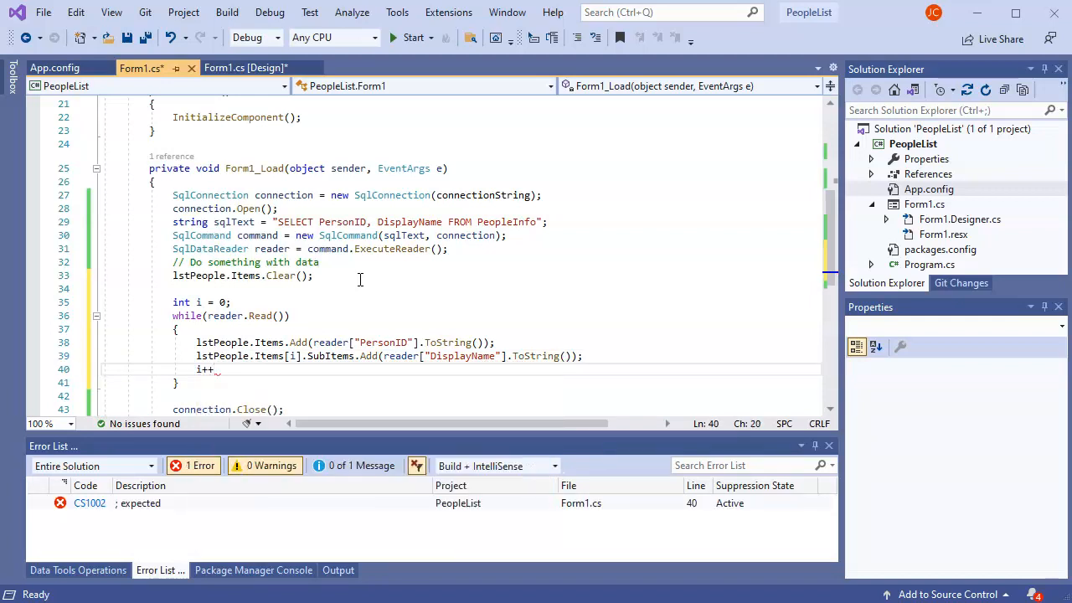
type(";")
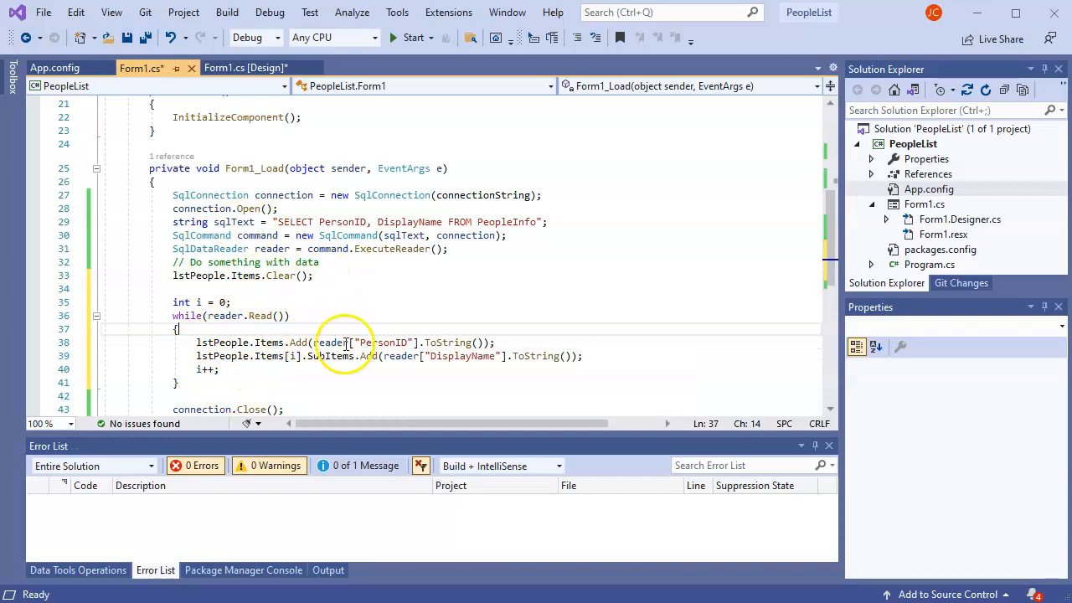
mouse_move(478, 345)
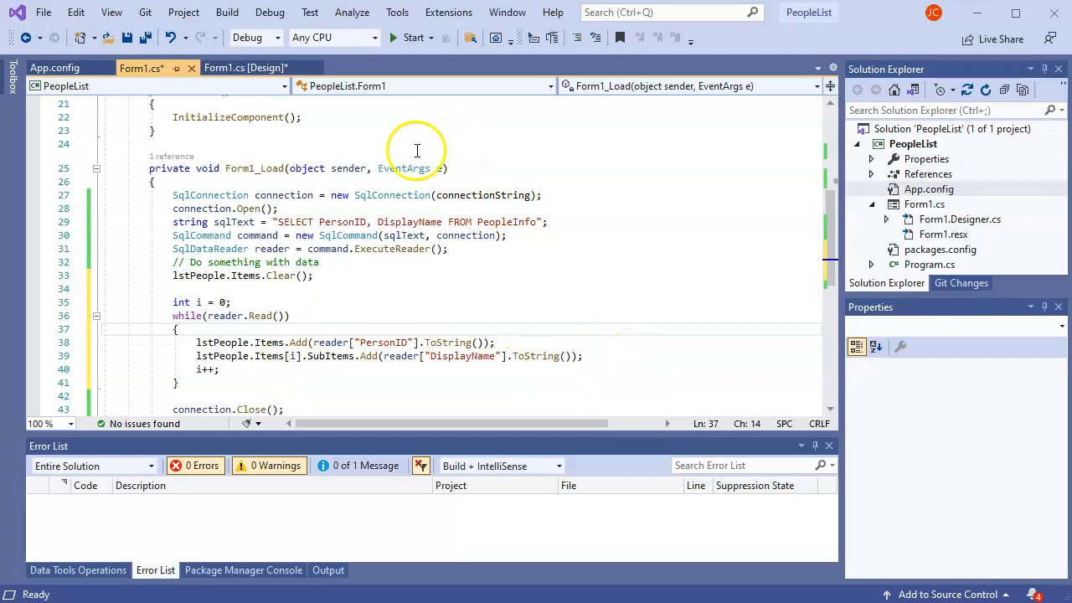
Save Form1.cs, run PeopleList to see Alice (1) and Bob (2) listed, then close the form.
key("ctrl+s")
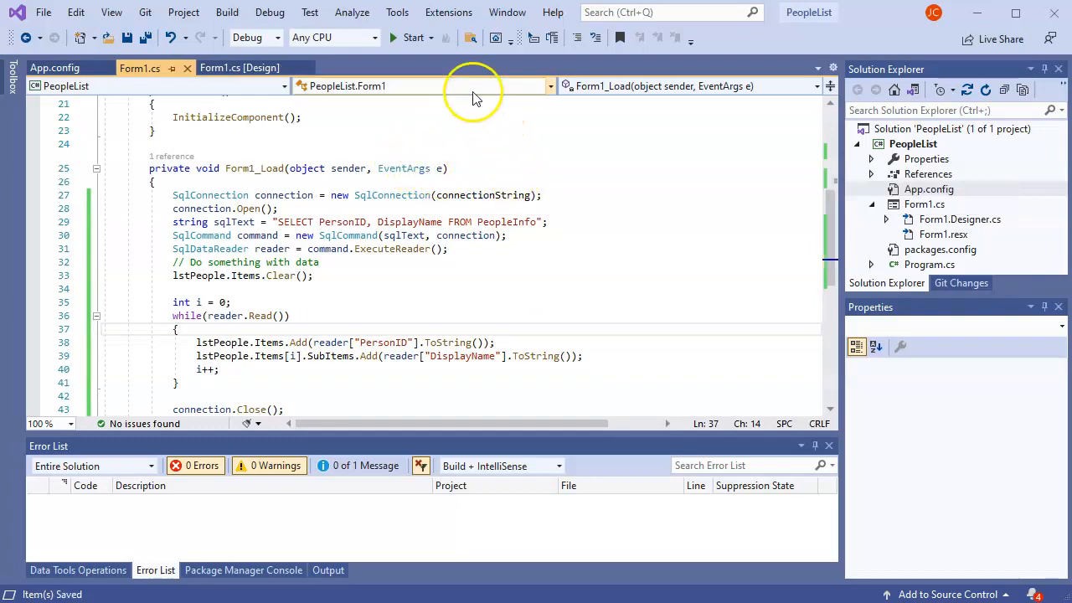
mouse_move(412, 37)
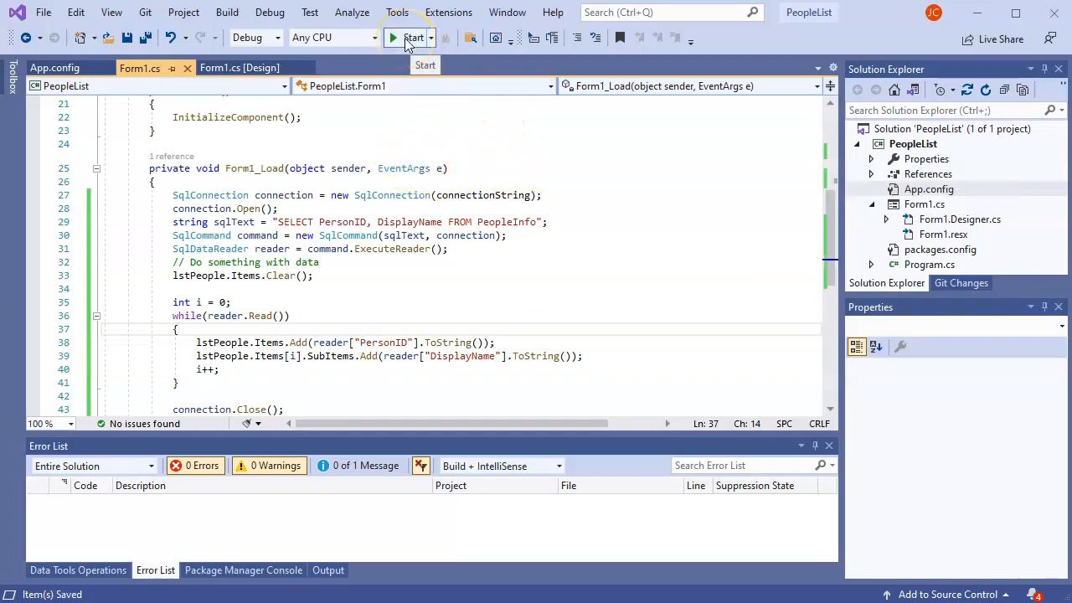
left_click(412, 37)
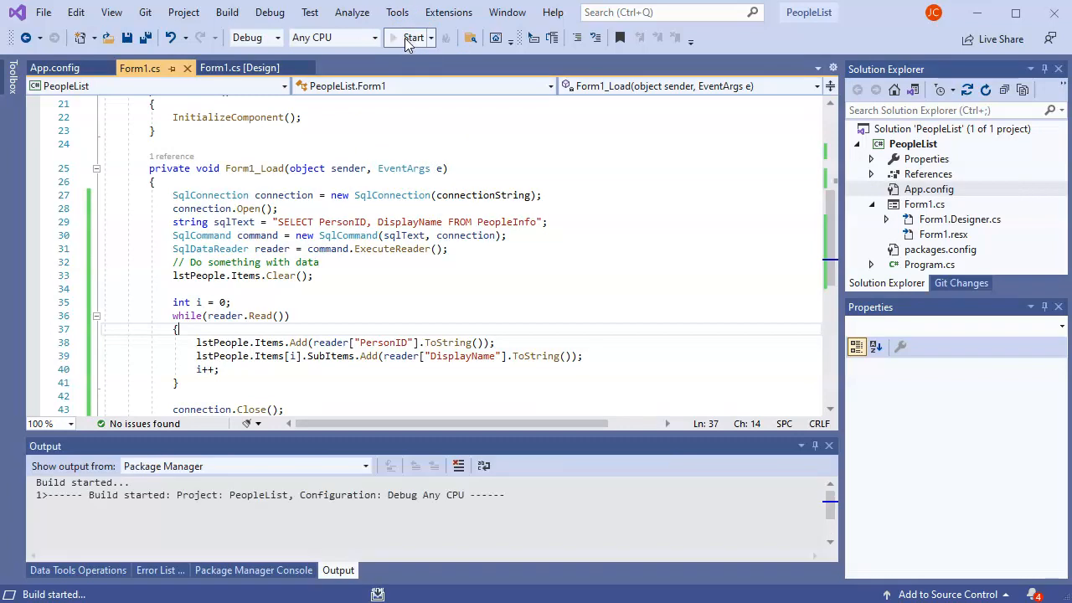
left_click(409, 36)
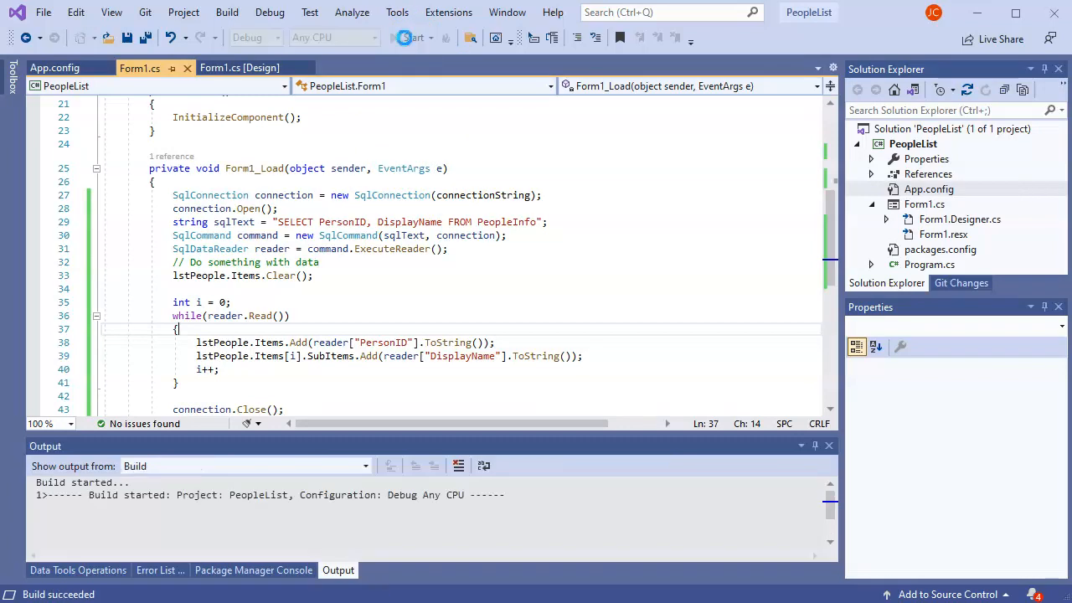
left_click(405, 37)
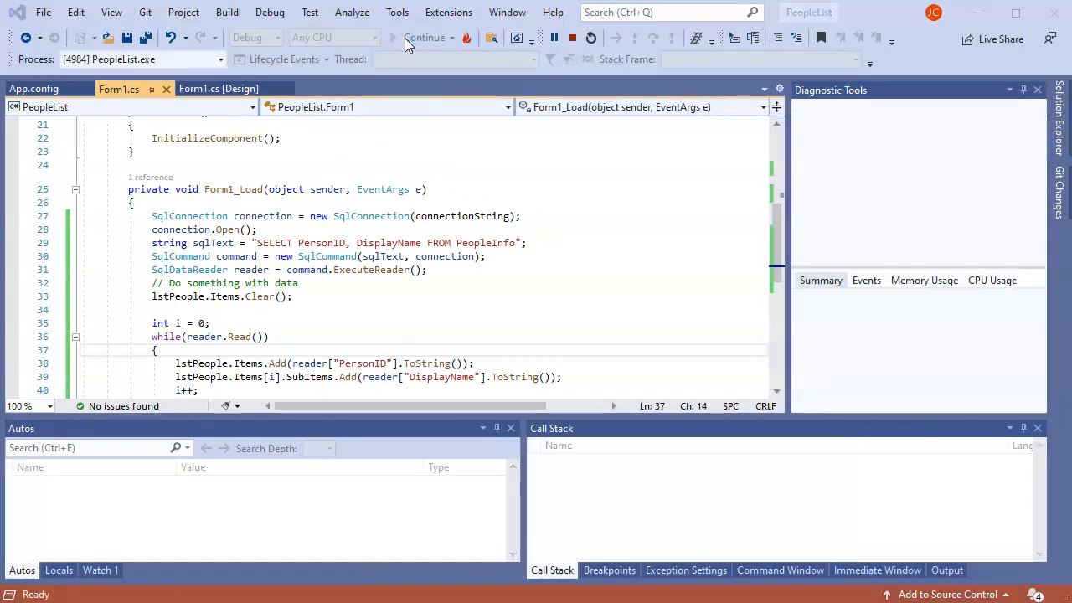
left_click(424, 36)
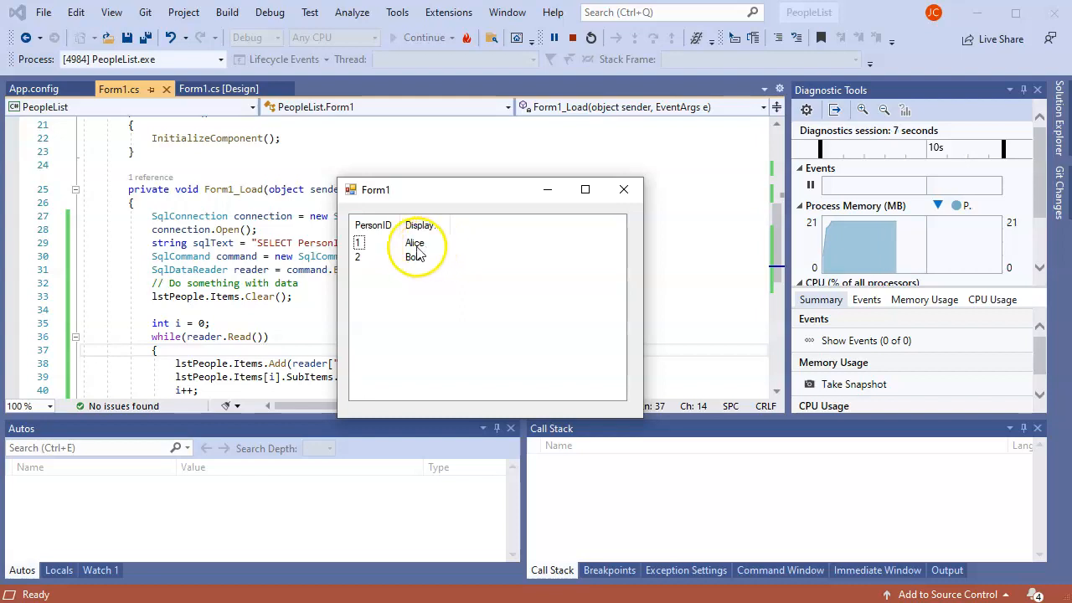
mouse_move(618, 207)
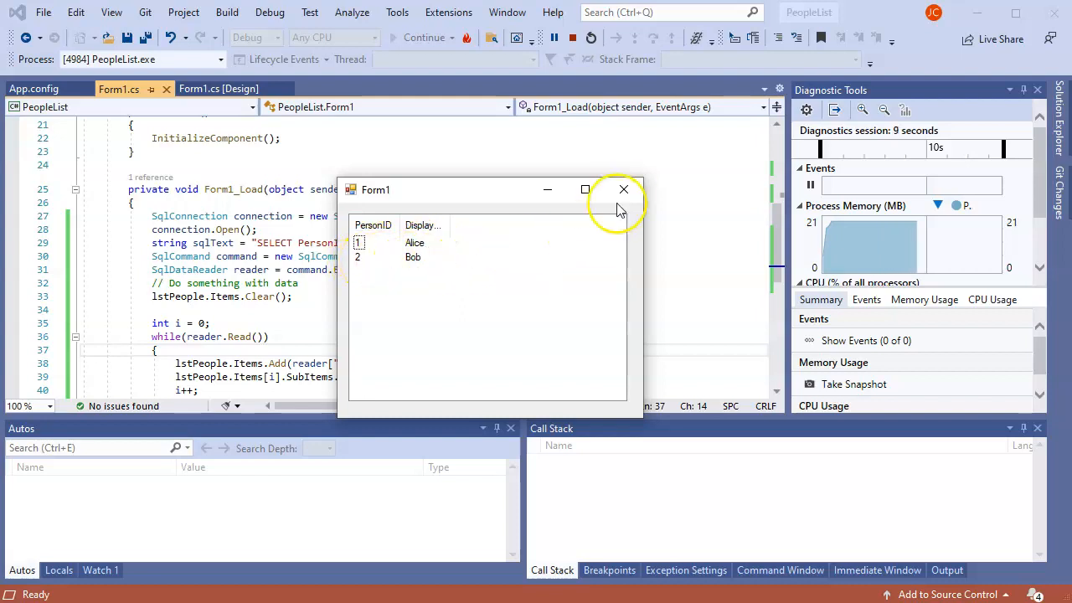
left_click(622, 189)
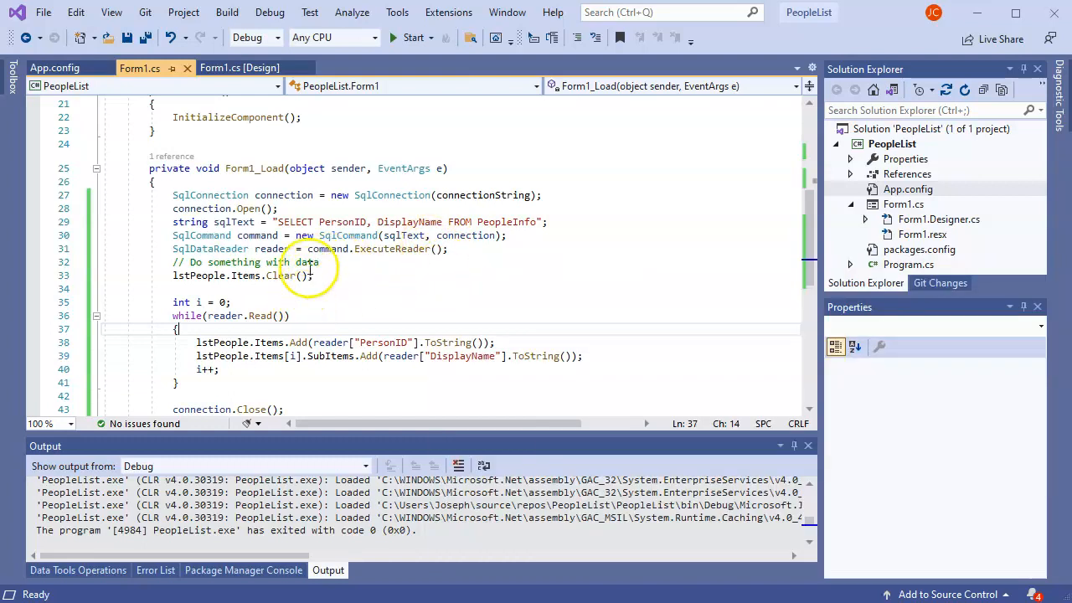
mouse_move(387, 261)
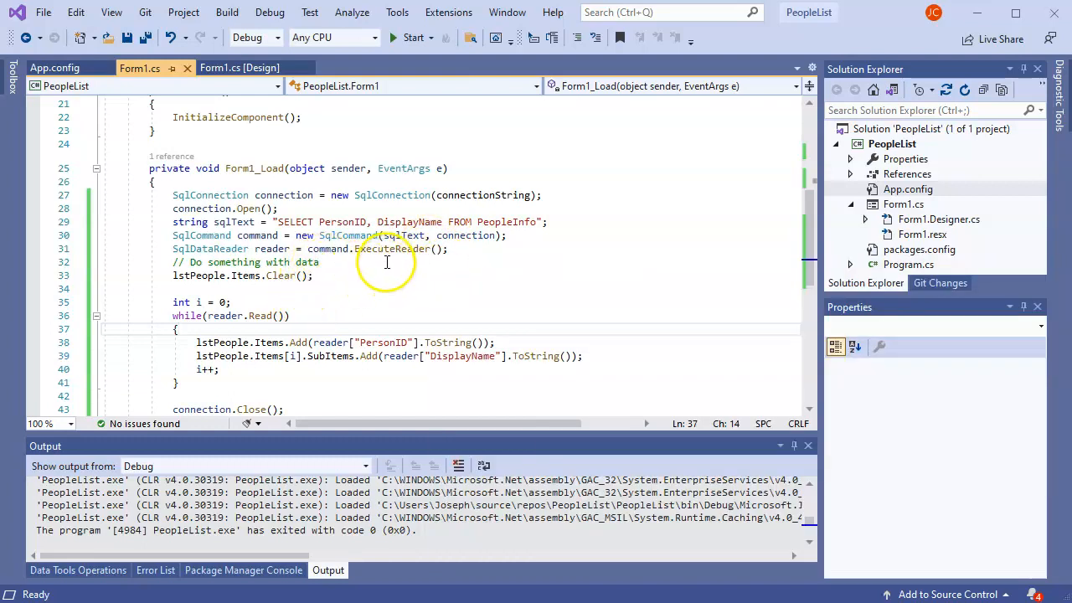